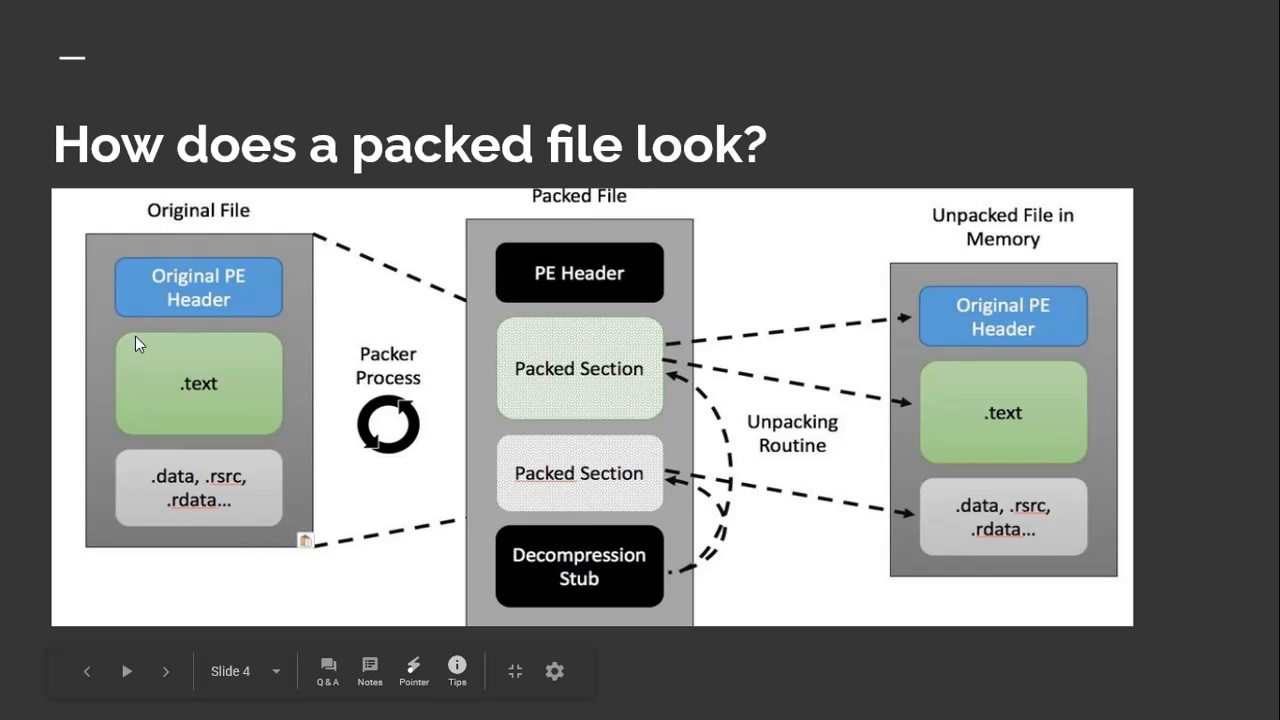
pyautogui.moveTo(590, 570)
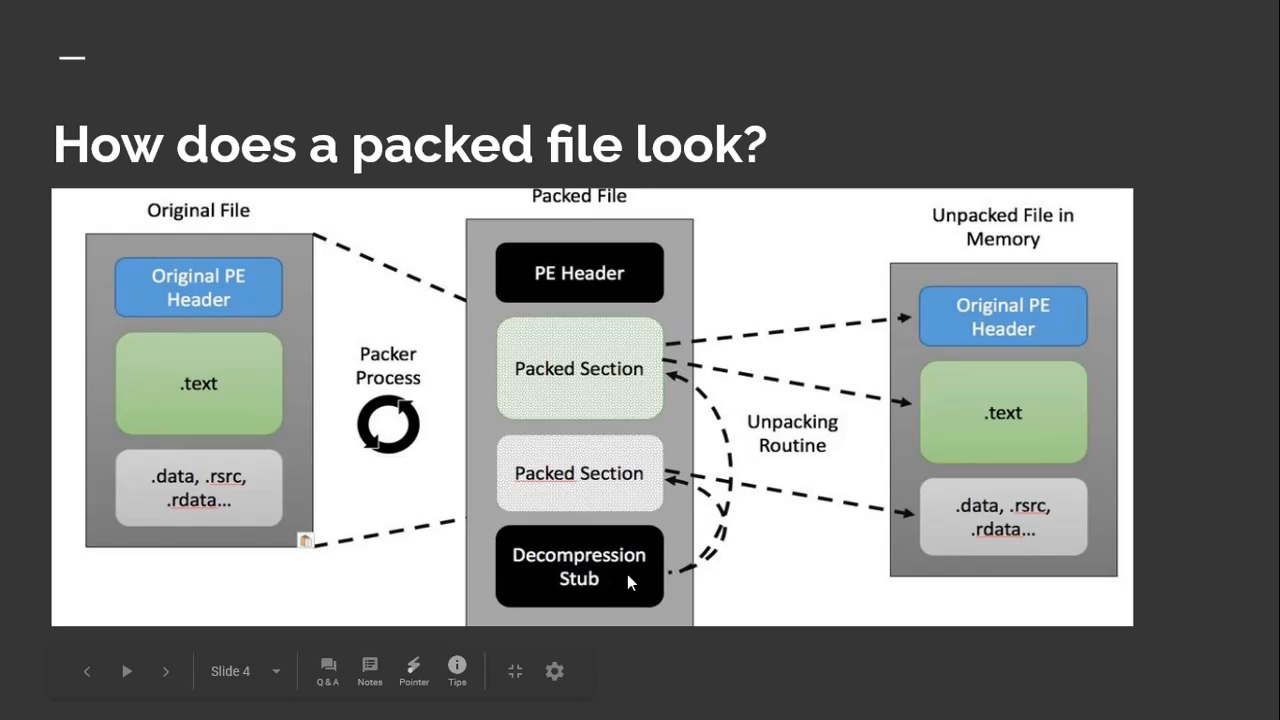
pyautogui.moveTo(876, 418)
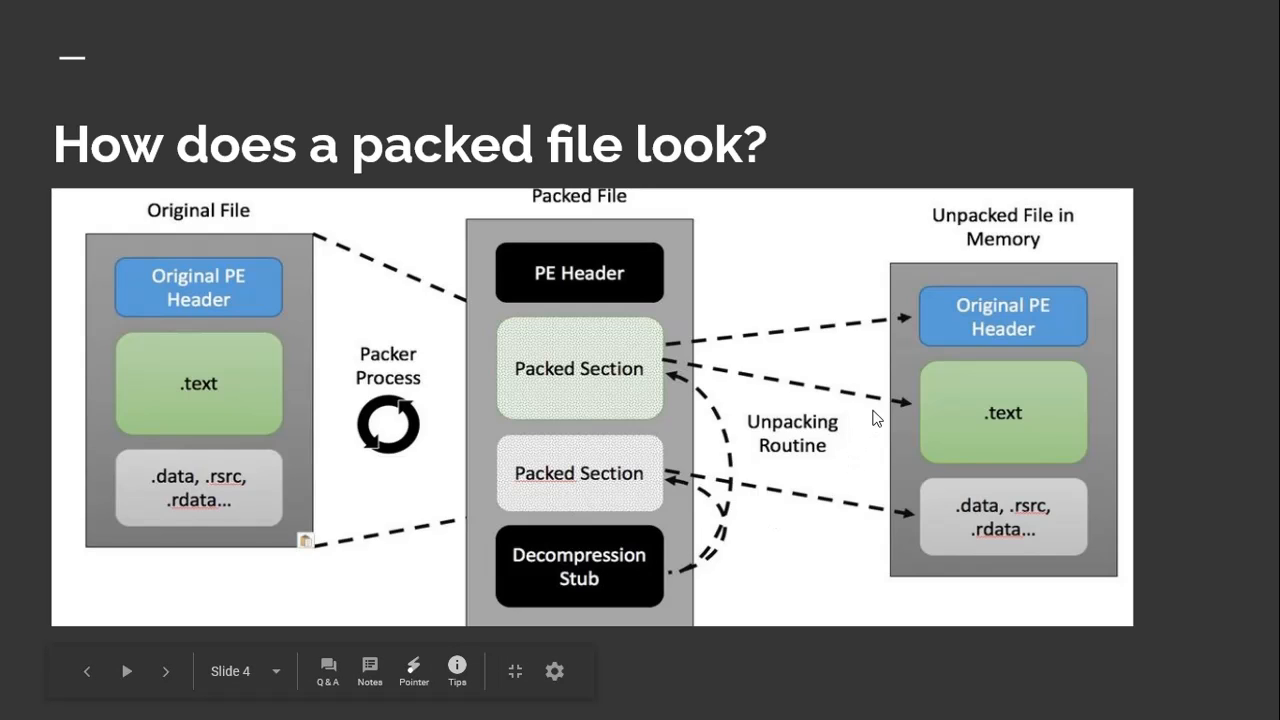
pyautogui.moveTo(896, 356)
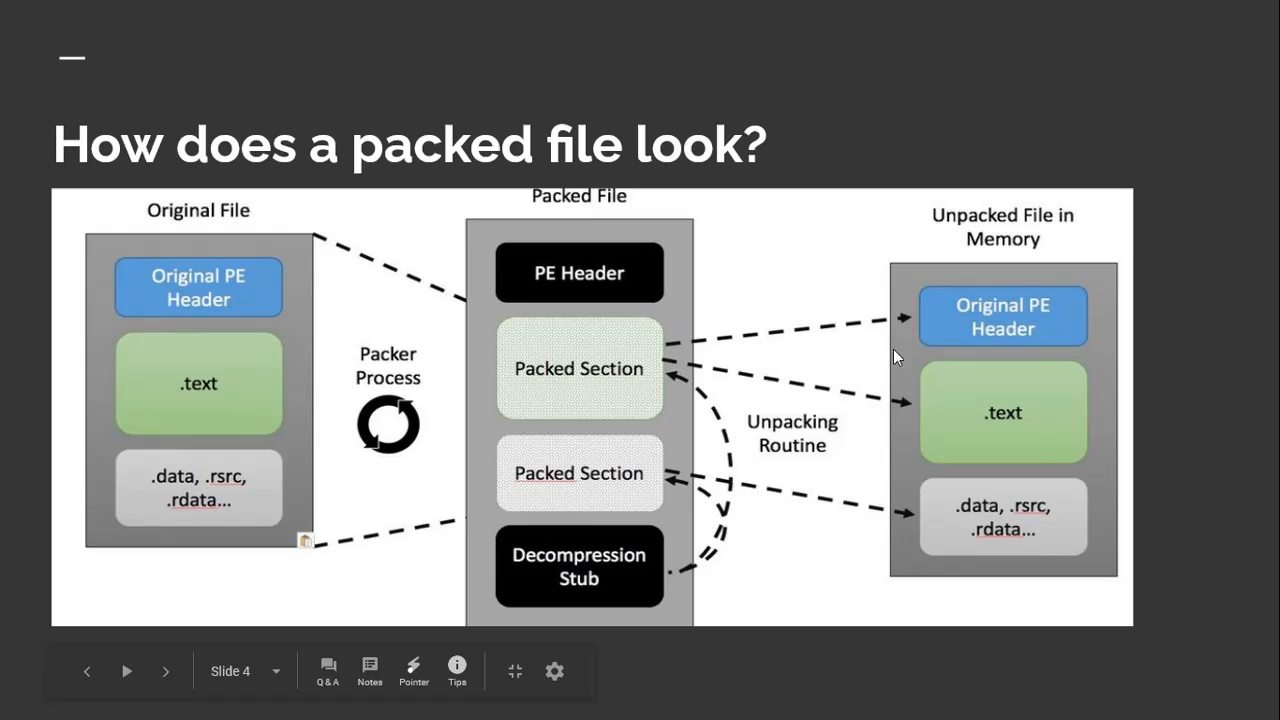
pyautogui.moveTo(1088, 588)
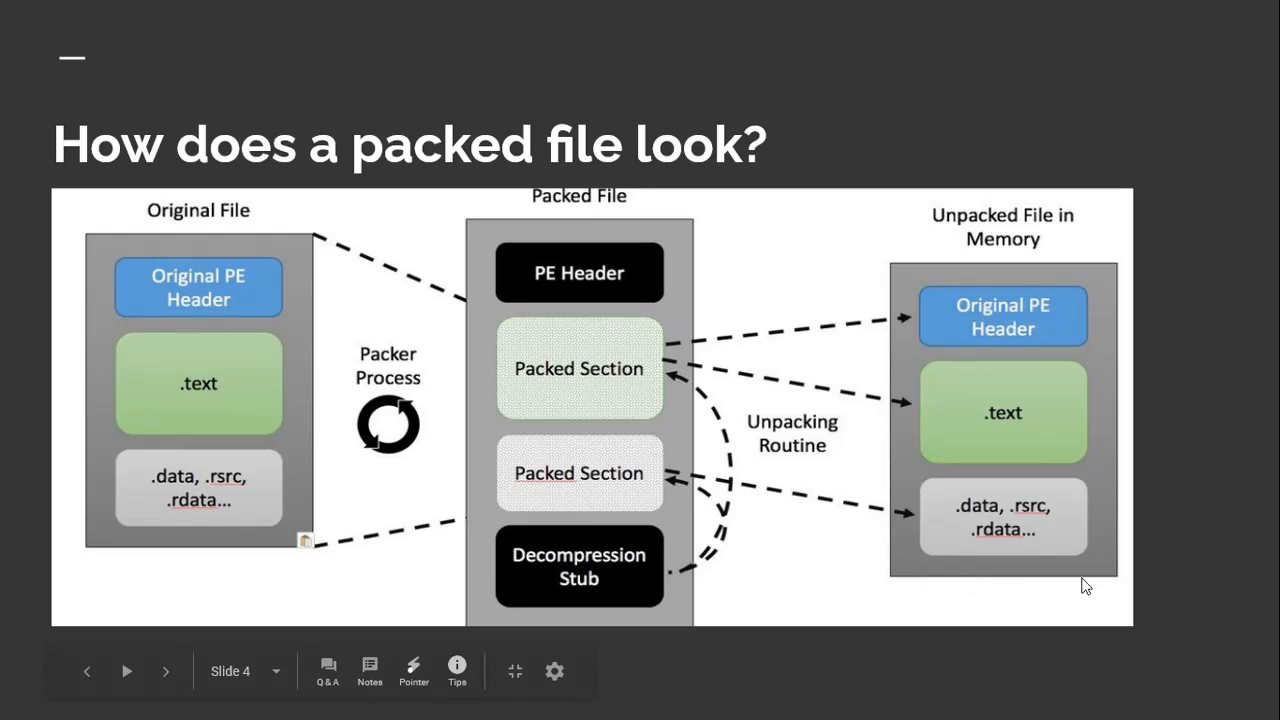
pyautogui.moveTo(1090, 306)
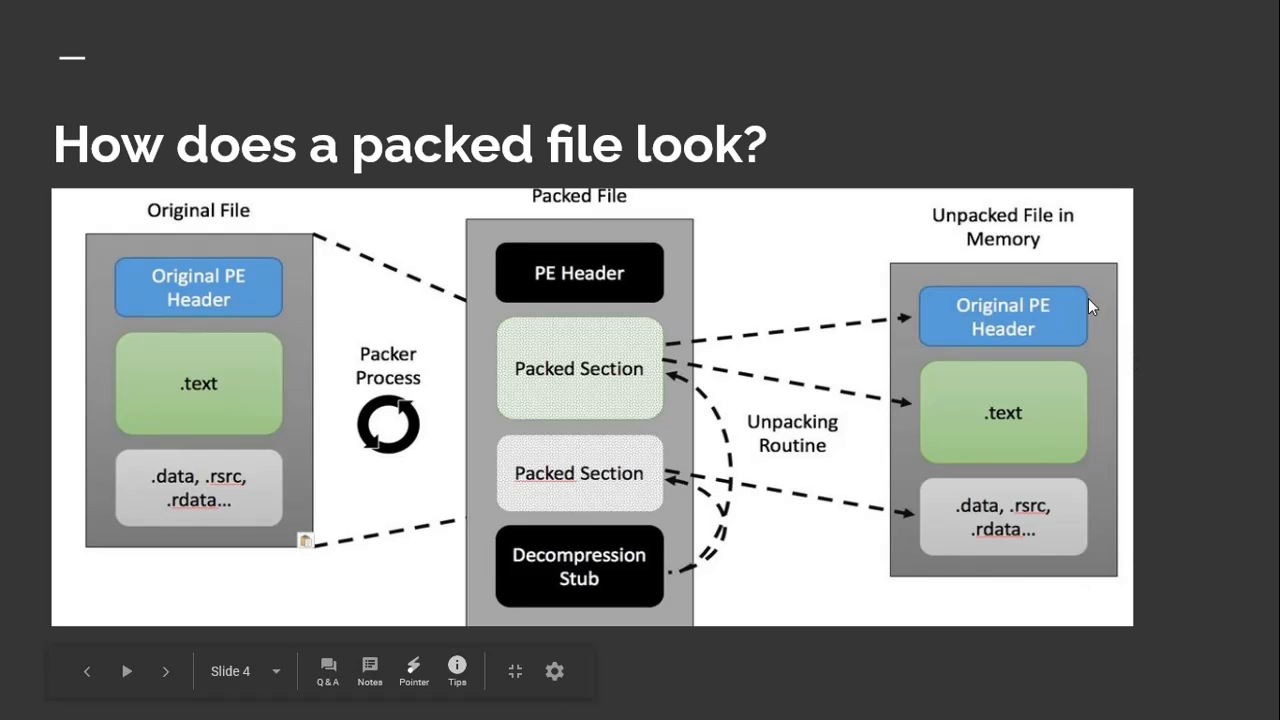
pyautogui.moveTo(164, 672)
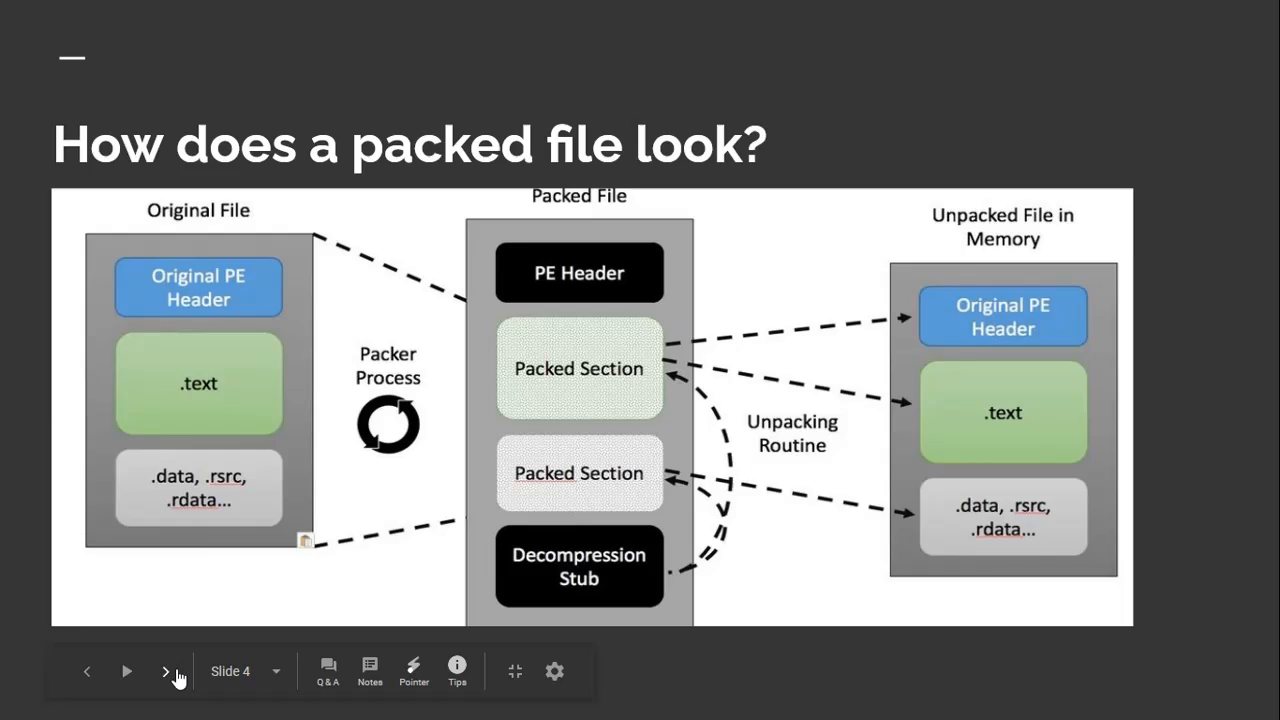
# Advance to the UPX slide listing its four benefits
pyautogui.click(168, 672)
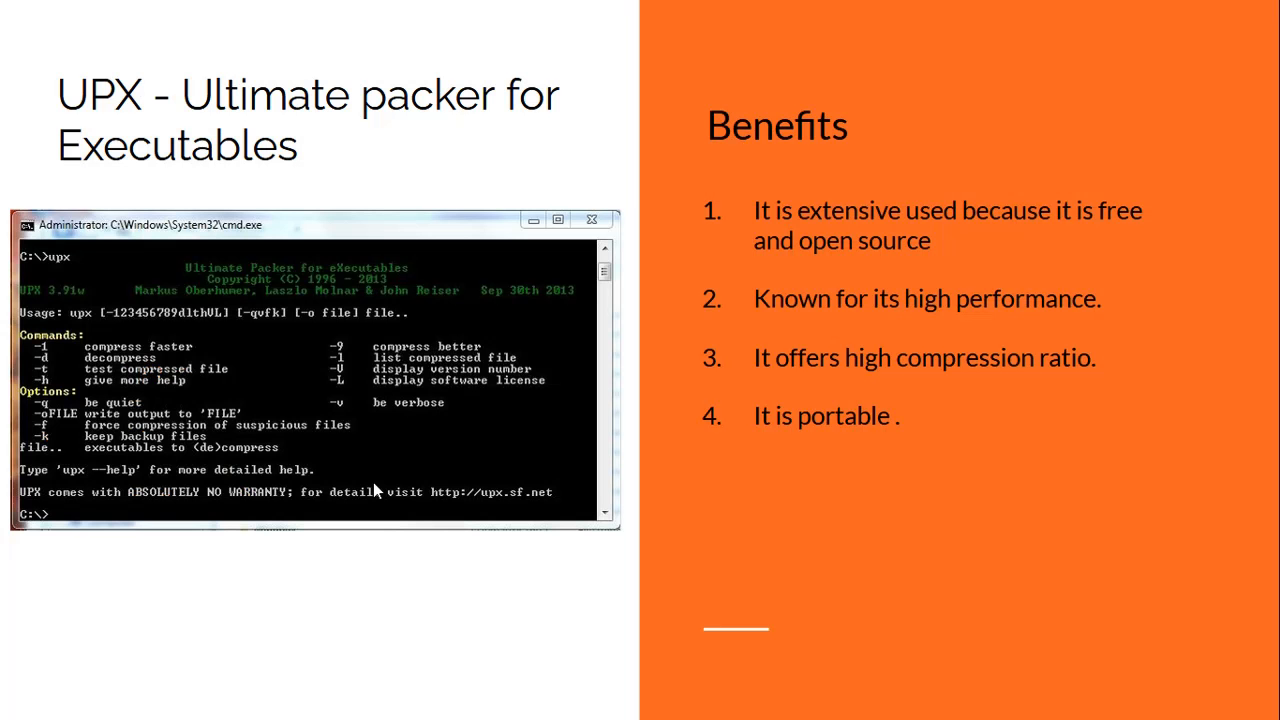
pyautogui.moveTo(222, 164)
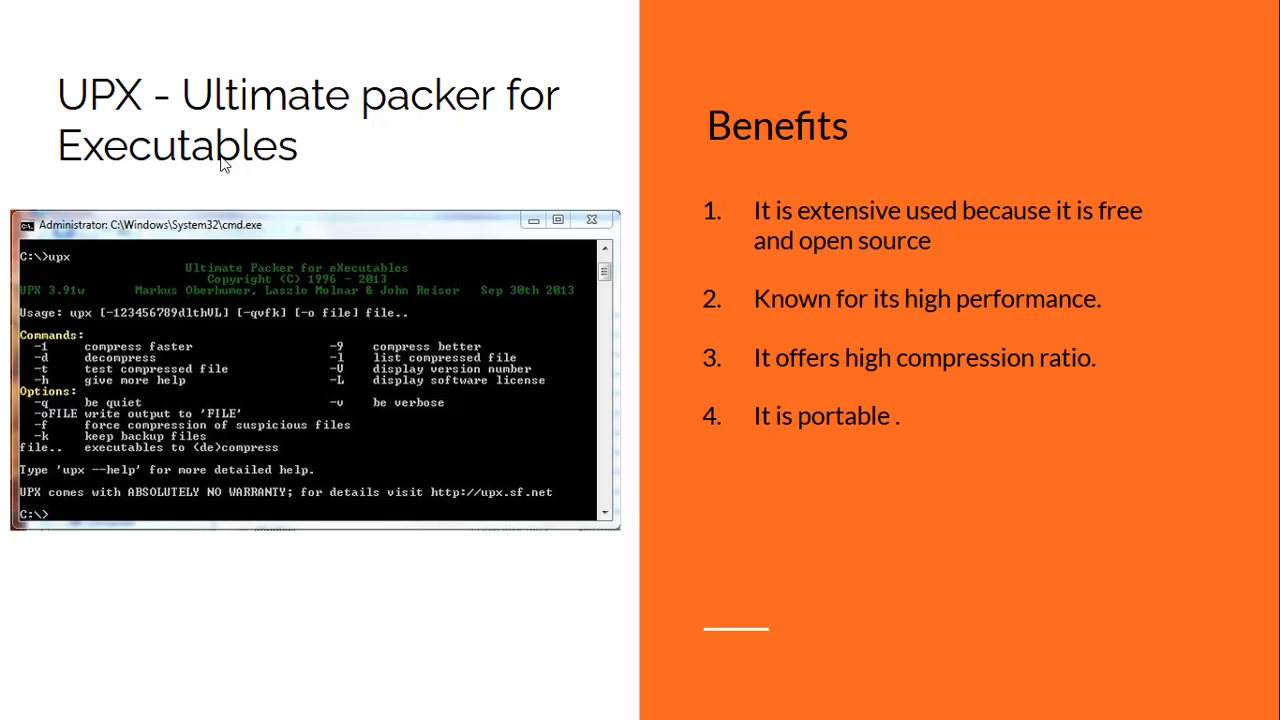
pyautogui.moveTo(402, 132)
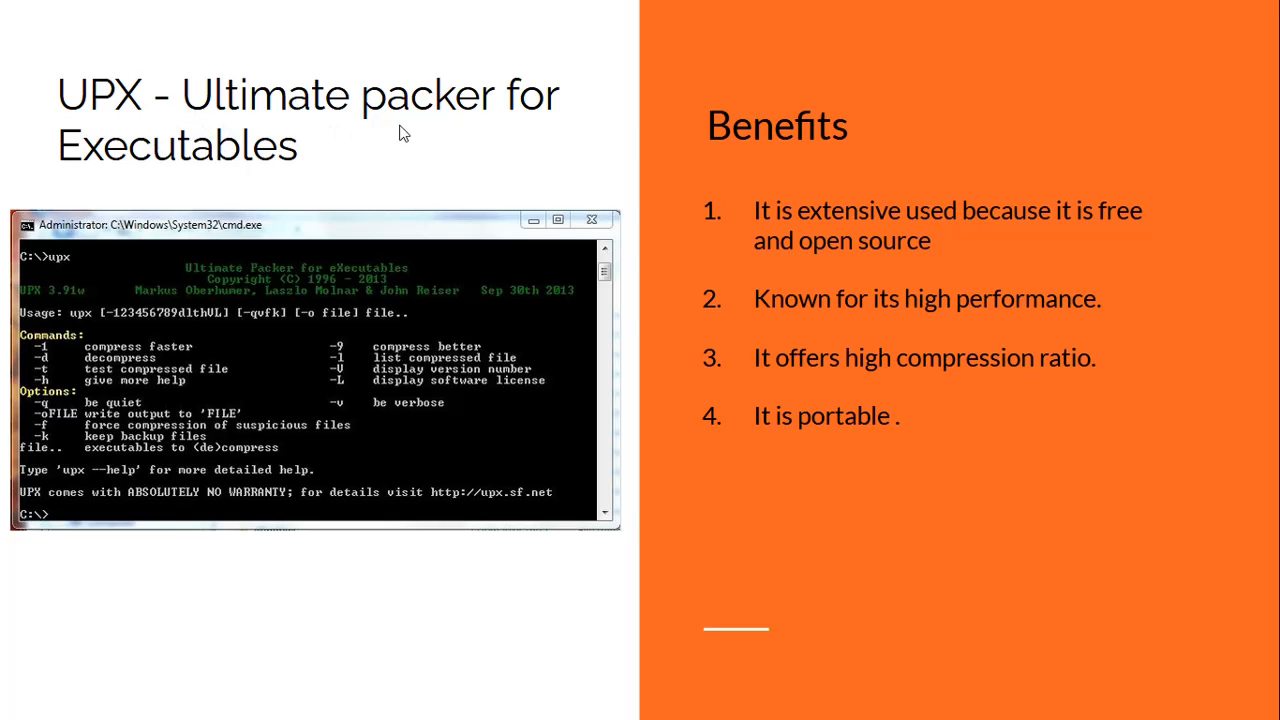
pyautogui.moveTo(320, 176)
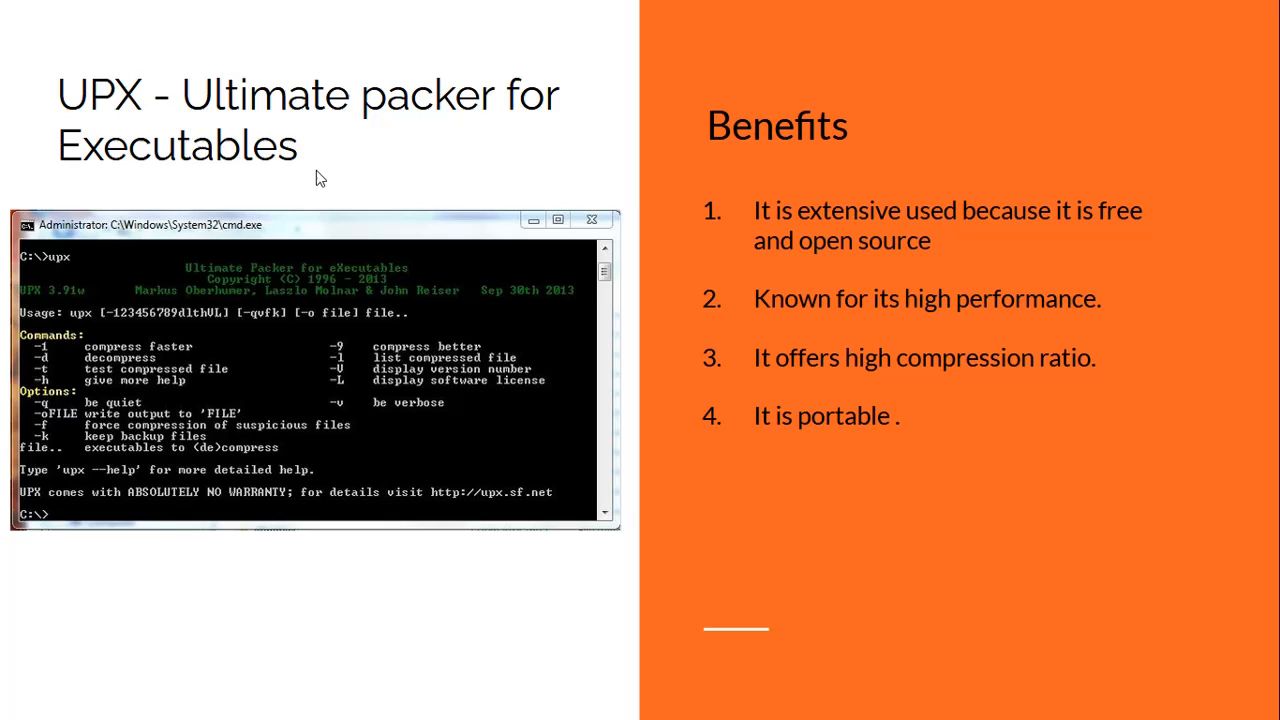
pyautogui.moveTo(428, 208)
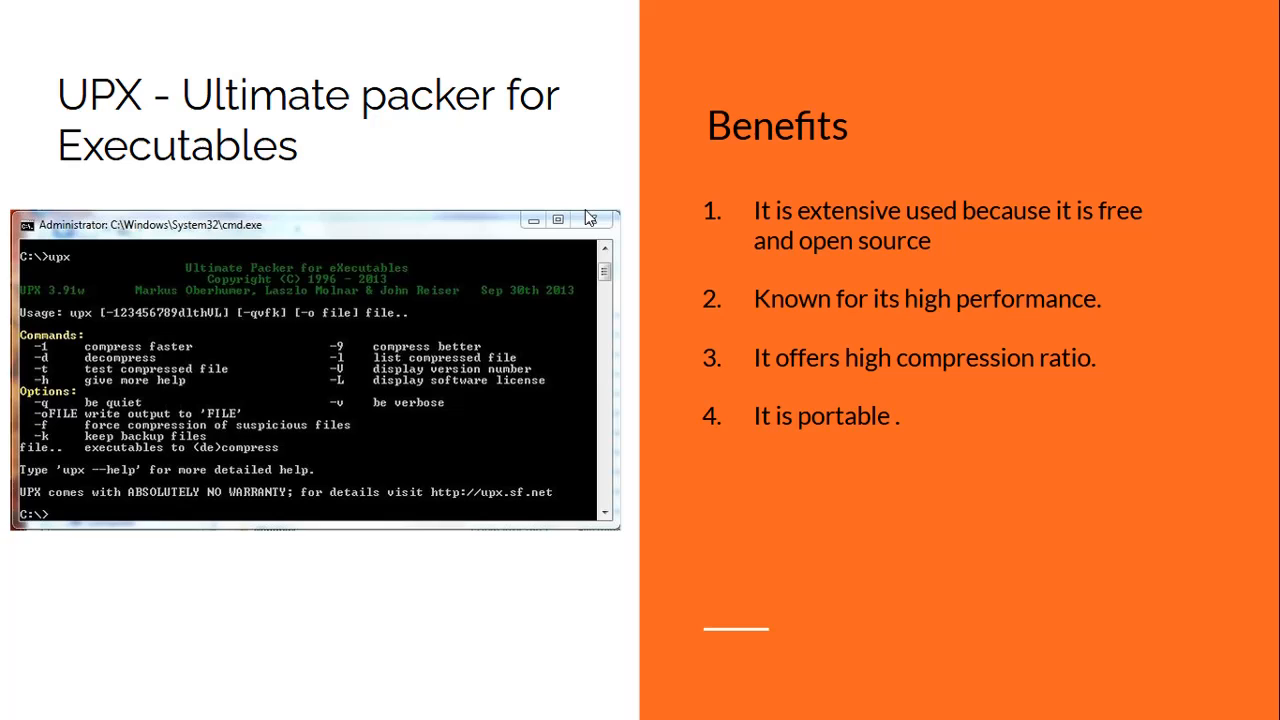
pyautogui.moveTo(1016, 272)
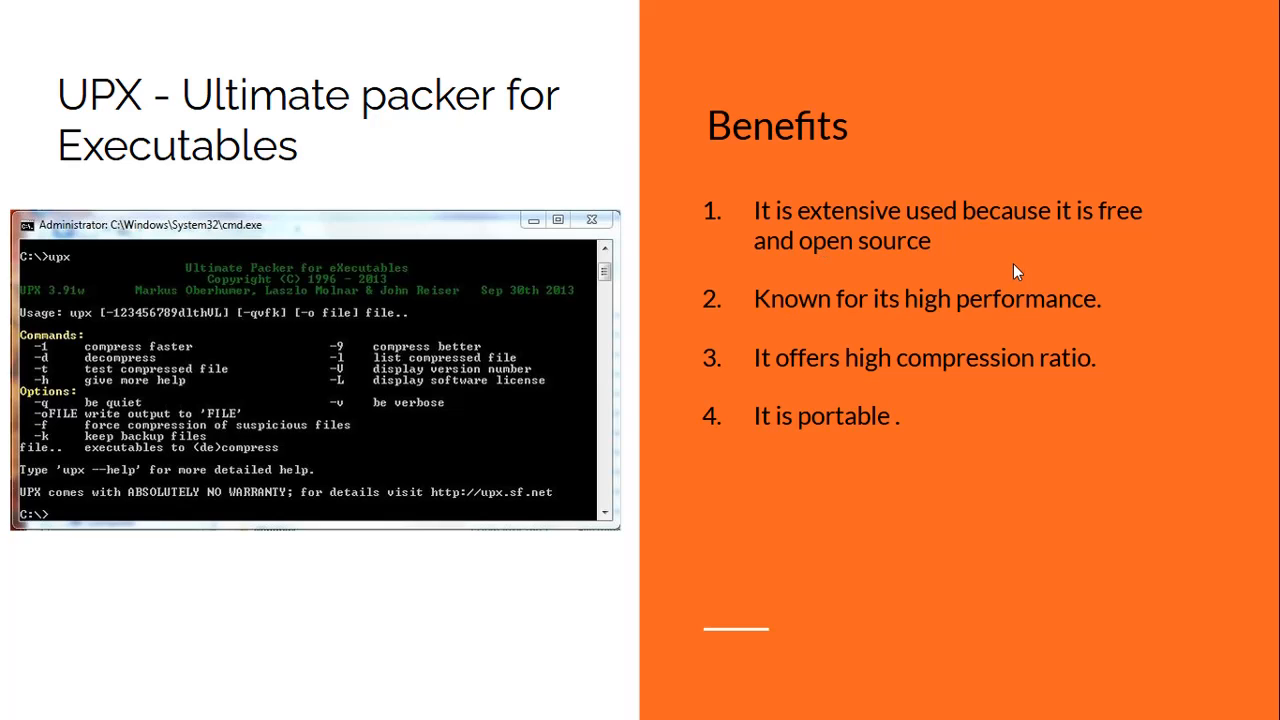
pyautogui.moveTo(996, 276)
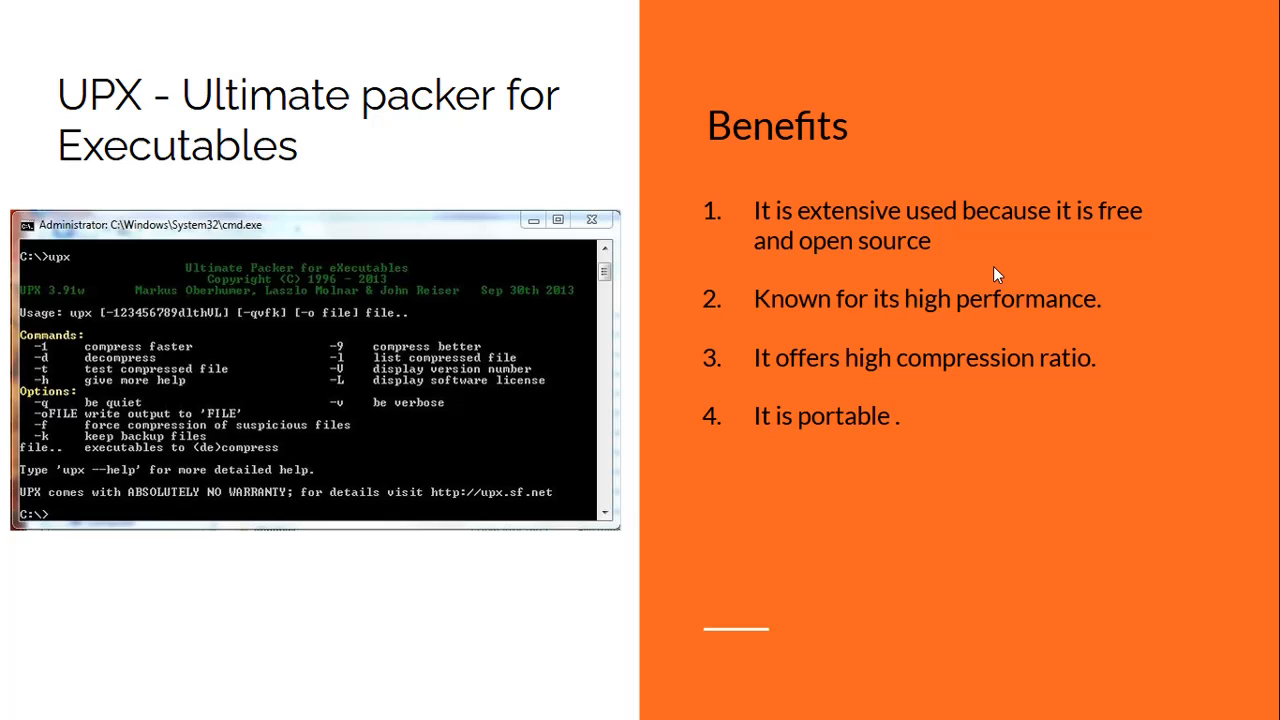
pyautogui.moveTo(1032, 304)
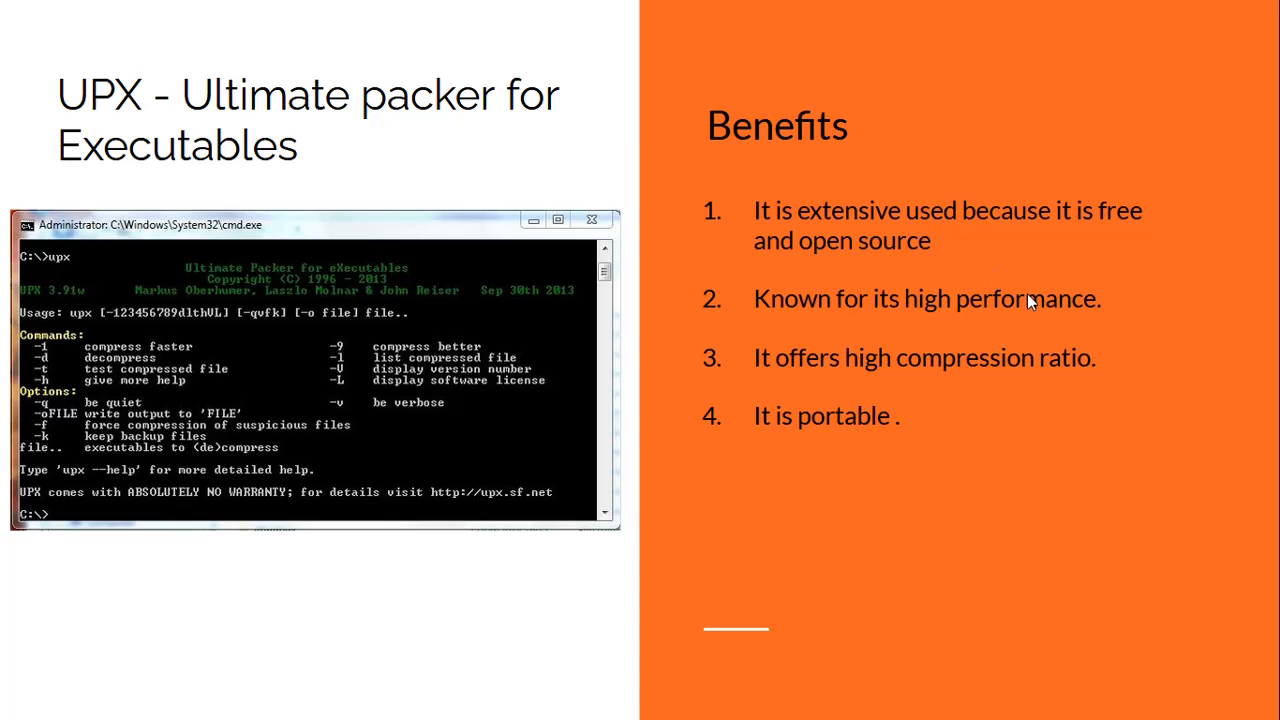
pyautogui.moveTo(1140, 332)
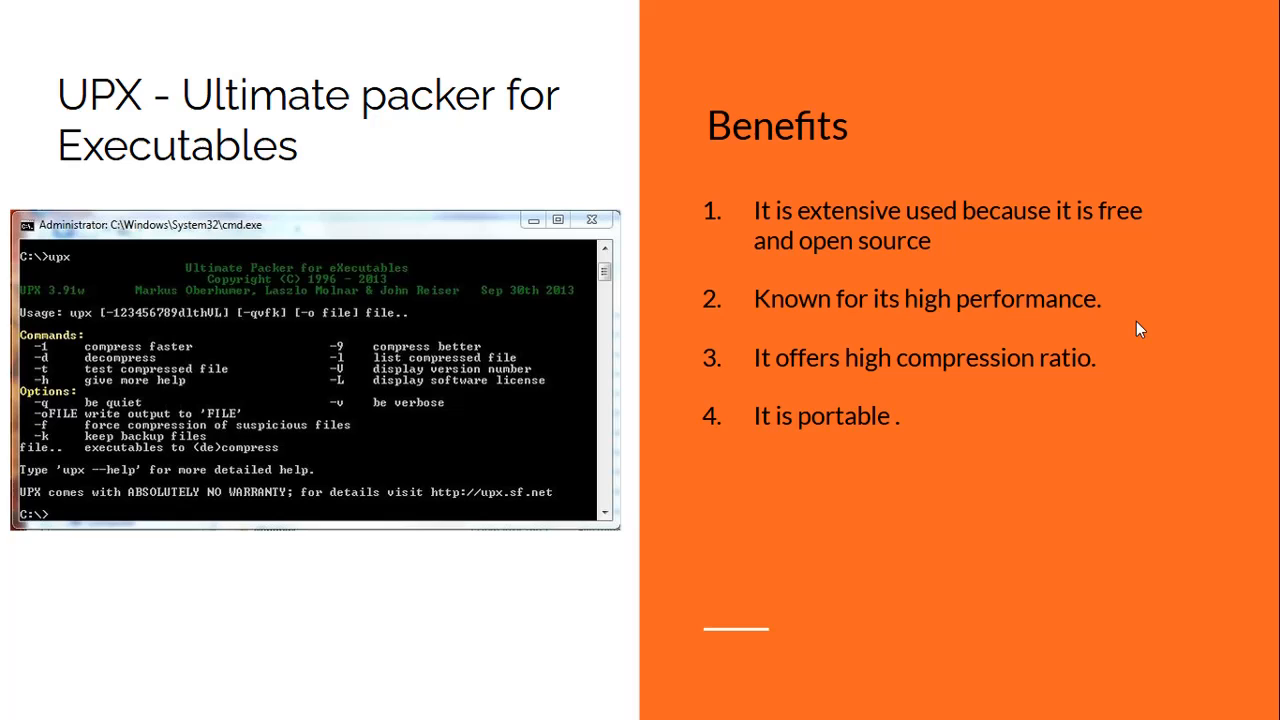
pyautogui.moveTo(1136, 324)
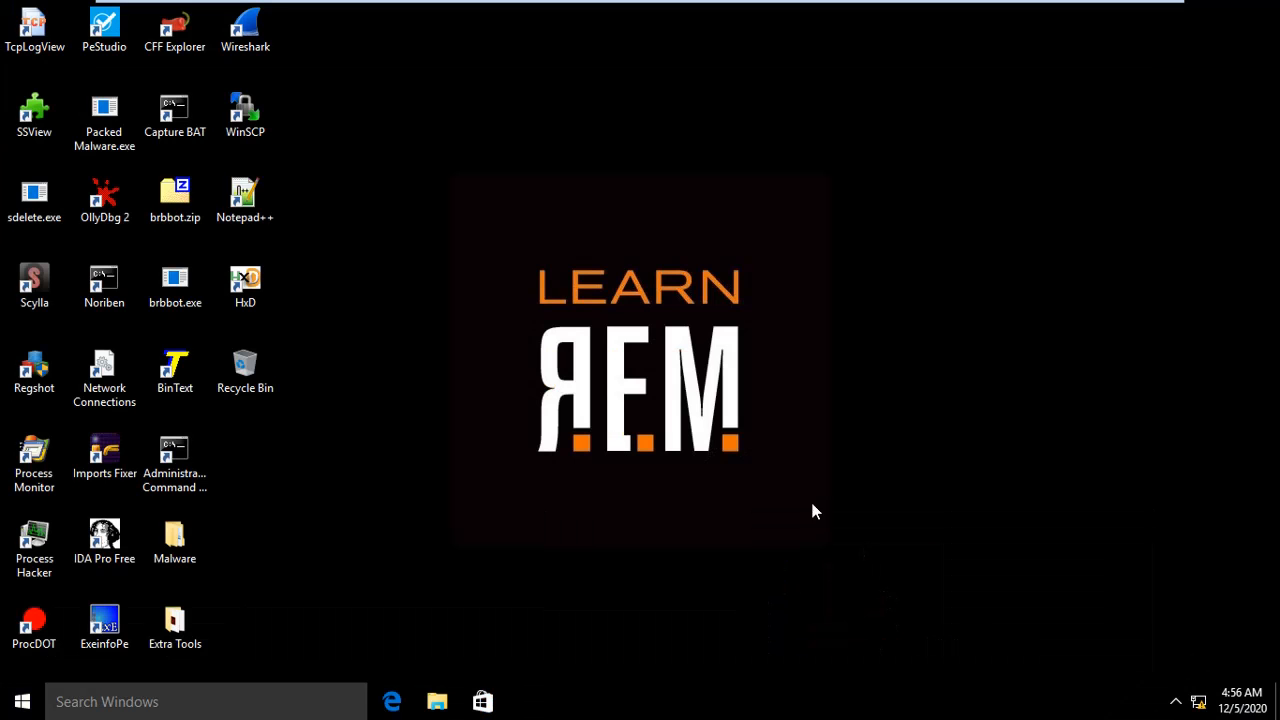
pyautogui.moveTo(420, 230)
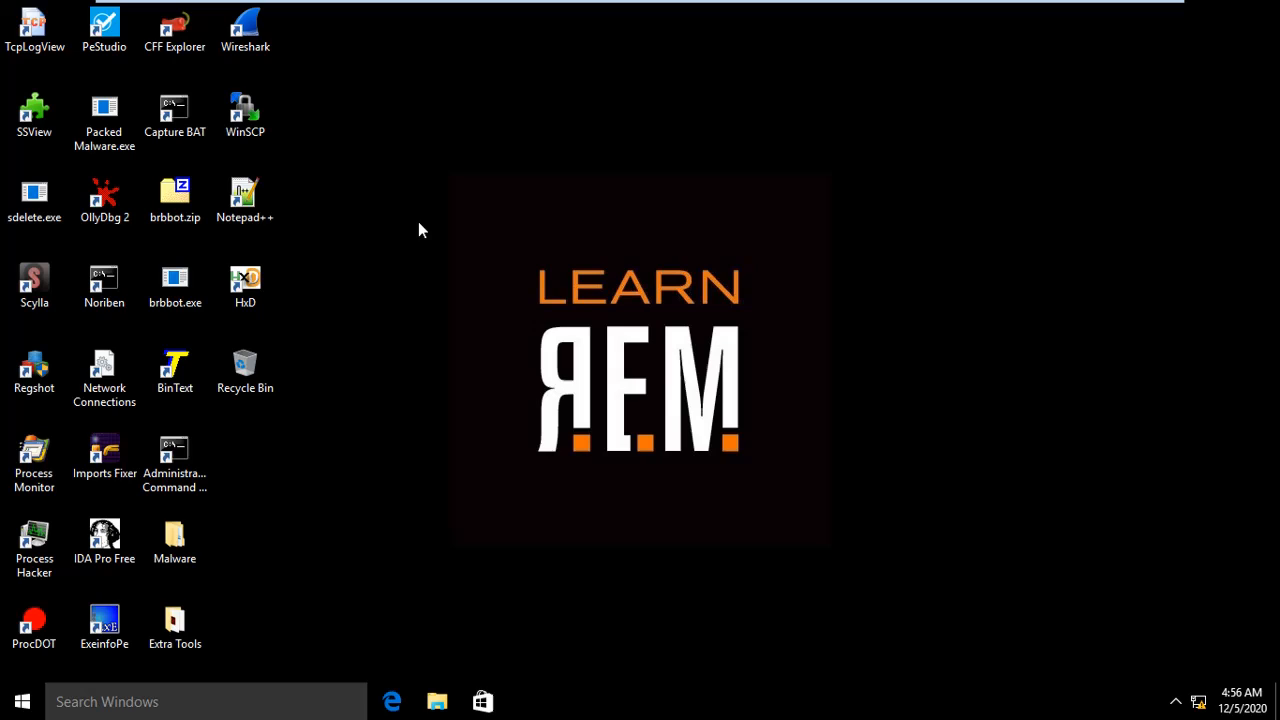
pyautogui.moveTo(434, 222)
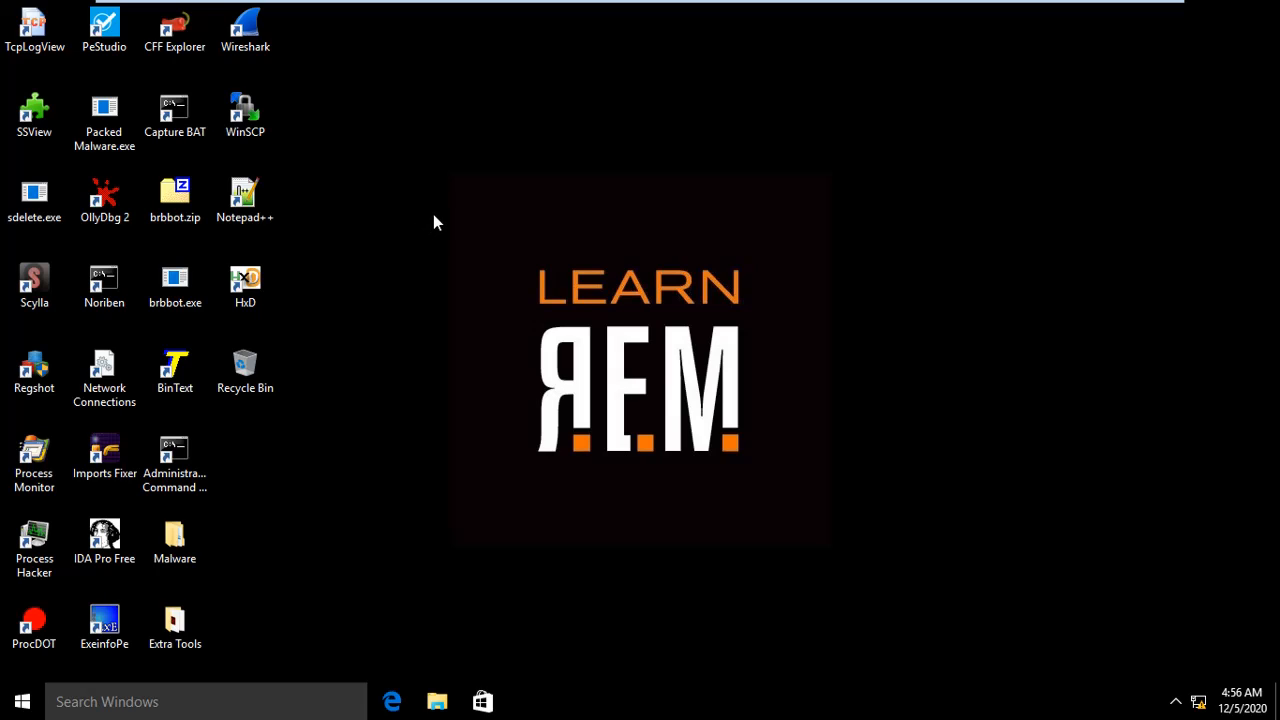
pyautogui.moveTo(464, 144)
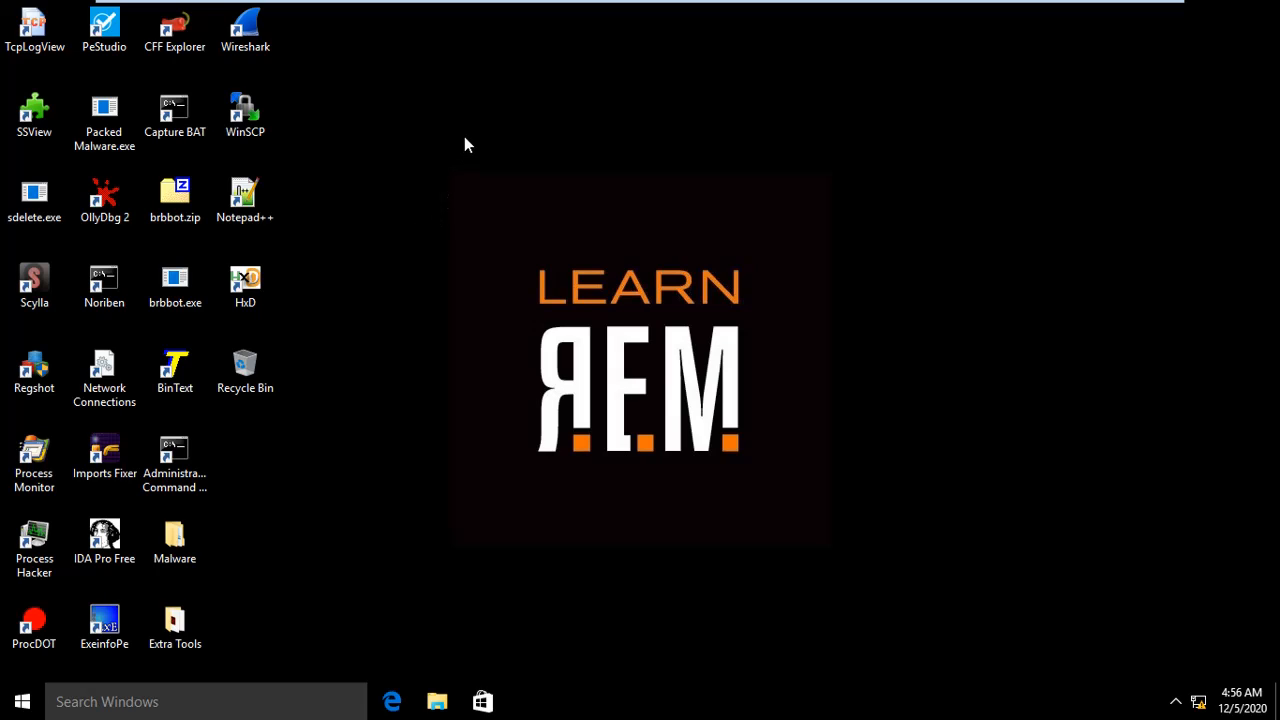
pyautogui.moveTo(388, 466)
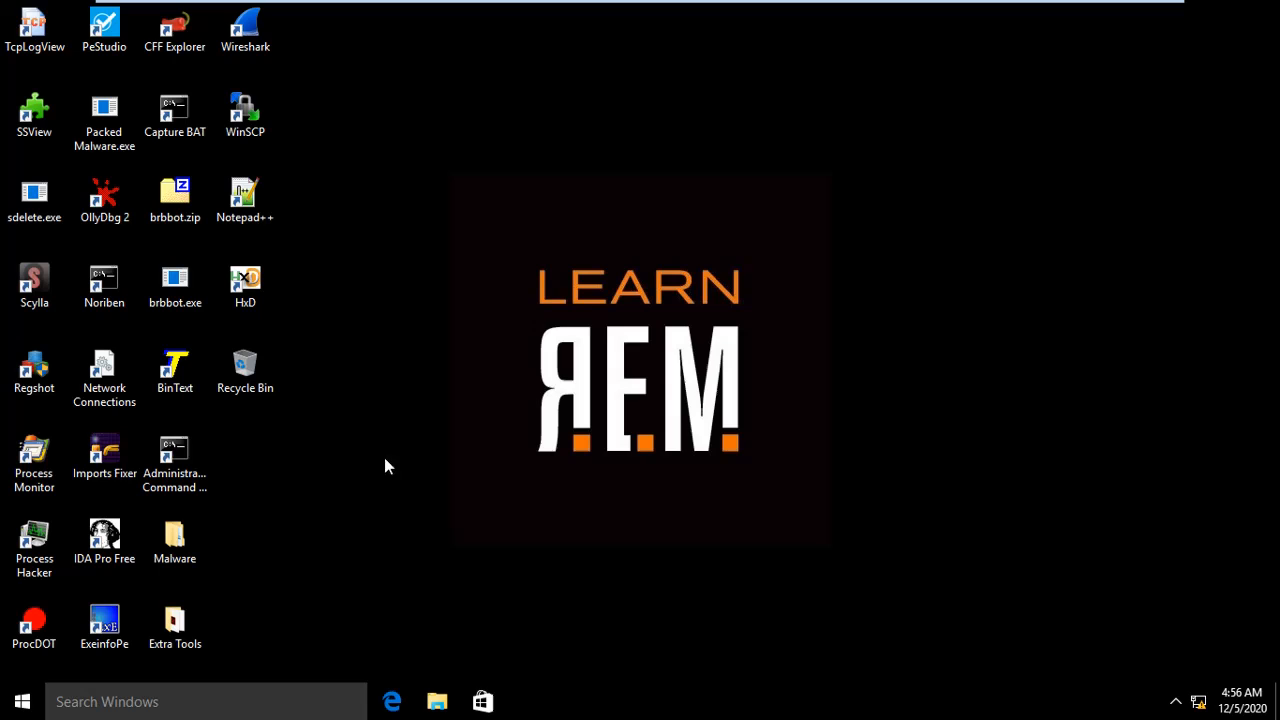
# Exit the presentation back to the Windows desktop with the analysis tool shortcuts
pyautogui.click(34, 460)
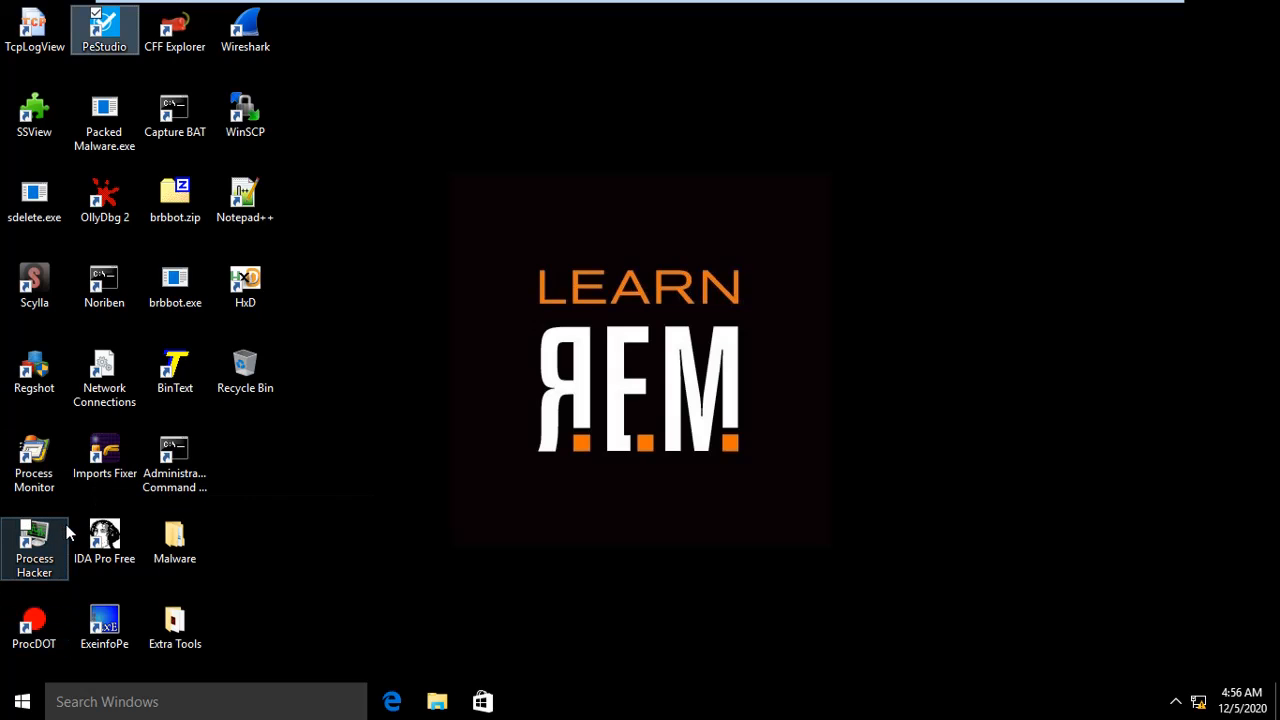
pyautogui.moveTo(104, 114)
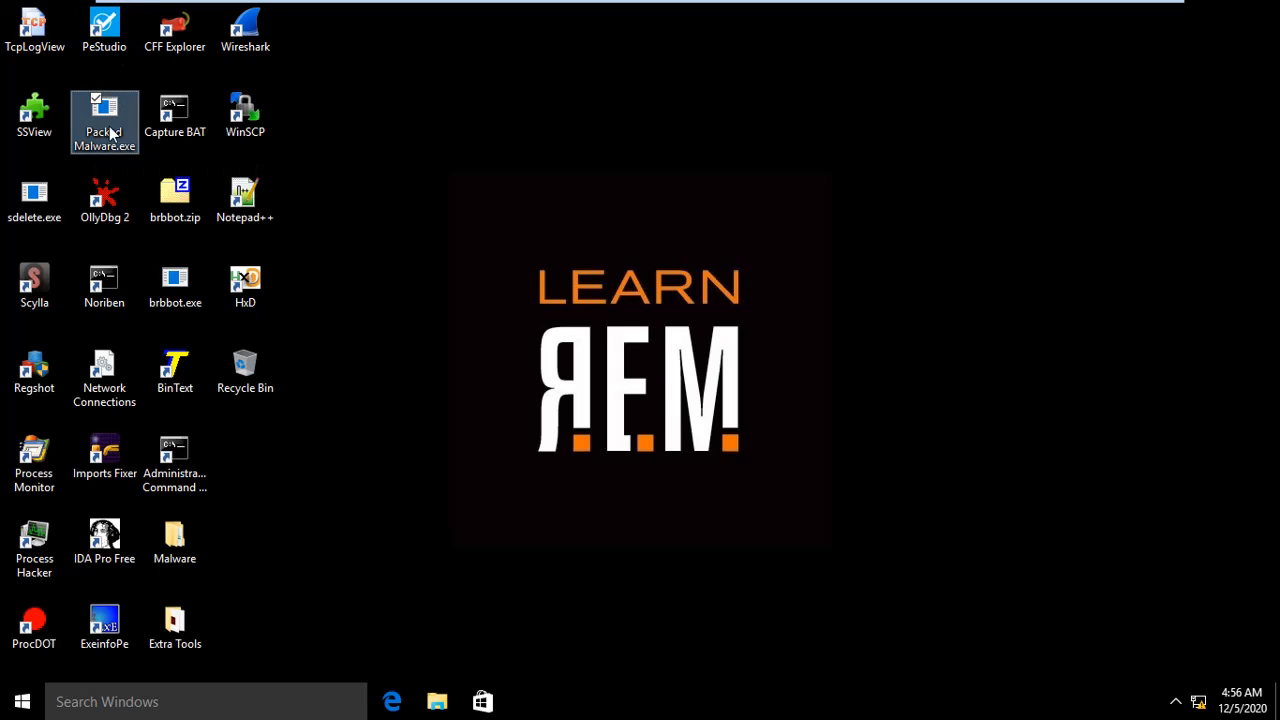
pyautogui.moveTo(136, 460)
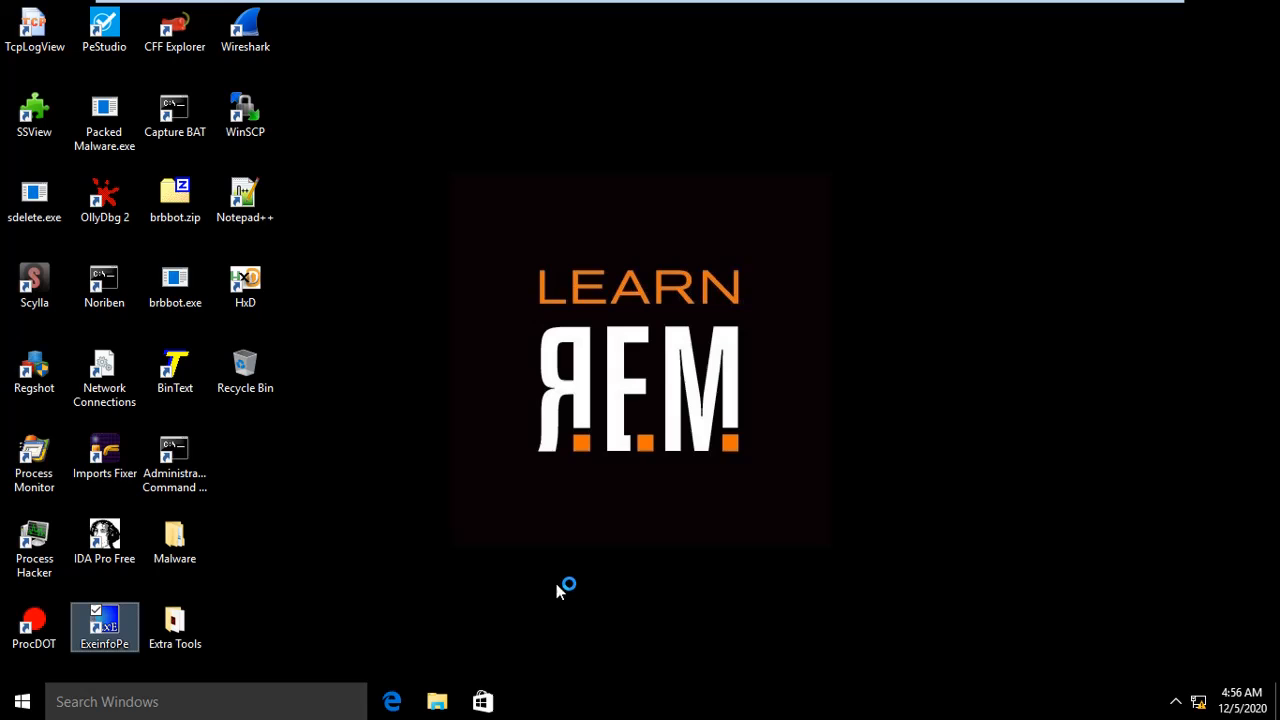
pyautogui.moveTo(552, 480)
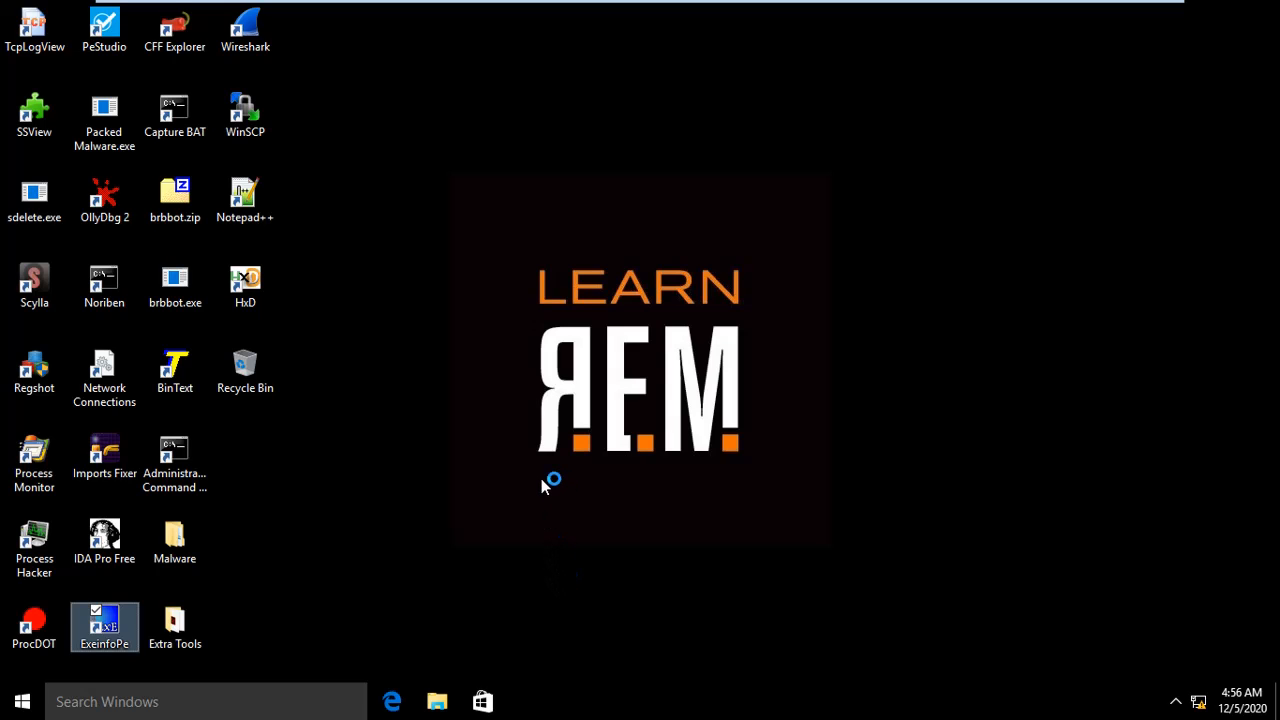
# Launch Exeinfo PE and load Packed Malware.exe from the Desktop for inspection
pyautogui.doubleClick(104, 620)
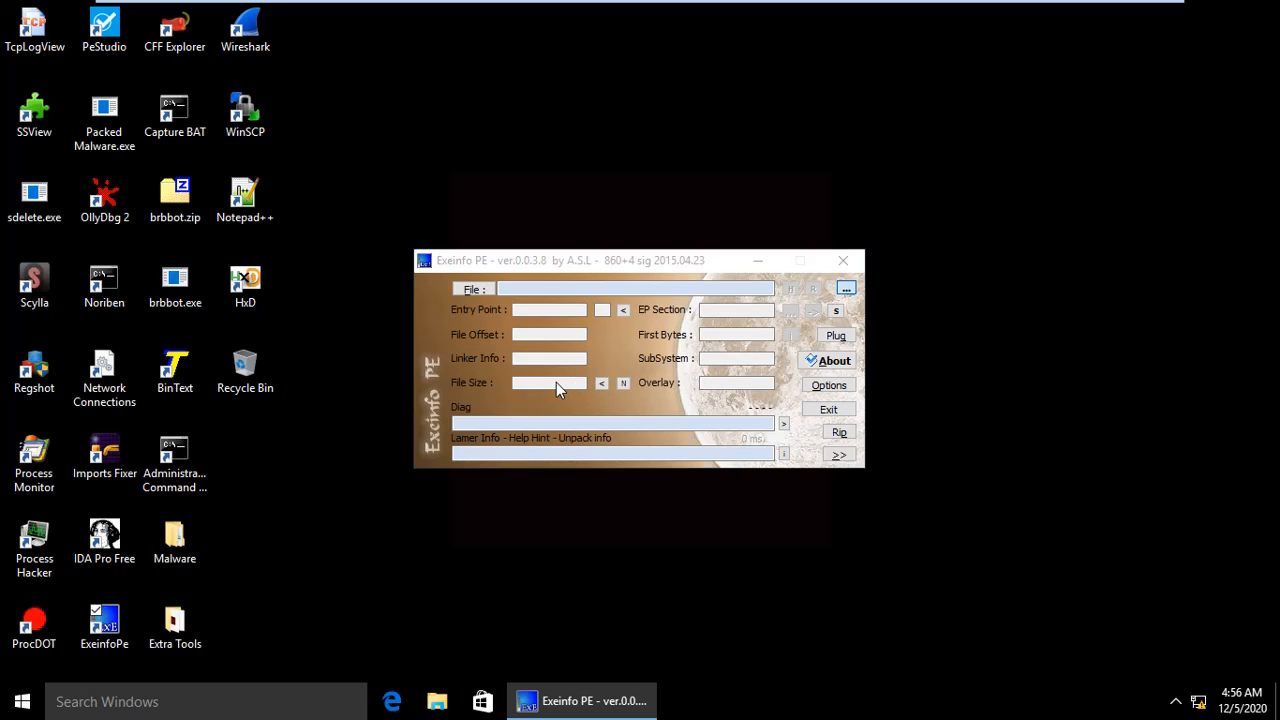
pyautogui.click(846, 288)
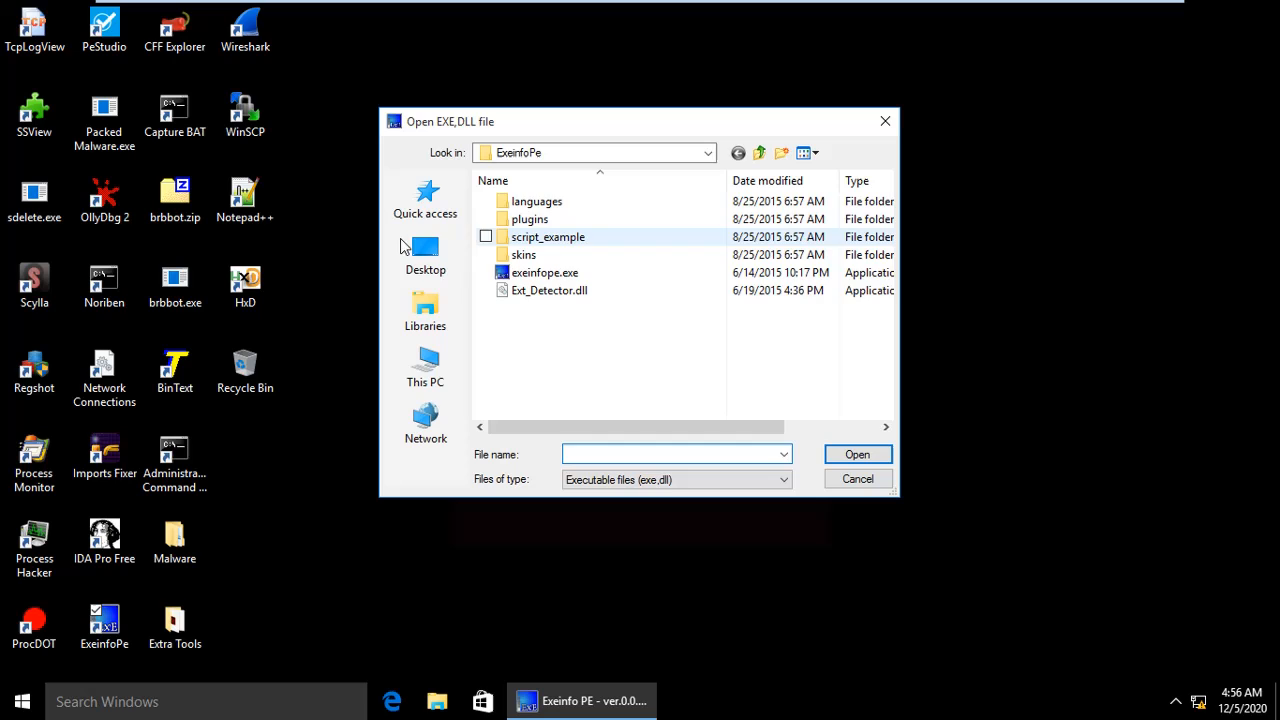
pyautogui.click(424, 254)
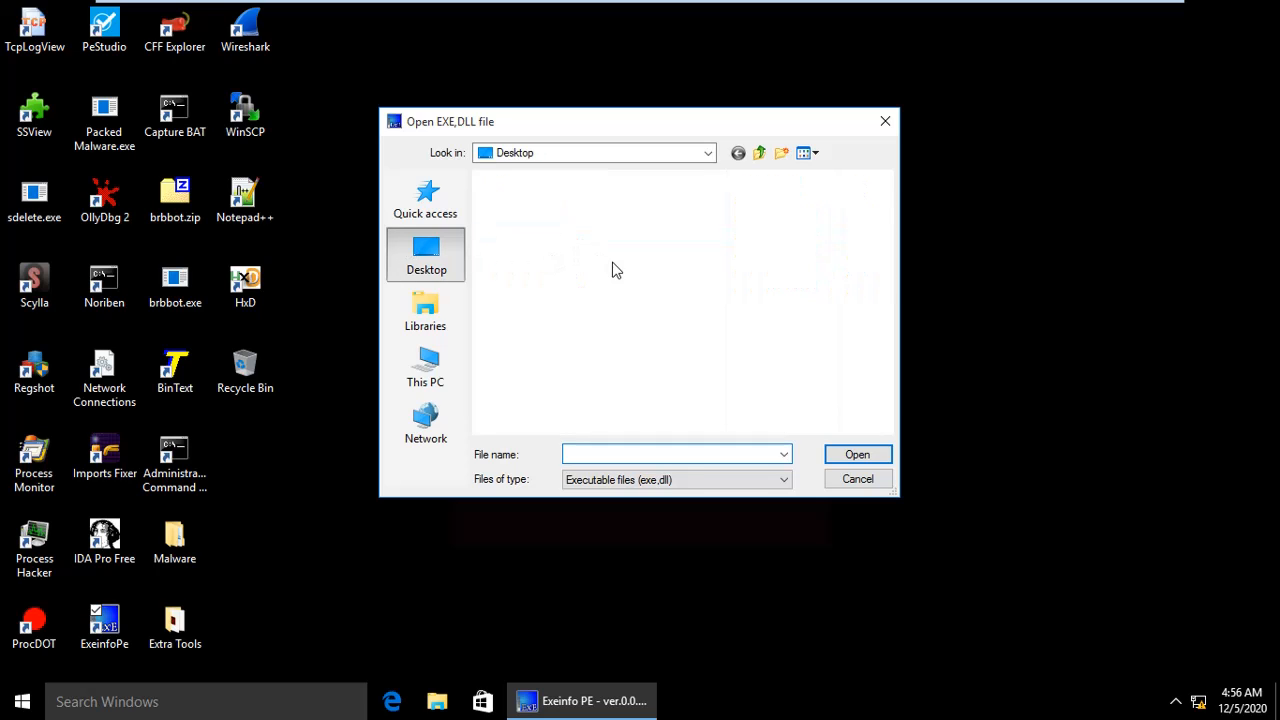
pyautogui.moveTo(616, 438)
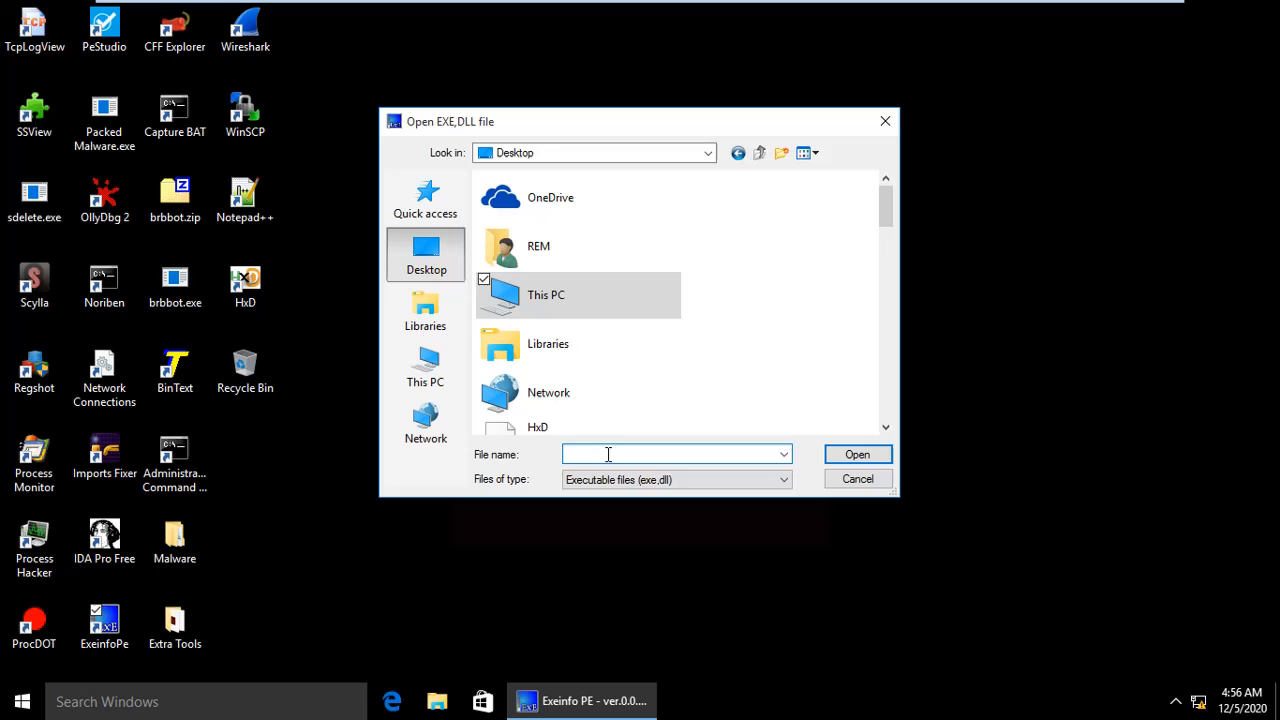
pyautogui.write('pac')
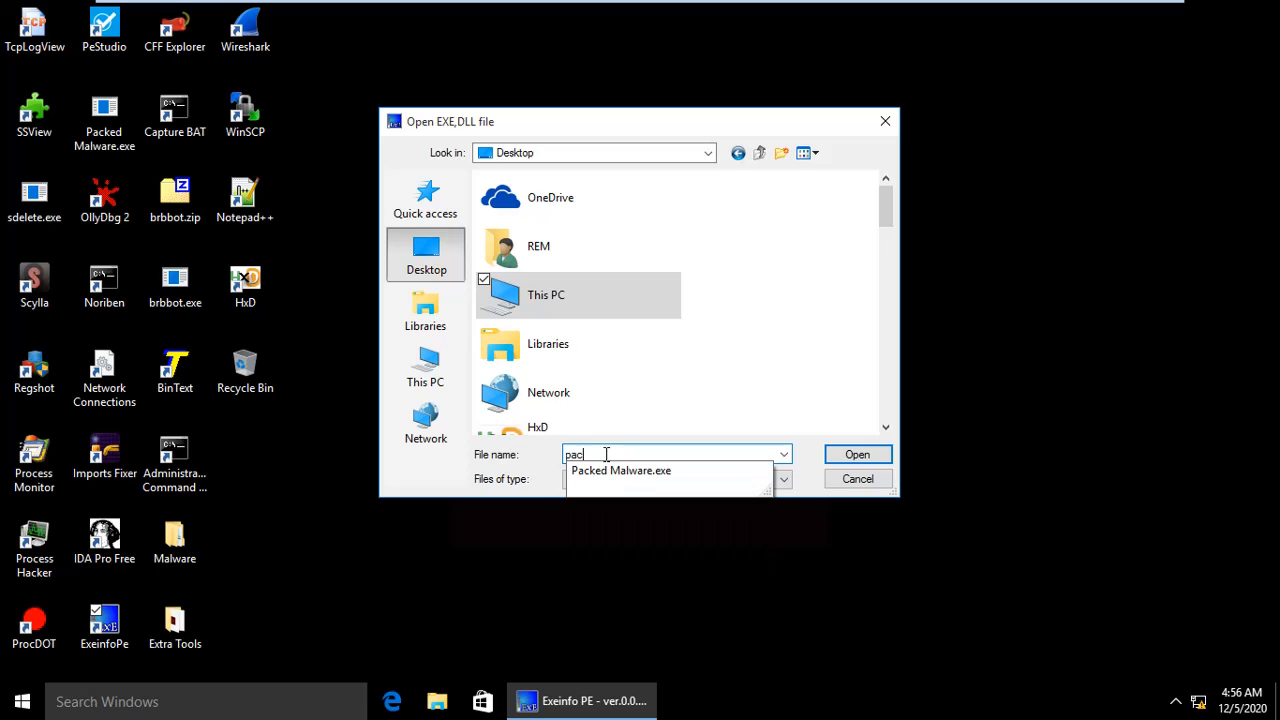
pyautogui.click(620, 470)
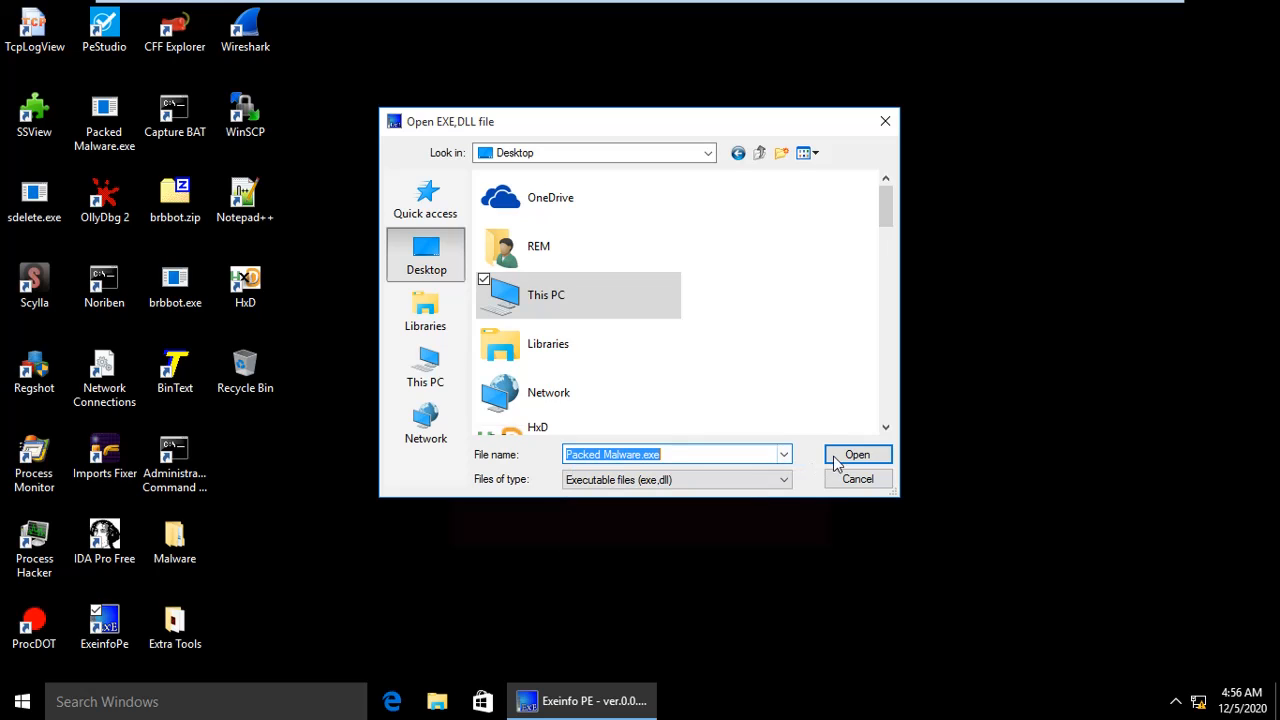
pyautogui.click(856, 454)
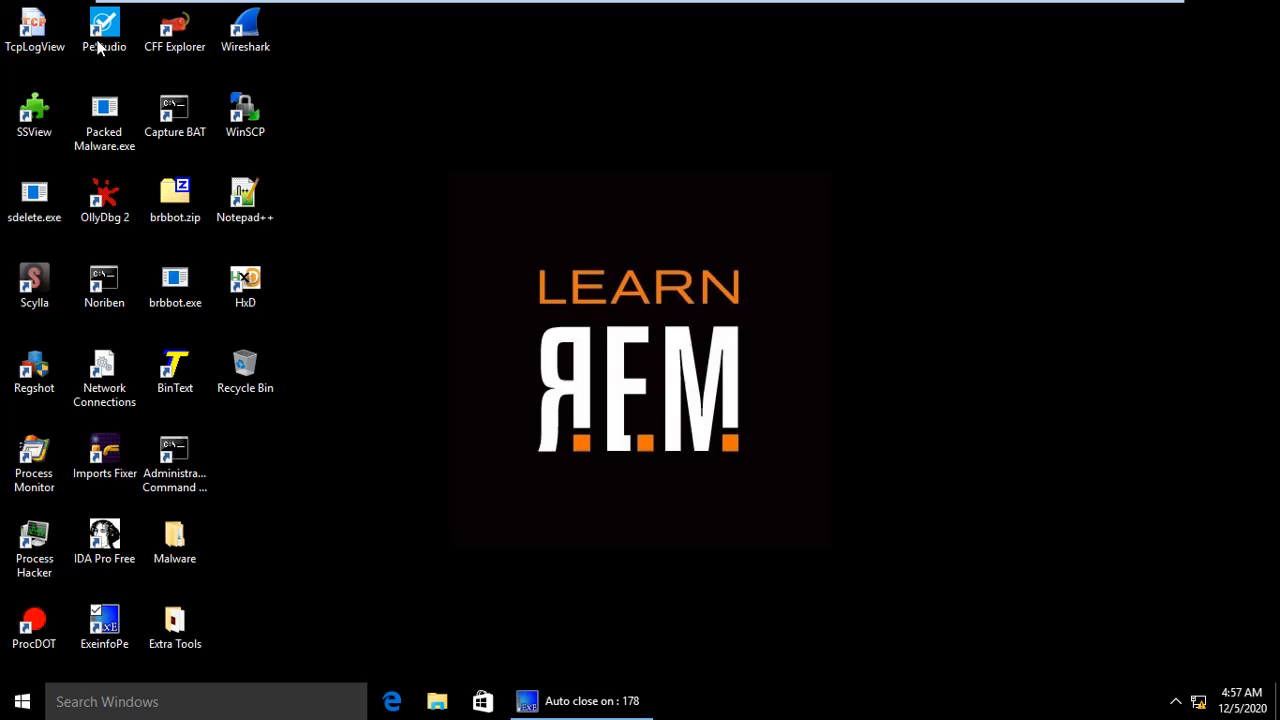
# Launch PEStudio and load Packed Malware.exe from the Desktop
pyautogui.doubleClick(104, 24)
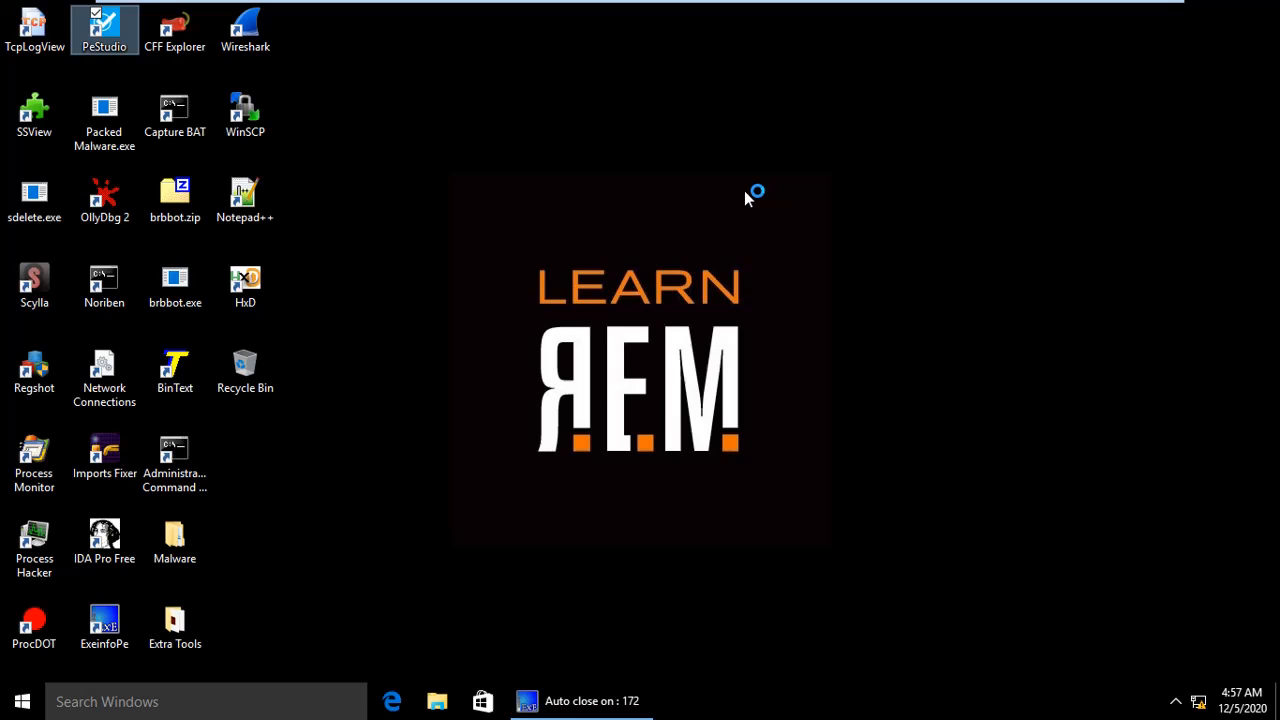
pyautogui.moveTo(738, 188)
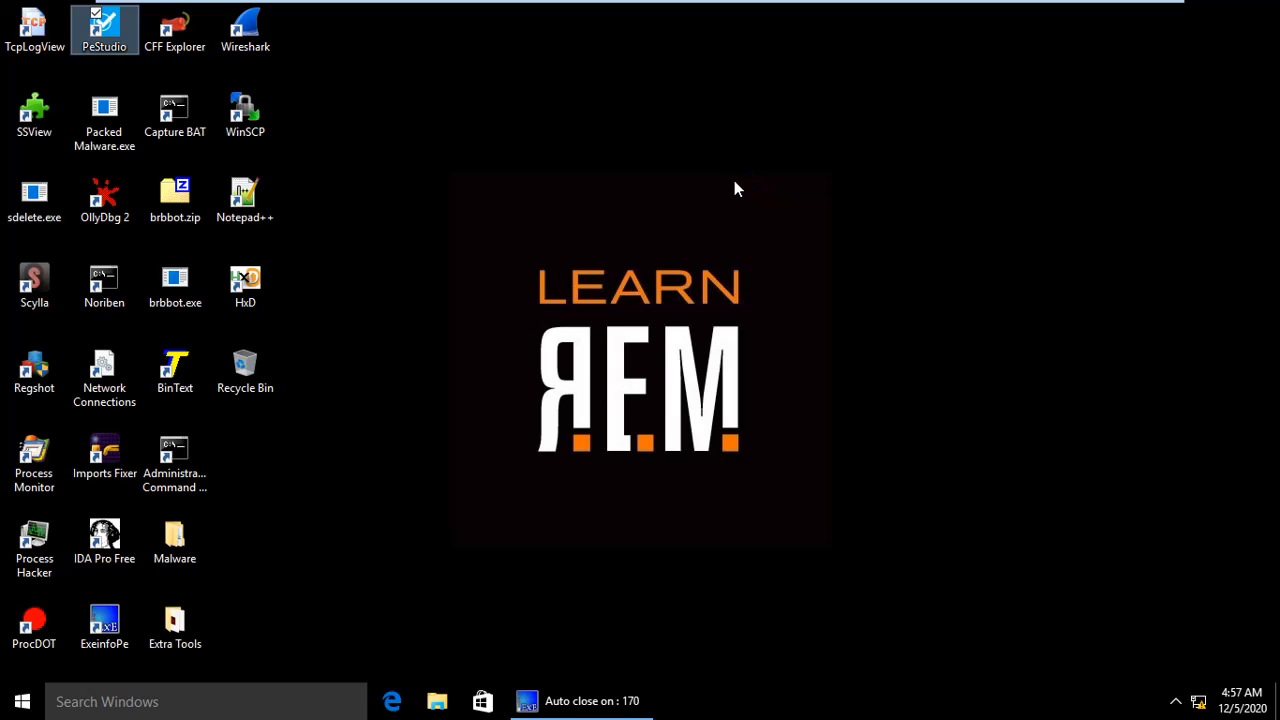
pyautogui.moveTo(238, 108)
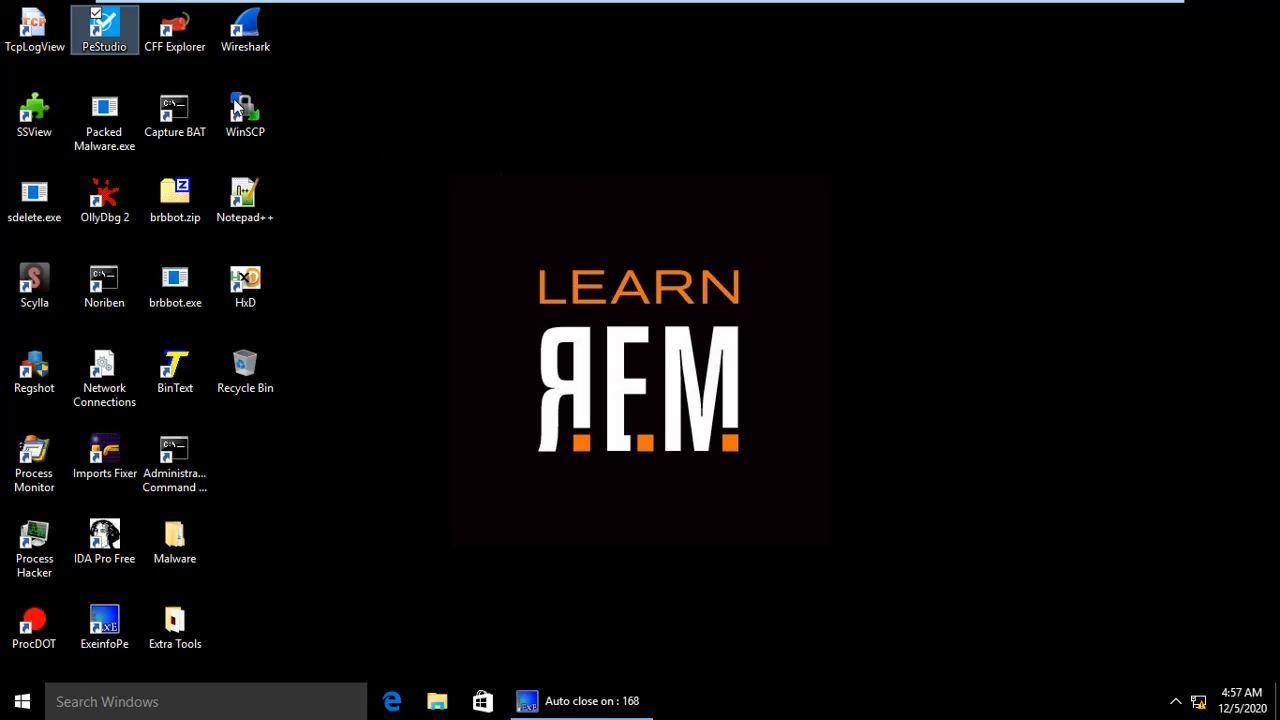
pyautogui.moveTo(350, 132)
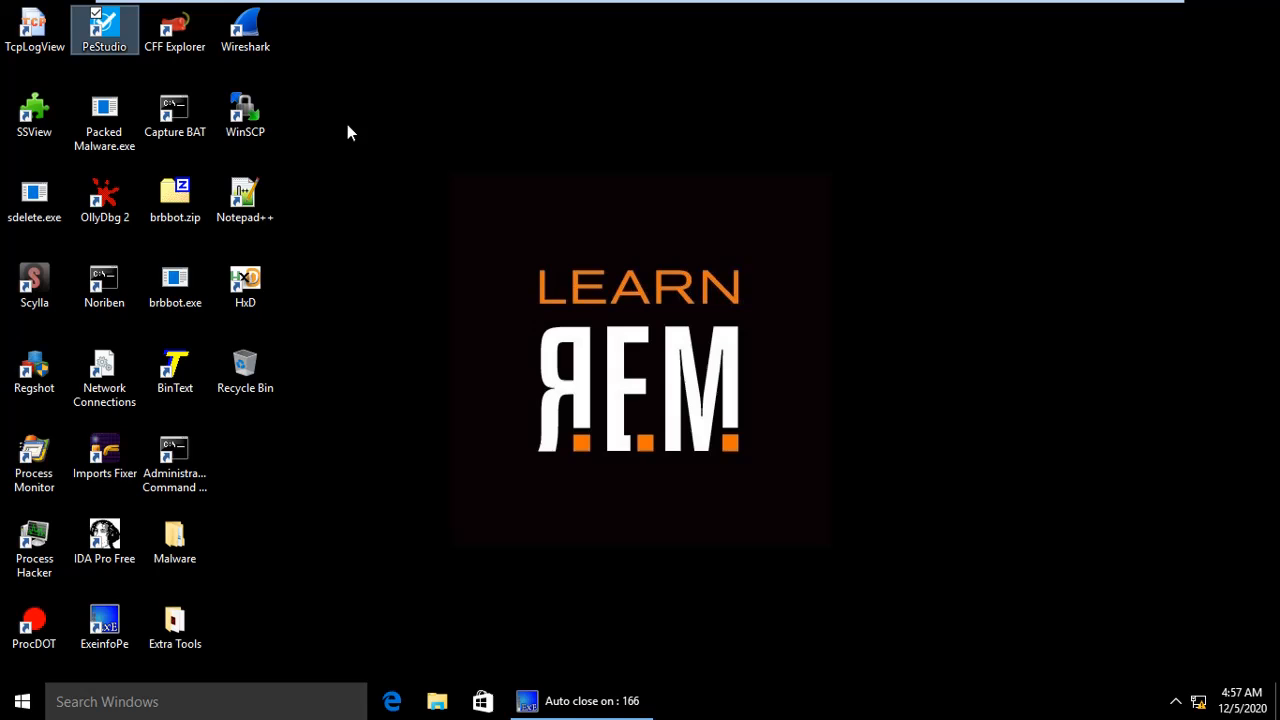
pyautogui.moveTo(104, 30)
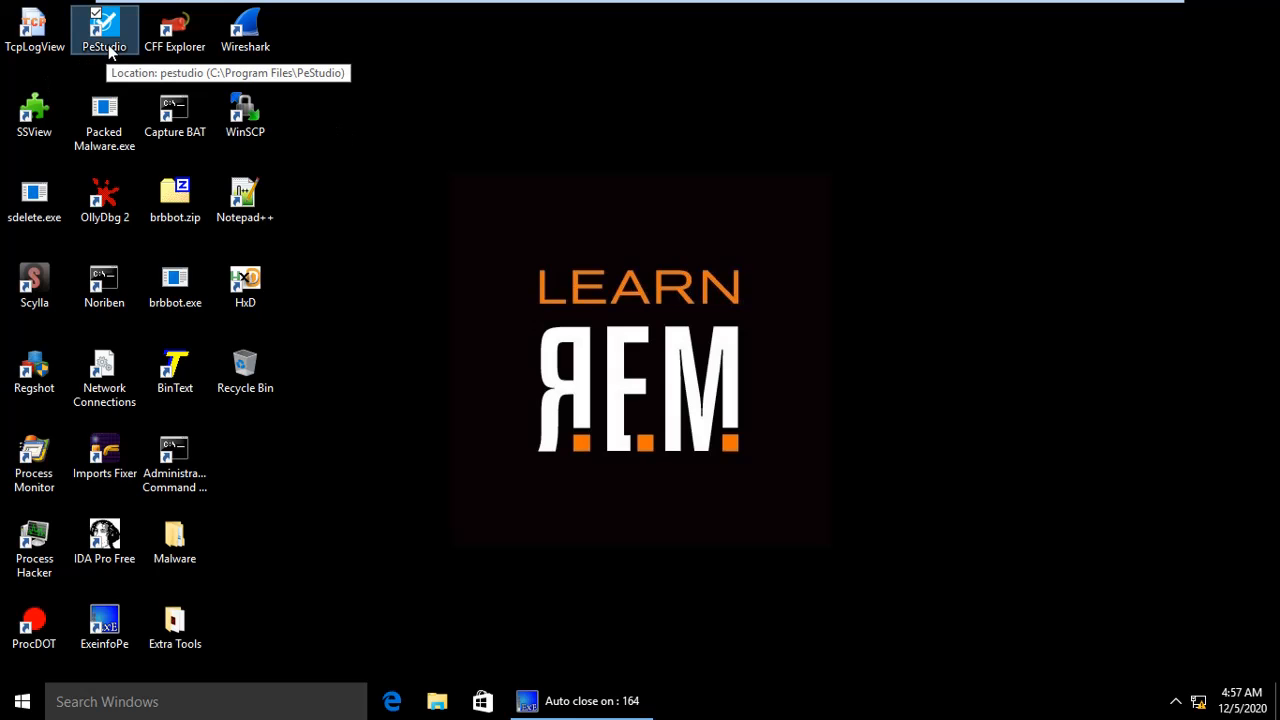
pyautogui.doubleClick(104, 28)
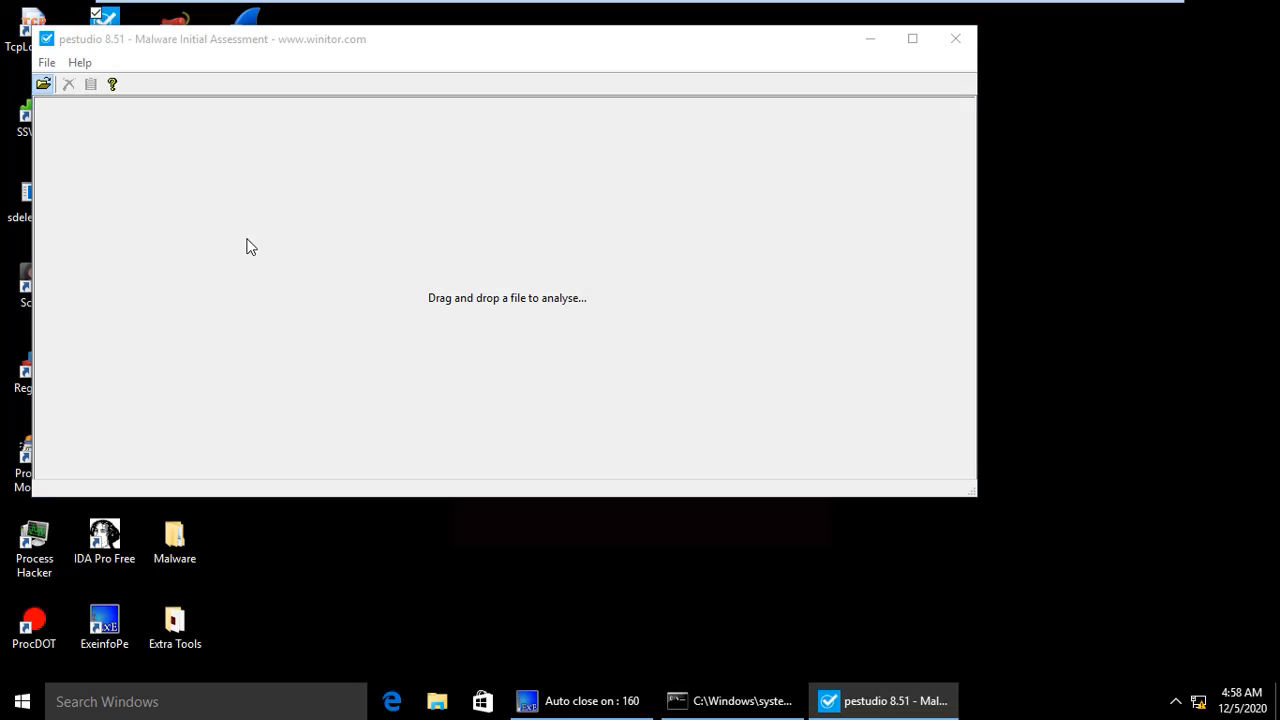
pyautogui.click(44, 84)
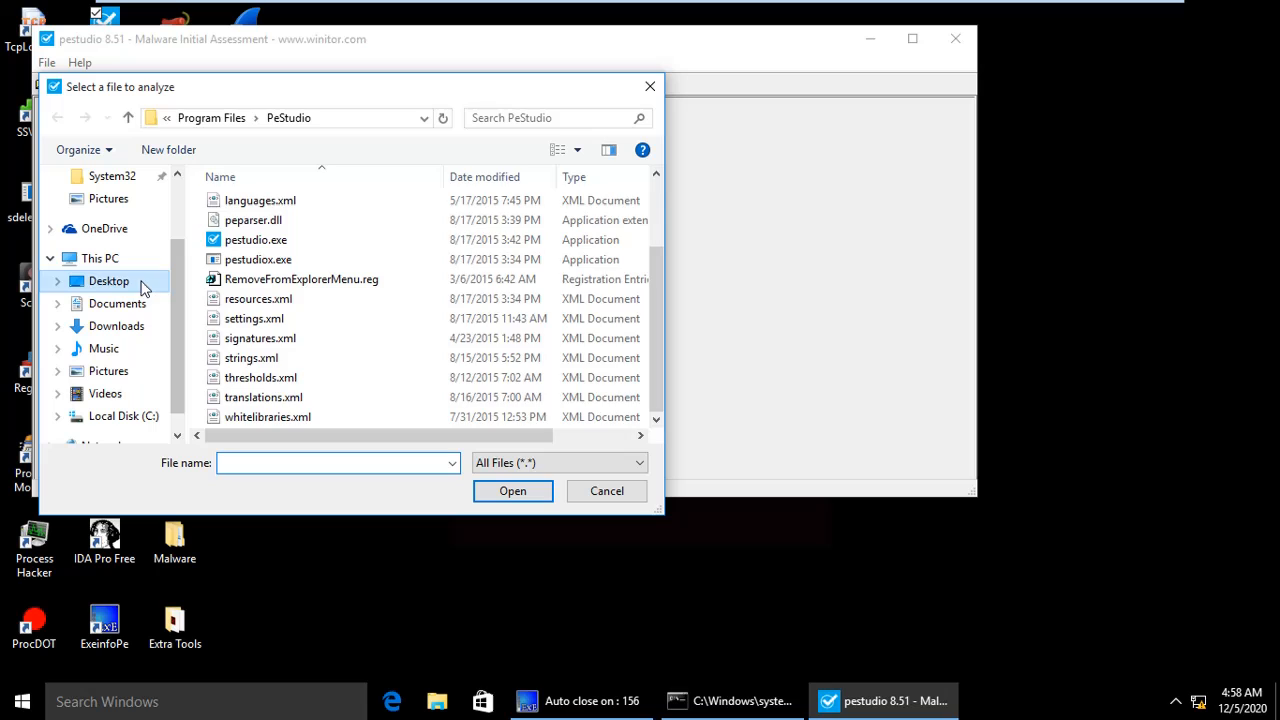
pyautogui.click(108, 280)
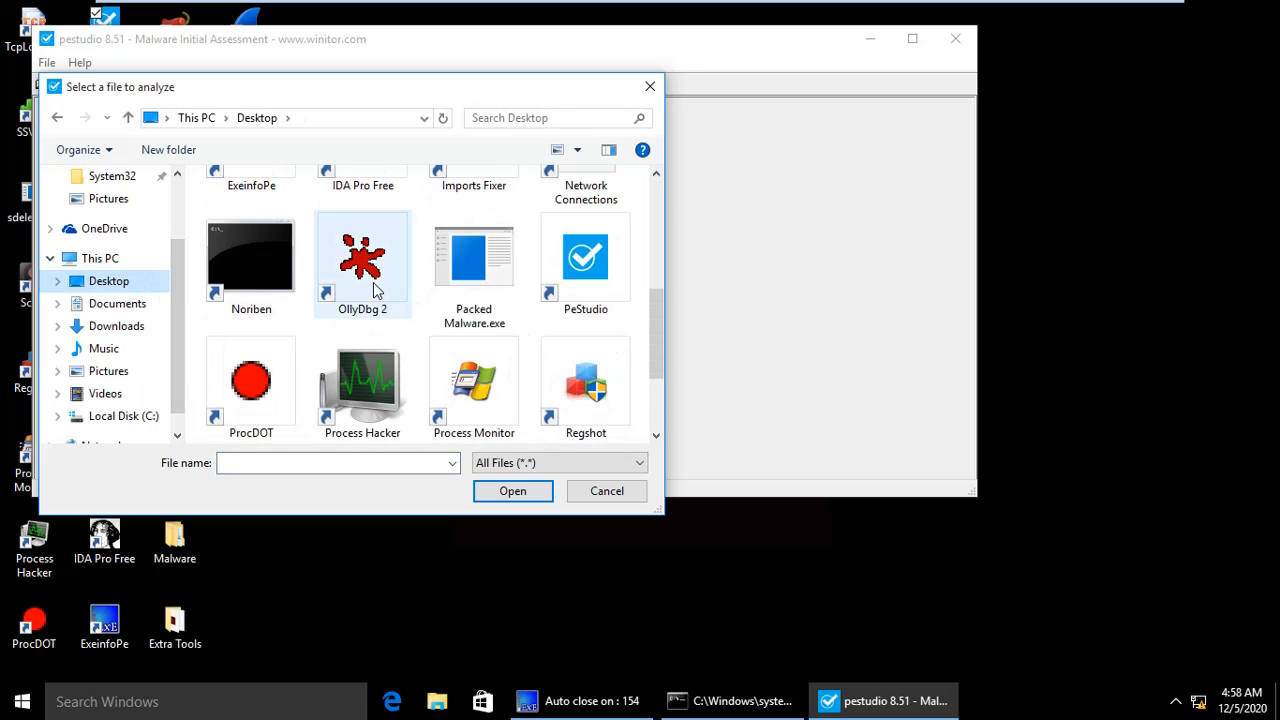
pyautogui.scroll(-3)
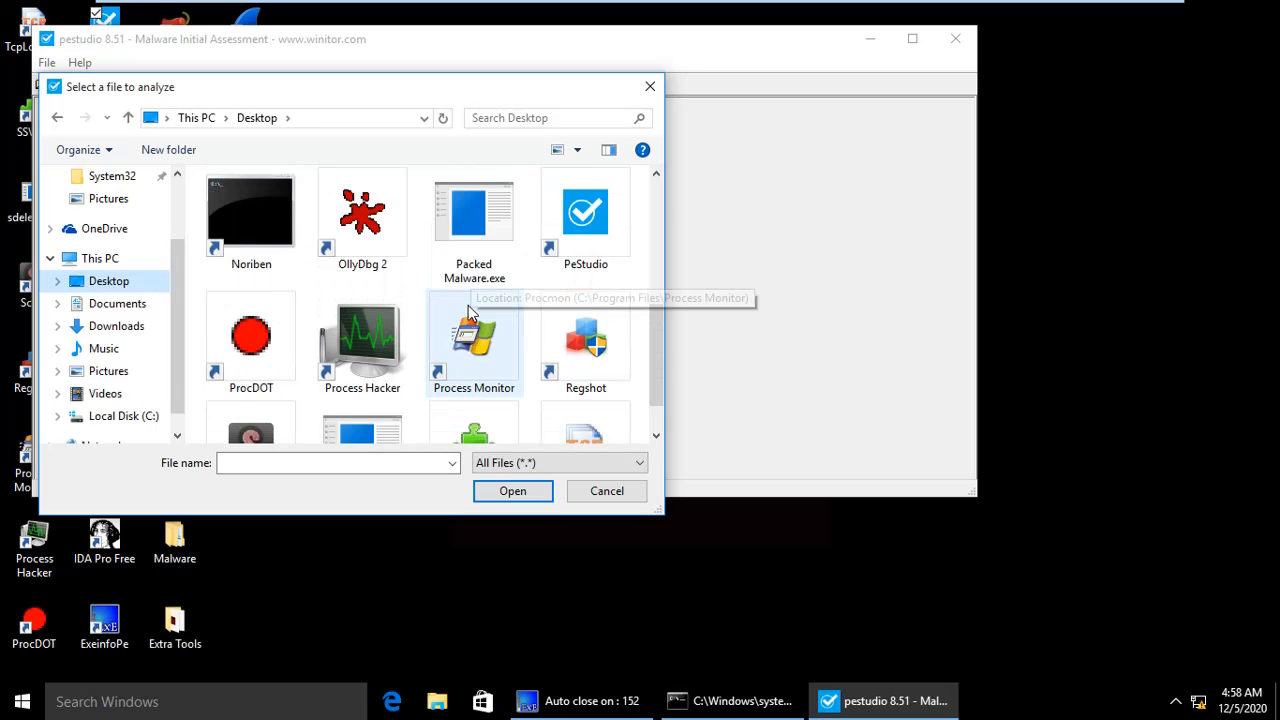
pyautogui.click(606, 492)
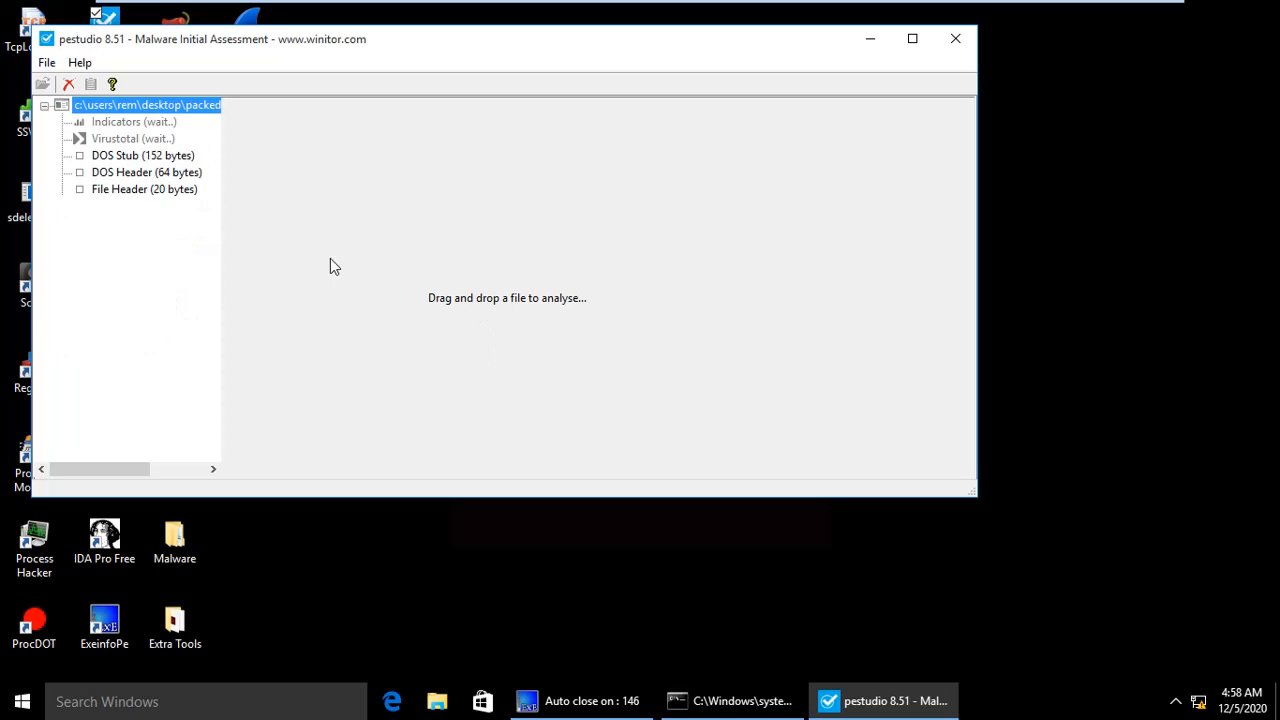
# Show the file's general properties, then its data directories with the Import Name Table in UPX2
pyautogui.click(62, 104)
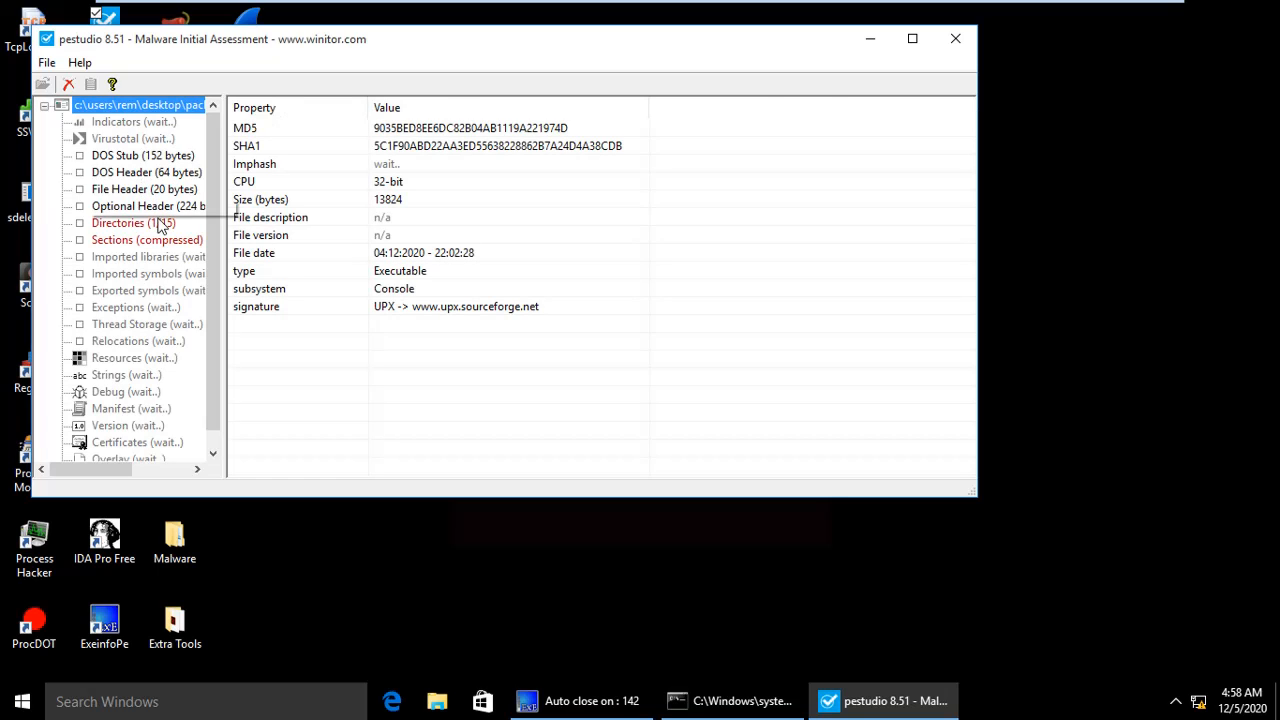
pyautogui.click(118, 222)
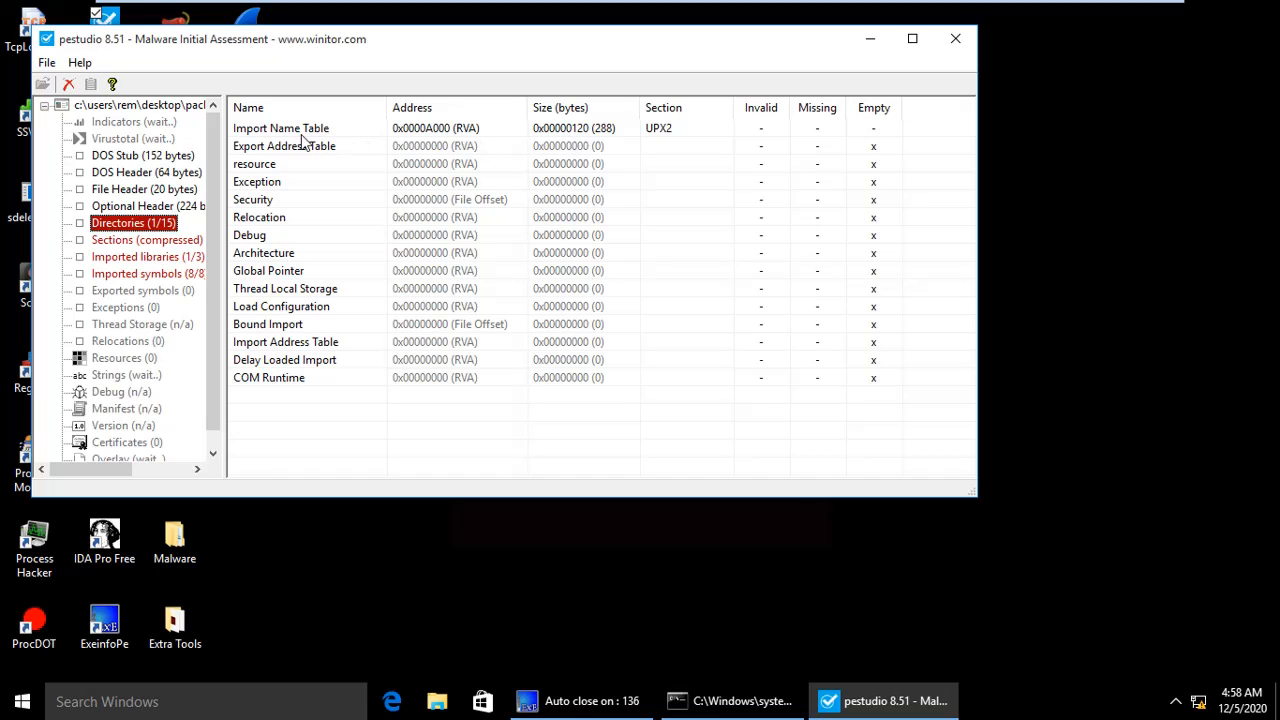
pyautogui.moveTo(680, 132)
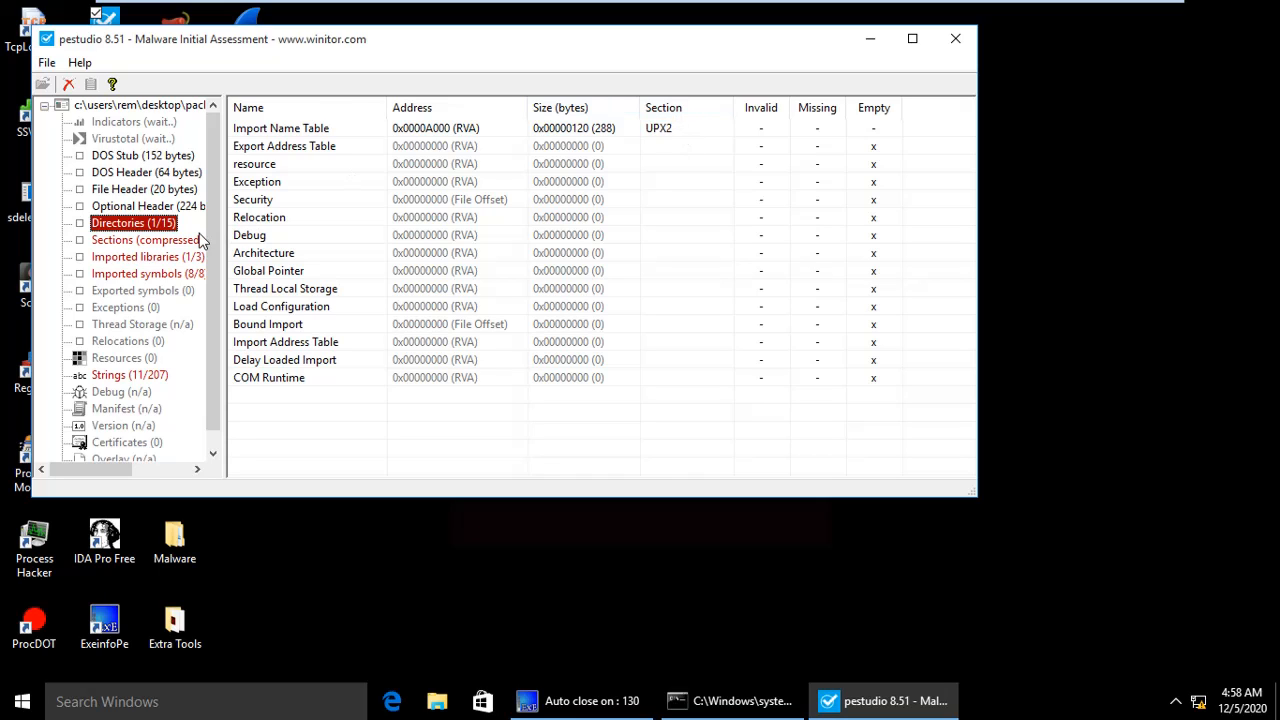
# Show the compressed sections table with .text, .data and UPX2 sizes and flags
pyautogui.click(144, 240)
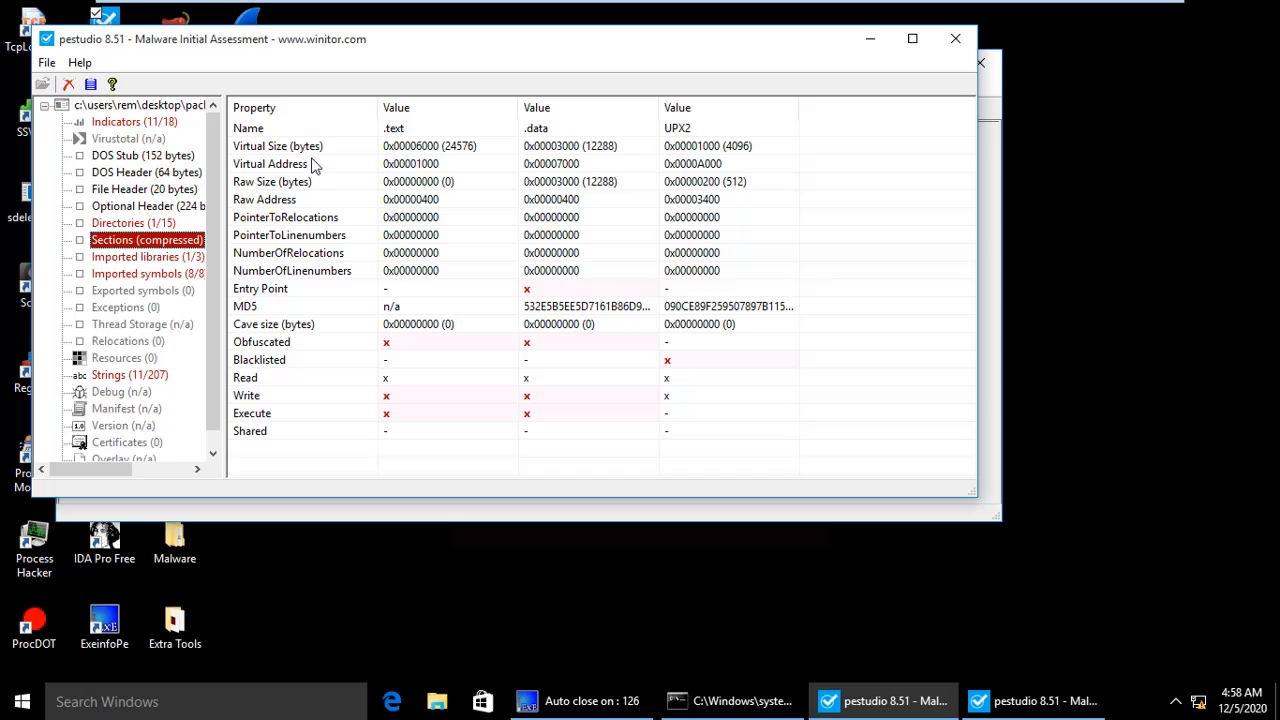
pyautogui.moveTo(604, 316)
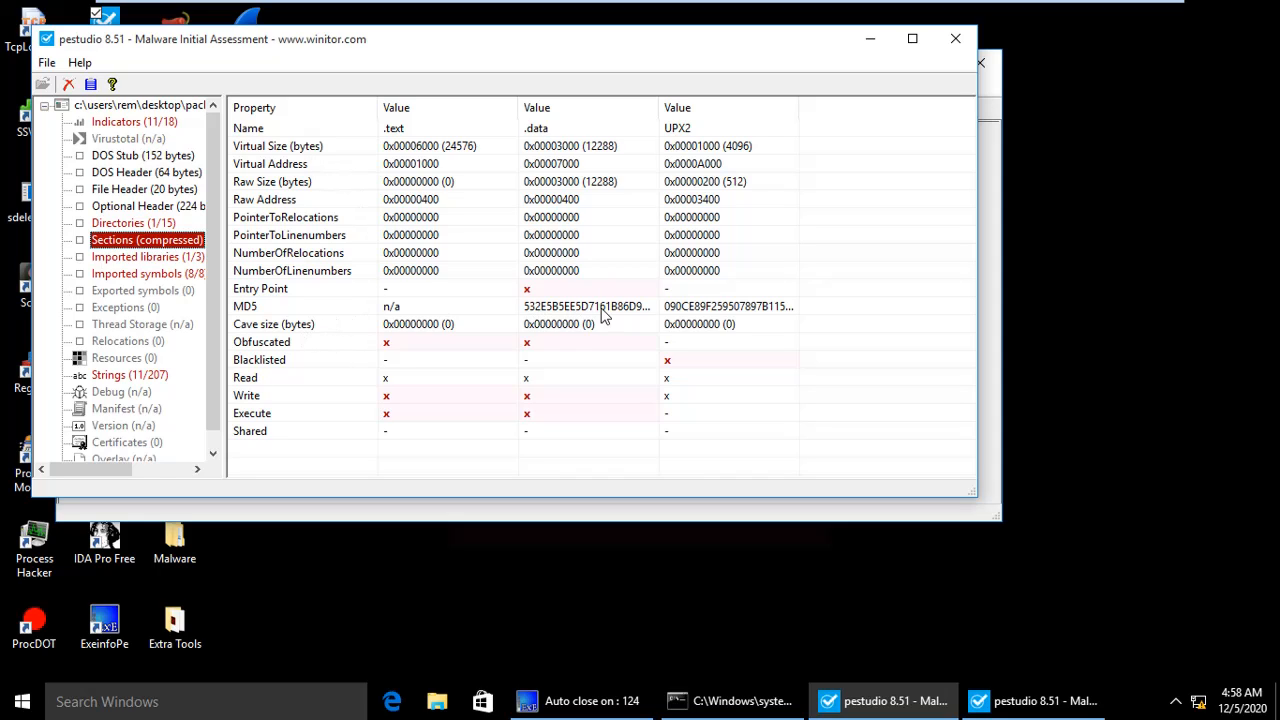
pyautogui.moveTo(540, 320)
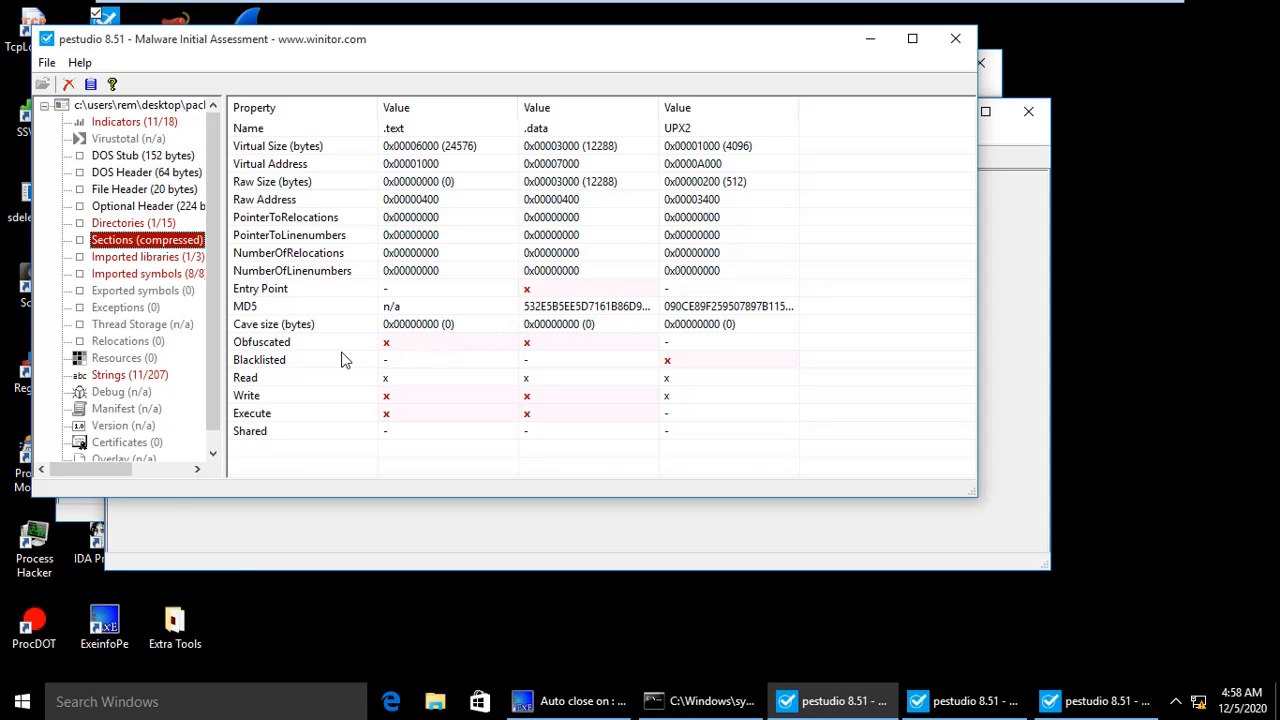
pyautogui.moveTo(360, 364)
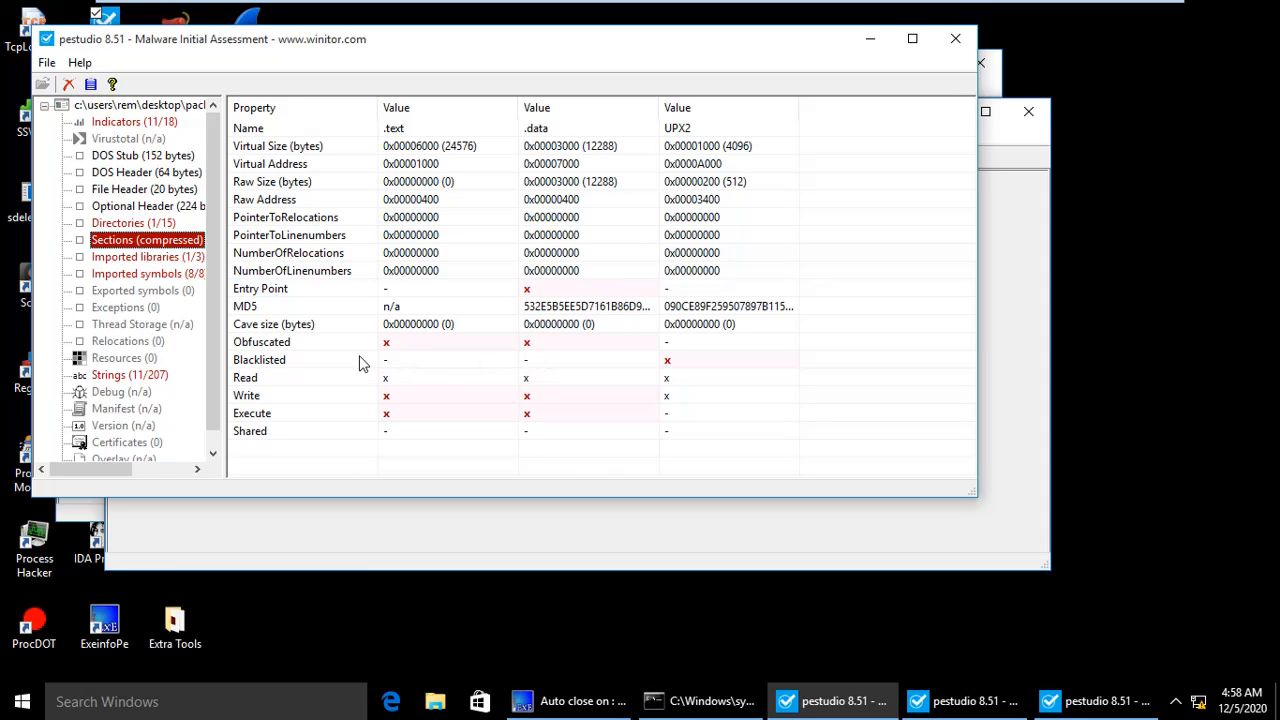
pyautogui.moveTo(424, 300)
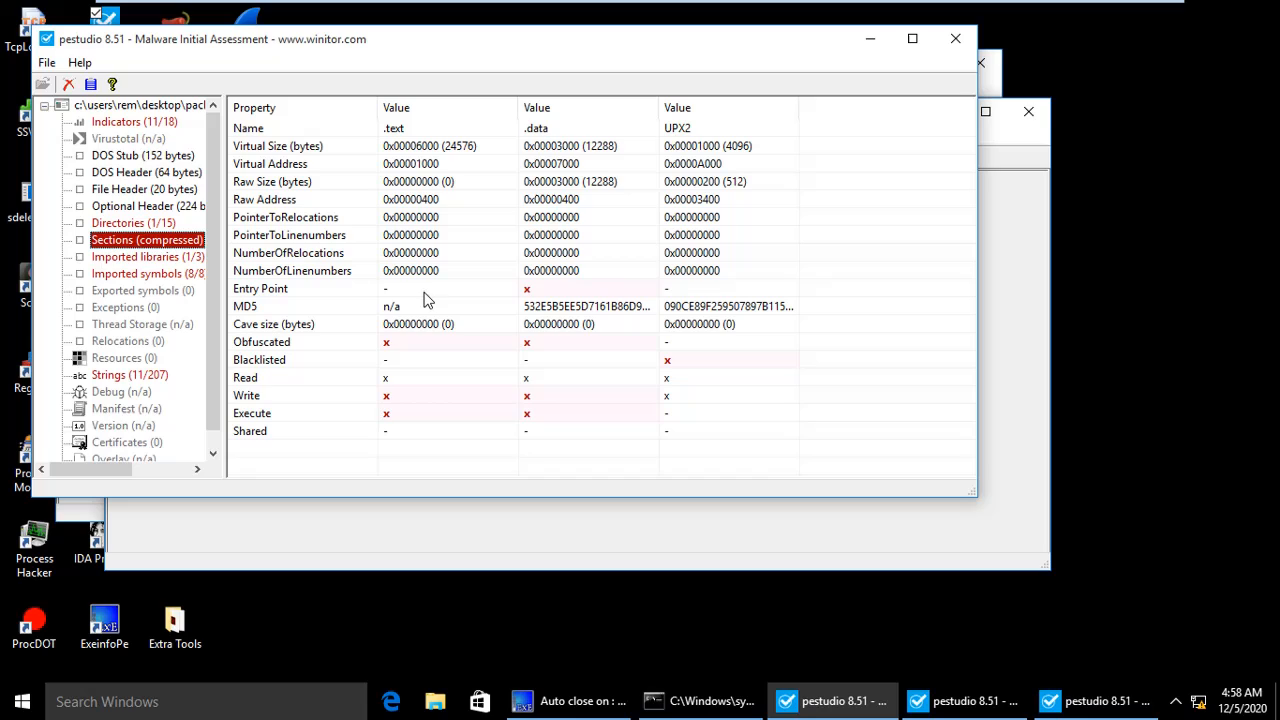
pyautogui.moveTo(528, 298)
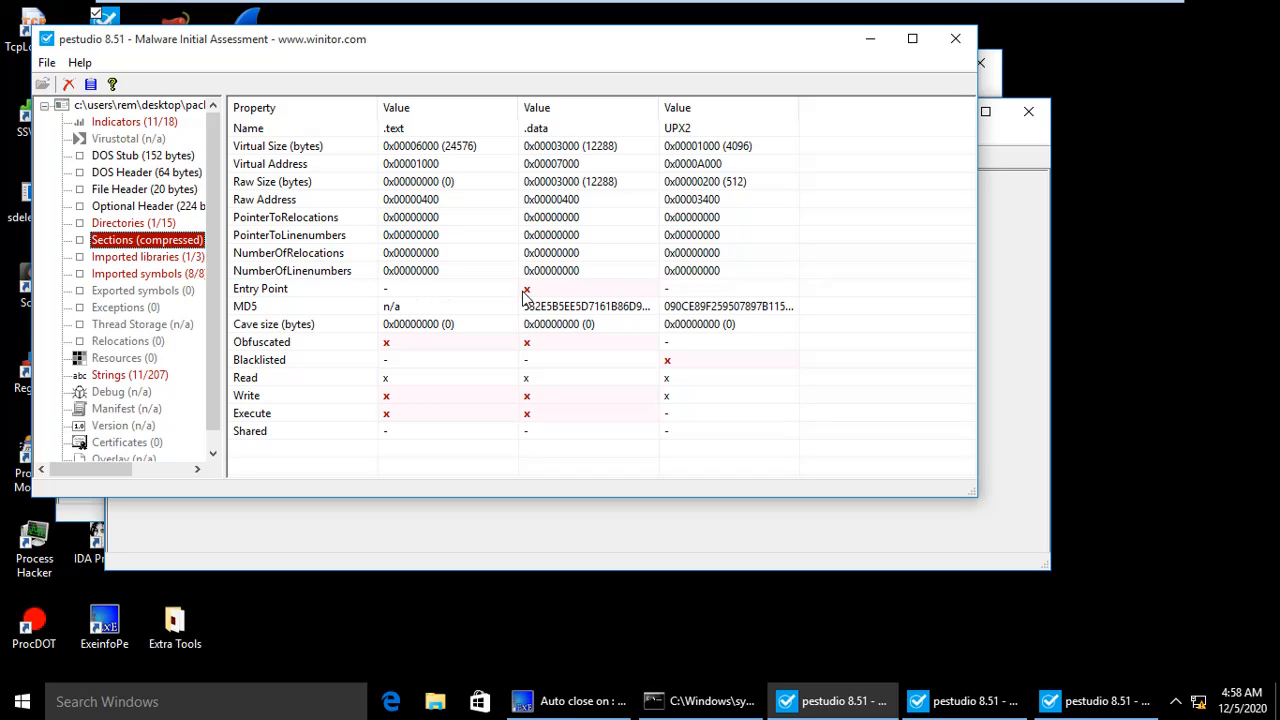
pyautogui.moveTo(384, 270)
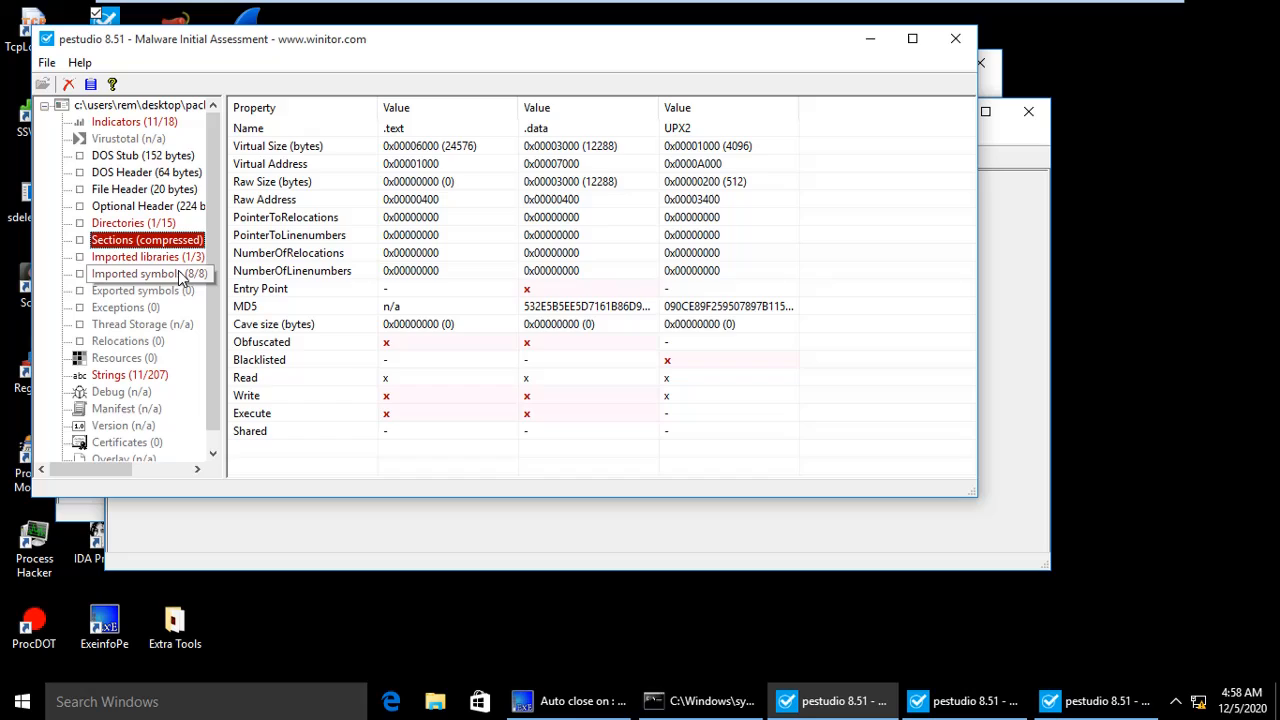
# List the imported symbols, then the imported libraries urlmon.dll, kernel32.dll and advapi32.dll
pyautogui.click(148, 272)
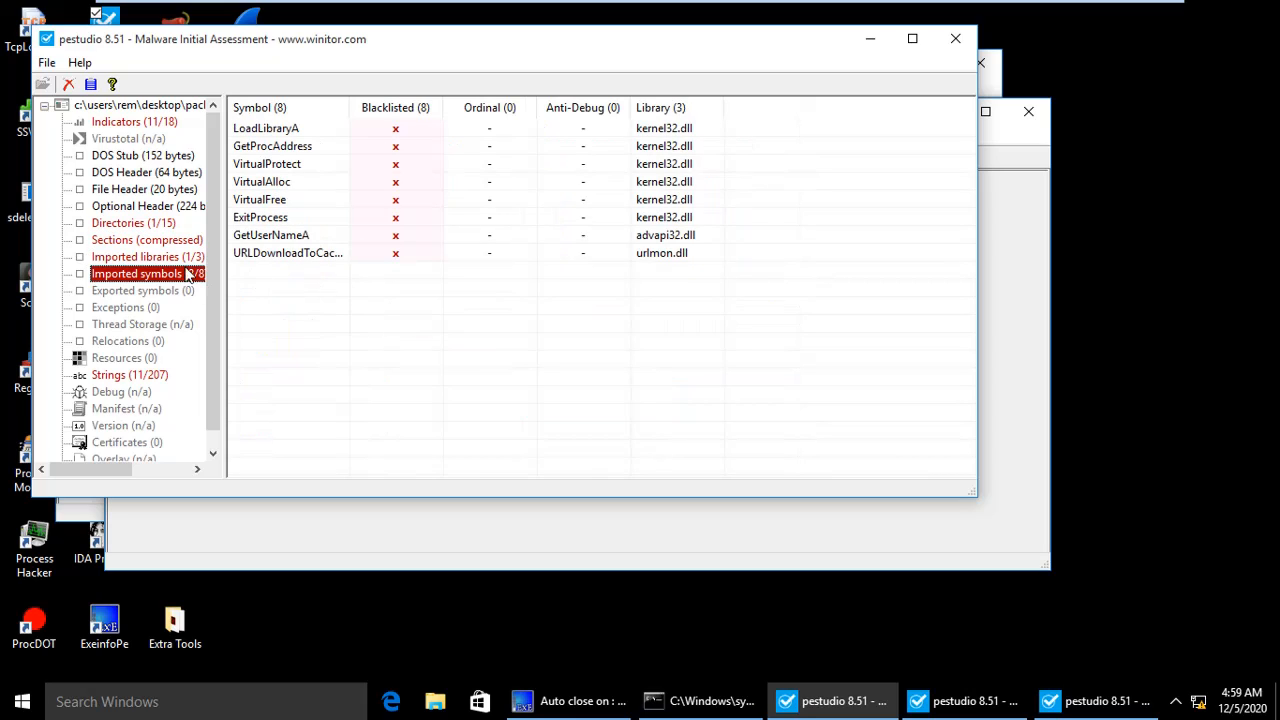
pyautogui.click(136, 256)
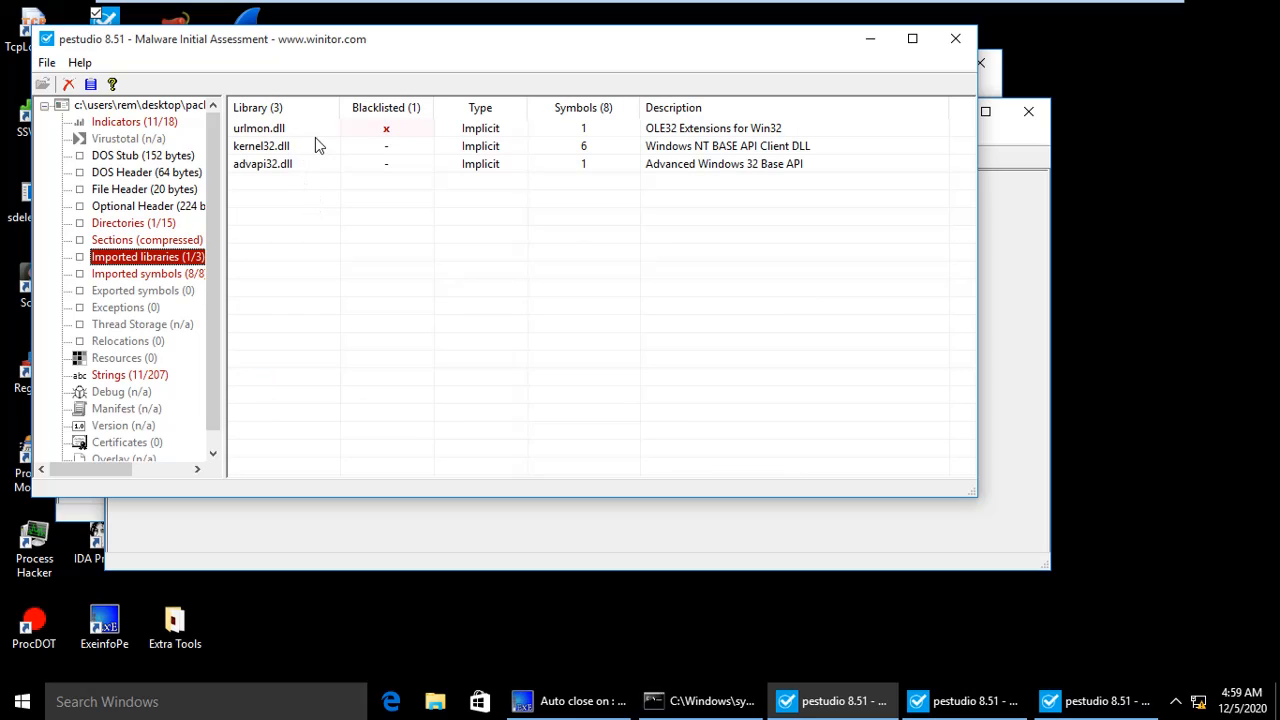
pyautogui.moveTo(350, 176)
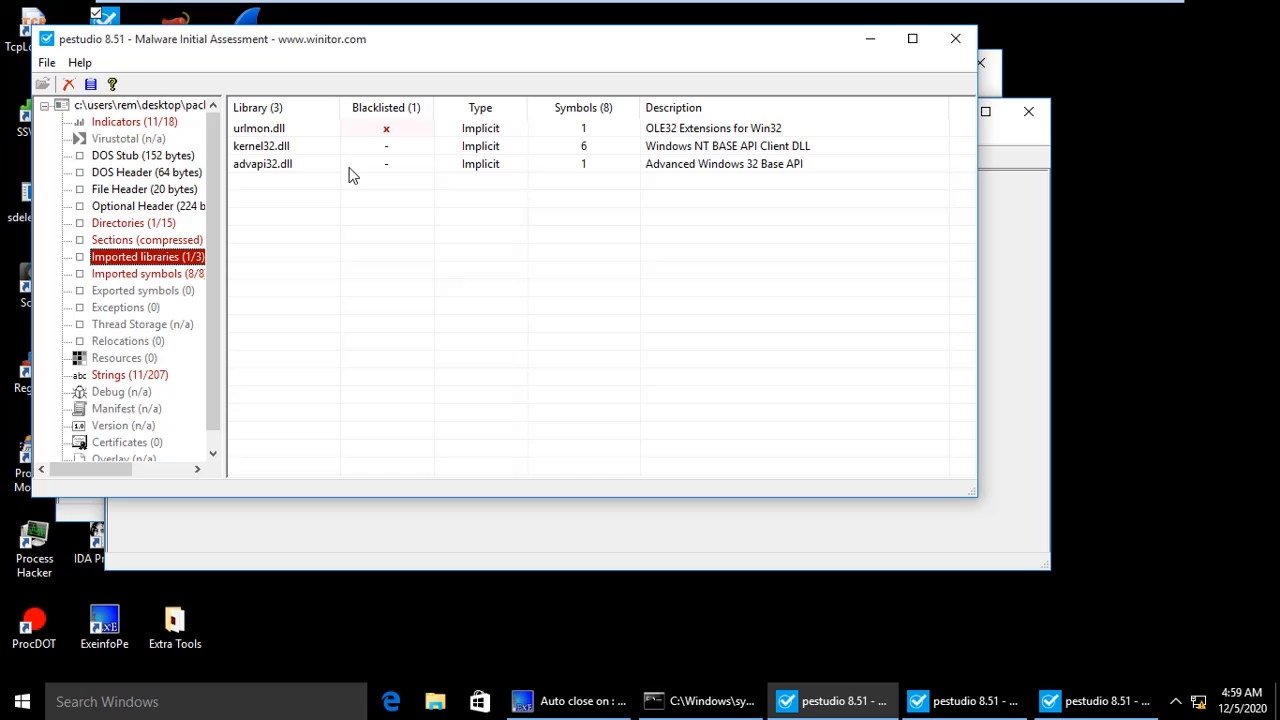
pyautogui.moveTo(260, 140)
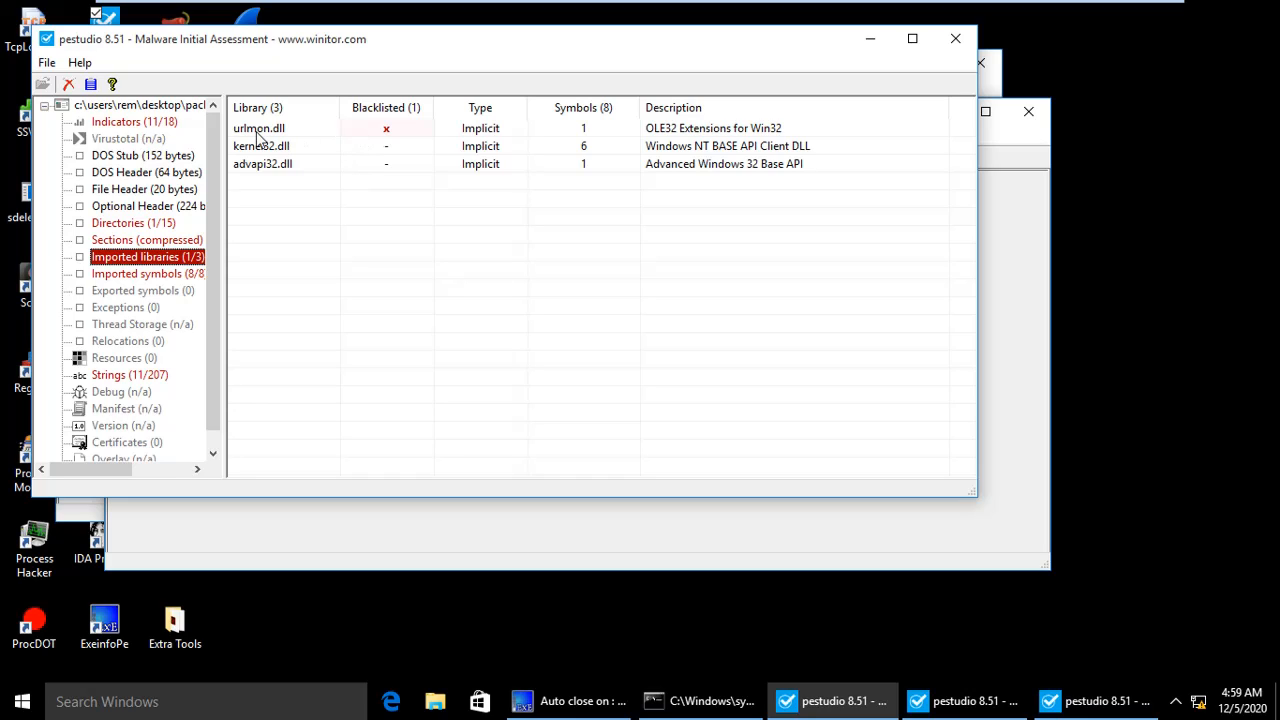
pyautogui.moveTo(476, 212)
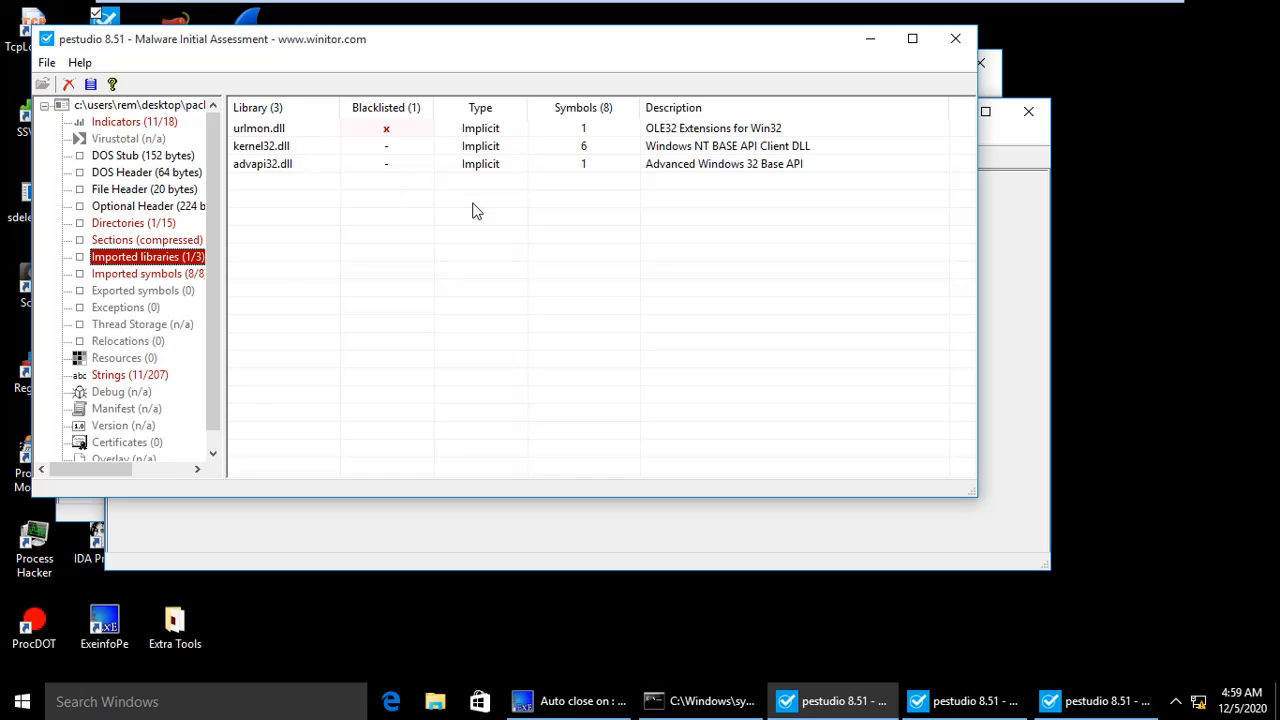
pyautogui.moveTo(284, 178)
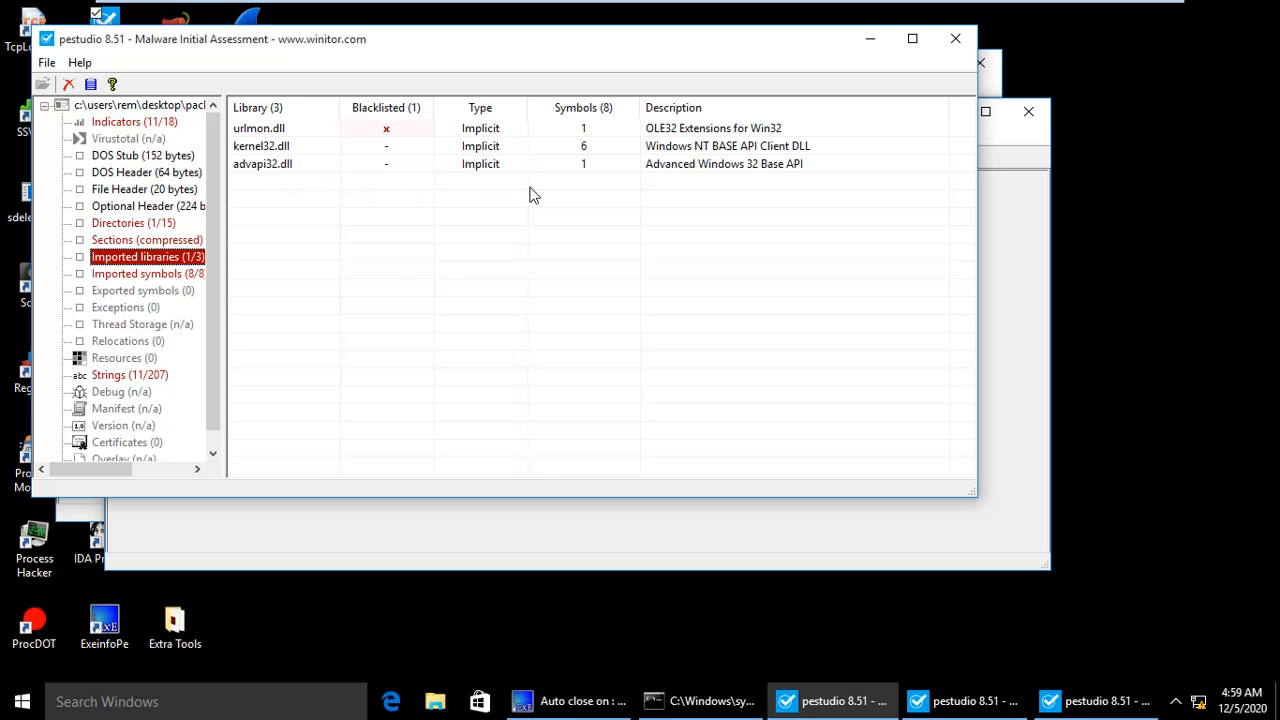
# Show the eight blacklisted imported functions such as LoadLibraryA, VirtualAlloc and URLDownloadToCacheFile
pyautogui.click(148, 272)
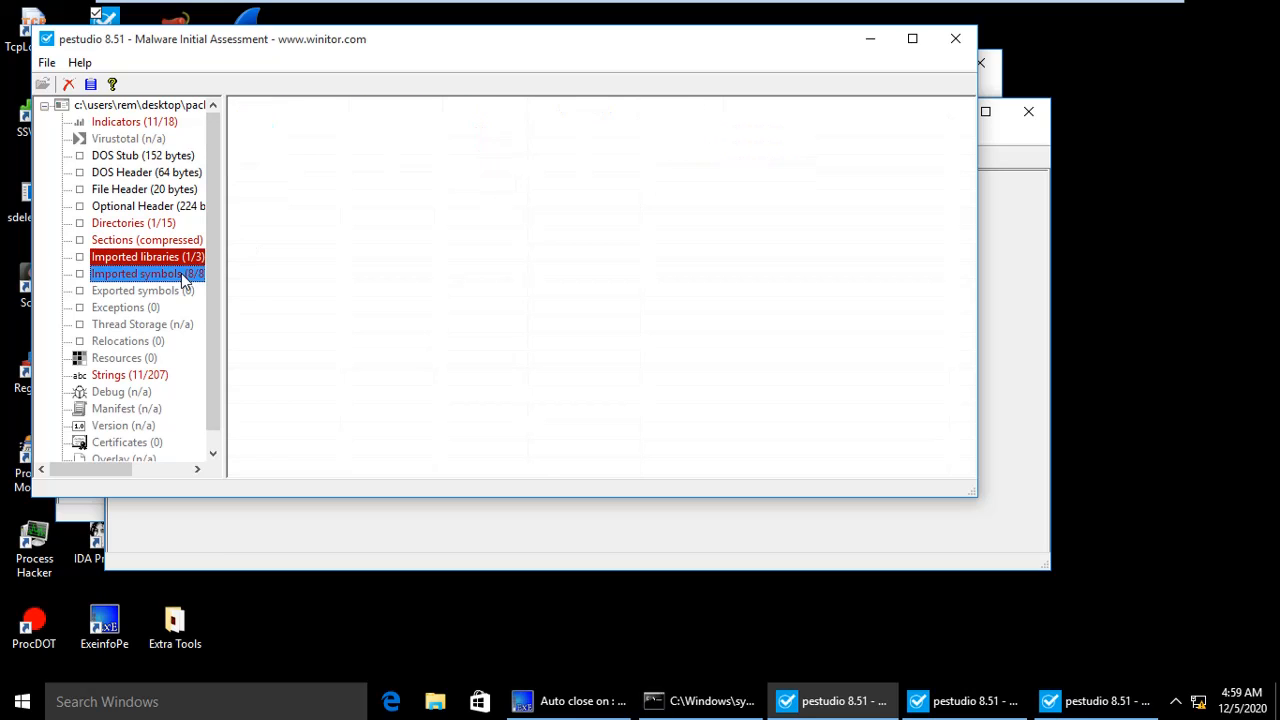
pyautogui.click(148, 272)
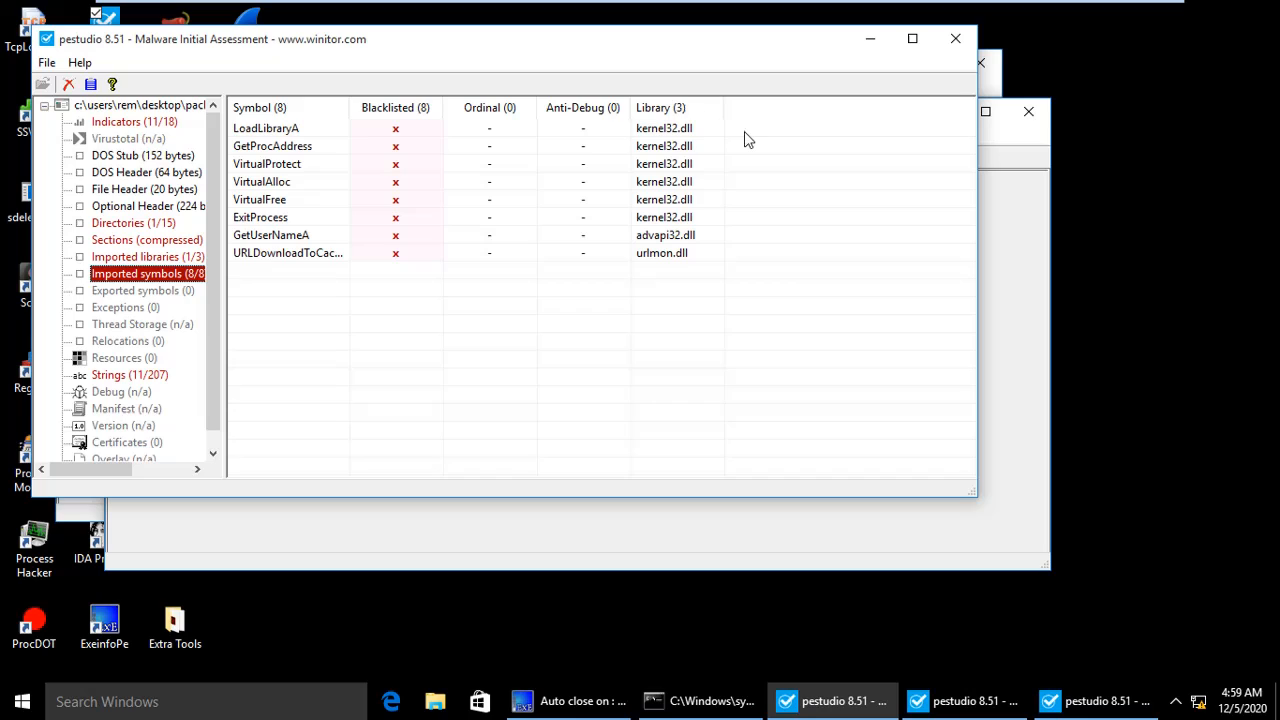
pyautogui.moveTo(696, 276)
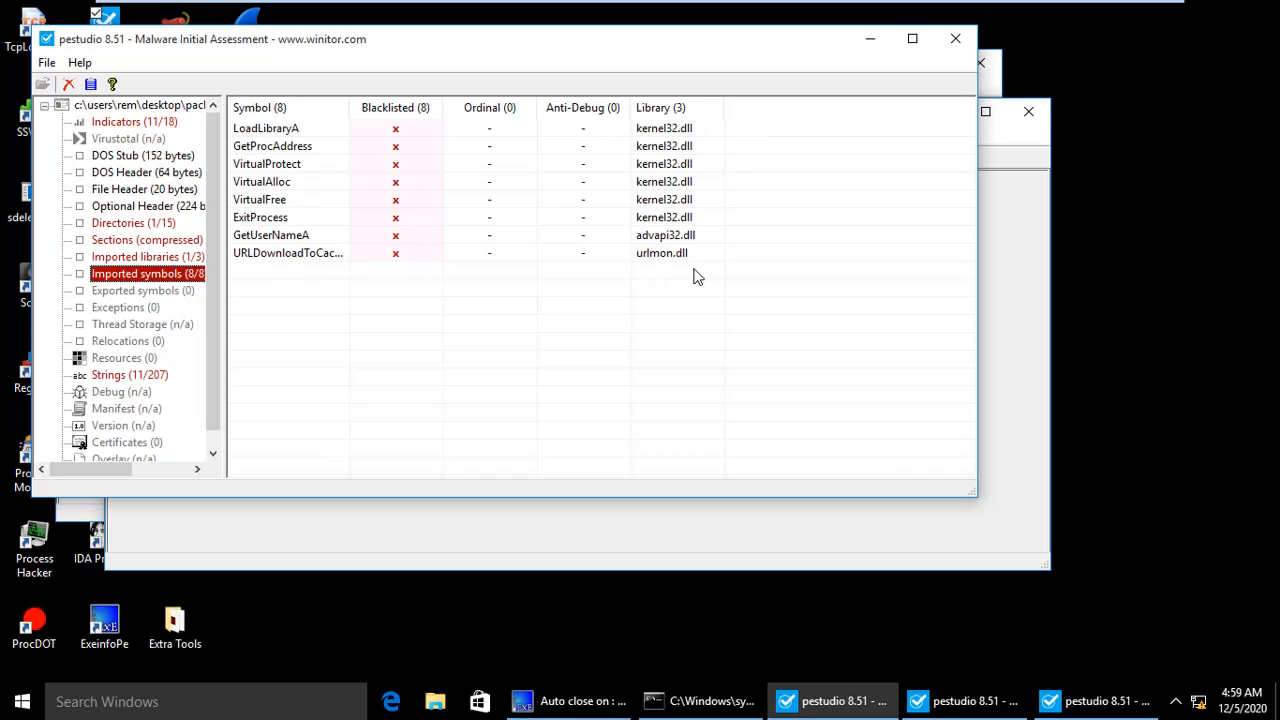
pyautogui.moveTo(338, 152)
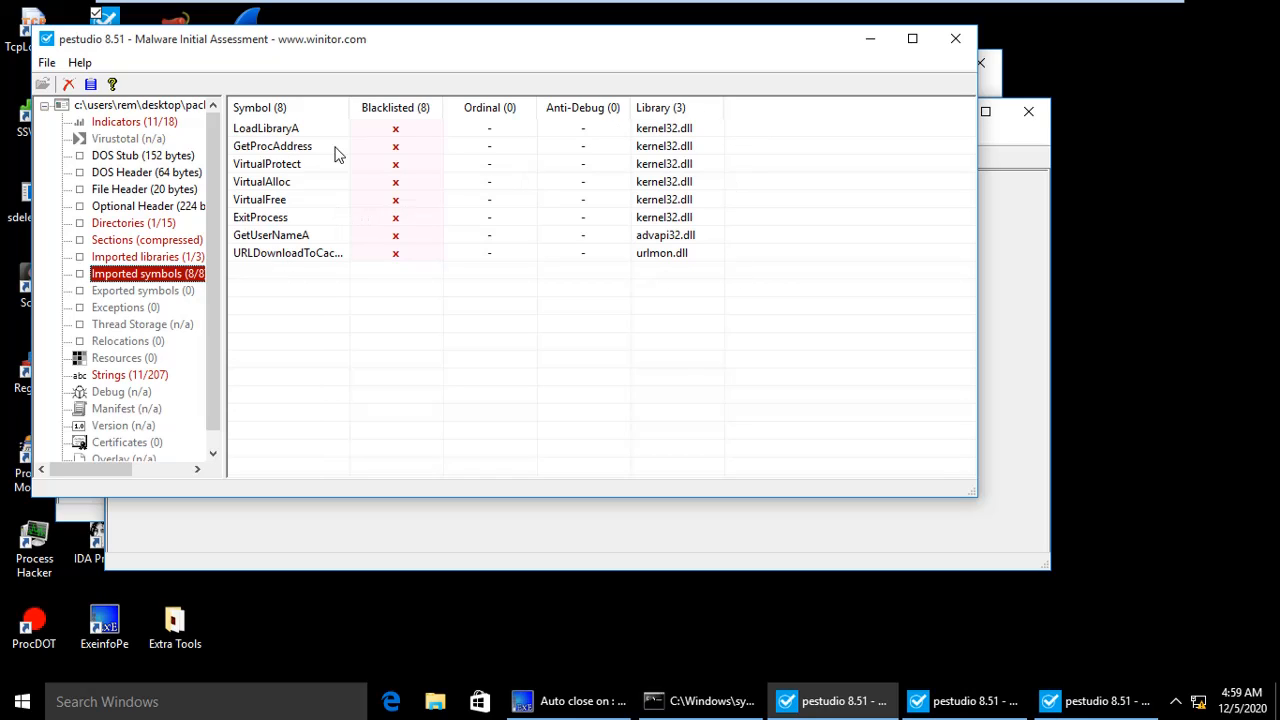
pyautogui.moveTo(276, 146)
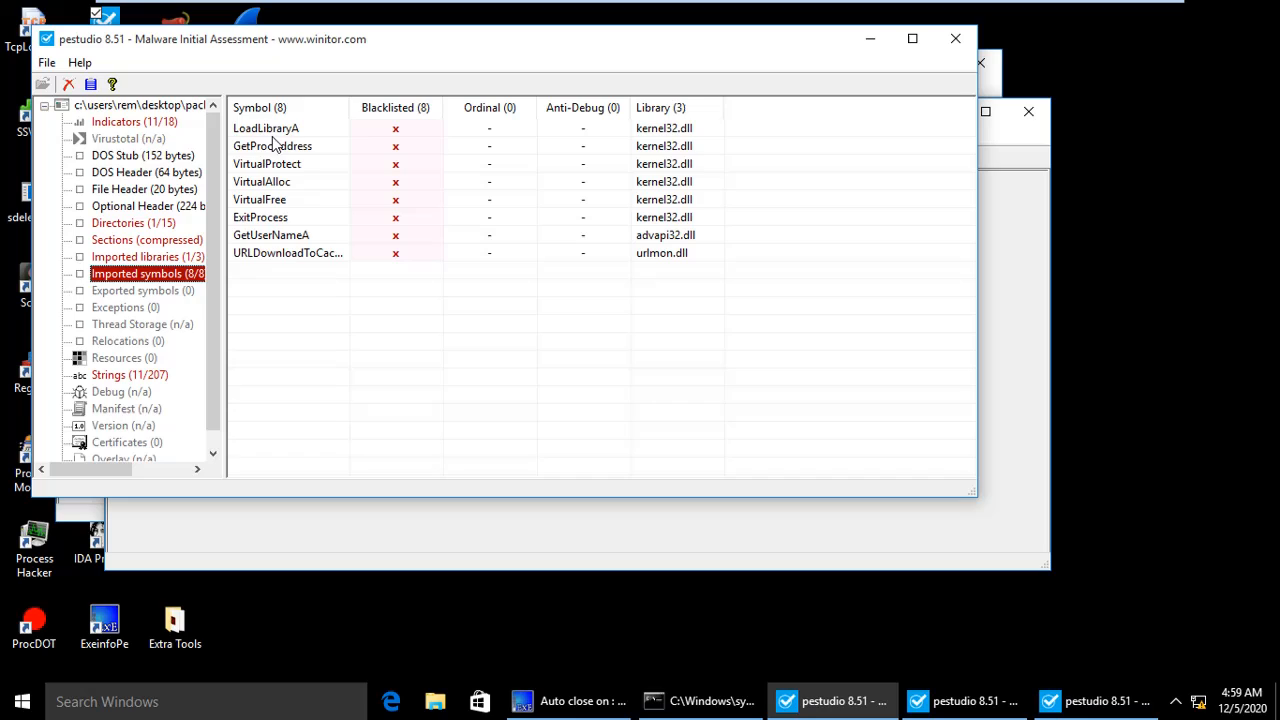
pyautogui.moveTo(352, 146)
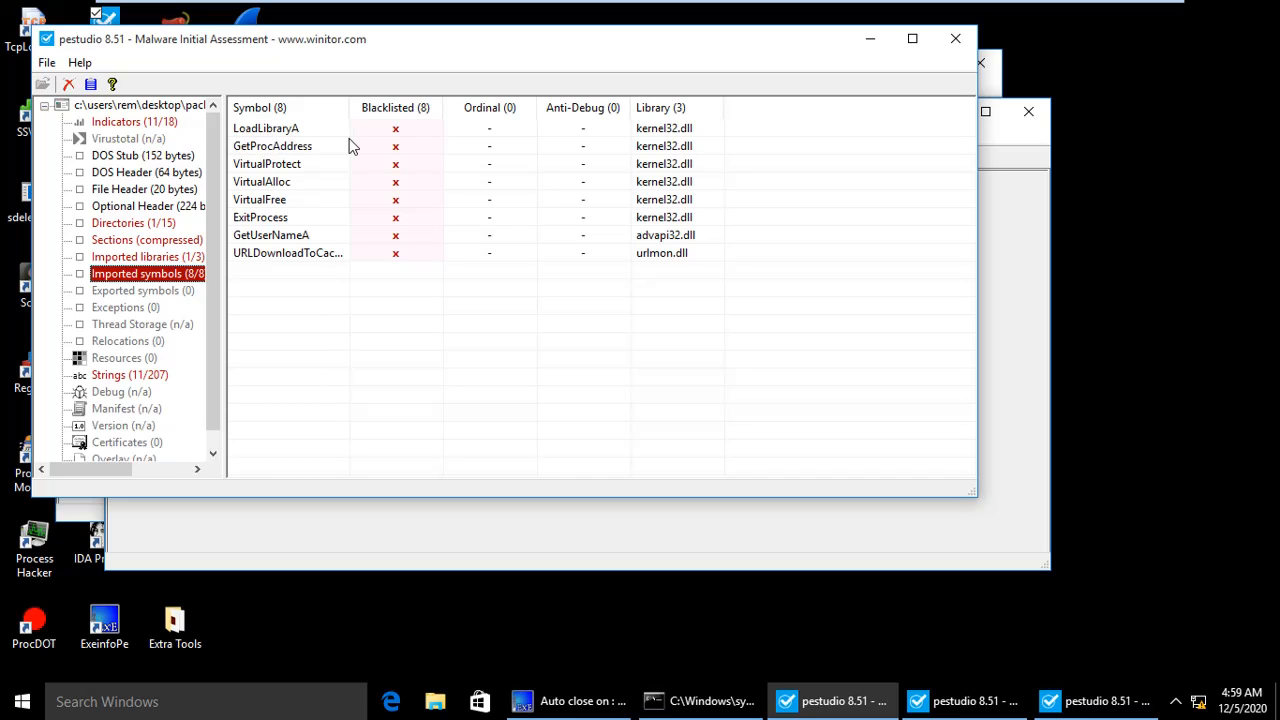
pyautogui.moveTo(358, 148)
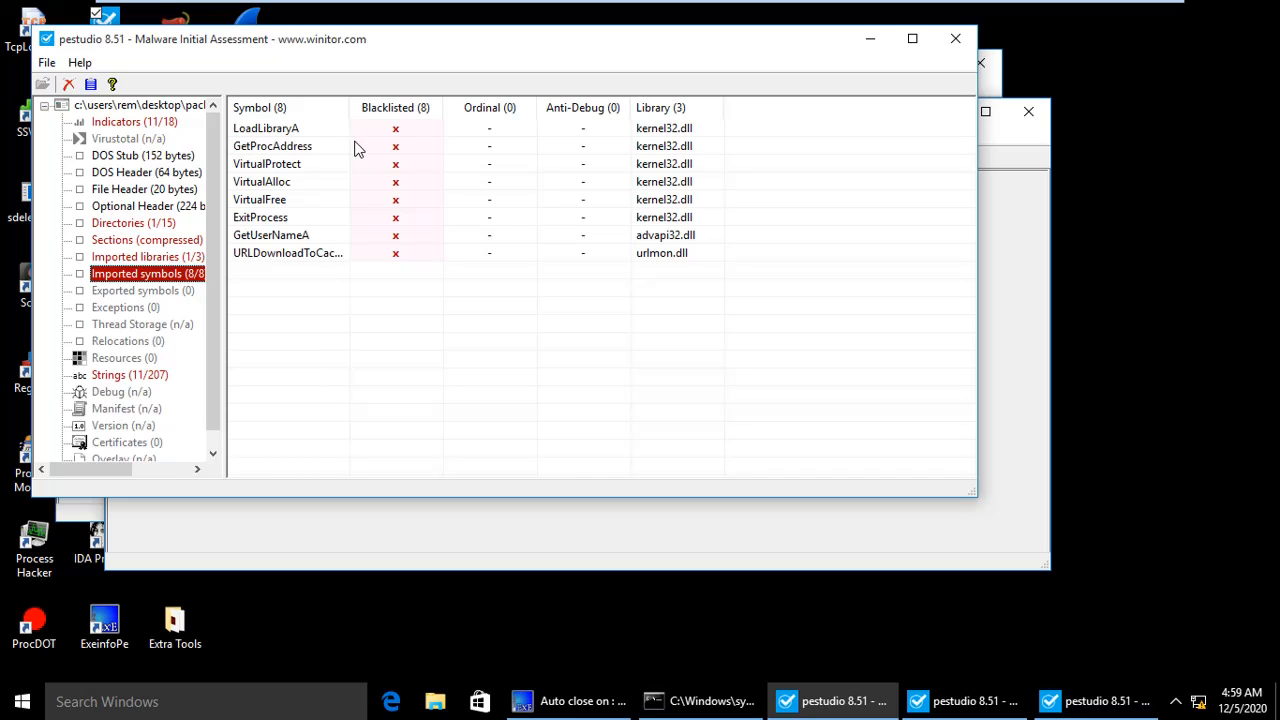
pyautogui.moveTo(296, 164)
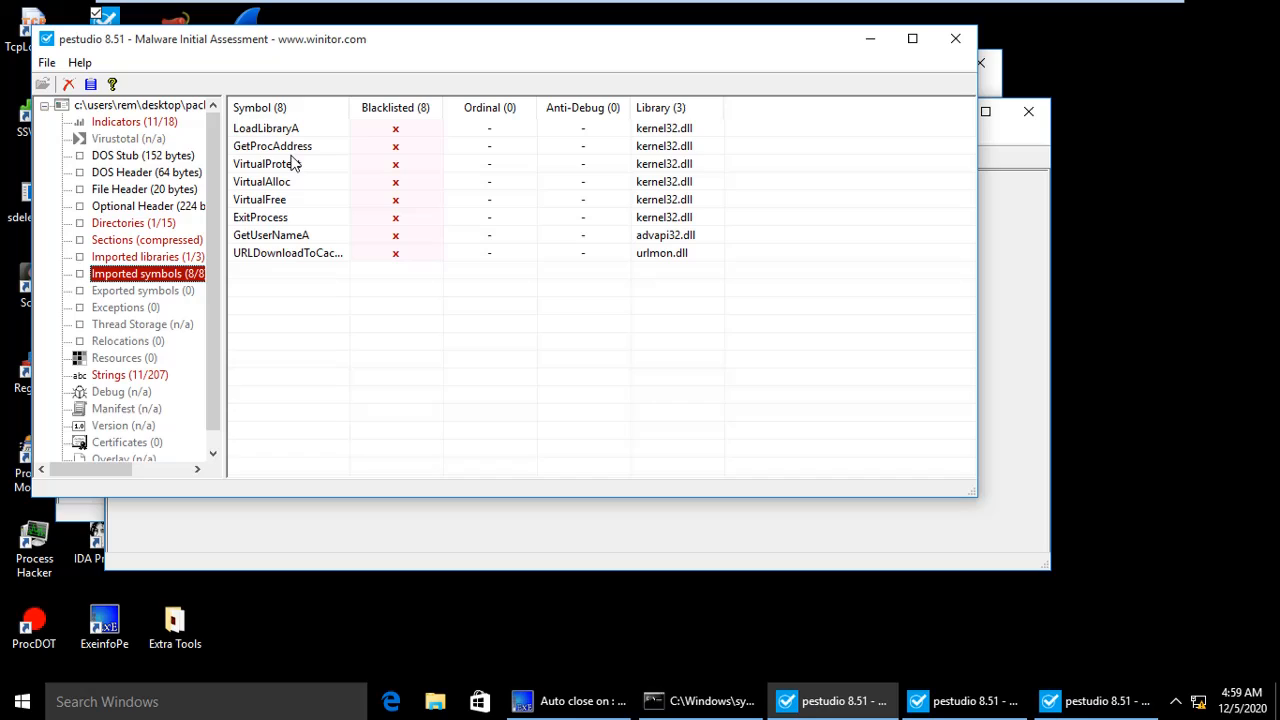
pyautogui.moveTo(358, 160)
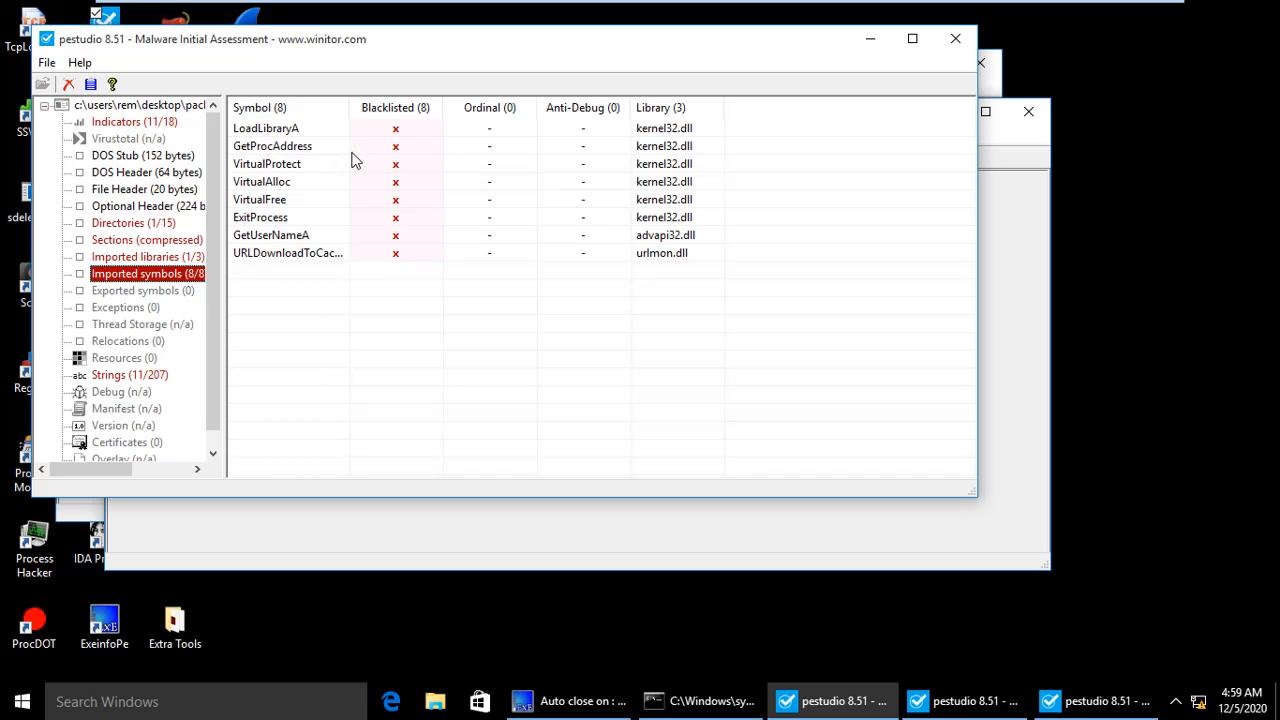
pyautogui.moveTo(408, 156)
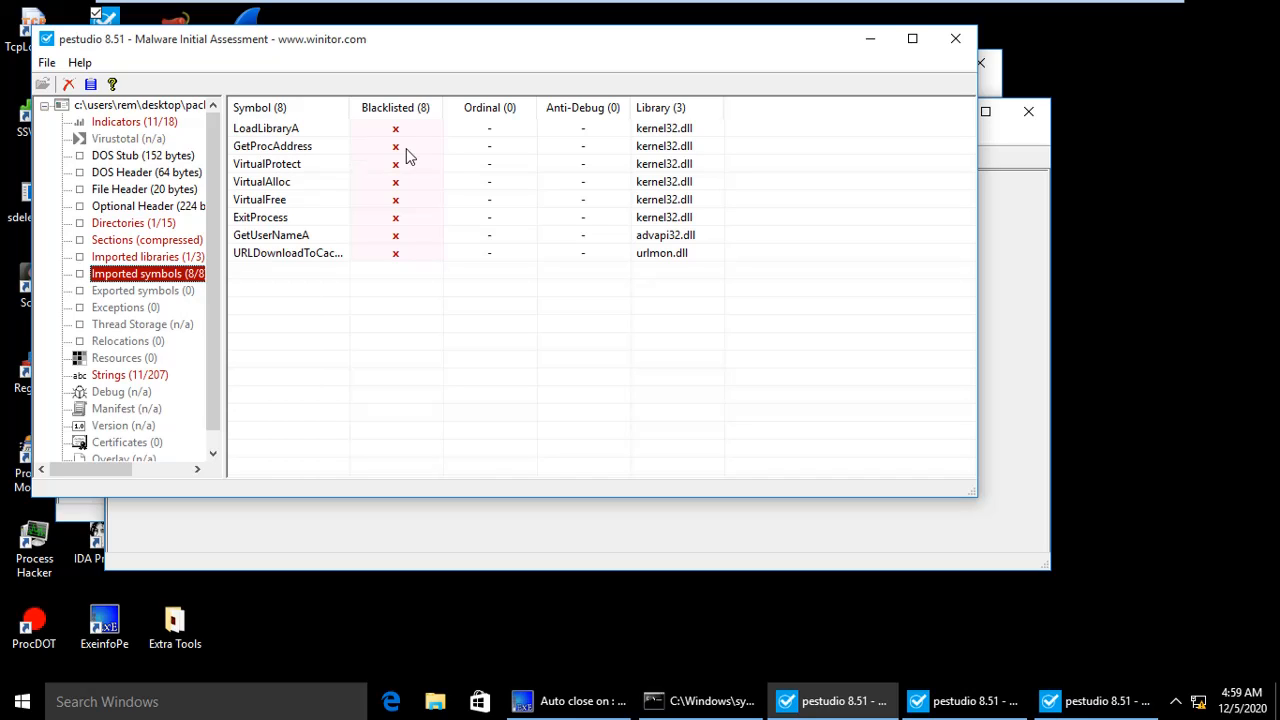
pyautogui.moveTo(654, 164)
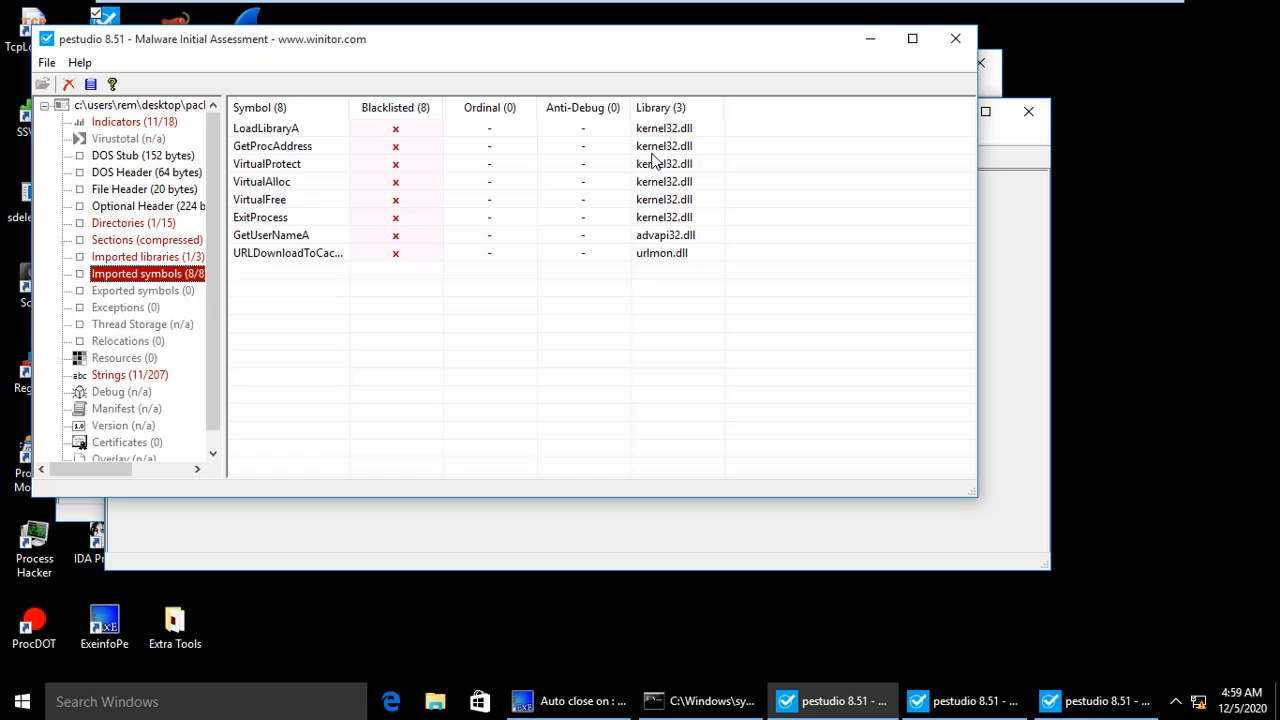
pyautogui.moveTo(288, 180)
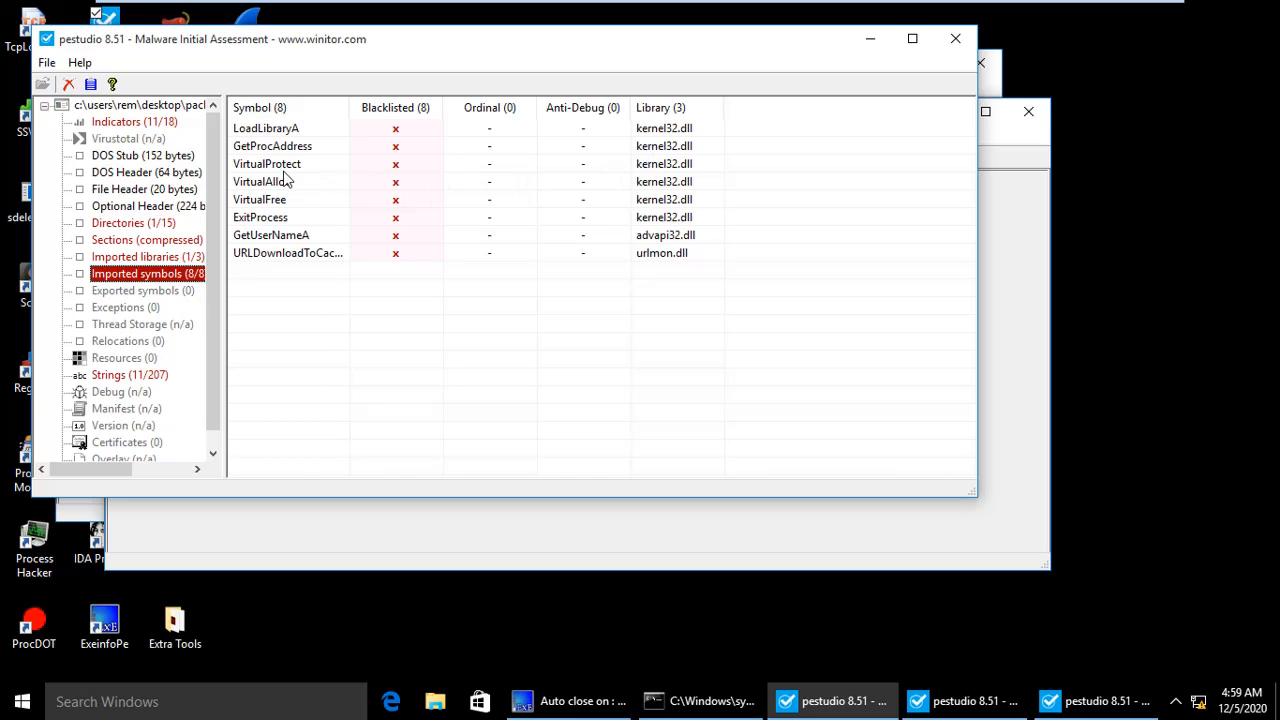
pyautogui.moveTo(316, 176)
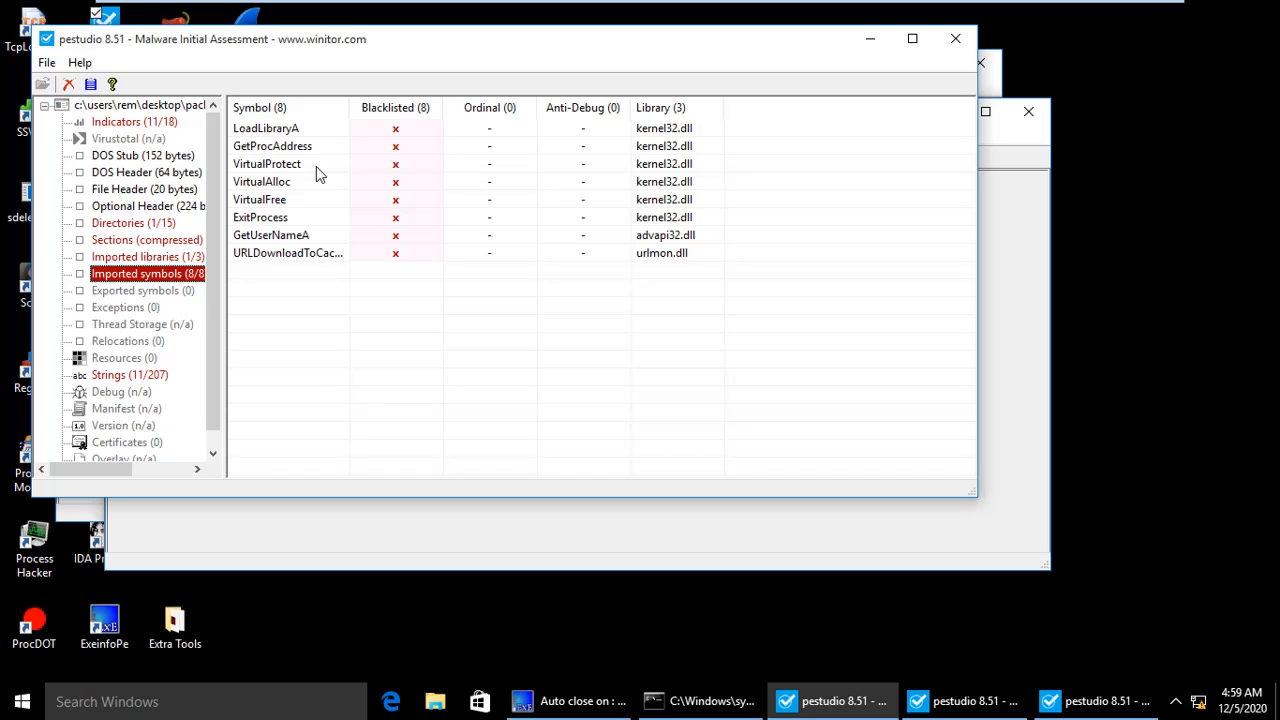
pyautogui.moveTo(326, 182)
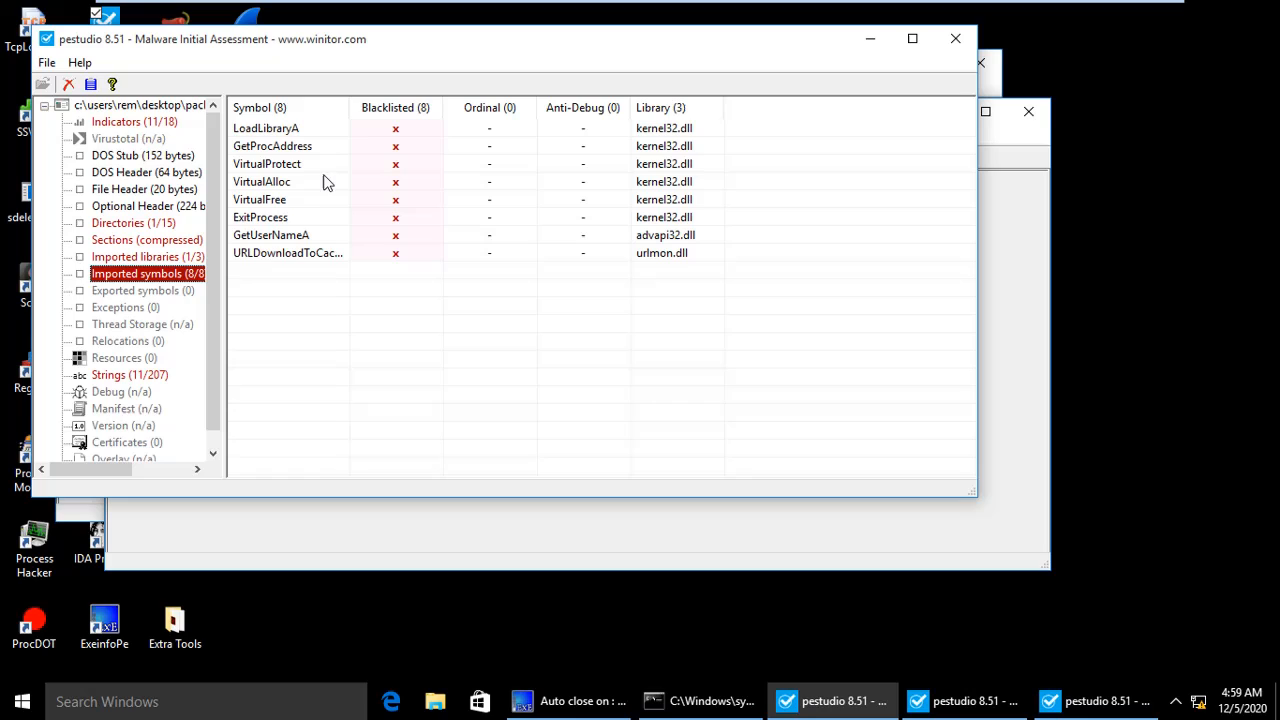
pyautogui.moveTo(308, 272)
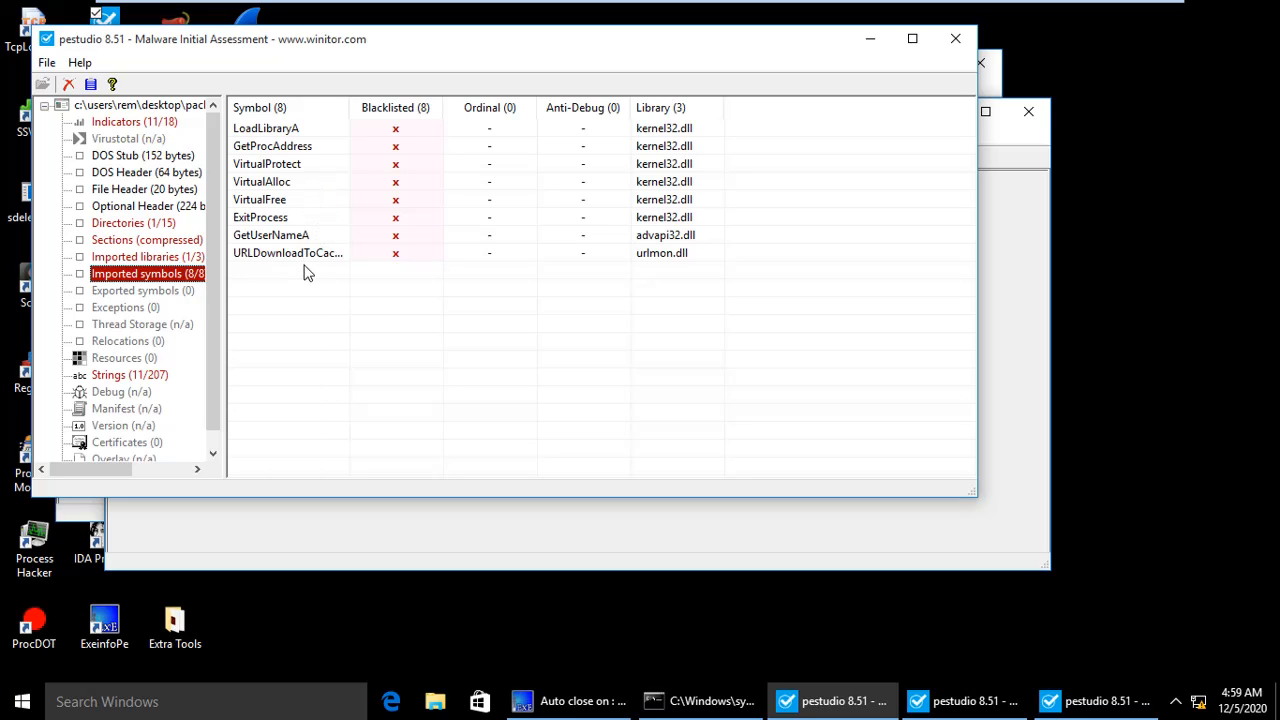
pyautogui.moveTo(276, 276)
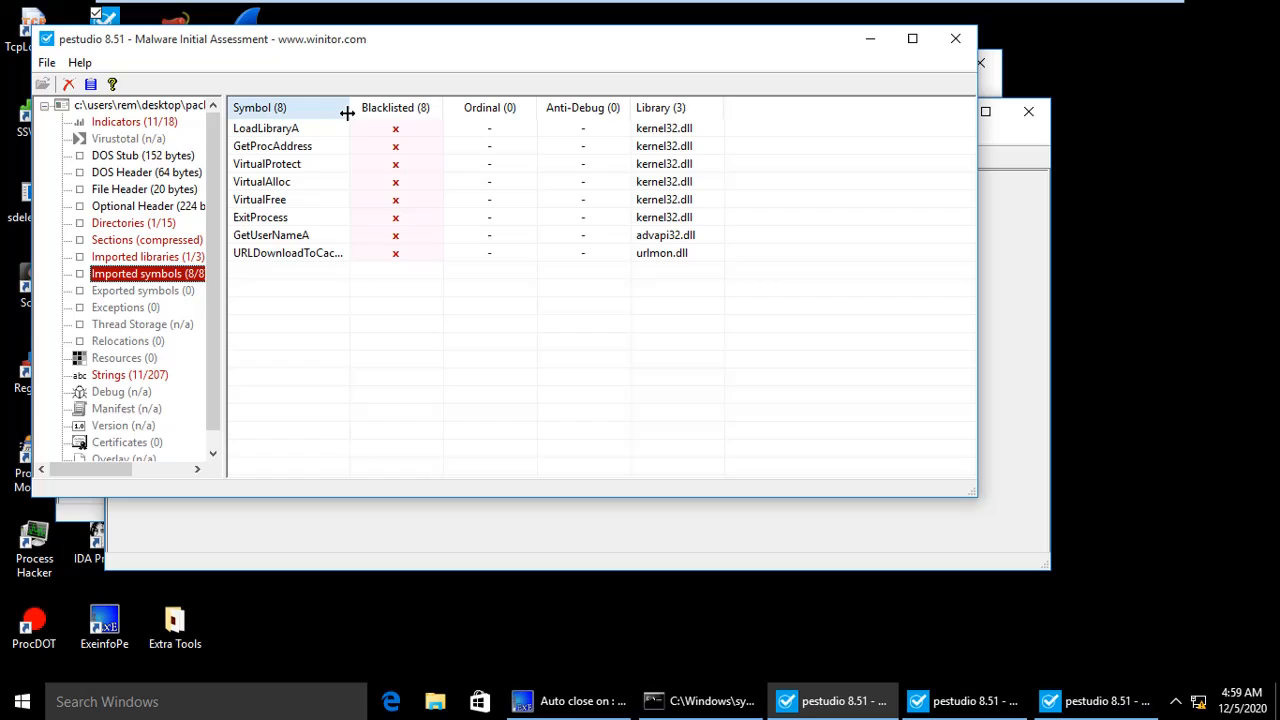
# Widen the Symbol column so URLDownloadToCacheFileA reads in full
pyautogui.moveTo(348, 112); pyautogui.dragTo(398, 112)
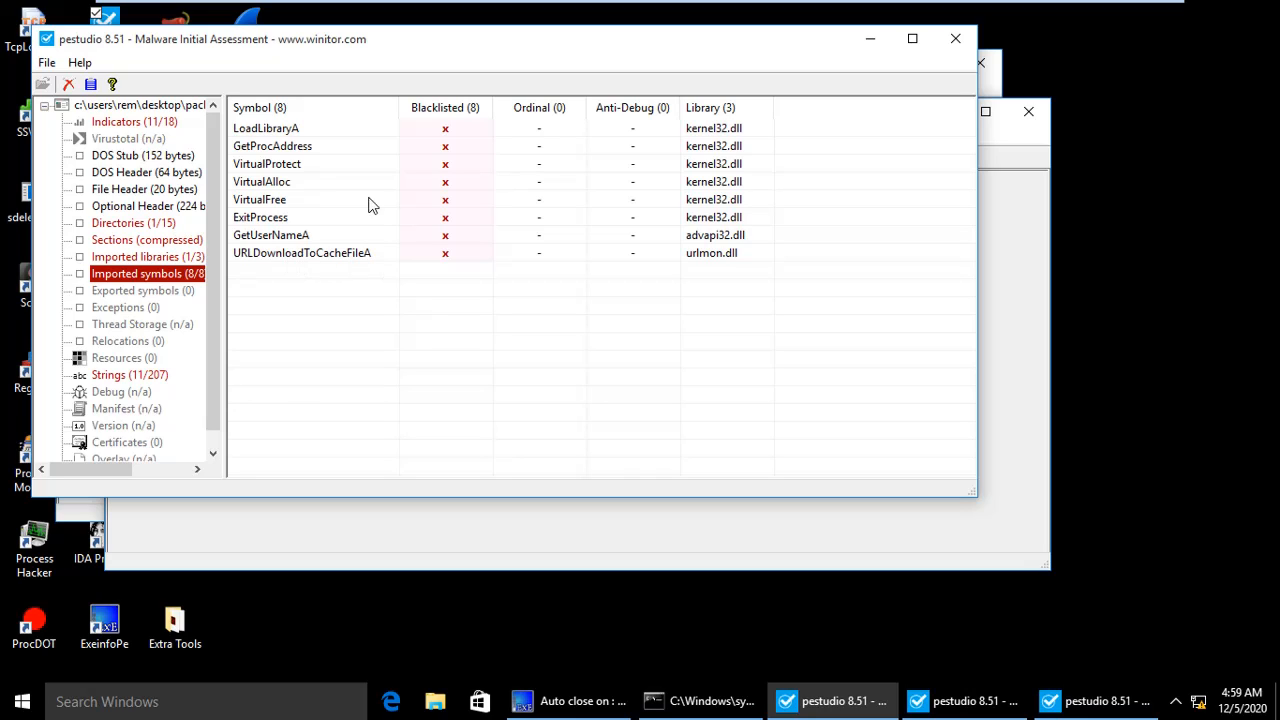
pyautogui.moveTo(268, 138)
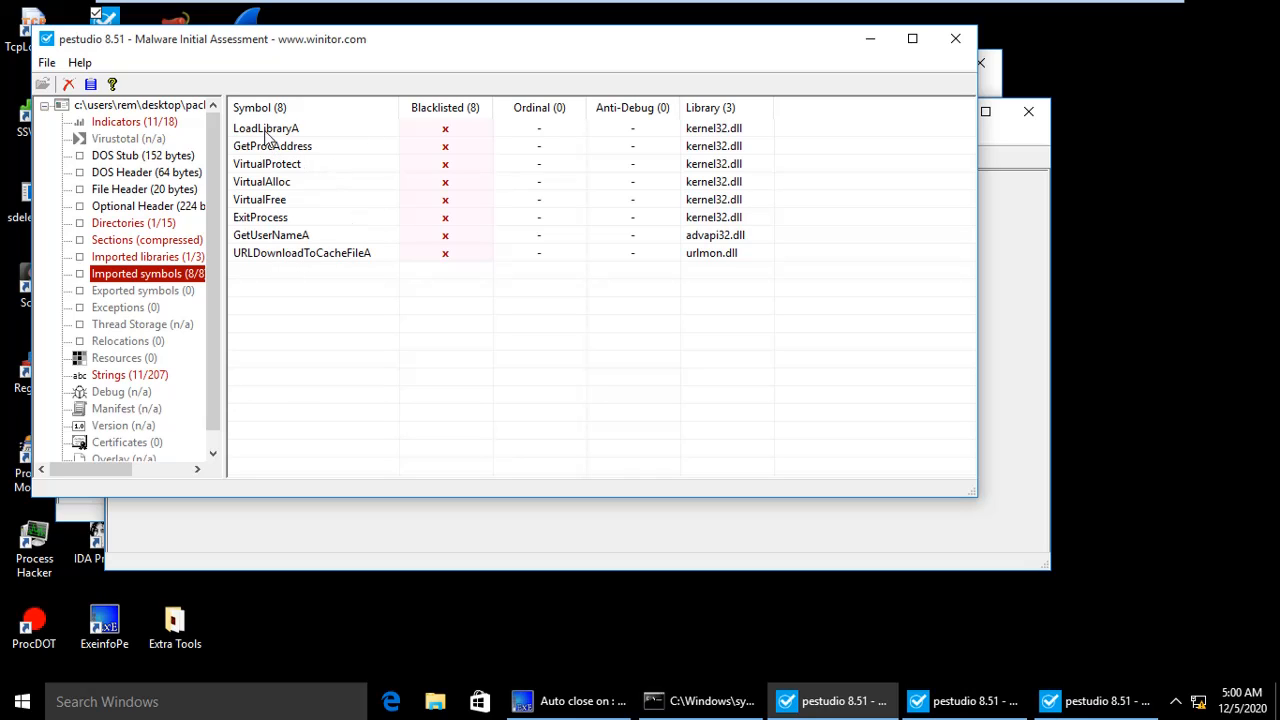
pyautogui.moveTo(316, 184)
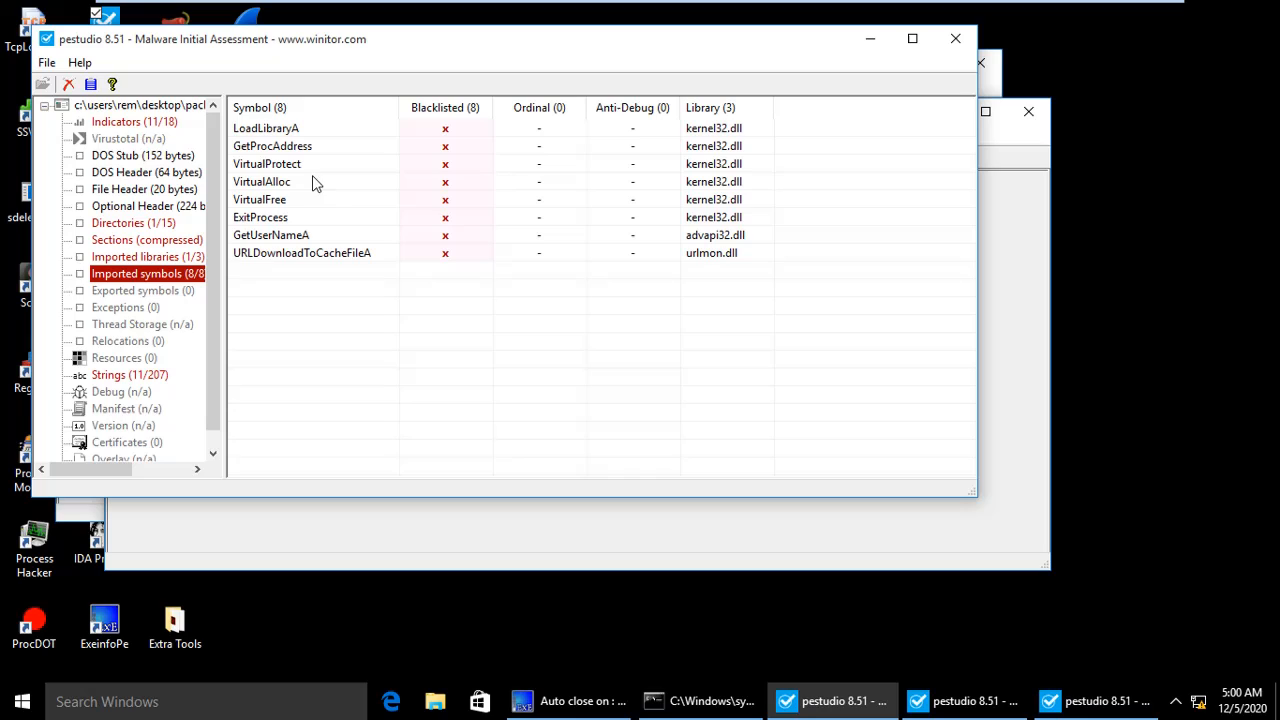
pyautogui.moveTo(280, 222)
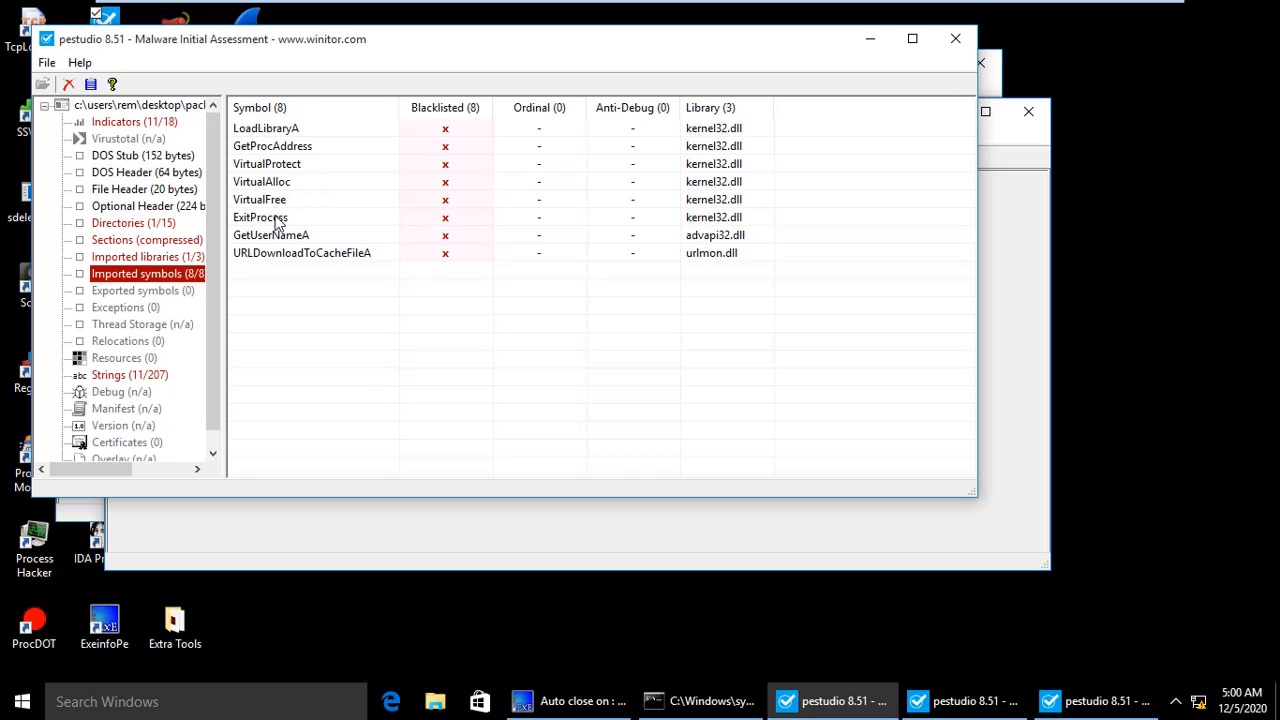
pyautogui.moveTo(304, 188)
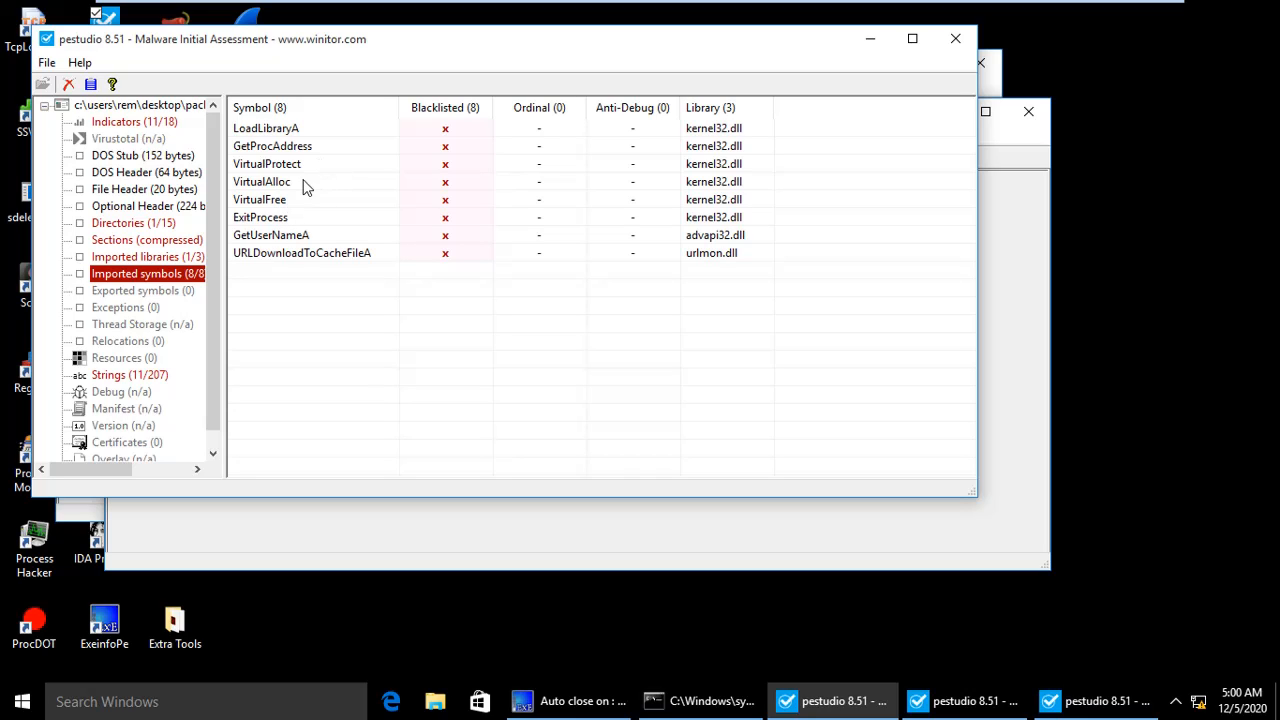
pyautogui.moveTo(308, 228)
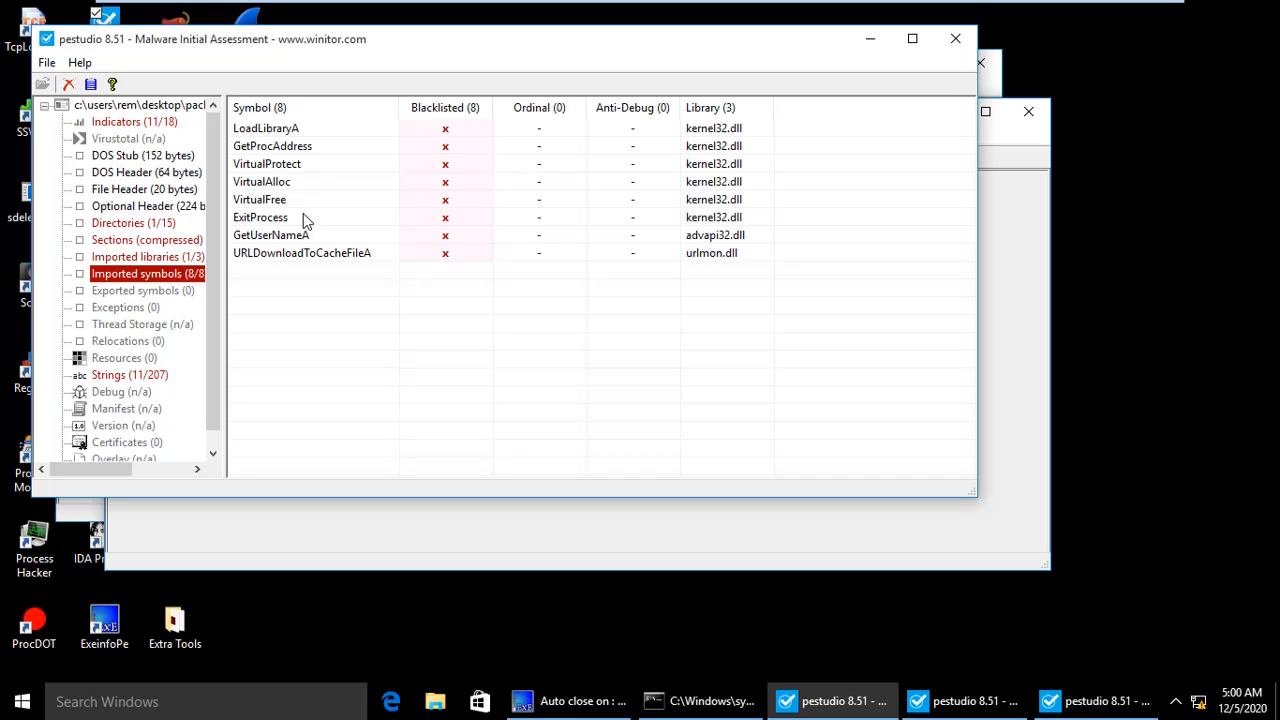
pyautogui.moveTo(276, 232)
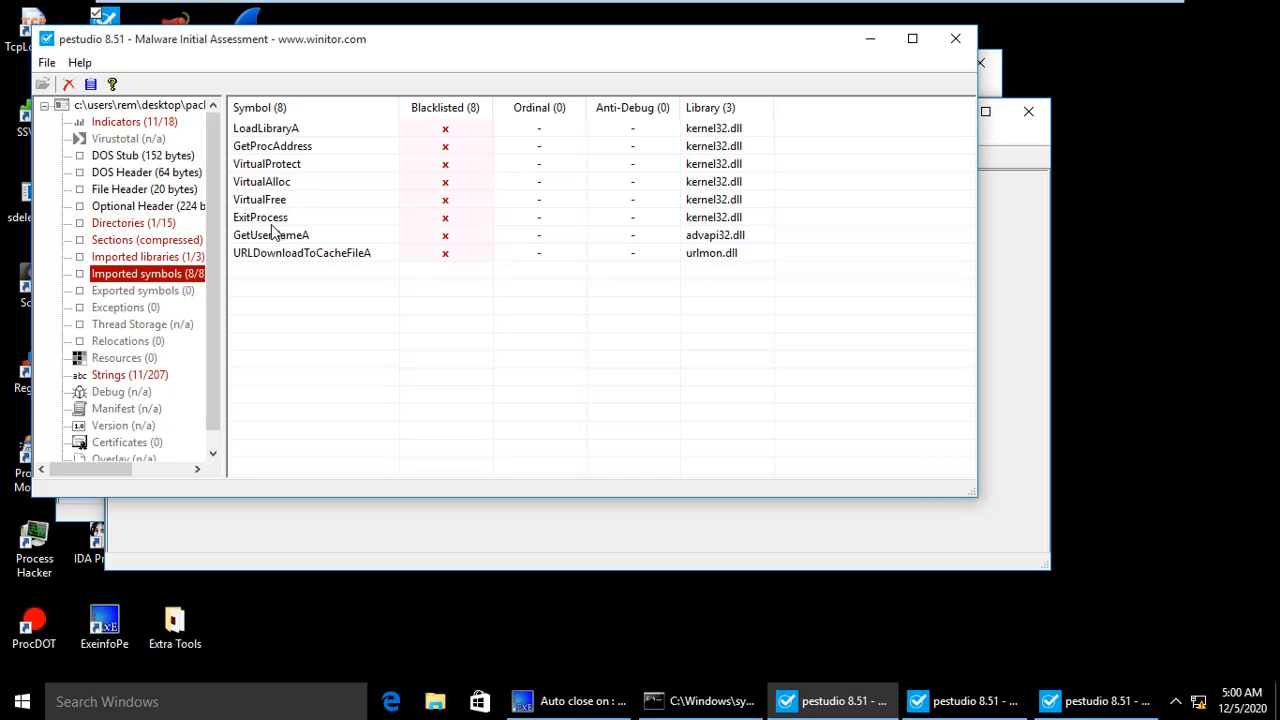
pyautogui.moveTo(250, 256)
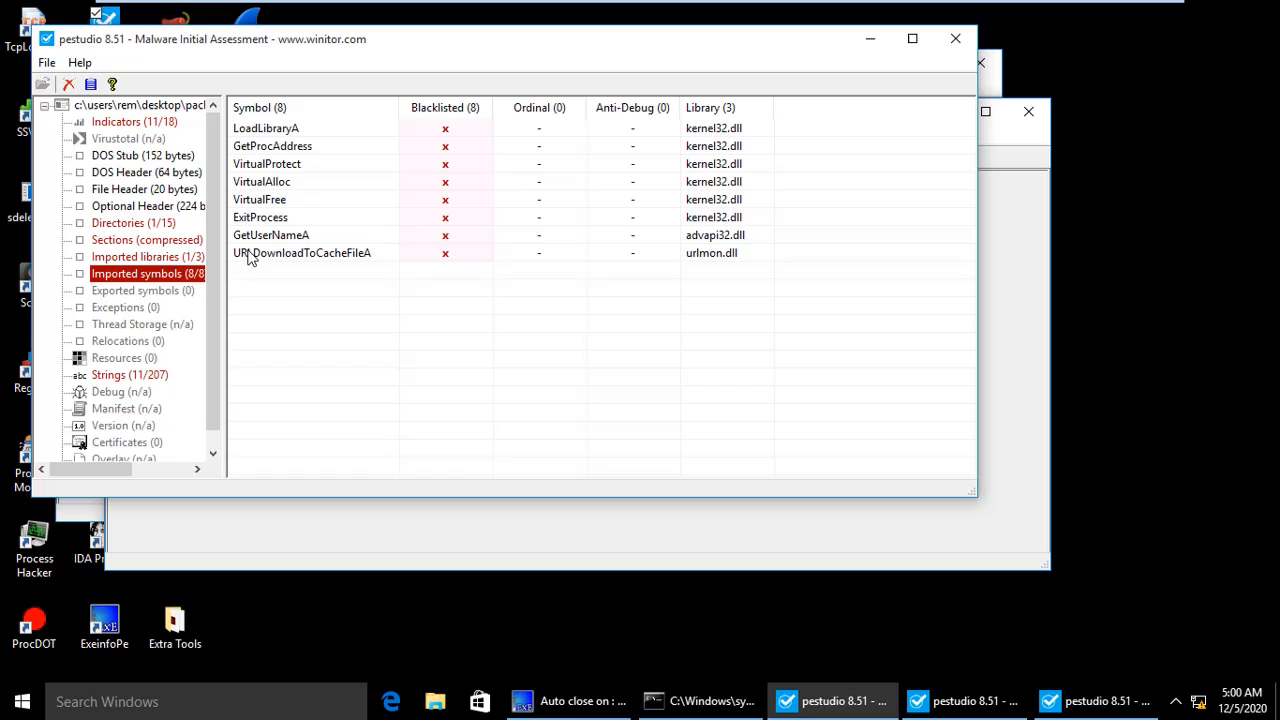
pyautogui.moveTo(392, 274)
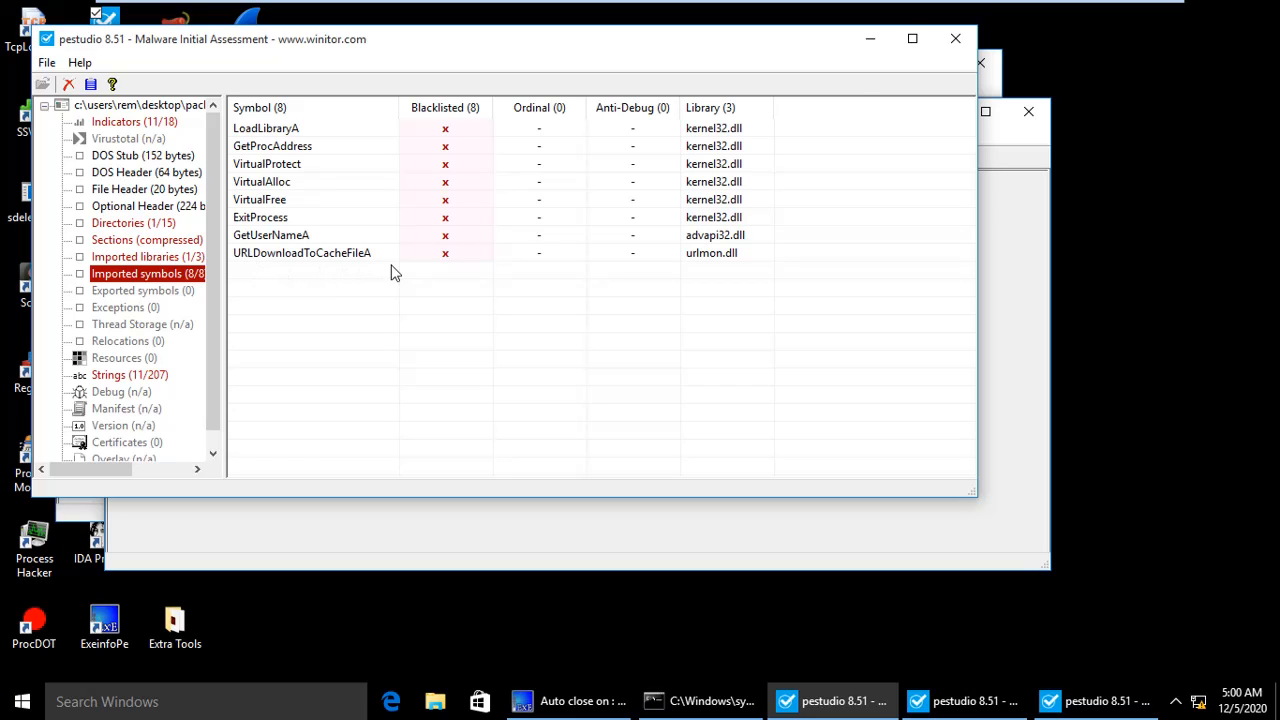
pyautogui.moveTo(170, 380)
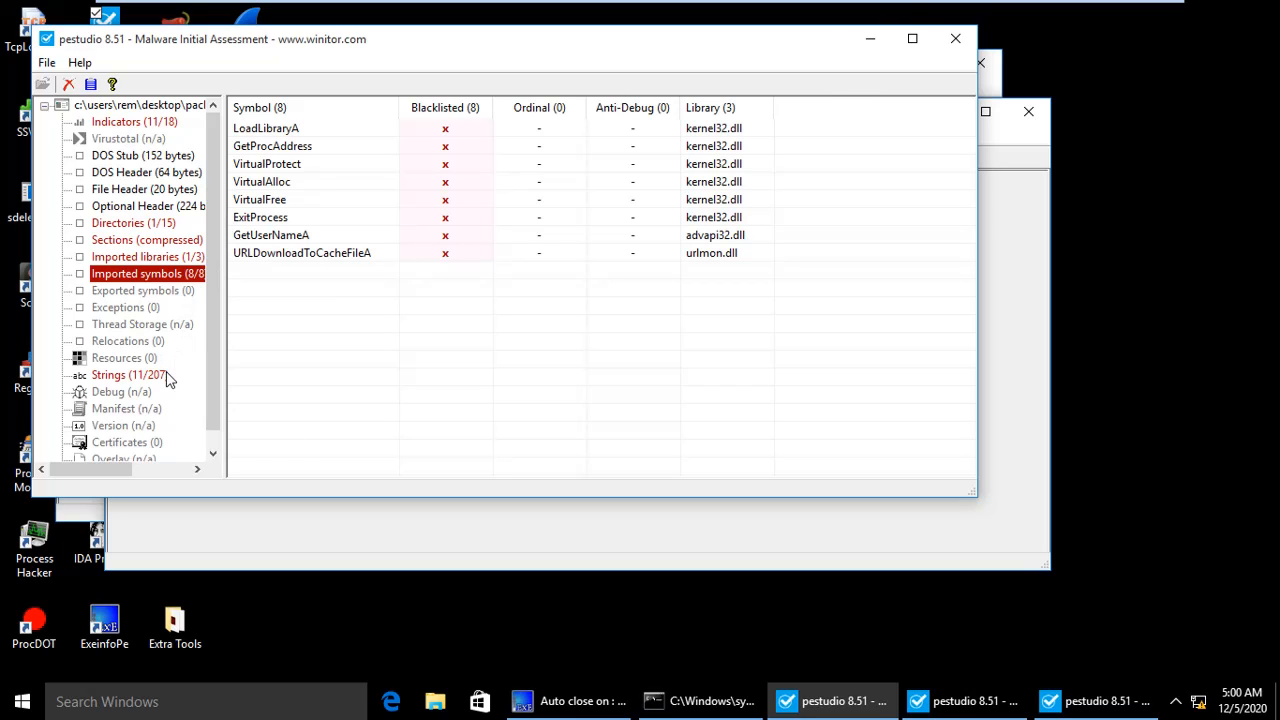
# Scroll through the sample's 207 mostly garbled extracted strings
pyautogui.click(108, 374)
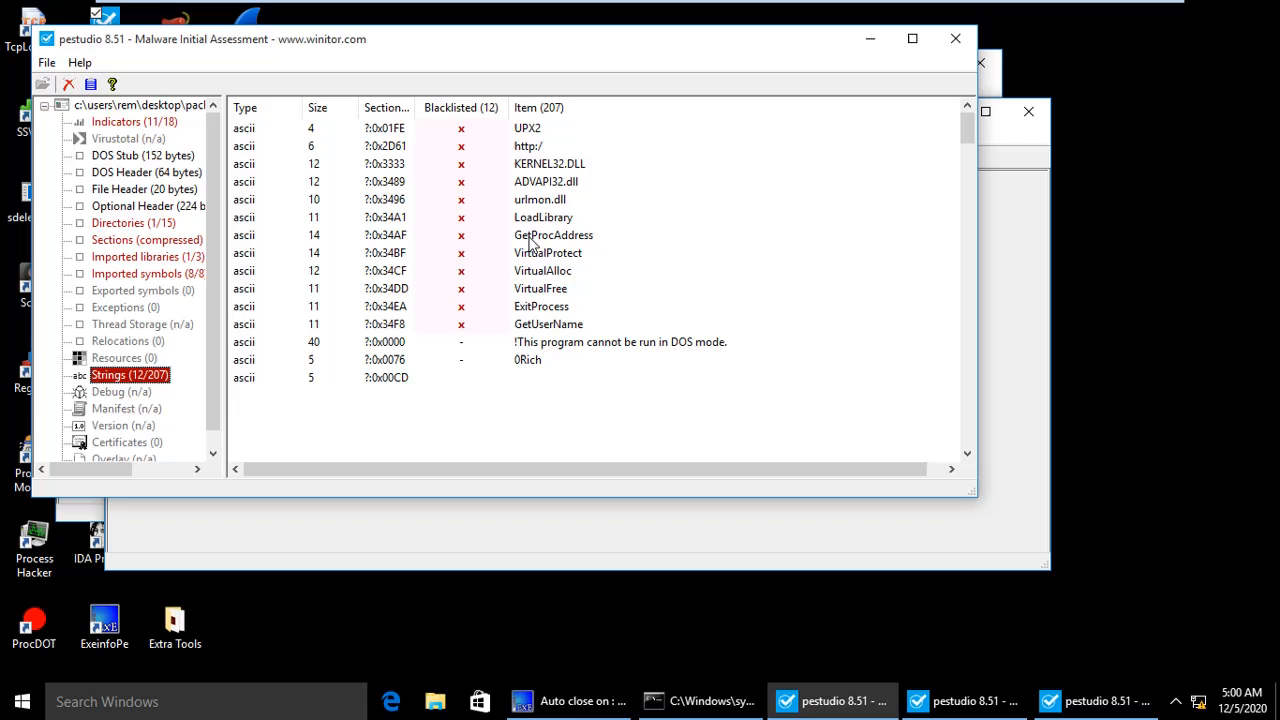
pyautogui.scroll(-3)
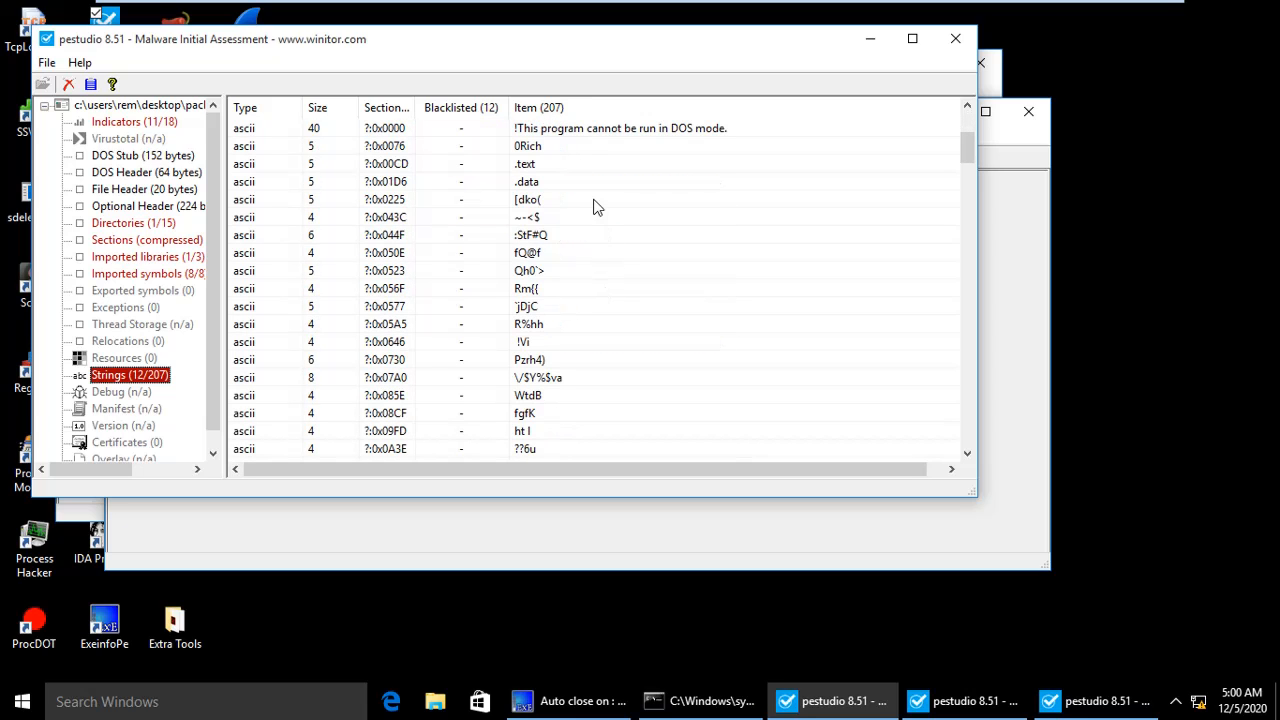
pyautogui.moveTo(560, 292)
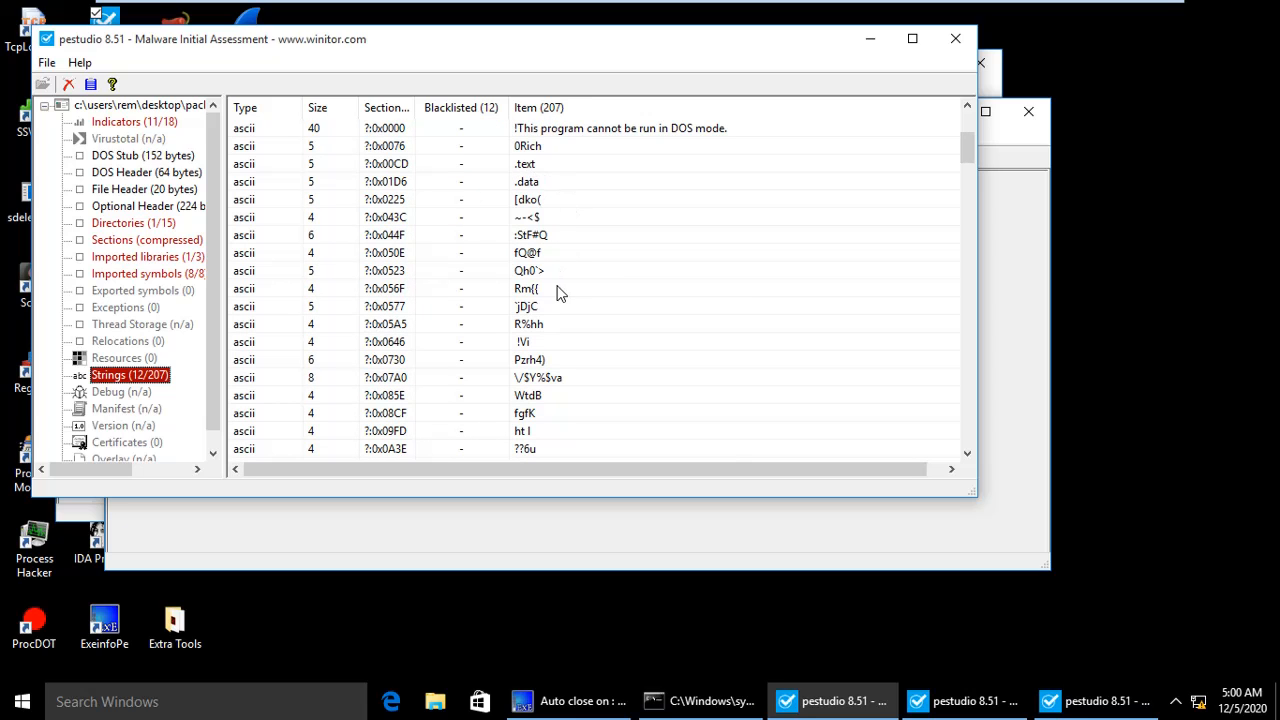
pyautogui.scroll(-3)
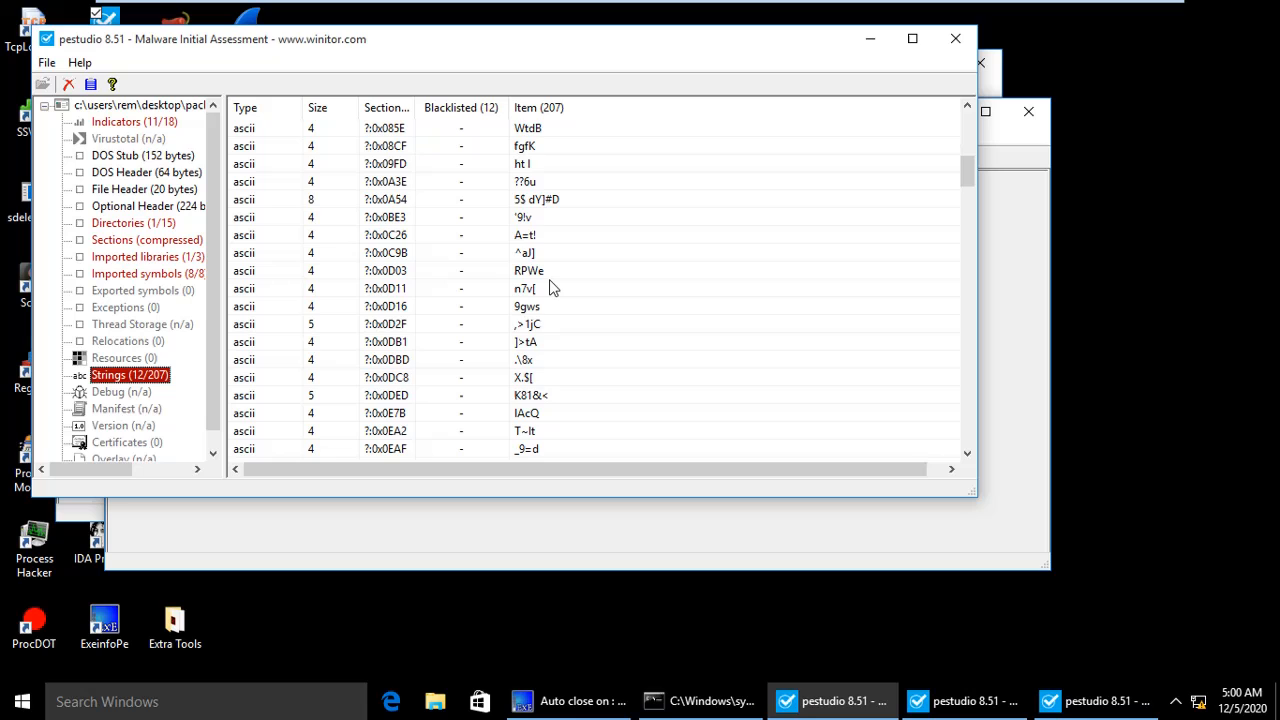
pyautogui.scroll(-3)
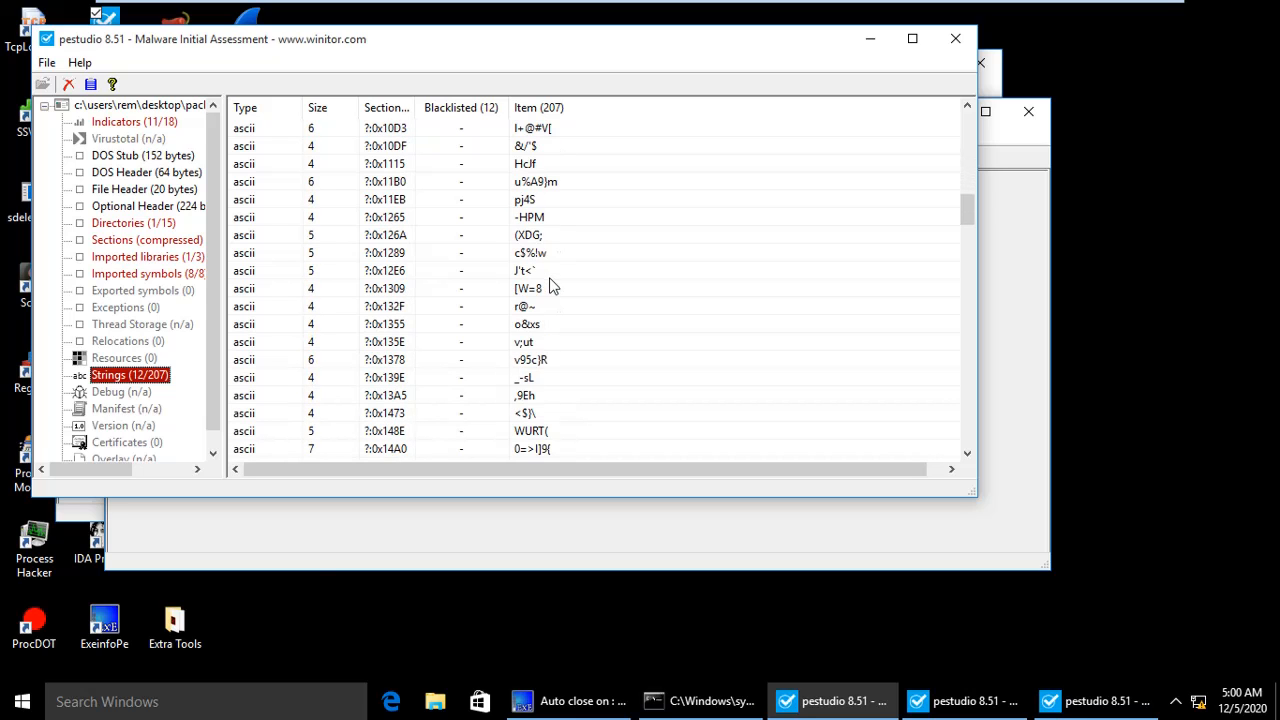
pyautogui.scroll(-3)
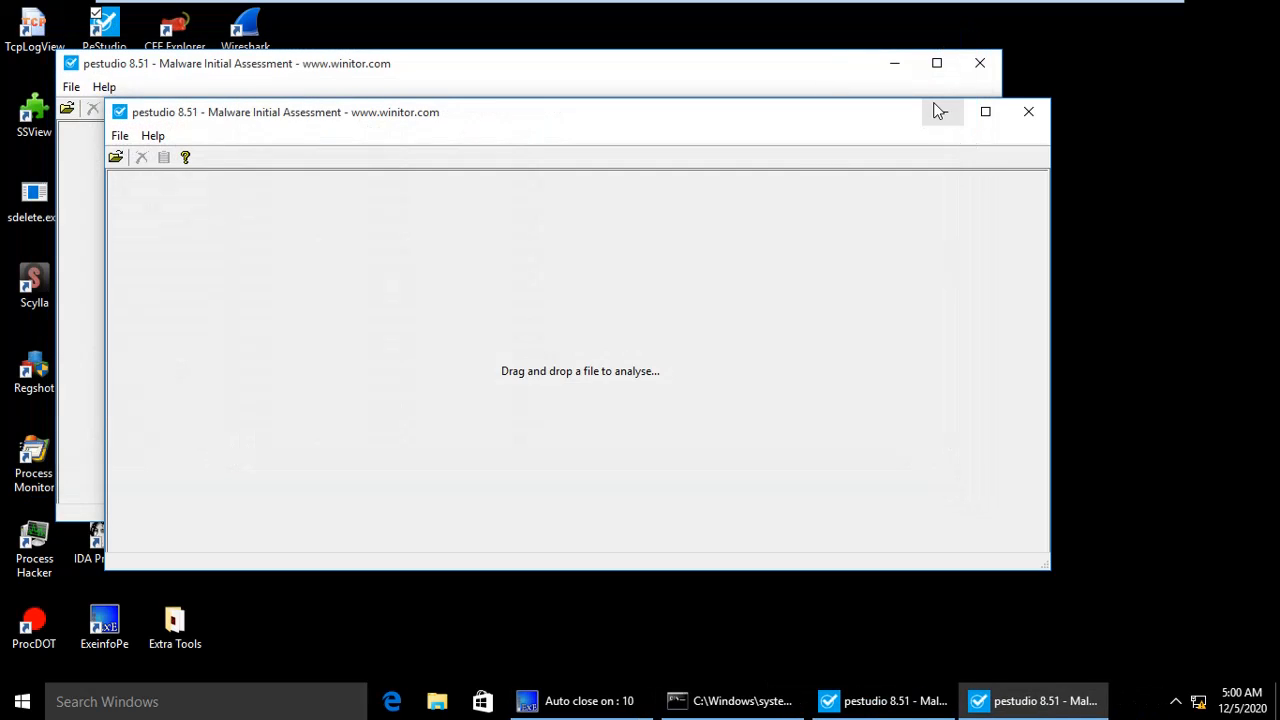
# Close PEStudio and launch the OllyDbg 2 debugger from the desktop
pyautogui.click(1028, 112)
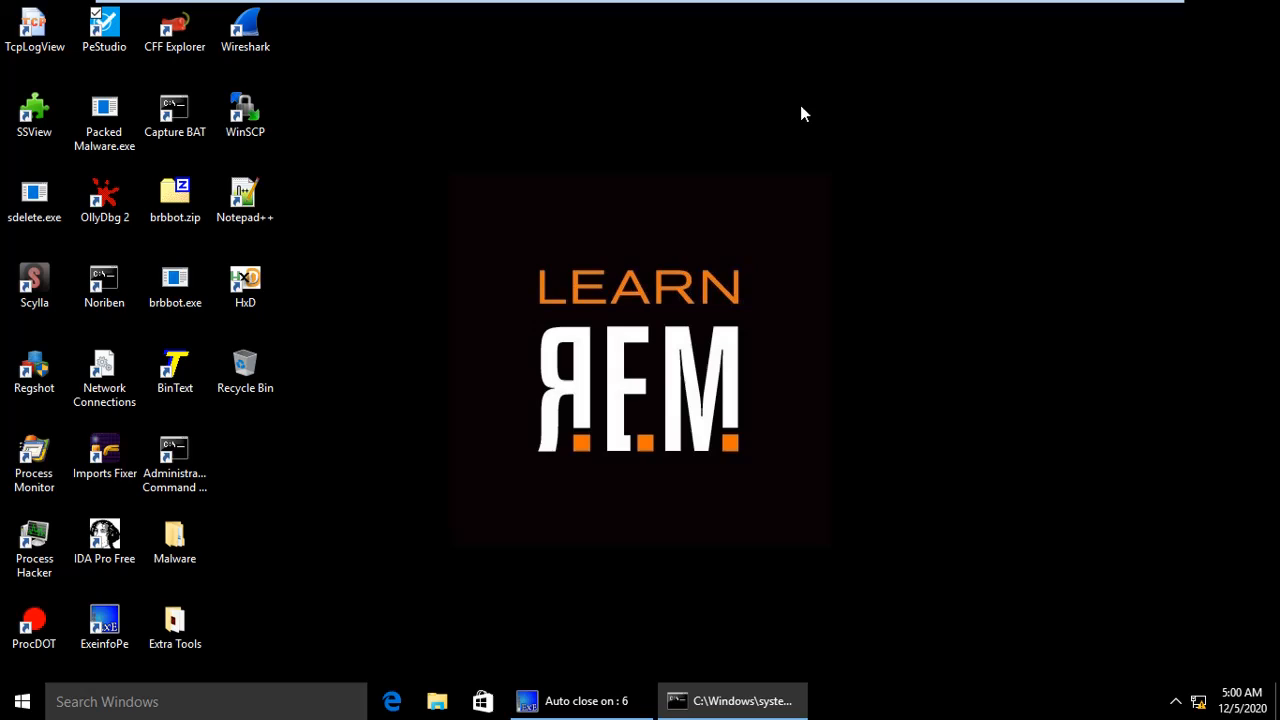
pyautogui.moveTo(490, 130)
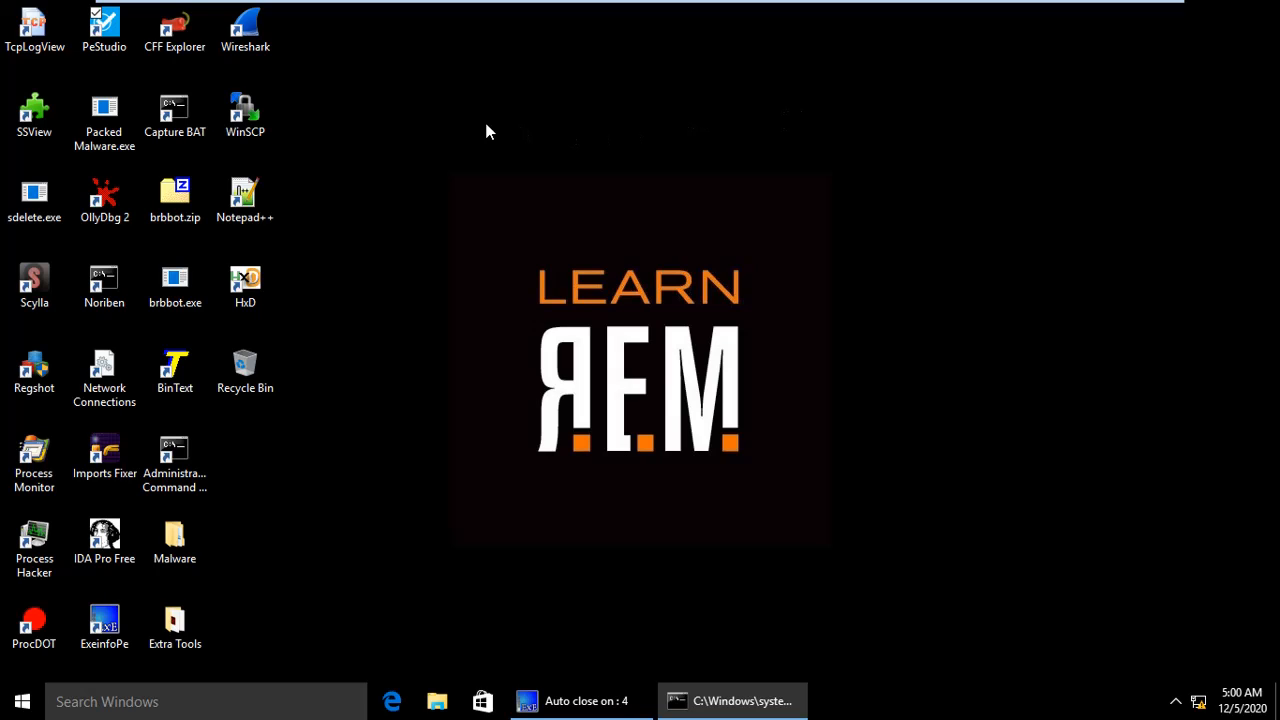
pyautogui.moveTo(448, 154)
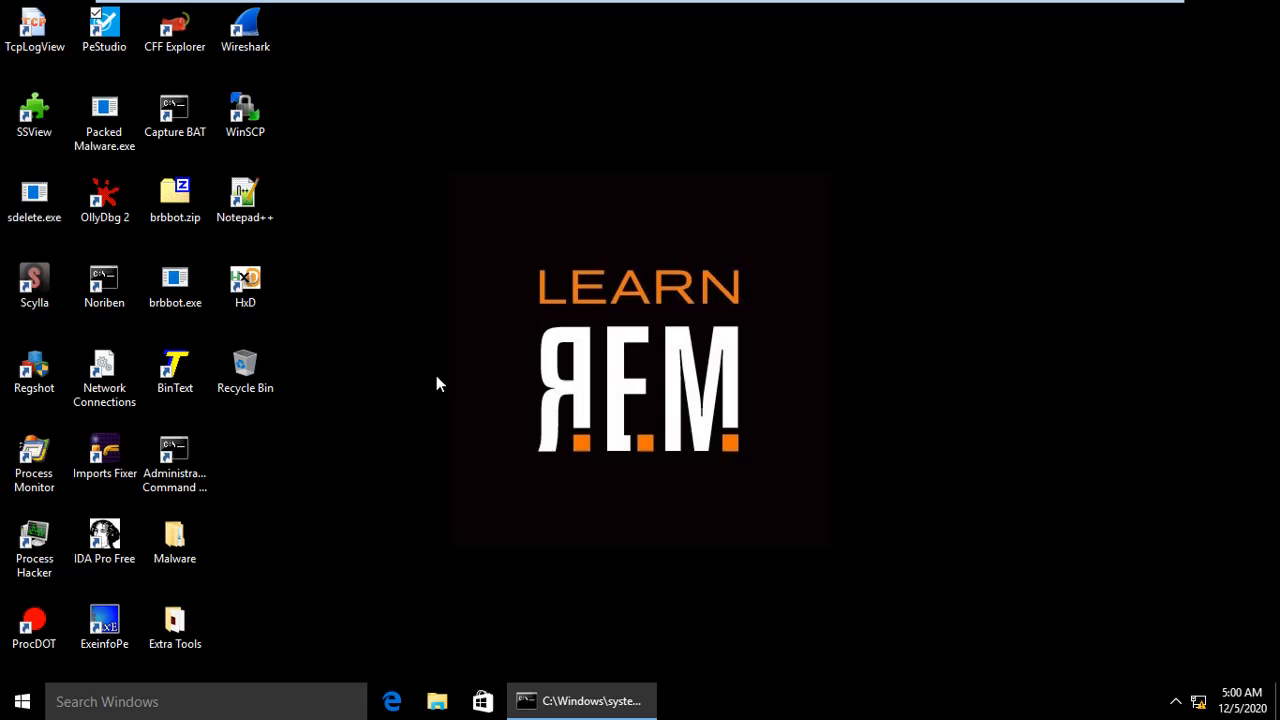
pyautogui.click(104, 200)
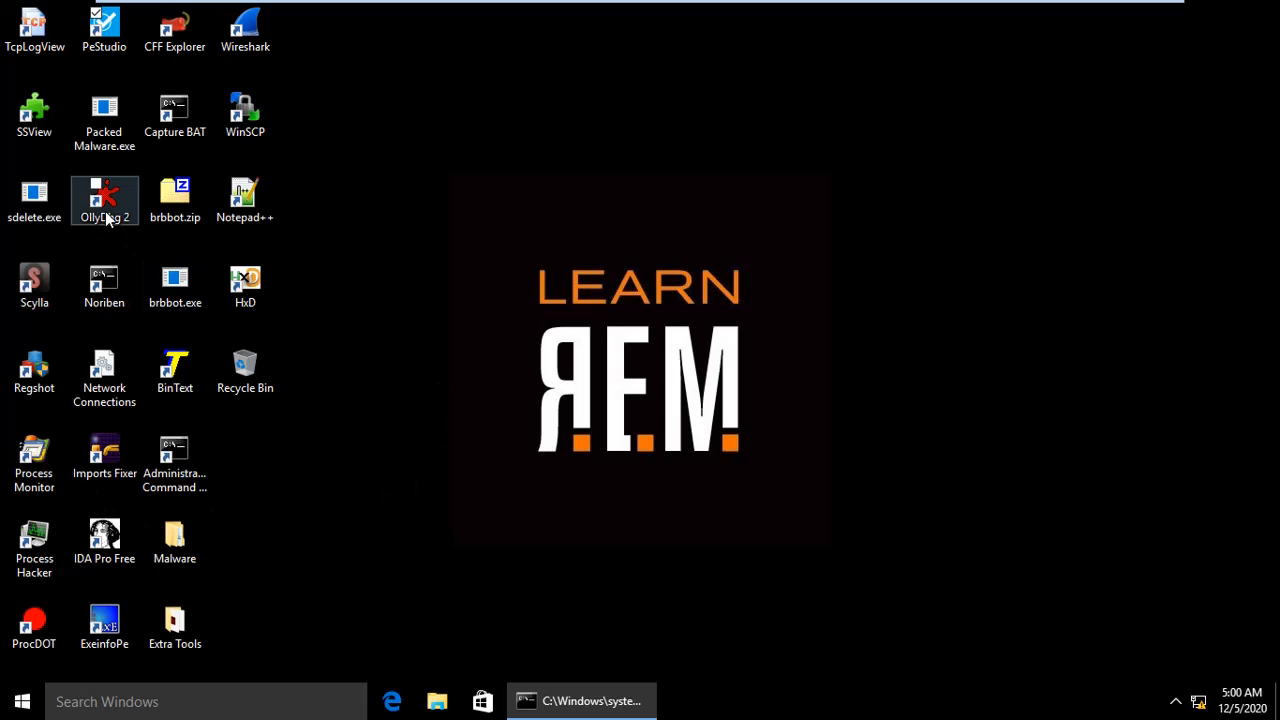
pyautogui.doubleClick(104, 198)
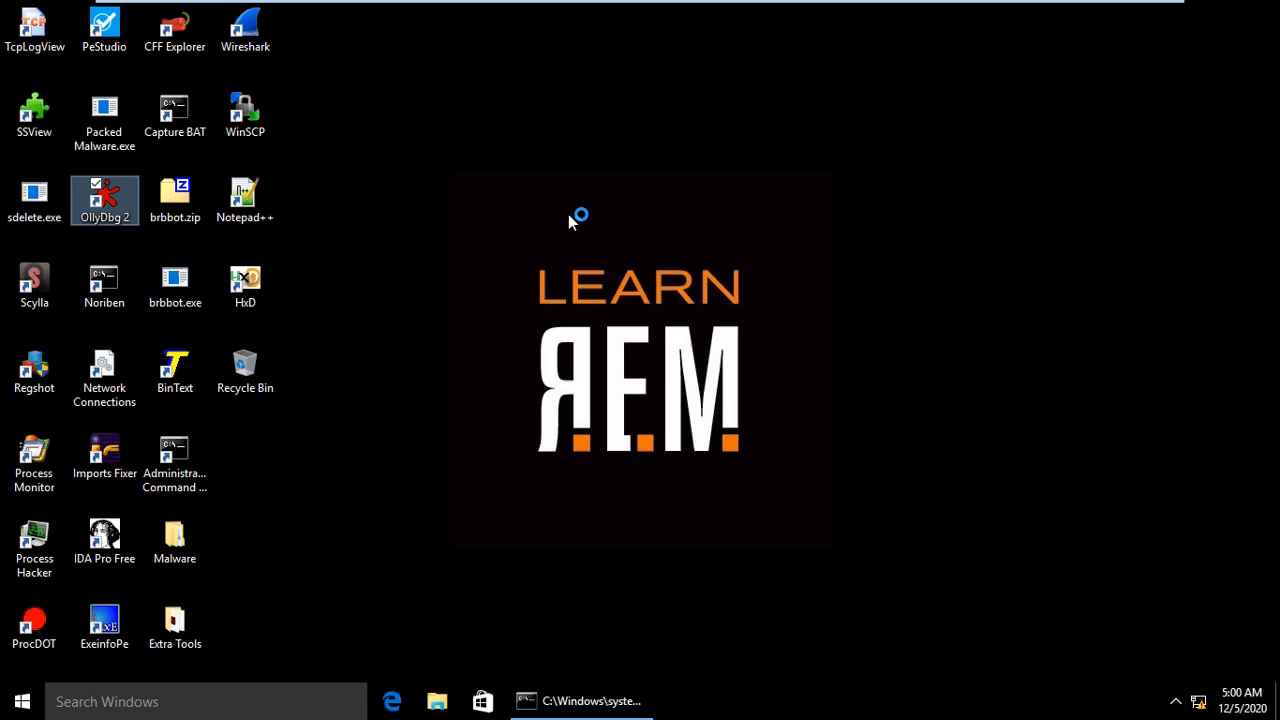
pyautogui.doubleClick(104, 200)
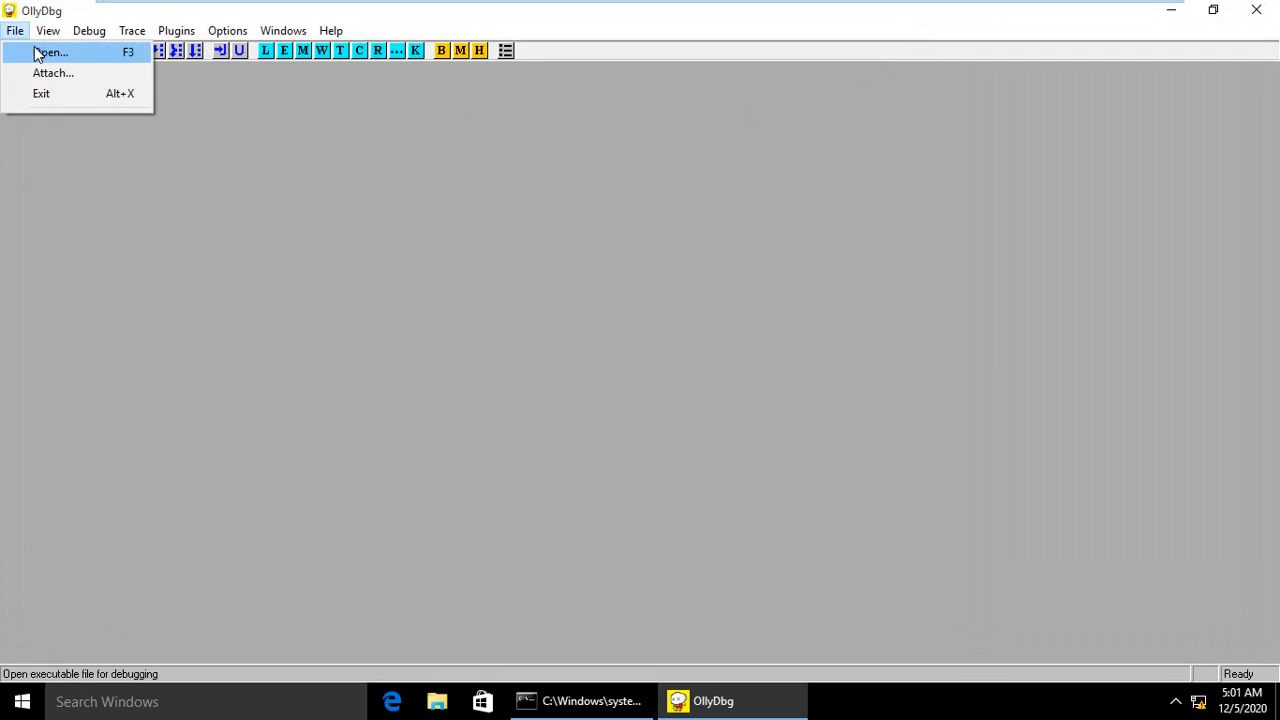
# Open Packed Malware.exe from the Desktop via File > Open
pyautogui.click(50, 52)
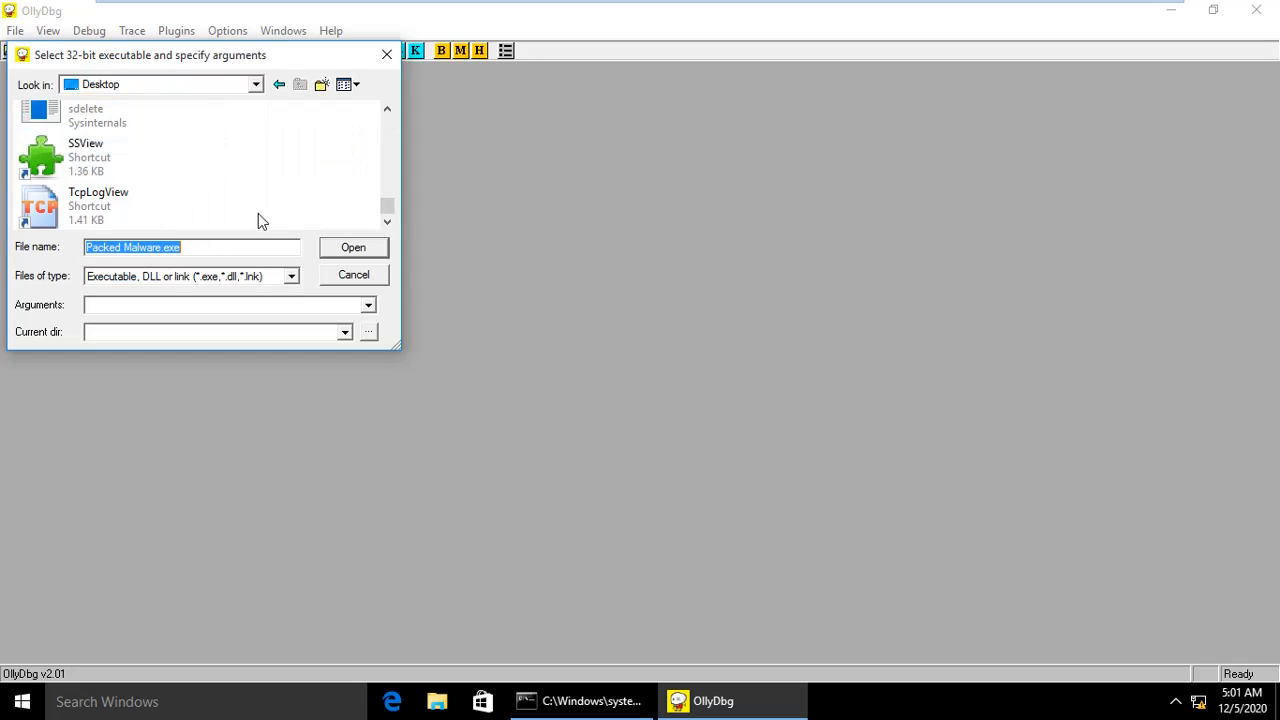
pyautogui.click(352, 248)
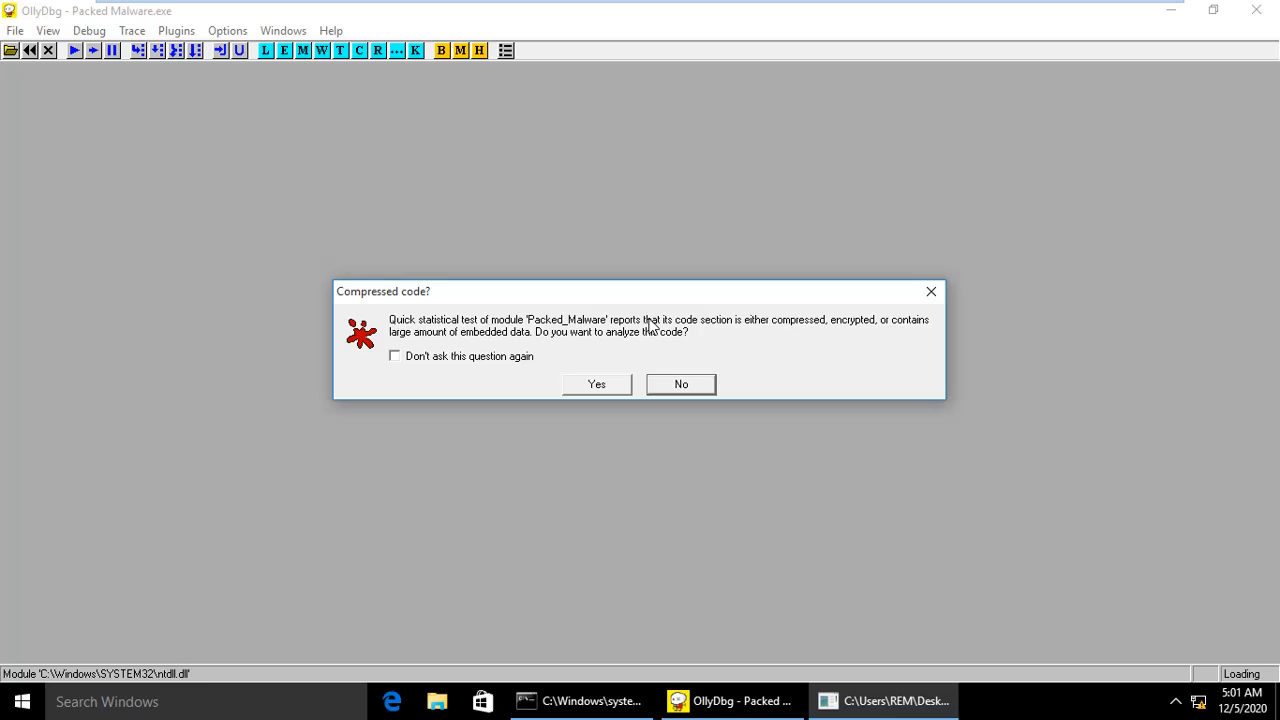
pyautogui.moveTo(778, 336)
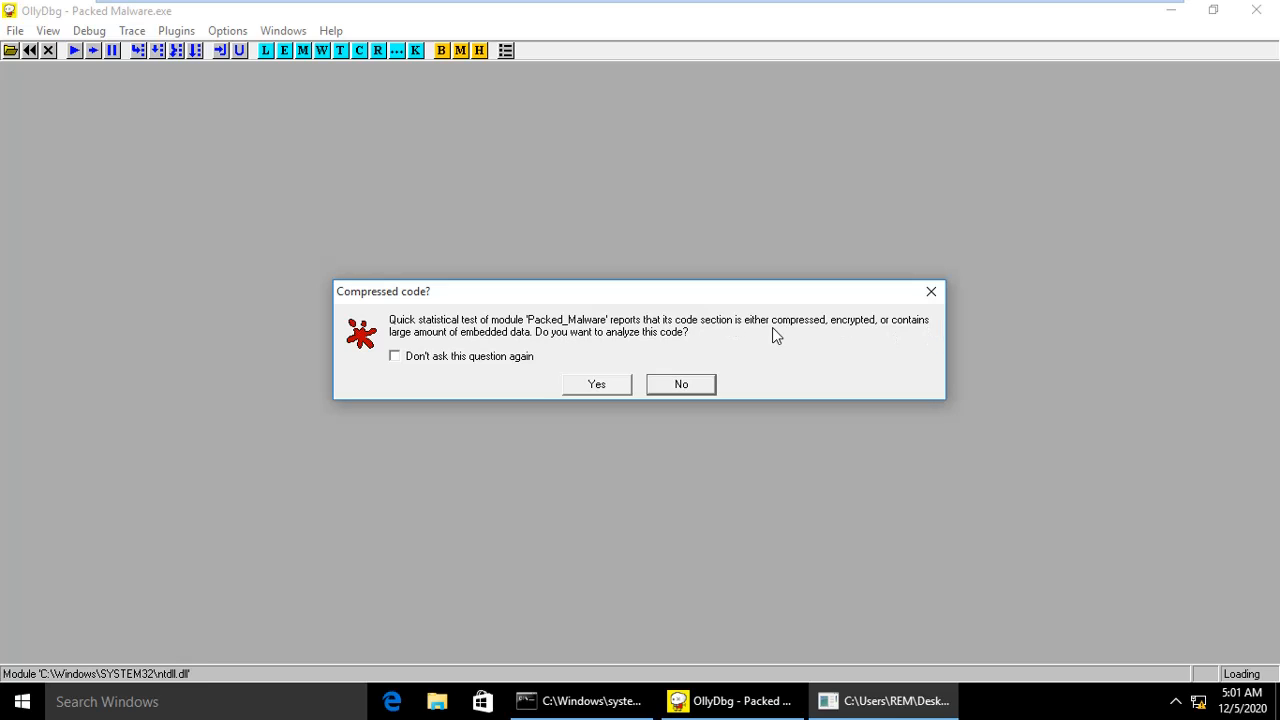
pyautogui.moveTo(574, 348)
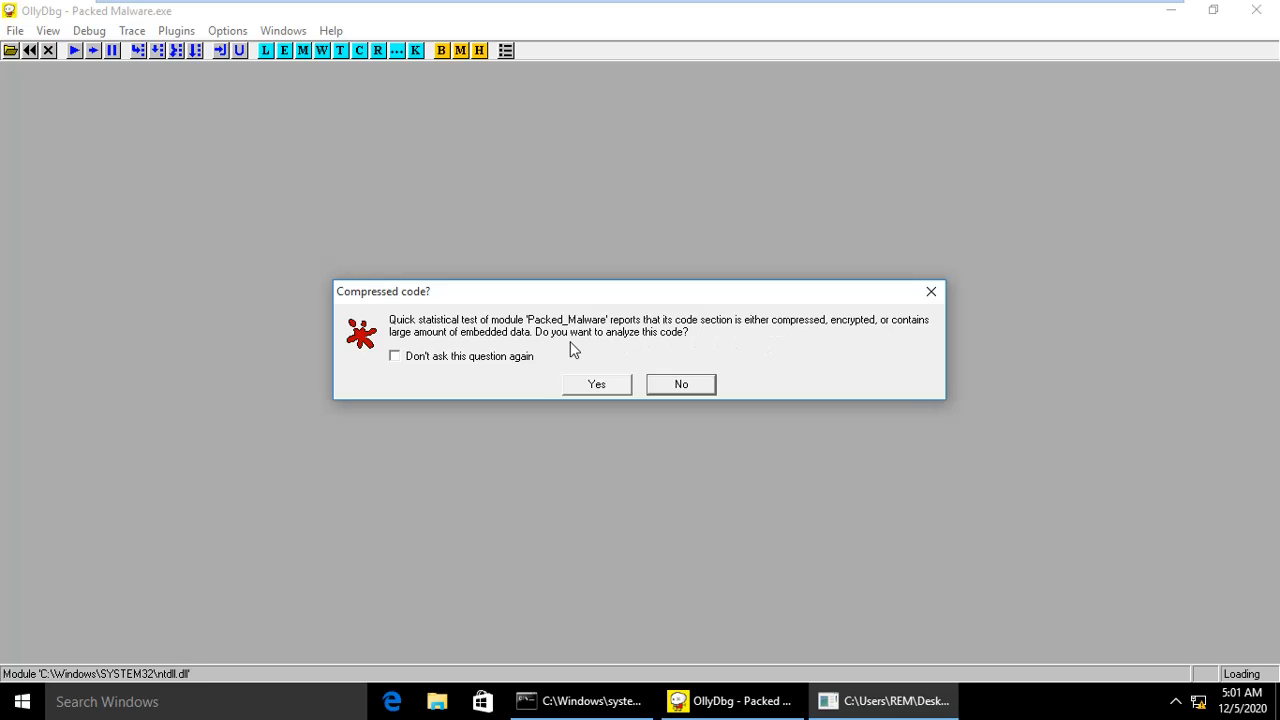
pyautogui.moveTo(648, 356)
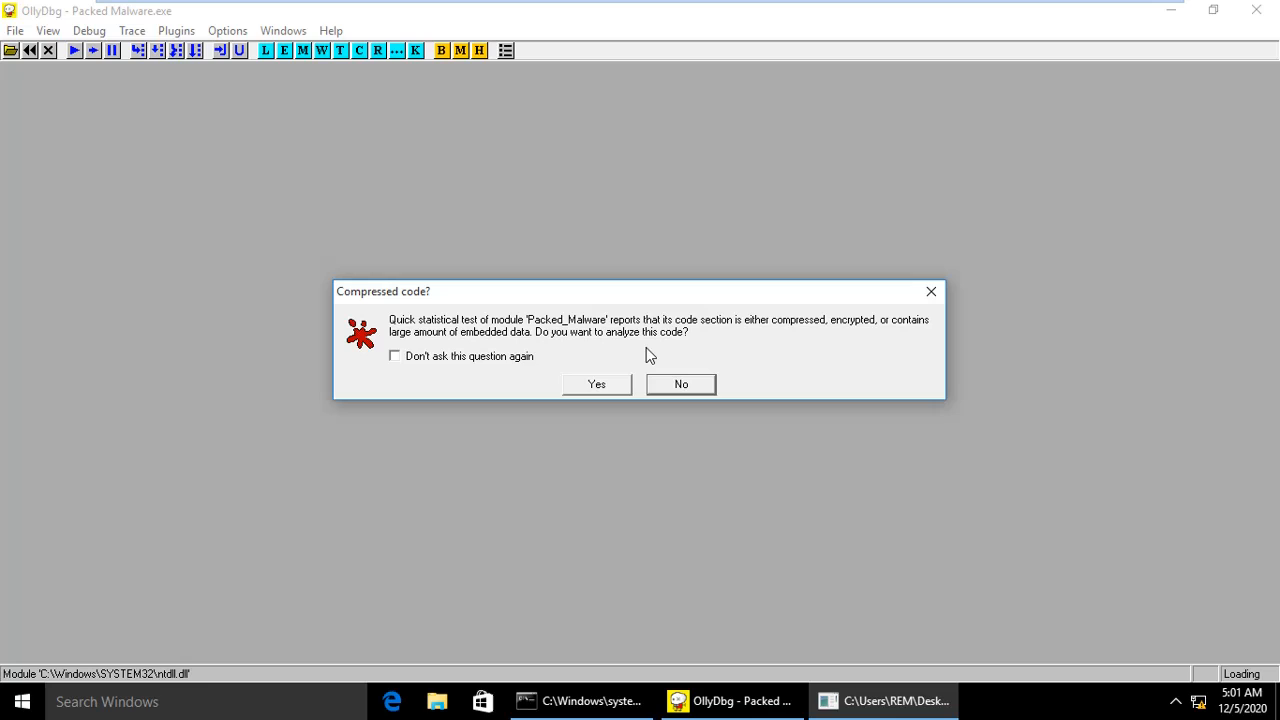
pyautogui.moveTo(688, 352)
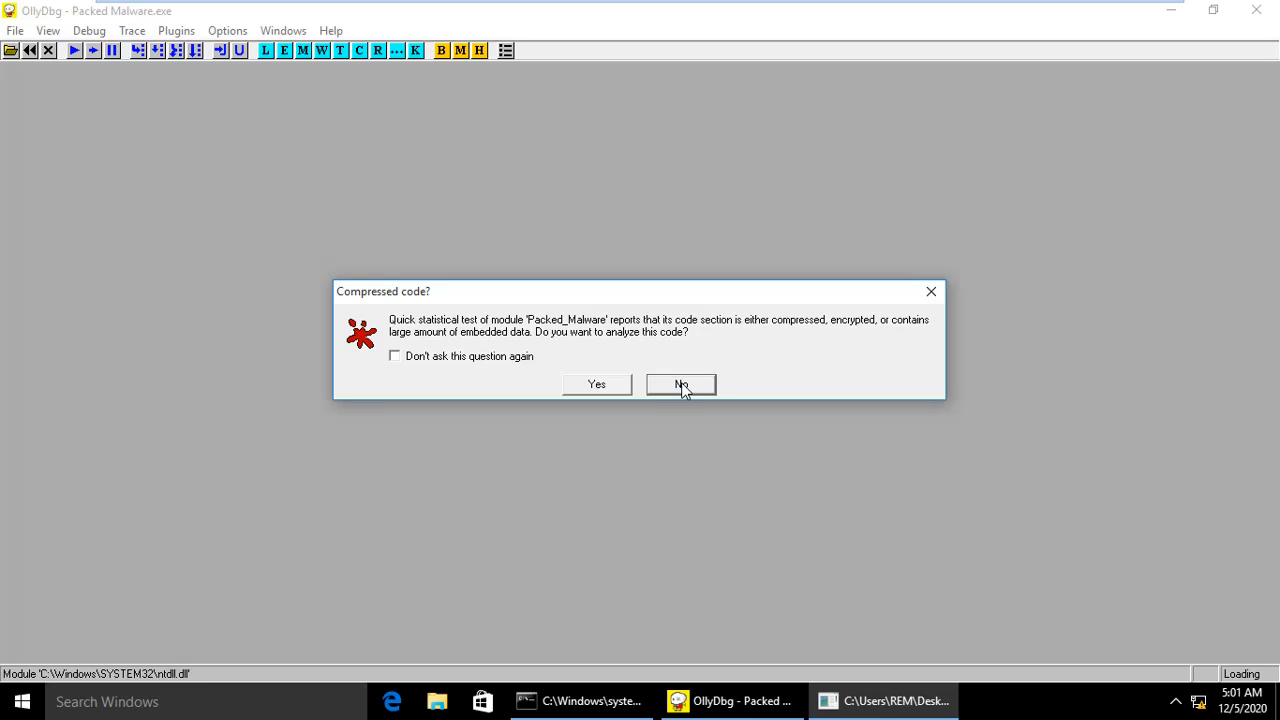
# Answer No to the 'Compressed code?' prompt, leaving execution paused at PUSHAD
pyautogui.click(680, 384)
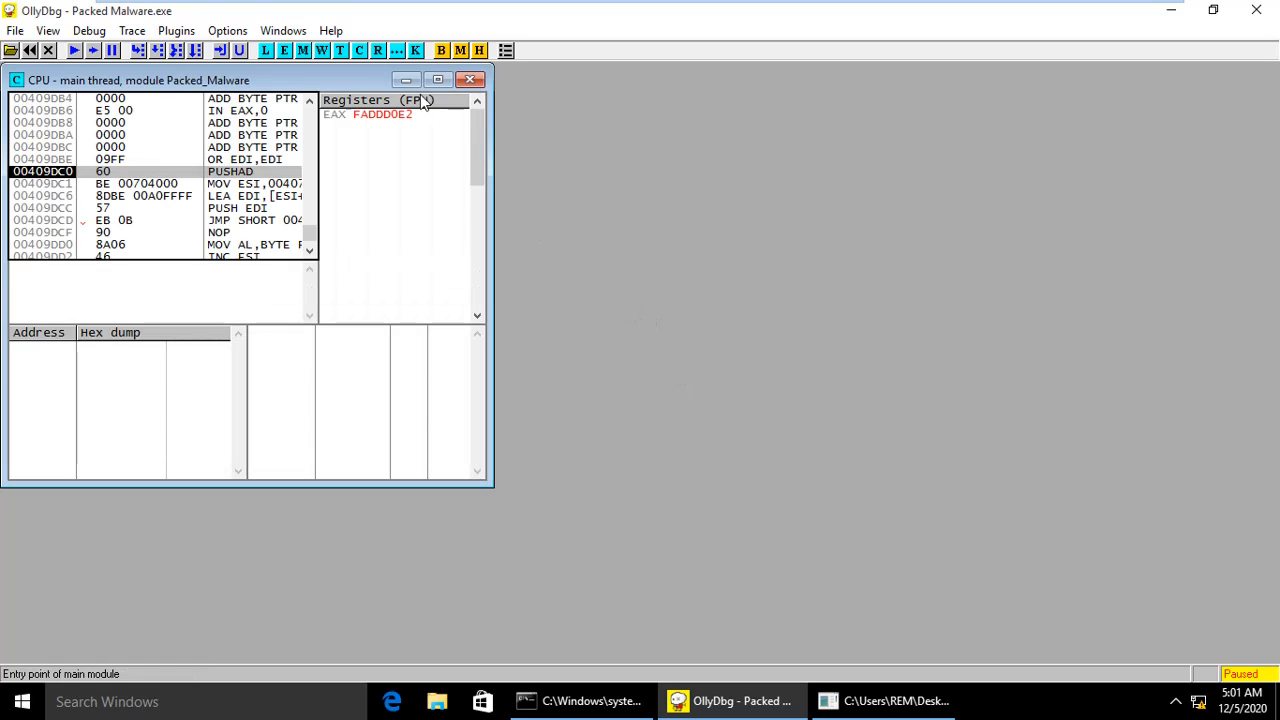
pyautogui.click(436, 80)
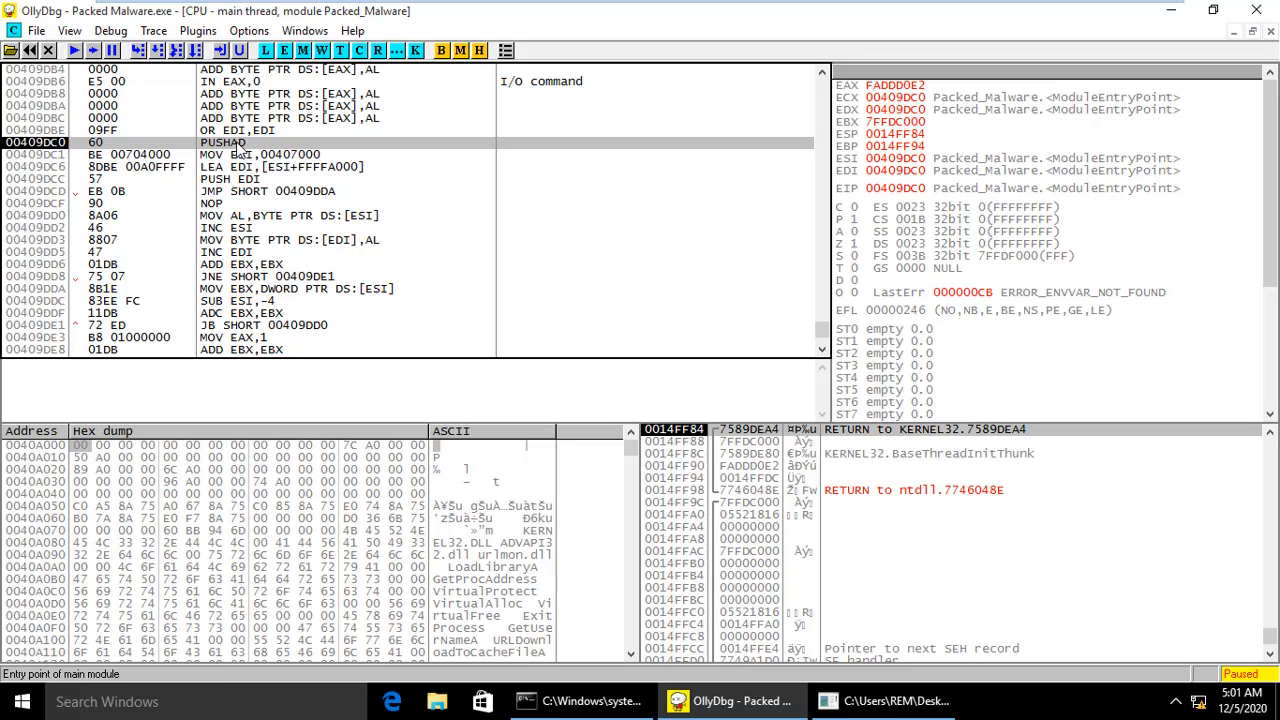
pyautogui.moveTo(230, 156)
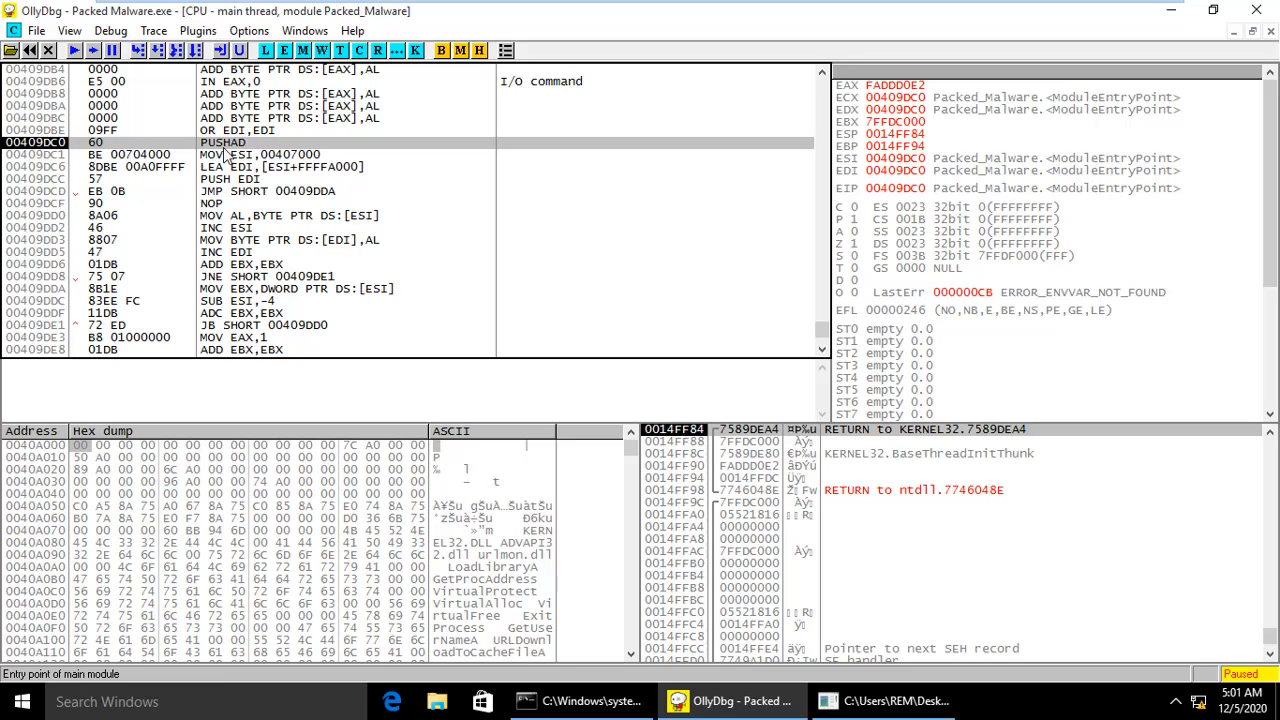
pyautogui.moveTo(172, 140)
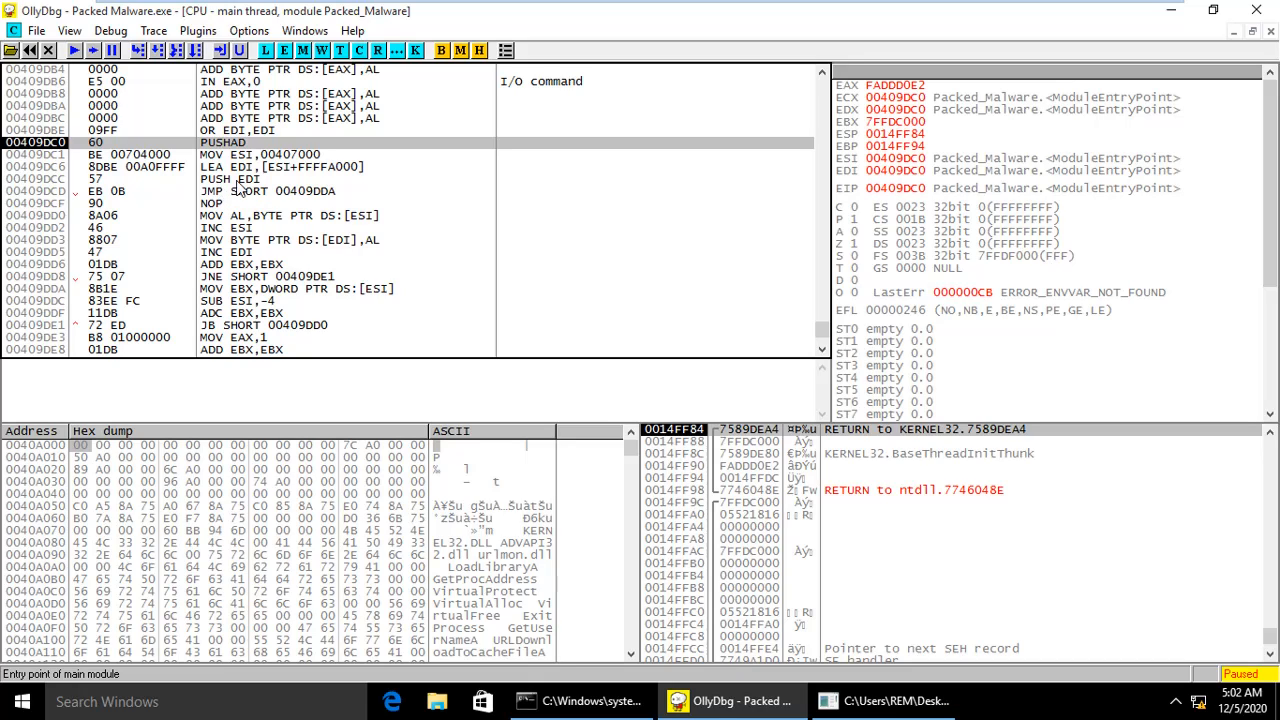
pyautogui.moveTo(232, 212)
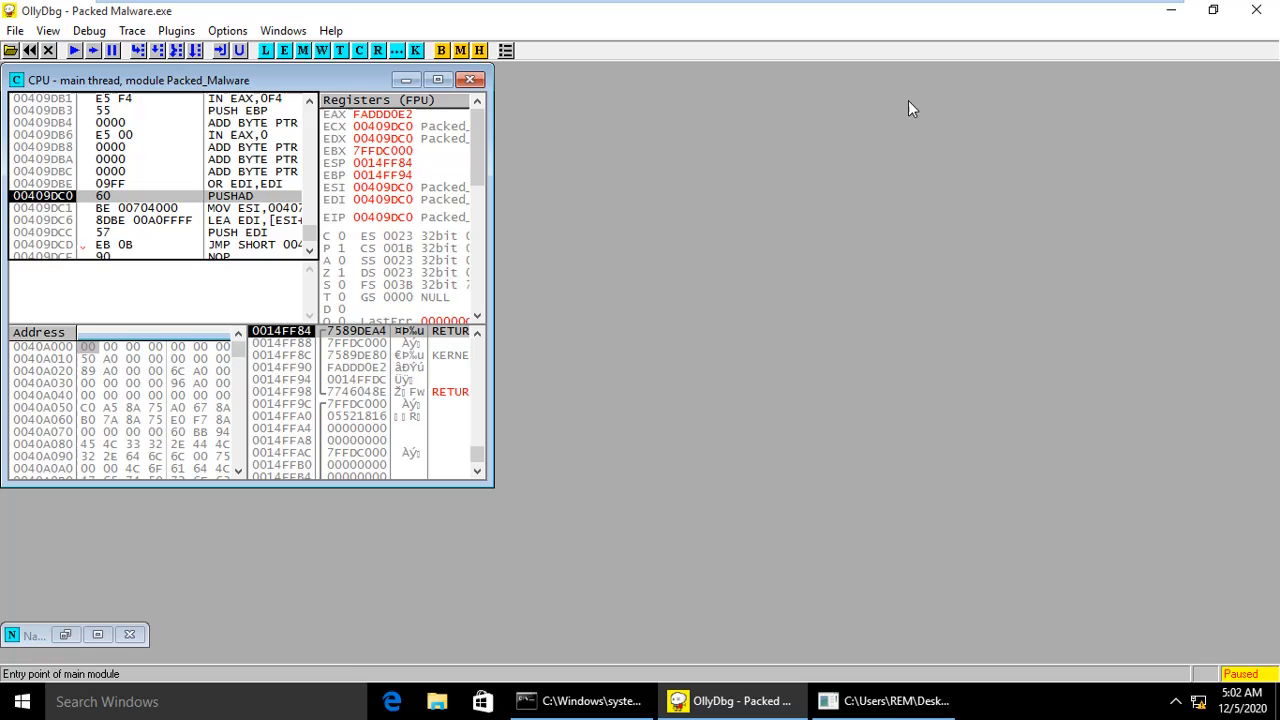
# Maximize the CPU window, scroll past POPAD and select the tail JMP 0040154F for a breakpoint
pyautogui.click(436, 80)
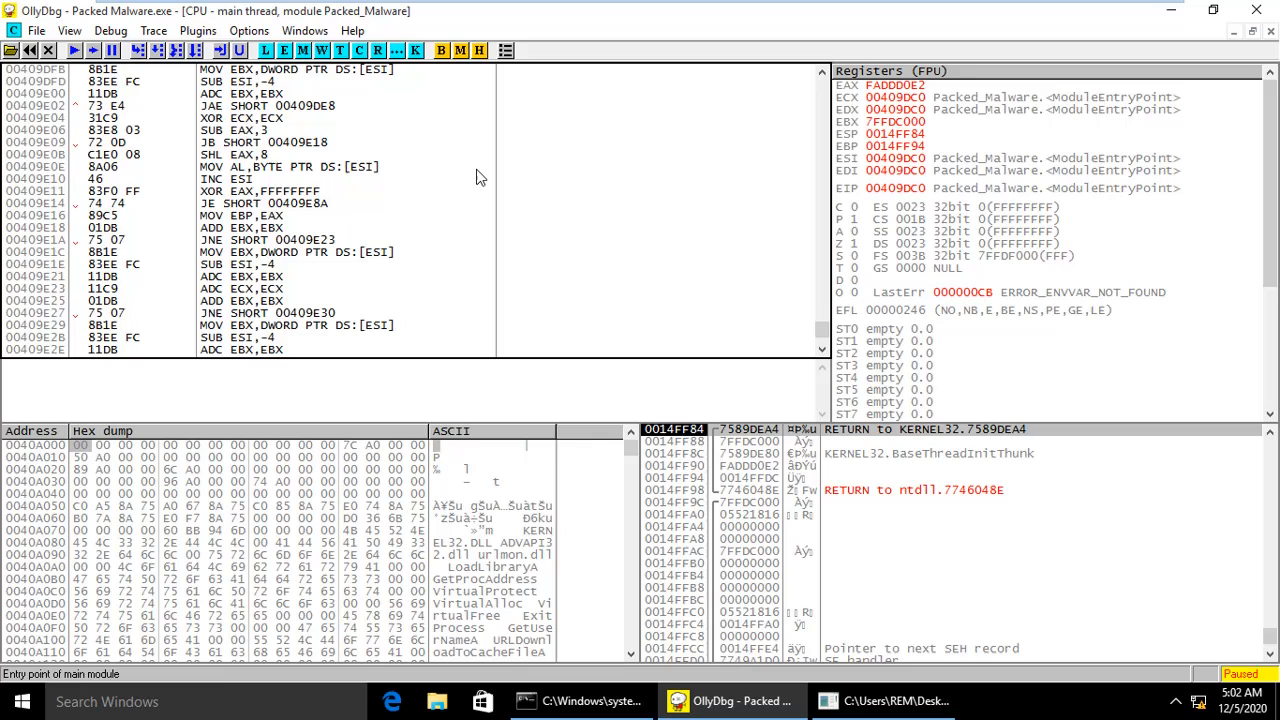
pyautogui.scroll(-3)
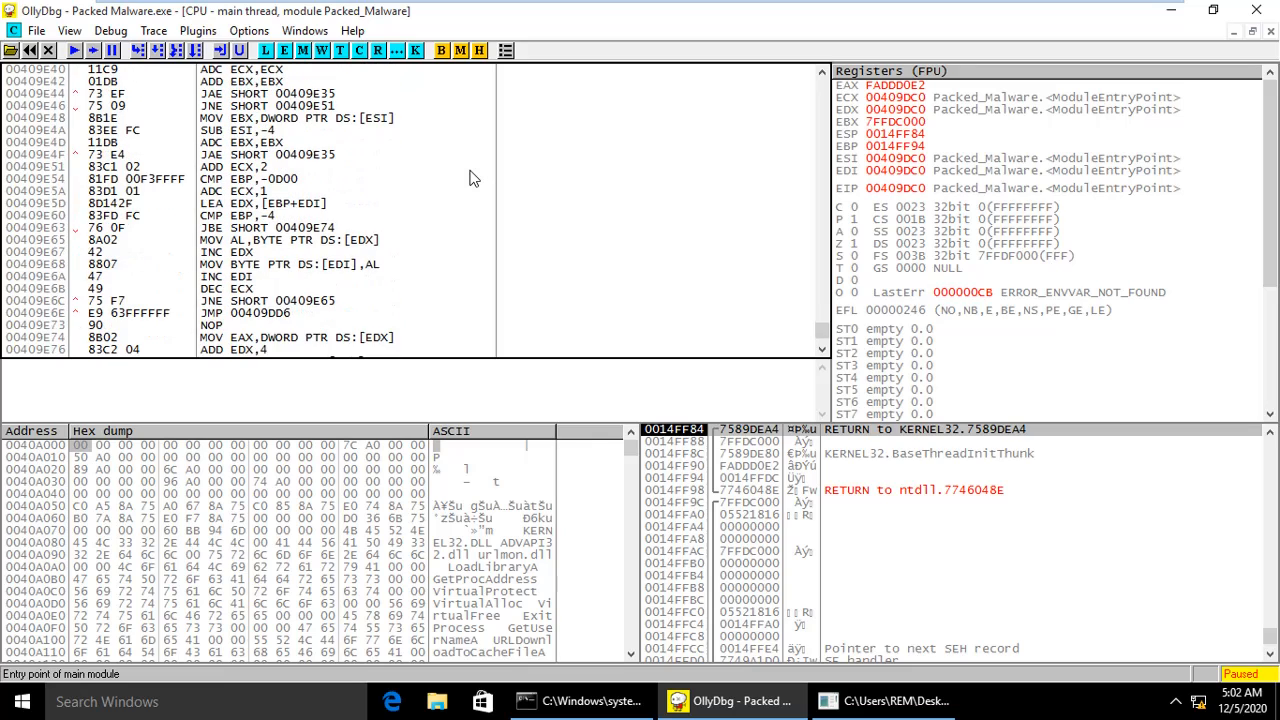
pyautogui.scroll(-3)
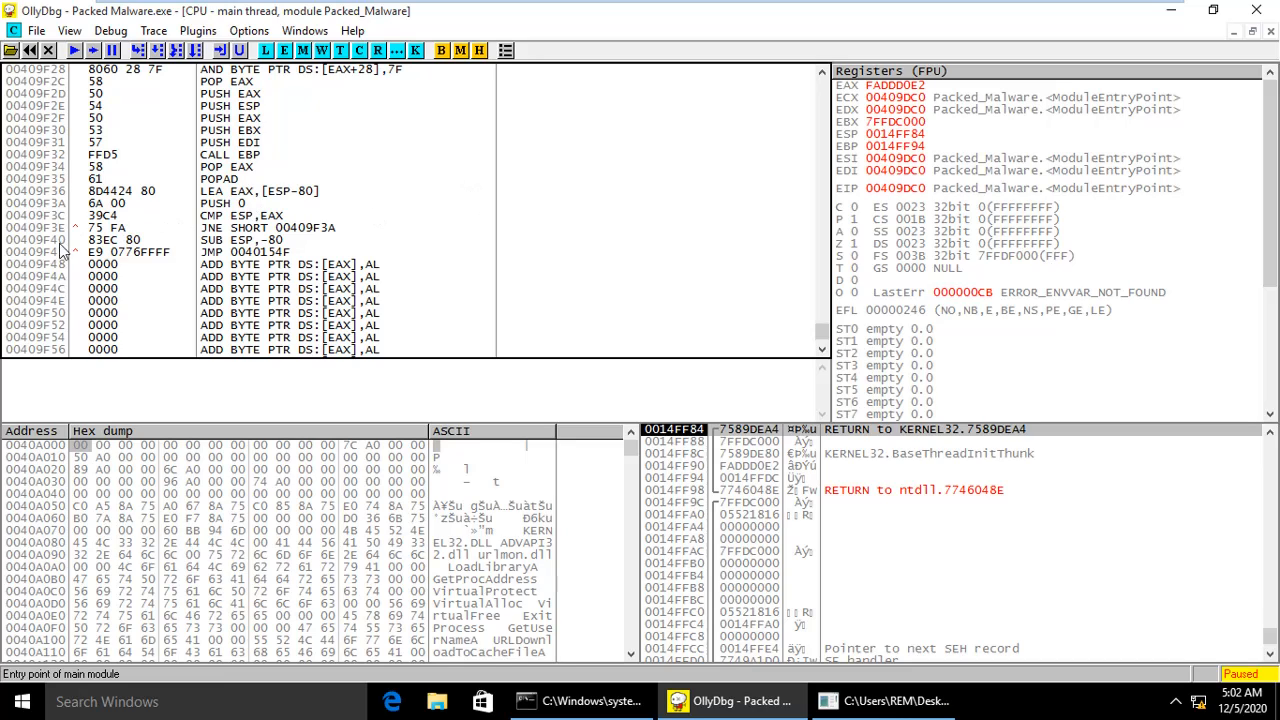
pyautogui.click(150, 252)
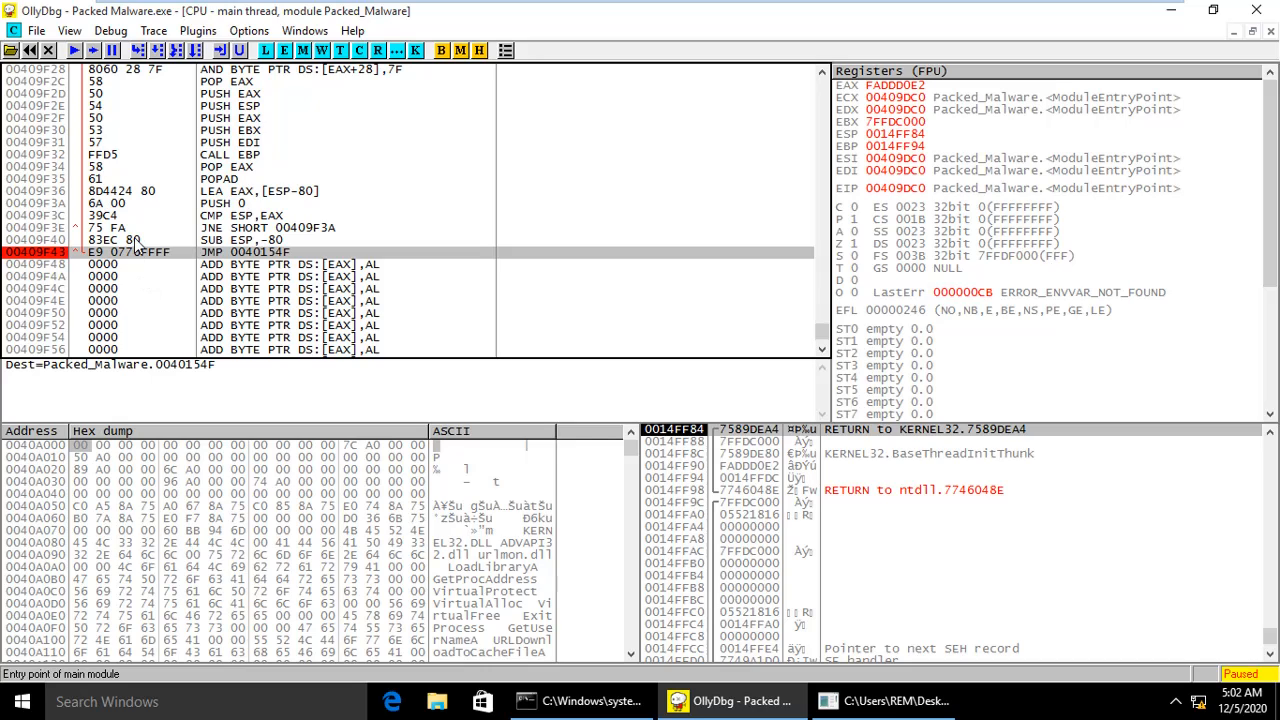
# Run the sample until execution stops on the tail-jump breakpoint at 00409F43
pyautogui.click(72, 50)
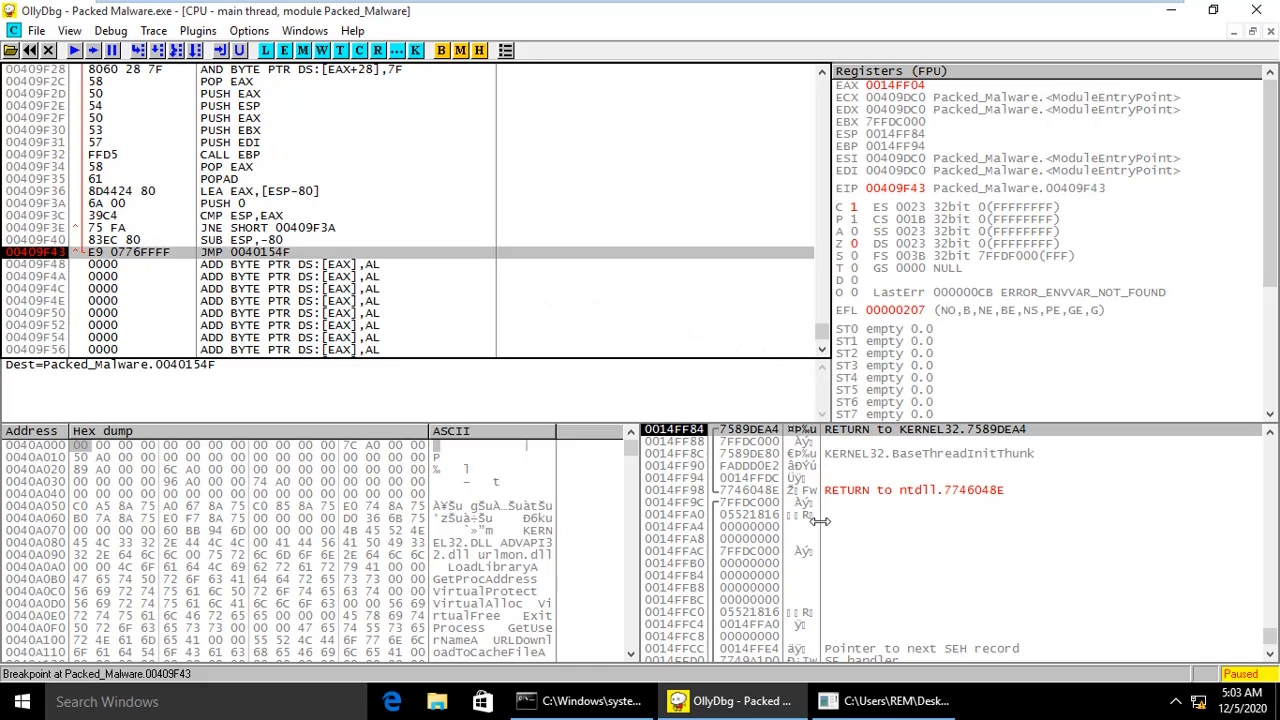
pyautogui.moveTo(868, 454)
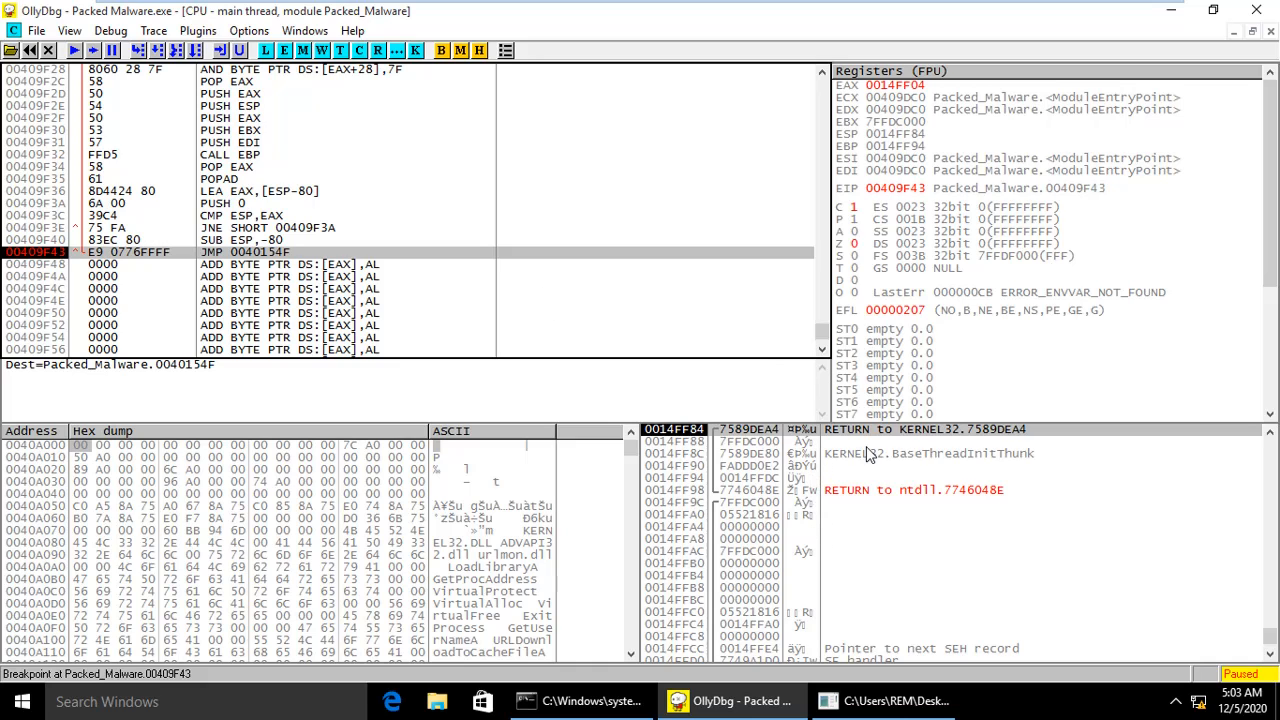
pyautogui.scroll(-3)
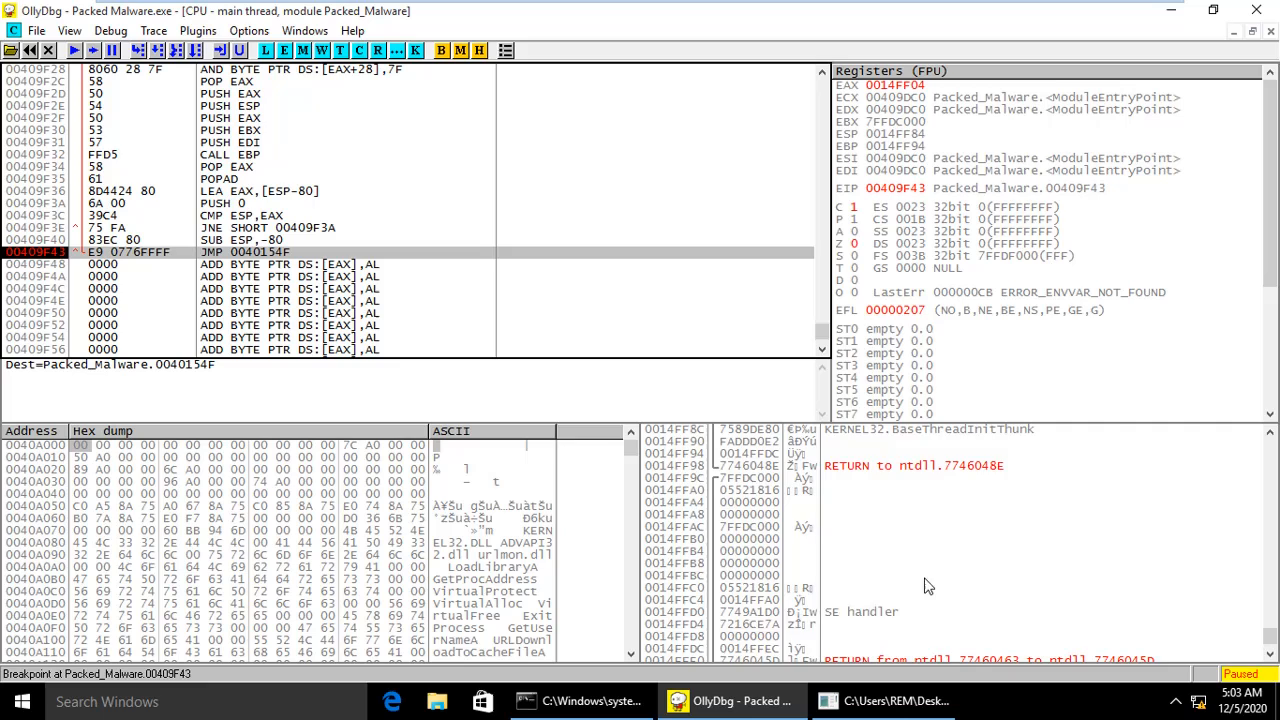
pyautogui.scroll(3)
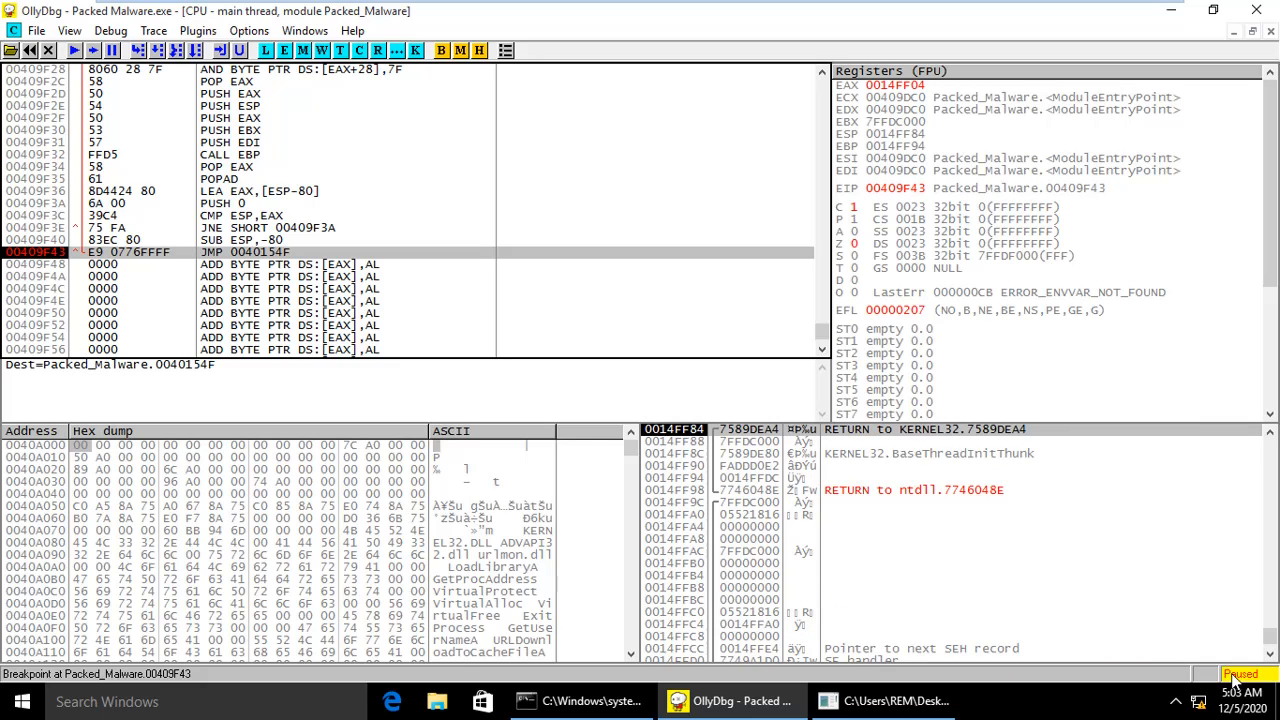
pyautogui.moveTo(940, 504)
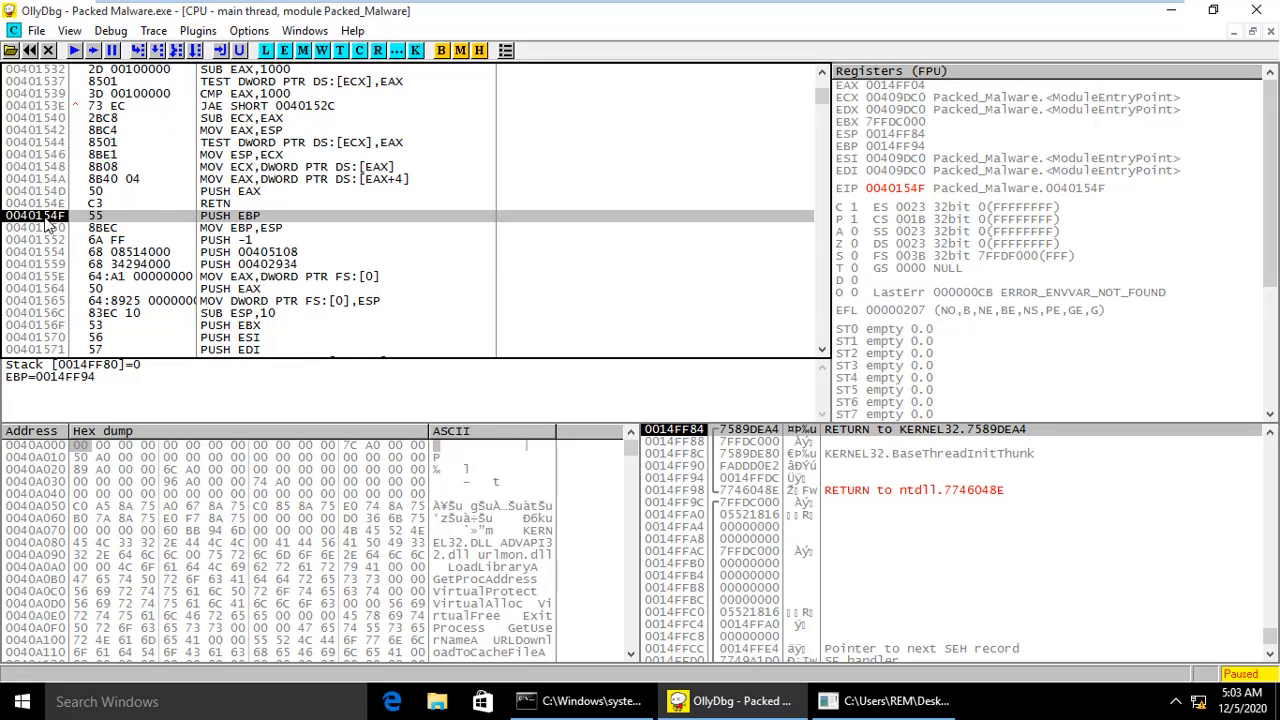
pyautogui.moveTo(220, 230)
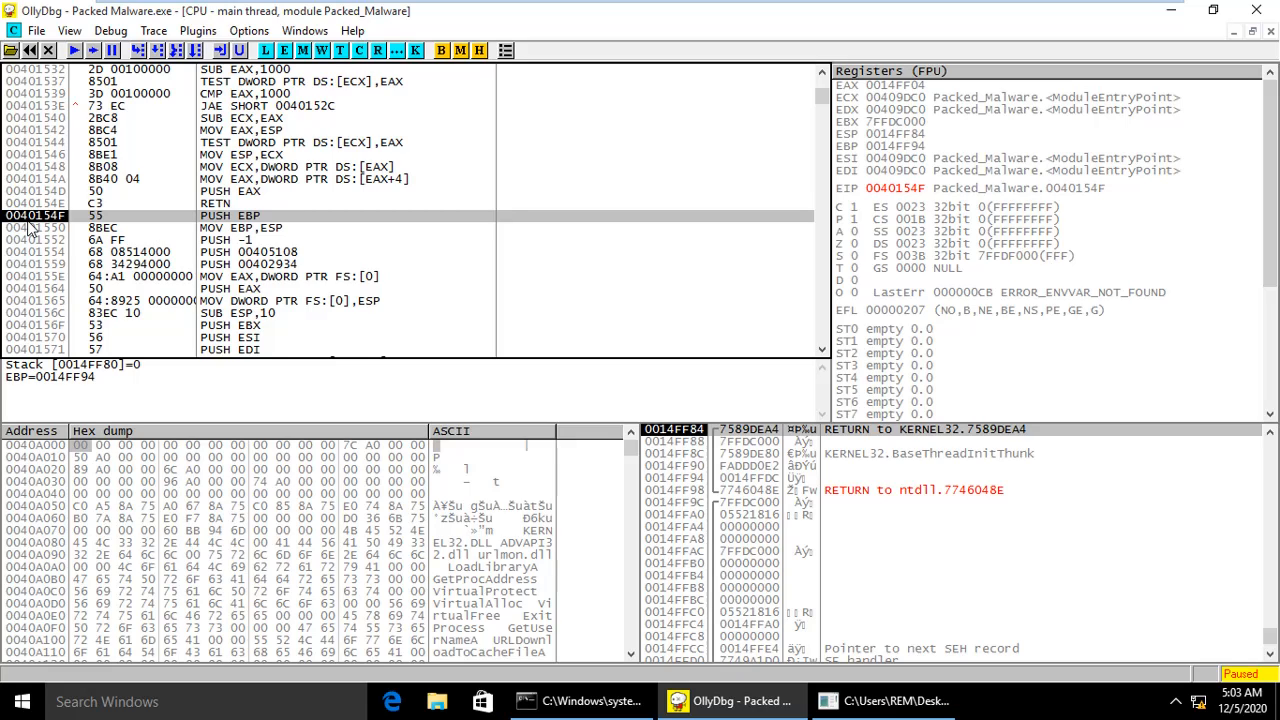
pyautogui.moveTo(68, 228)
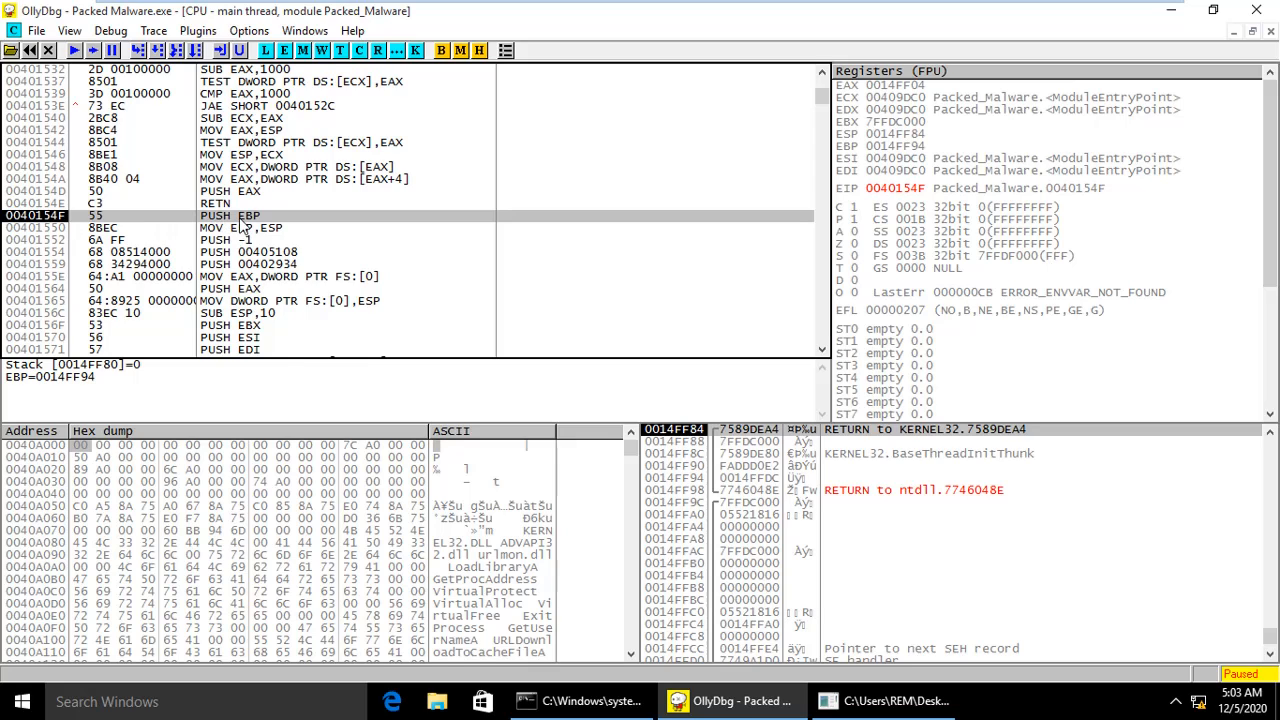
# Review the code at OEP 0040154F and show the Plugins menu with OllyDumpEx
pyautogui.scroll(-3)
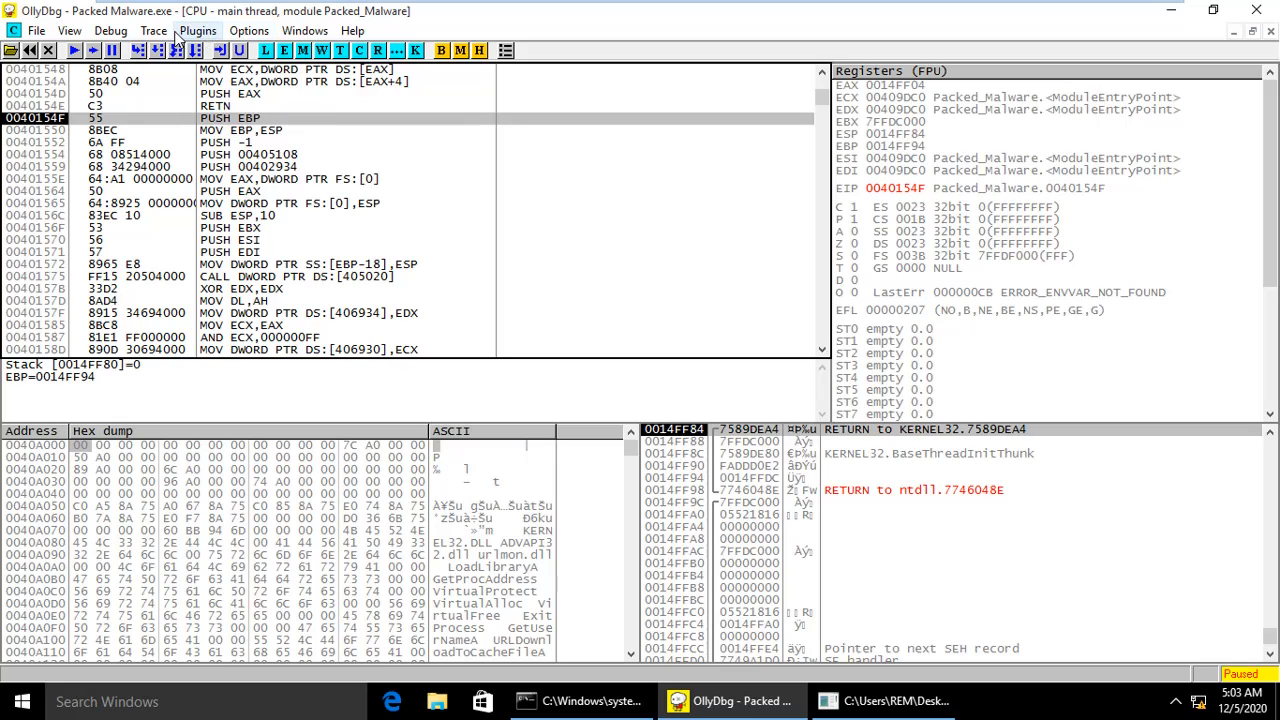
pyautogui.click(196, 30)
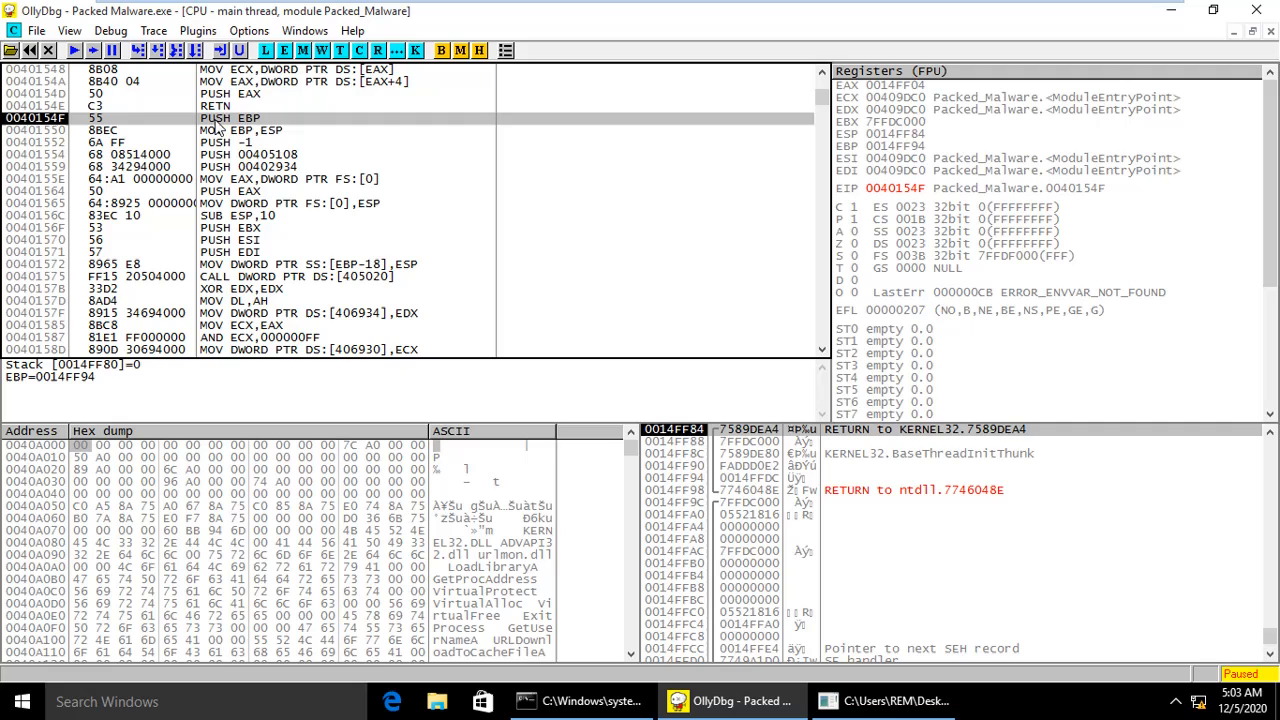
pyautogui.click(196, 30)
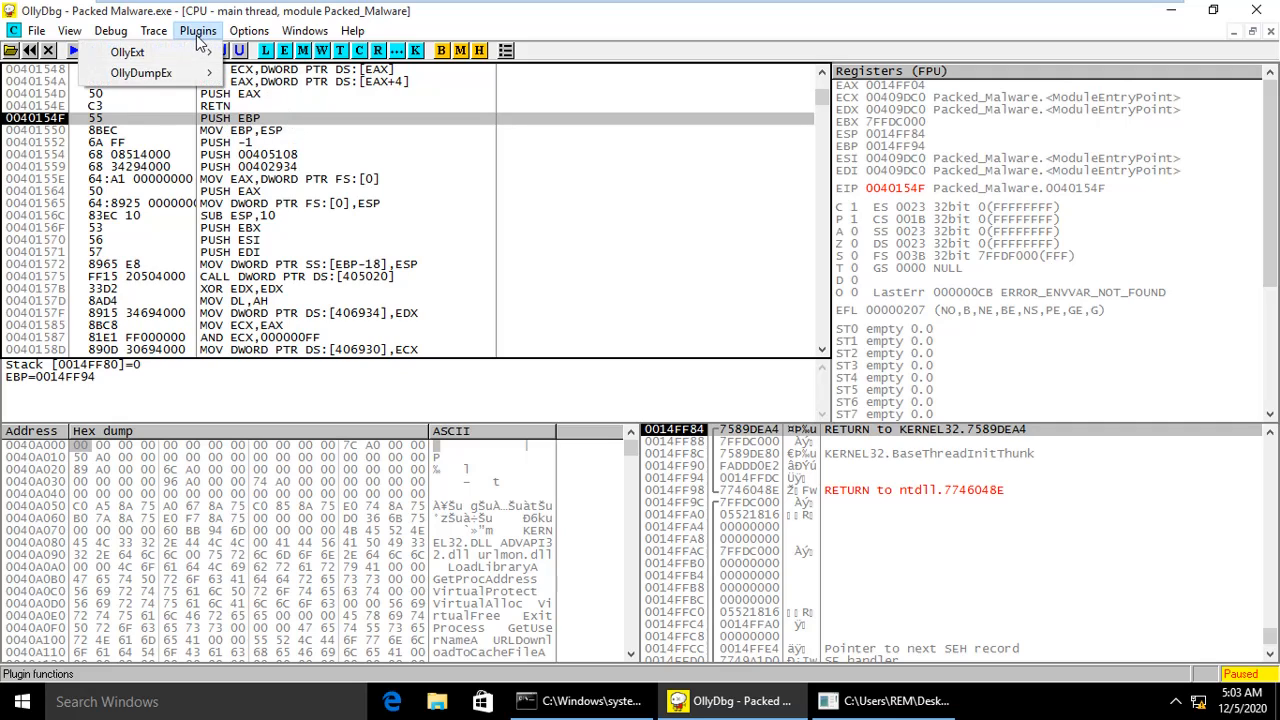
pyautogui.moveTo(140, 72)
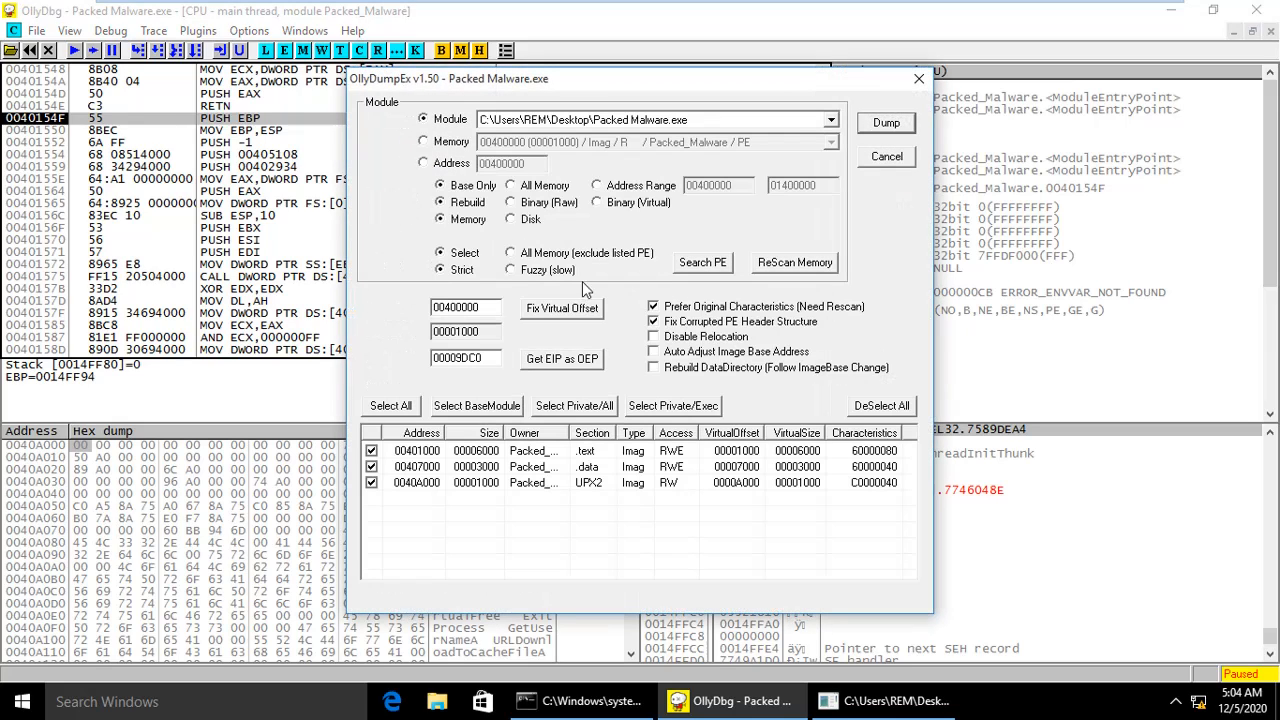
# Use OllyDumpEx with EIP as OEP, rescan memory and save the dump as Packed Malware_dump.exe
pyautogui.click(560, 358)
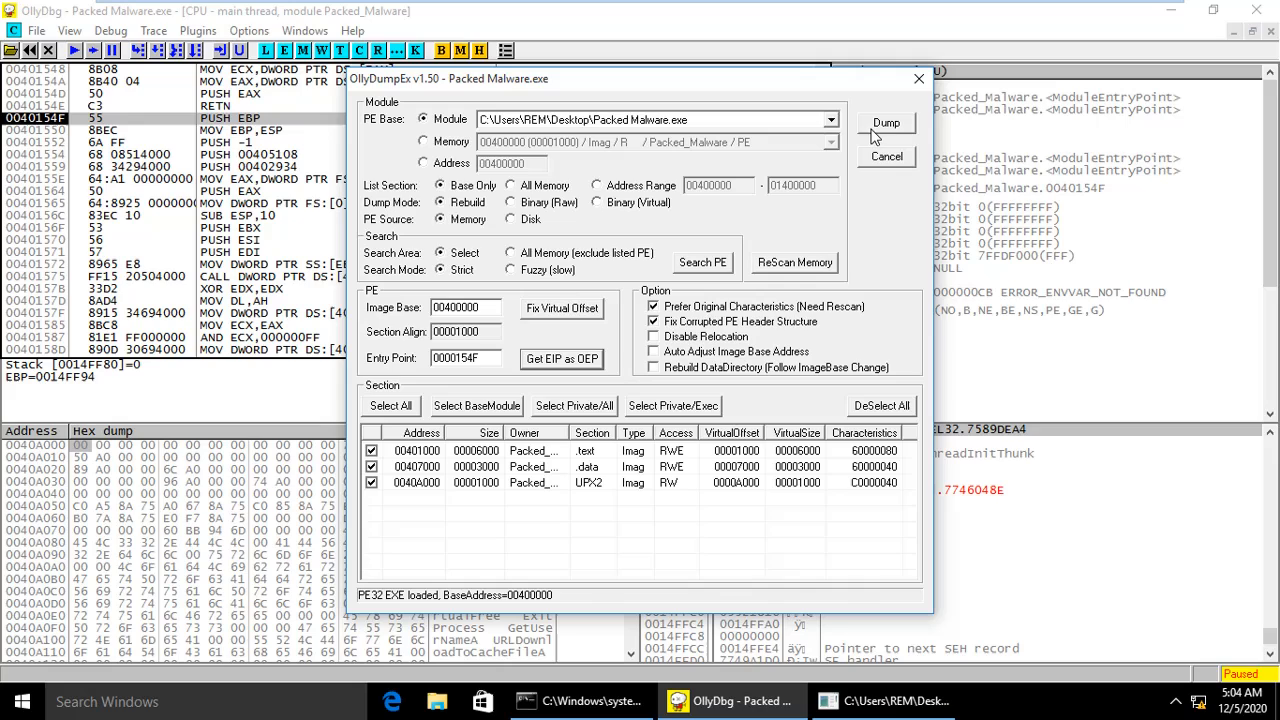
pyautogui.moveTo(796, 224)
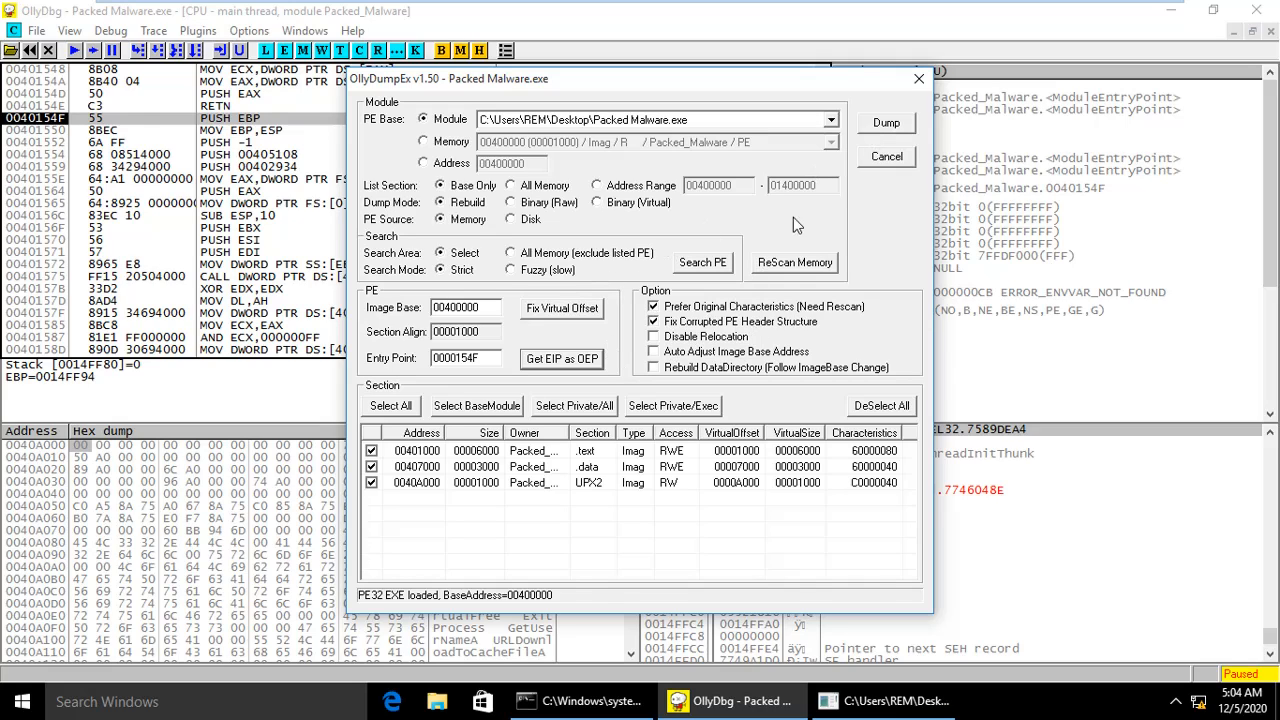
pyautogui.moveTo(98, 144)
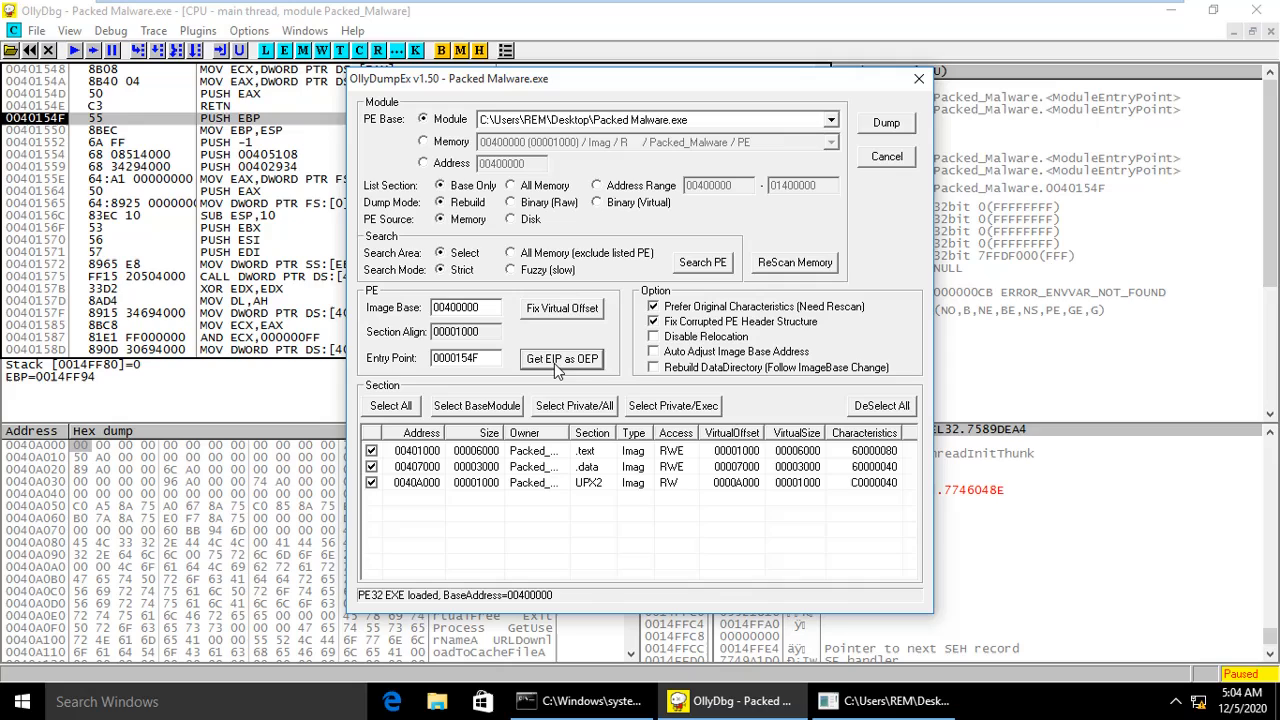
pyautogui.moveTo(778, 256)
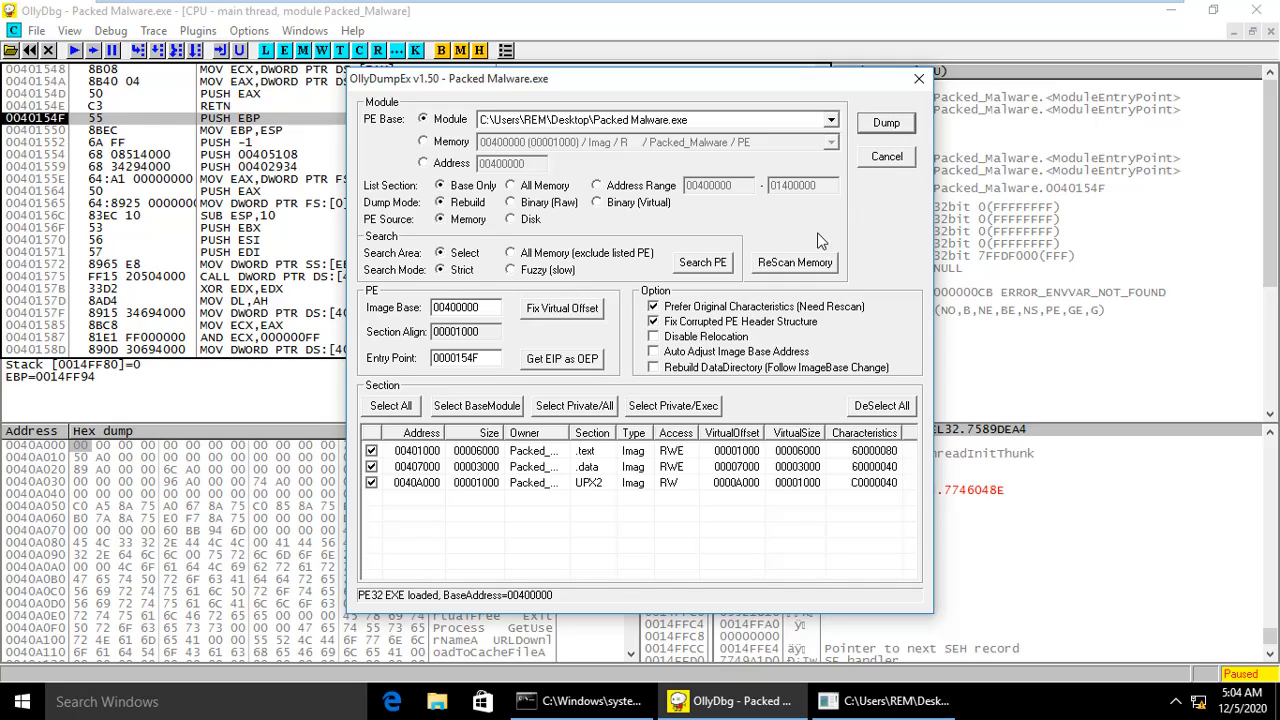
pyautogui.click(792, 262)
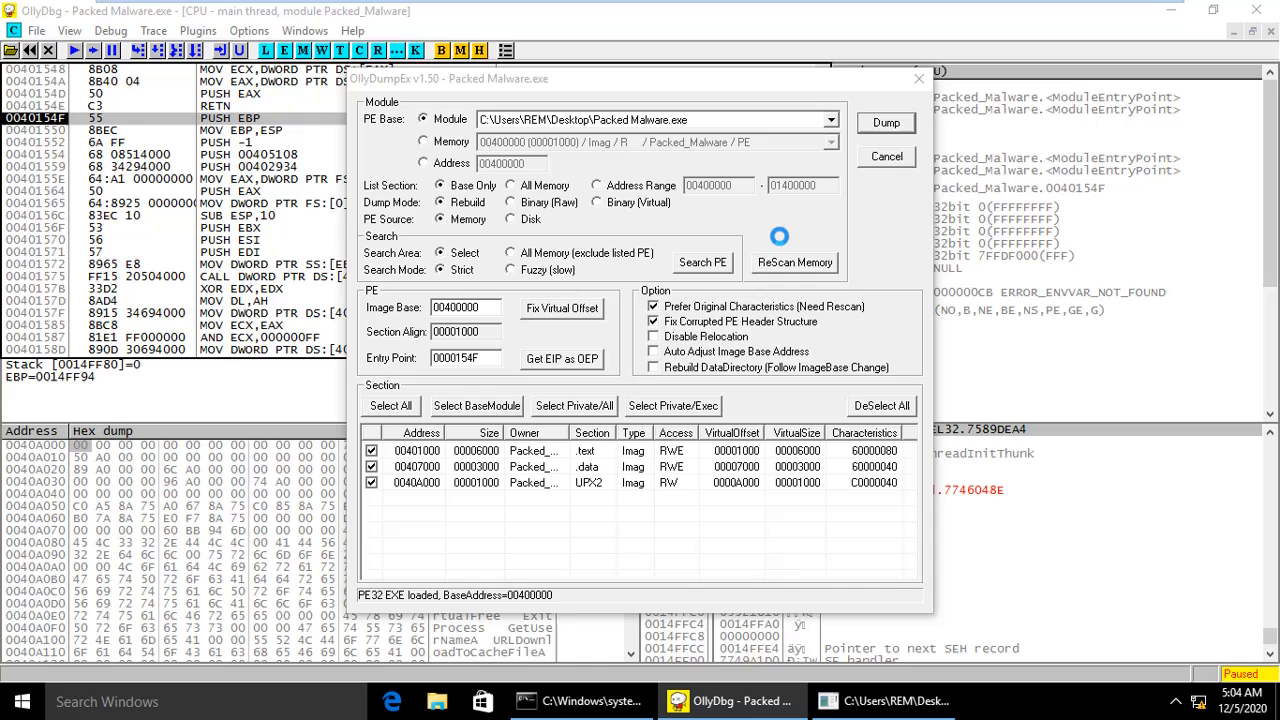
pyautogui.moveTo(668, 224)
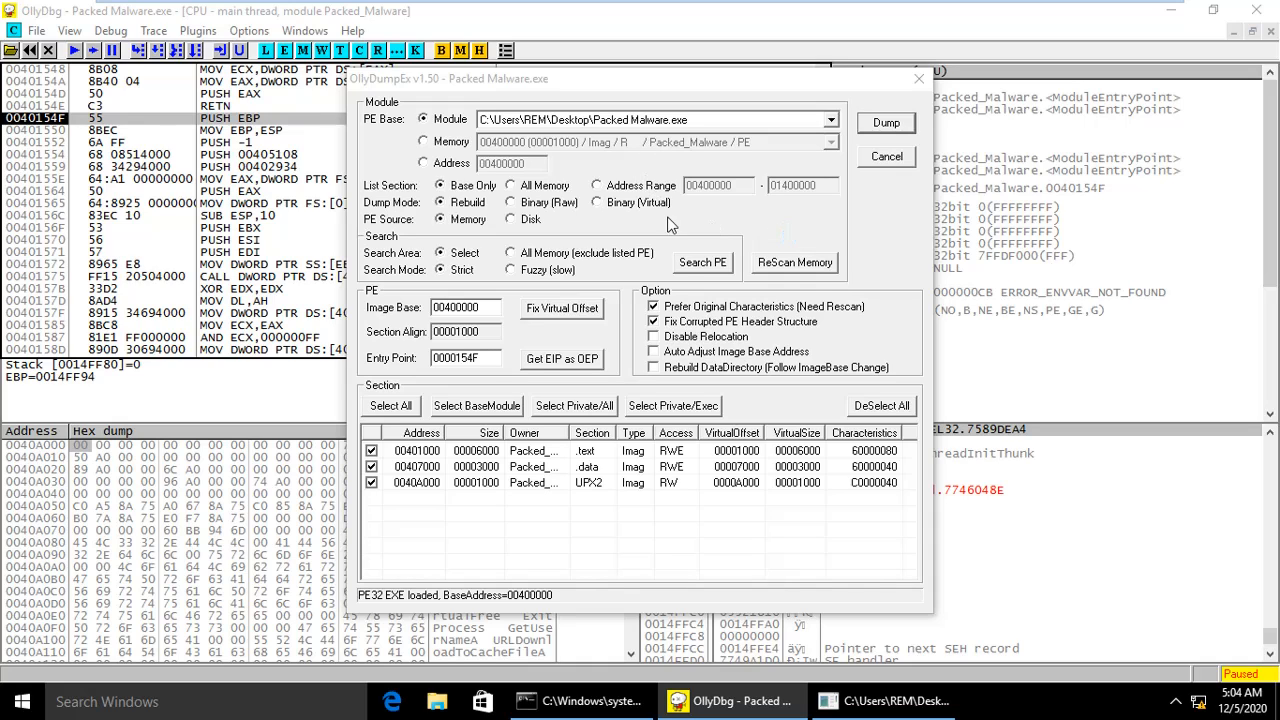
pyautogui.click(884, 122)
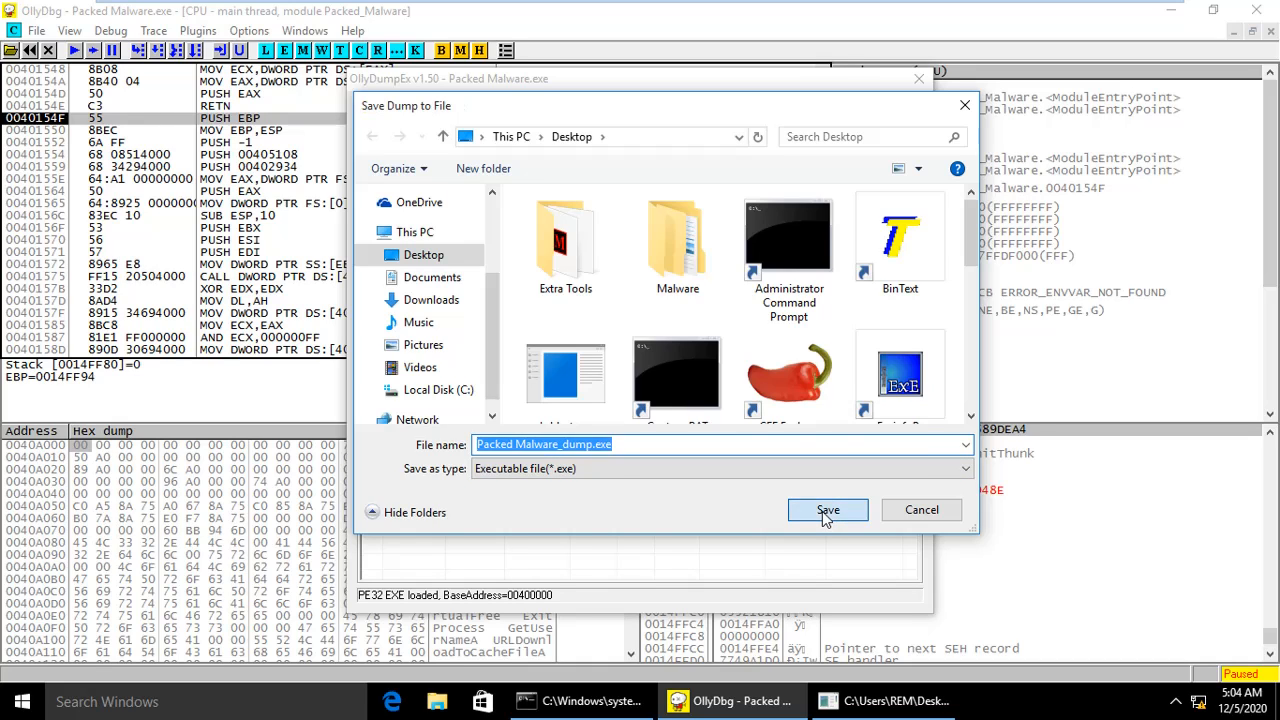
pyautogui.click(828, 510)
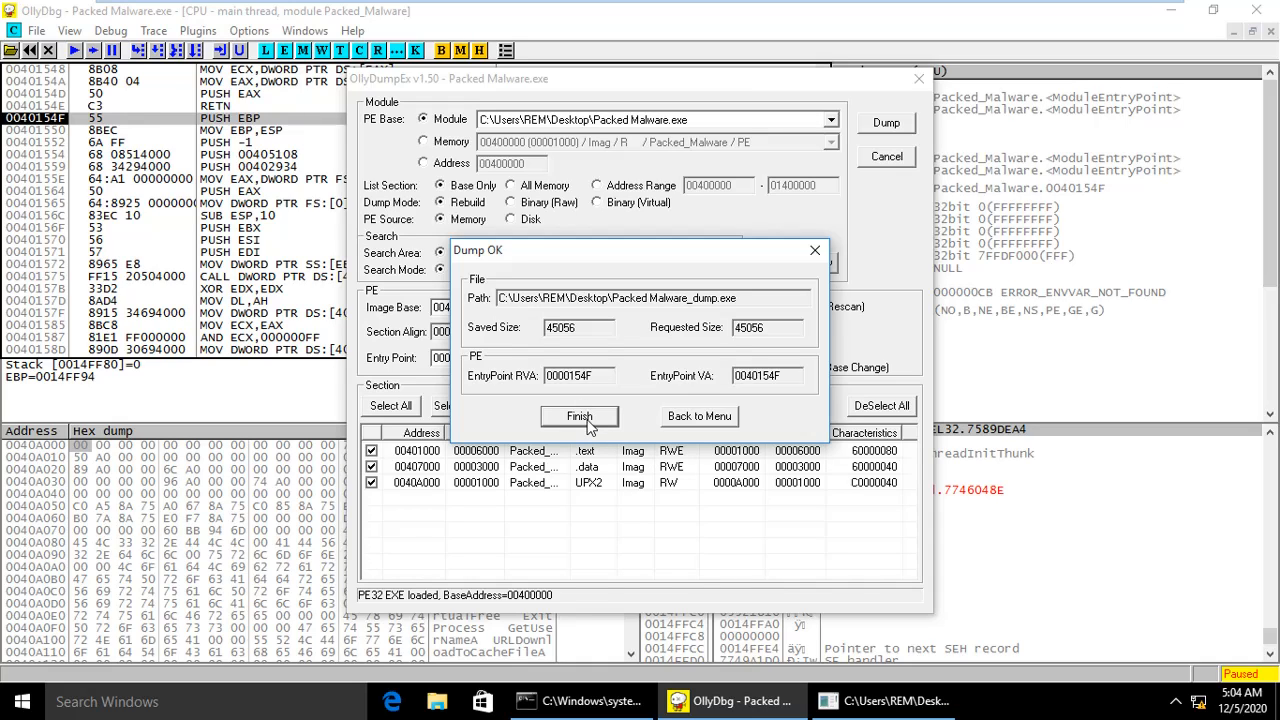
pyautogui.click(578, 416)
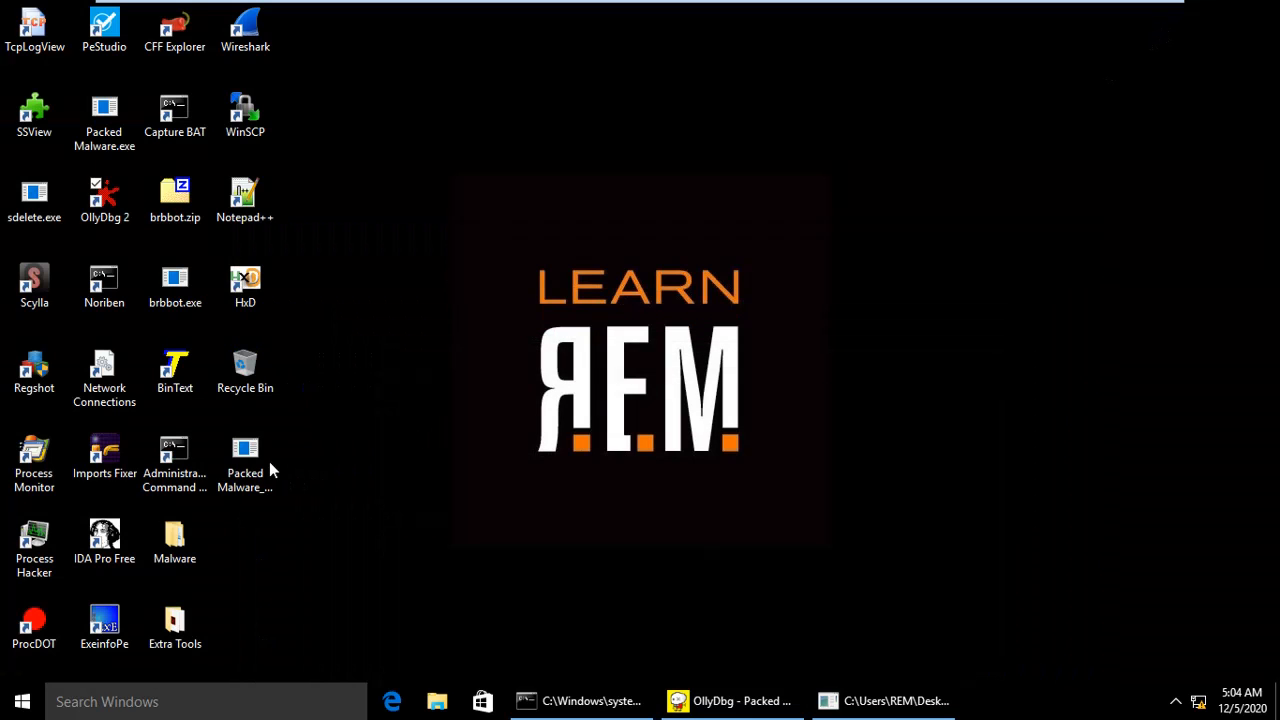
# Select the new dump file, launch IDA Pro Free and dismiss its freeware notice
pyautogui.click(244, 470)
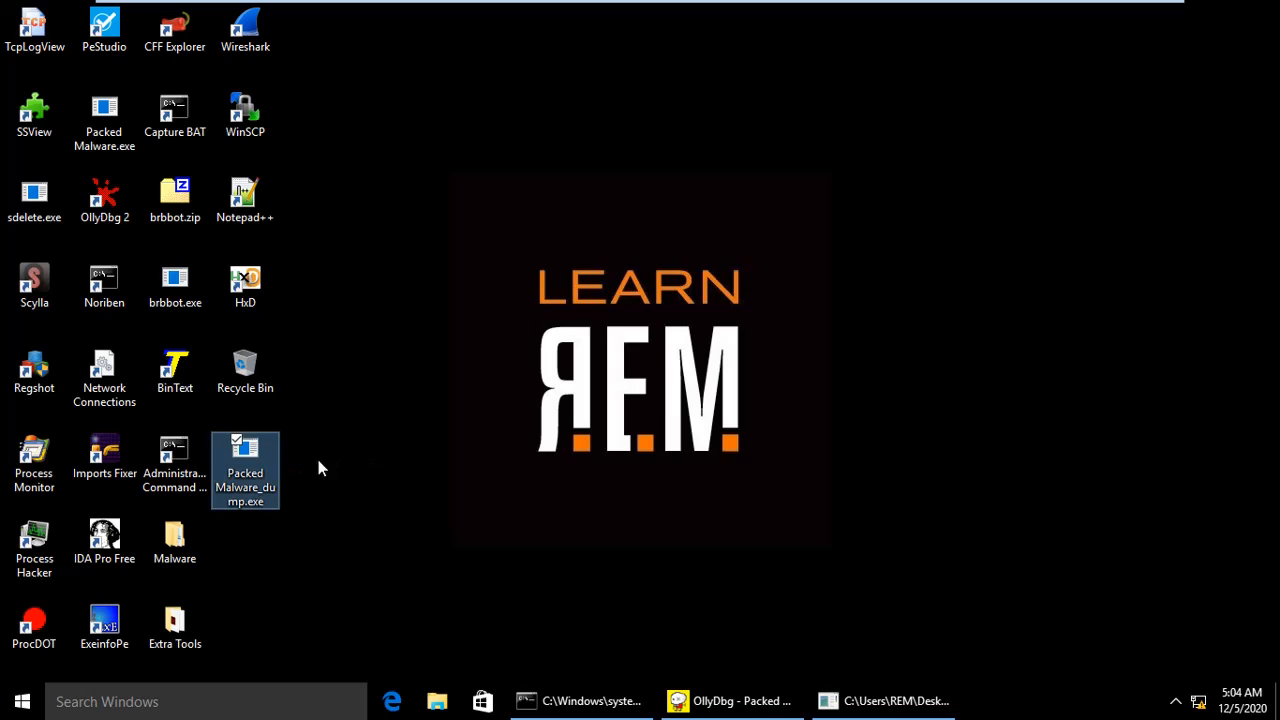
pyautogui.moveTo(288, 452)
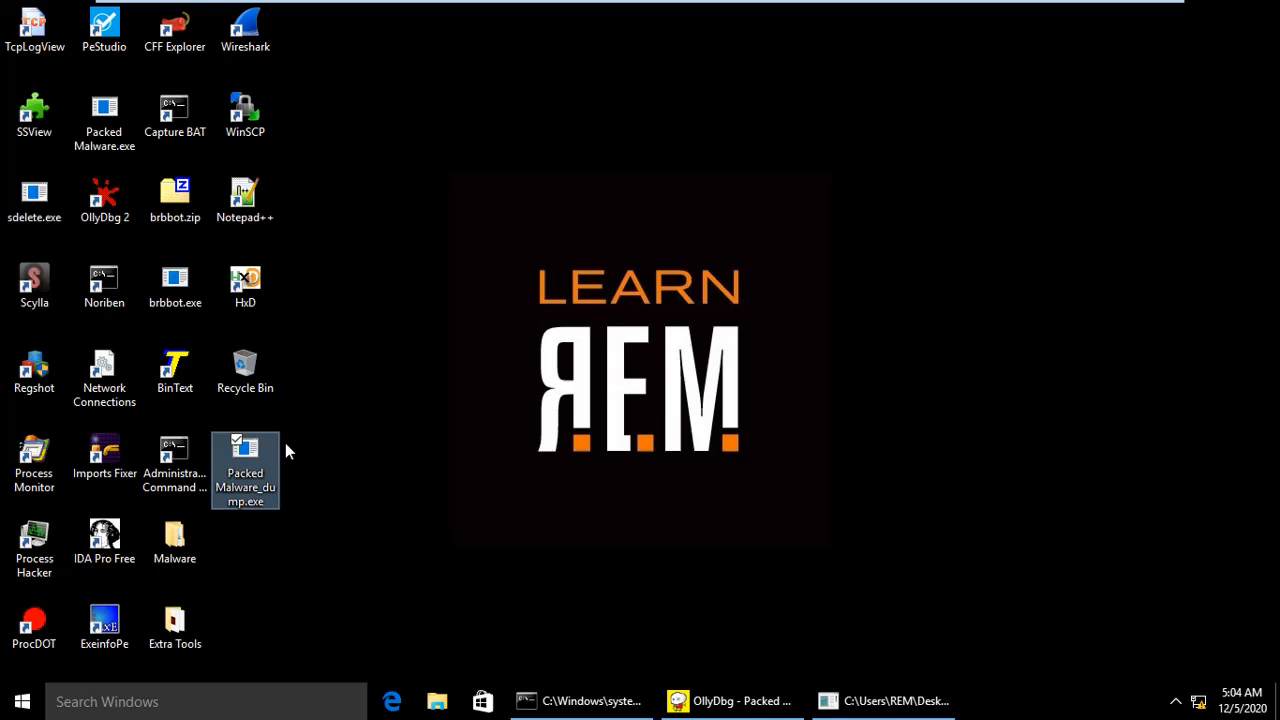
pyautogui.moveTo(144, 206)
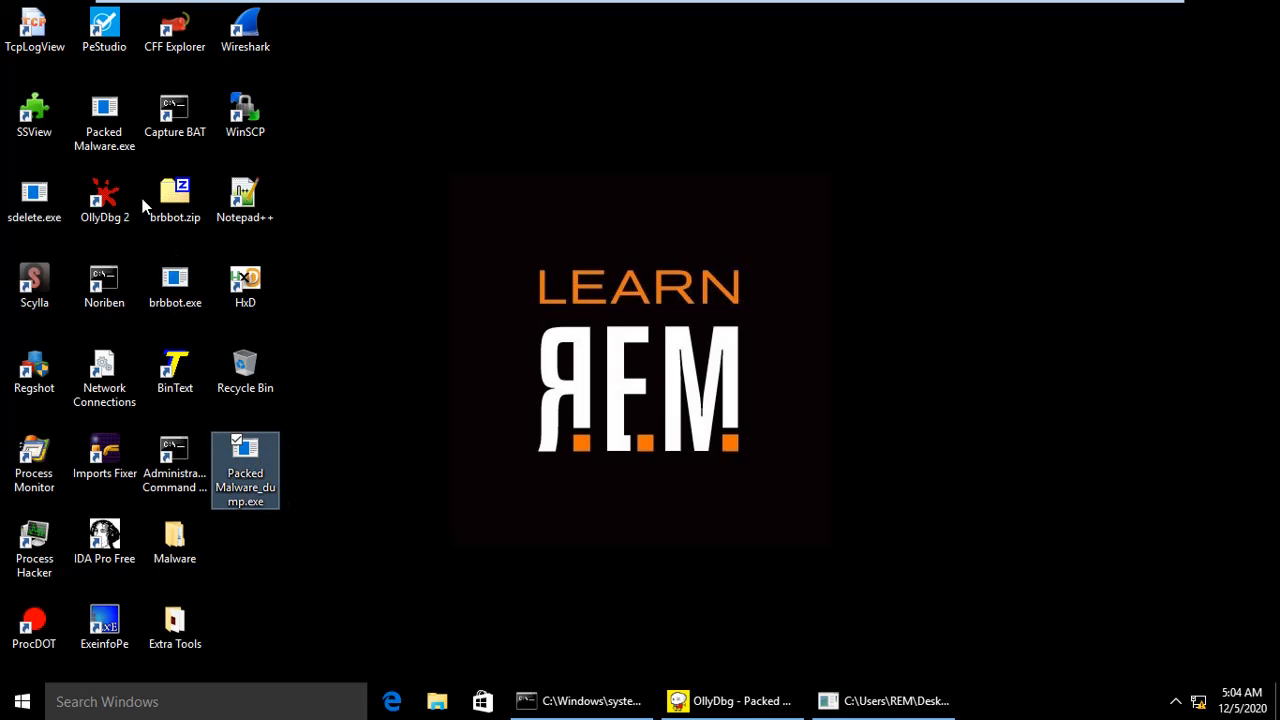
pyautogui.moveTo(312, 352)
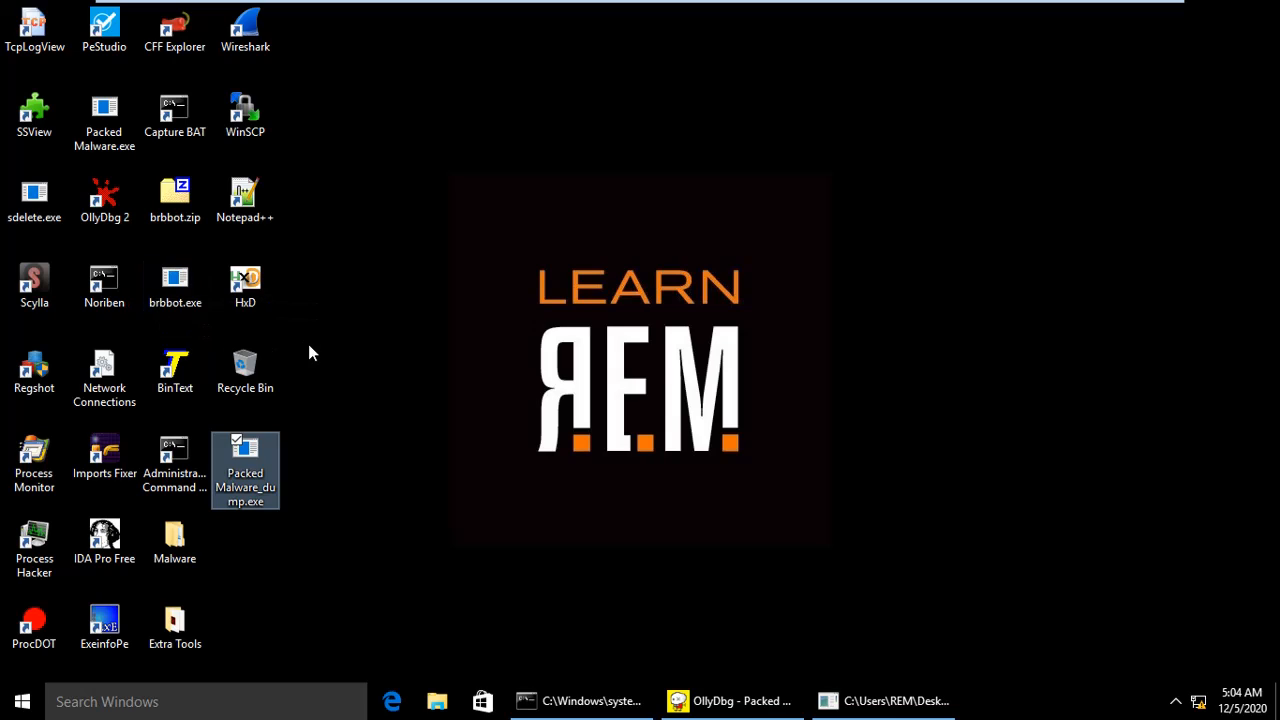
pyautogui.moveTo(128, 540)
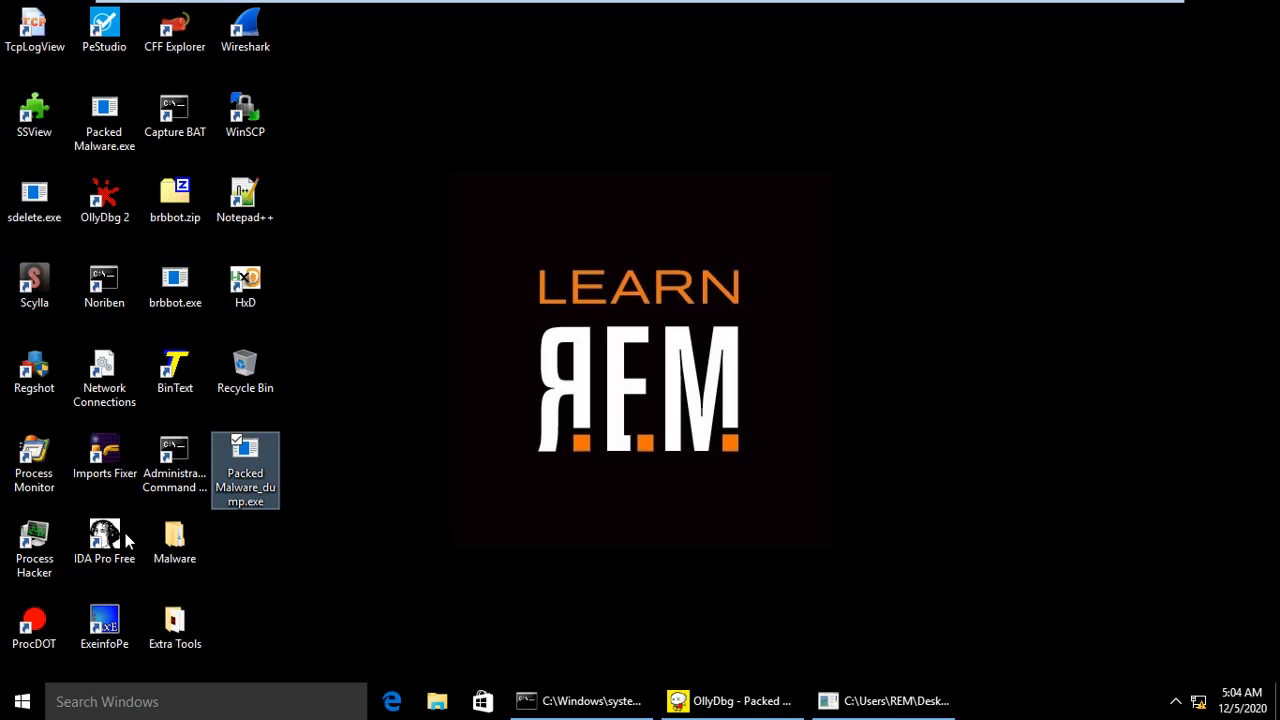
pyautogui.click(104, 540)
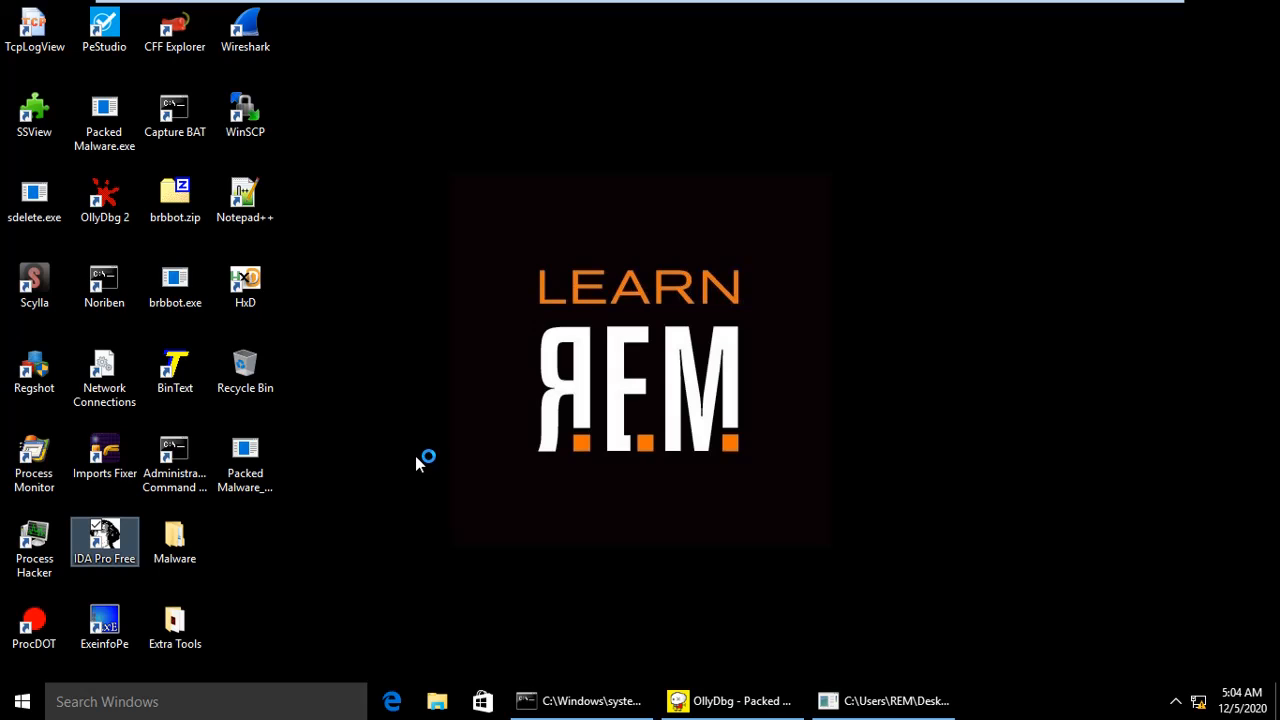
pyautogui.moveTo(430, 432)
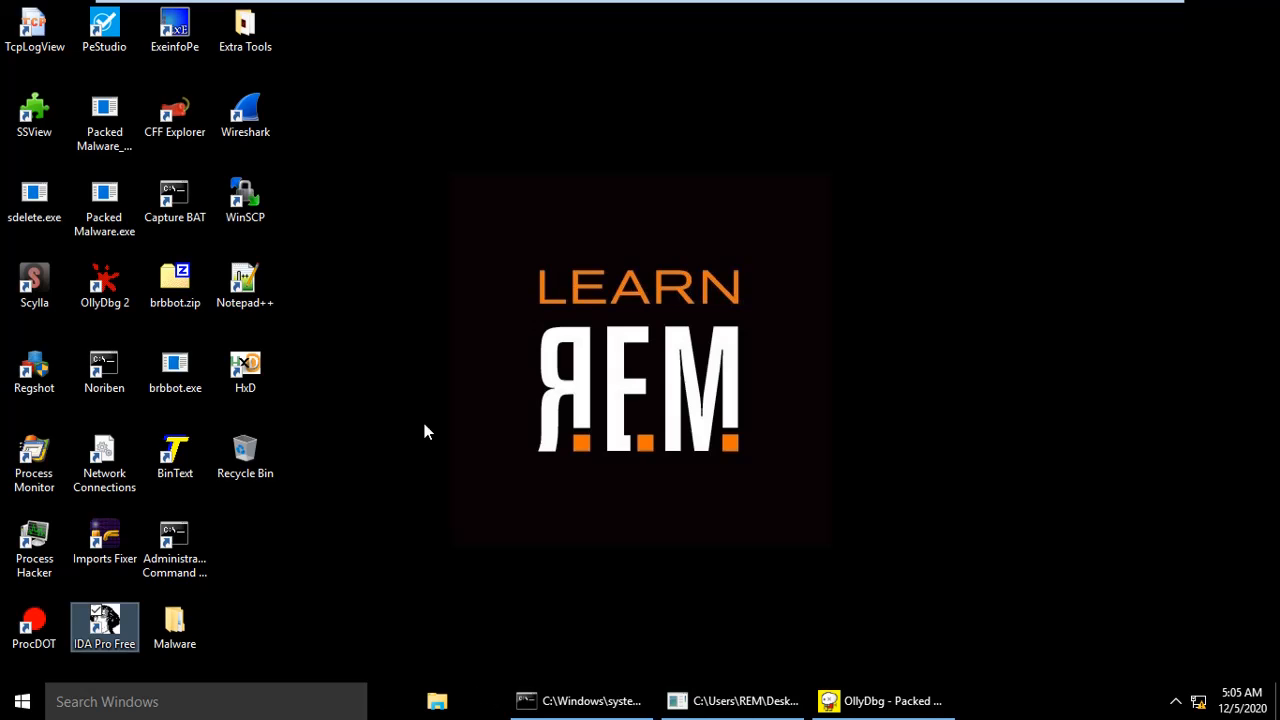
pyautogui.doubleClick(104, 628)
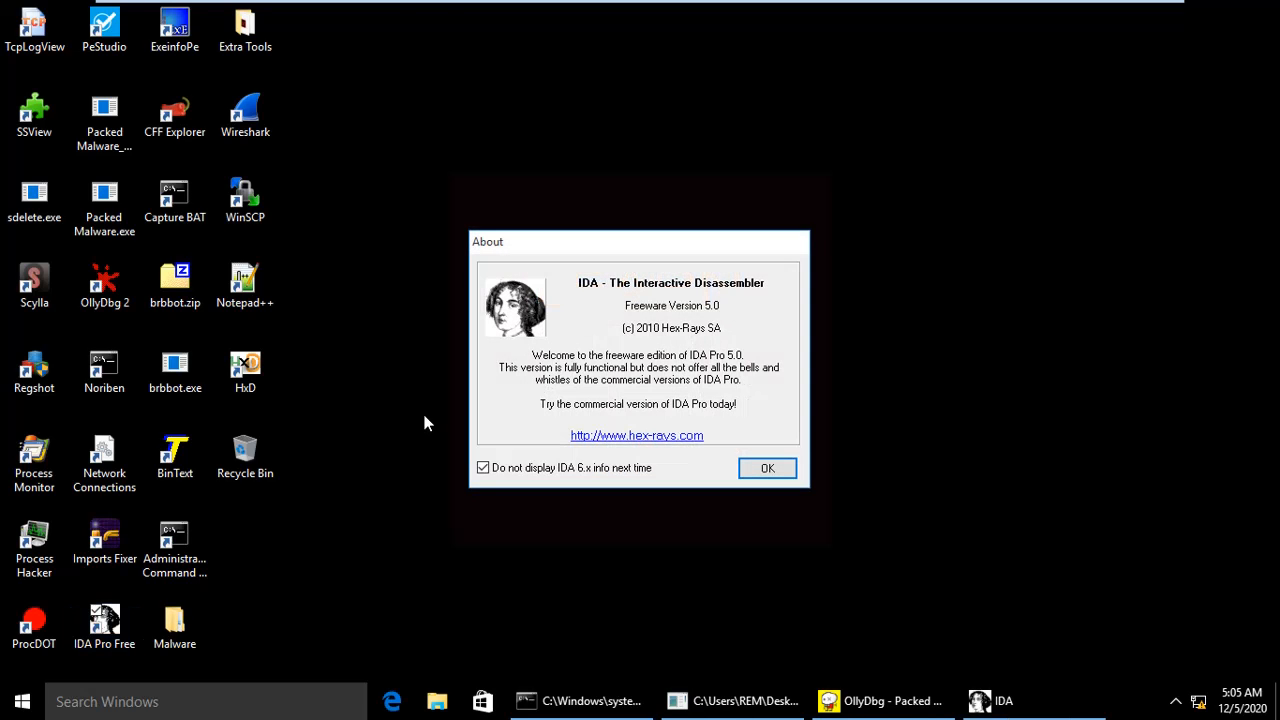
pyautogui.moveTo(252, 408)
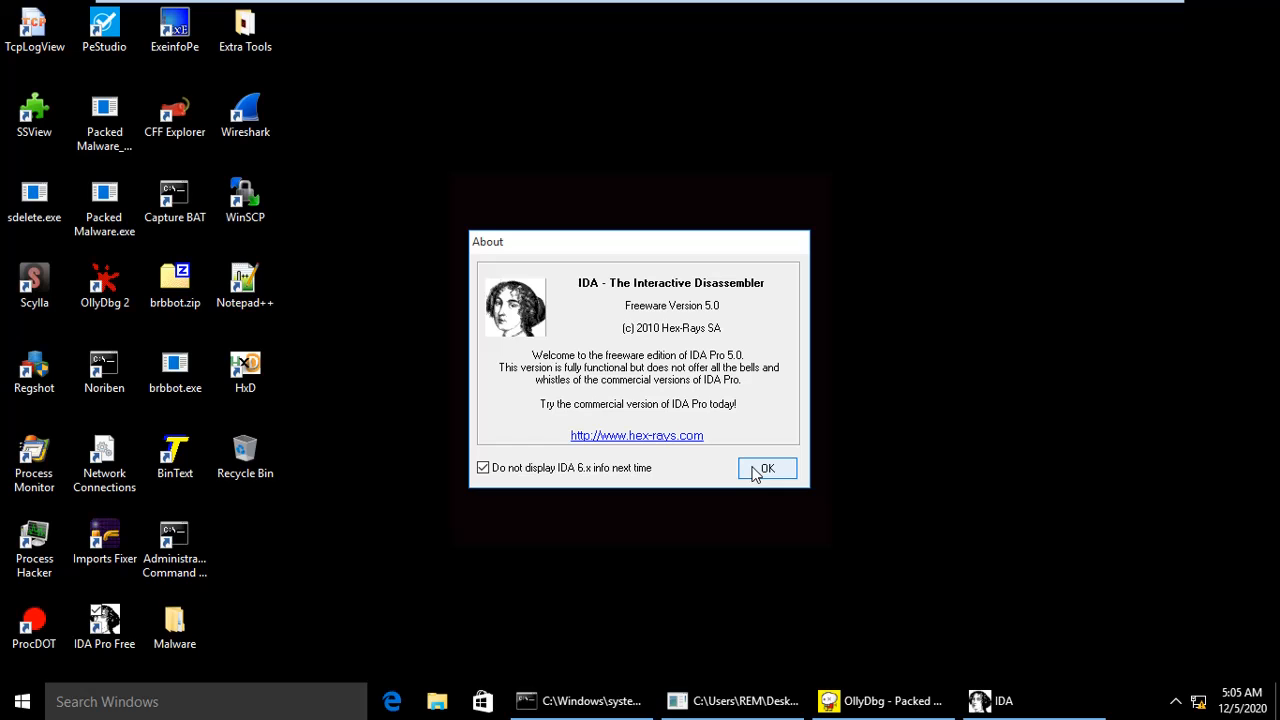
pyautogui.click(768, 468)
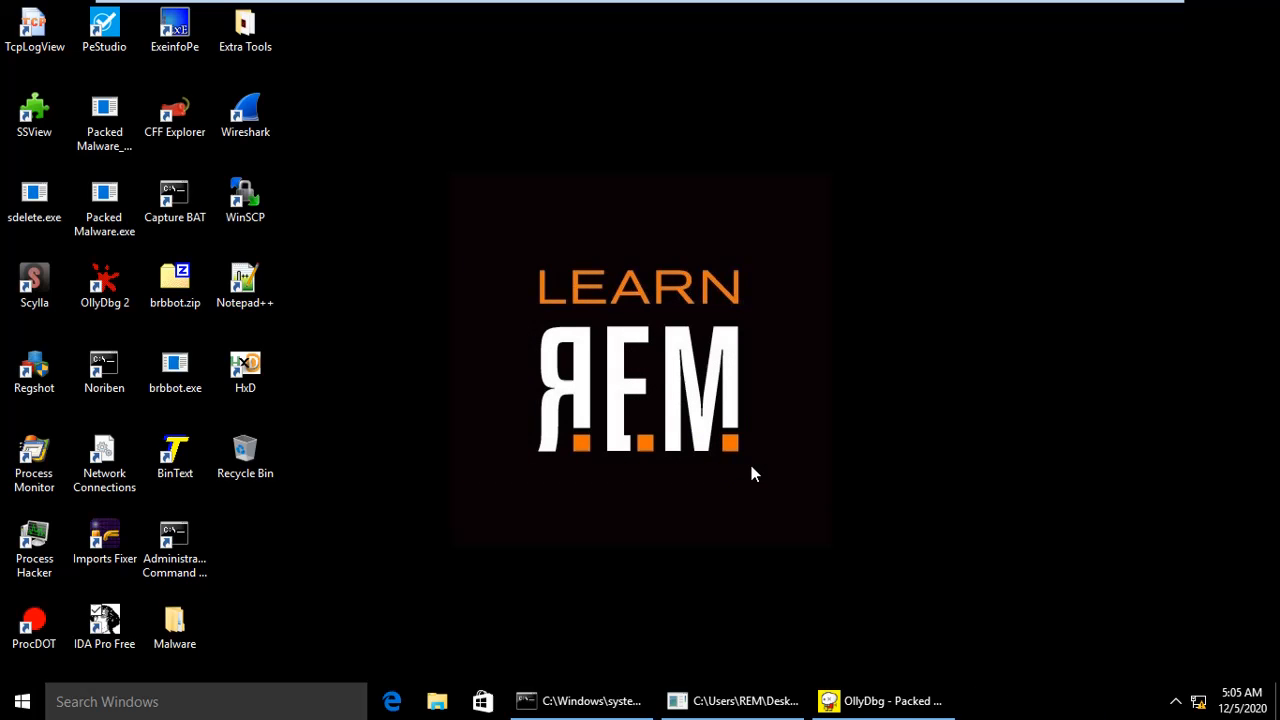
# Look through IDA's File and Edit menus, then check the original Packed Malware.exe on the desktop
pyautogui.doubleClick(104, 620)
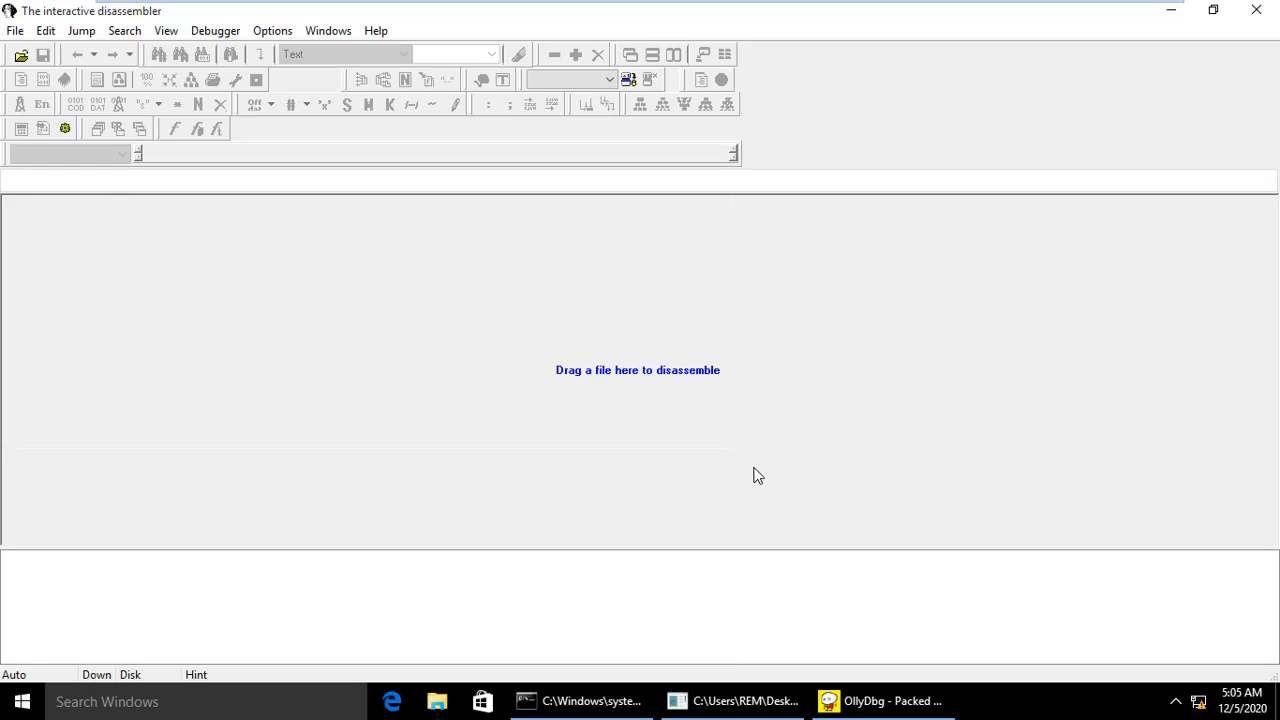
pyautogui.click(16, 30)
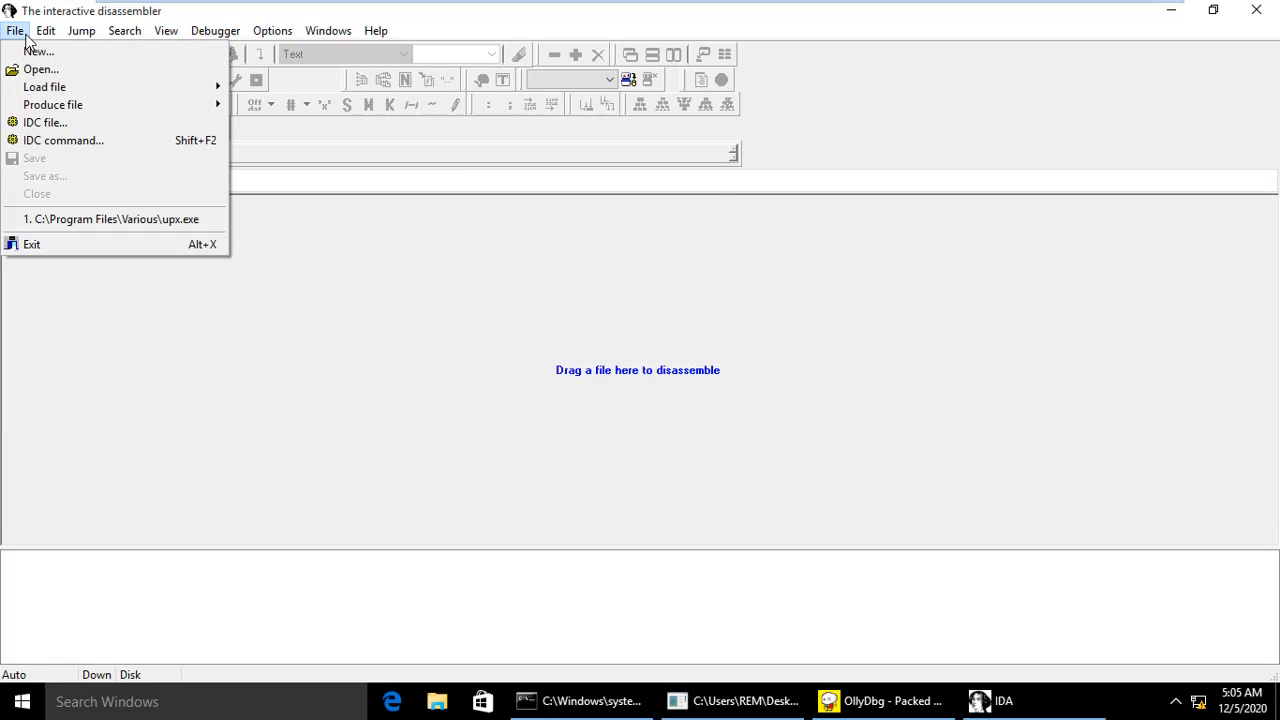
pyautogui.click(44, 30)
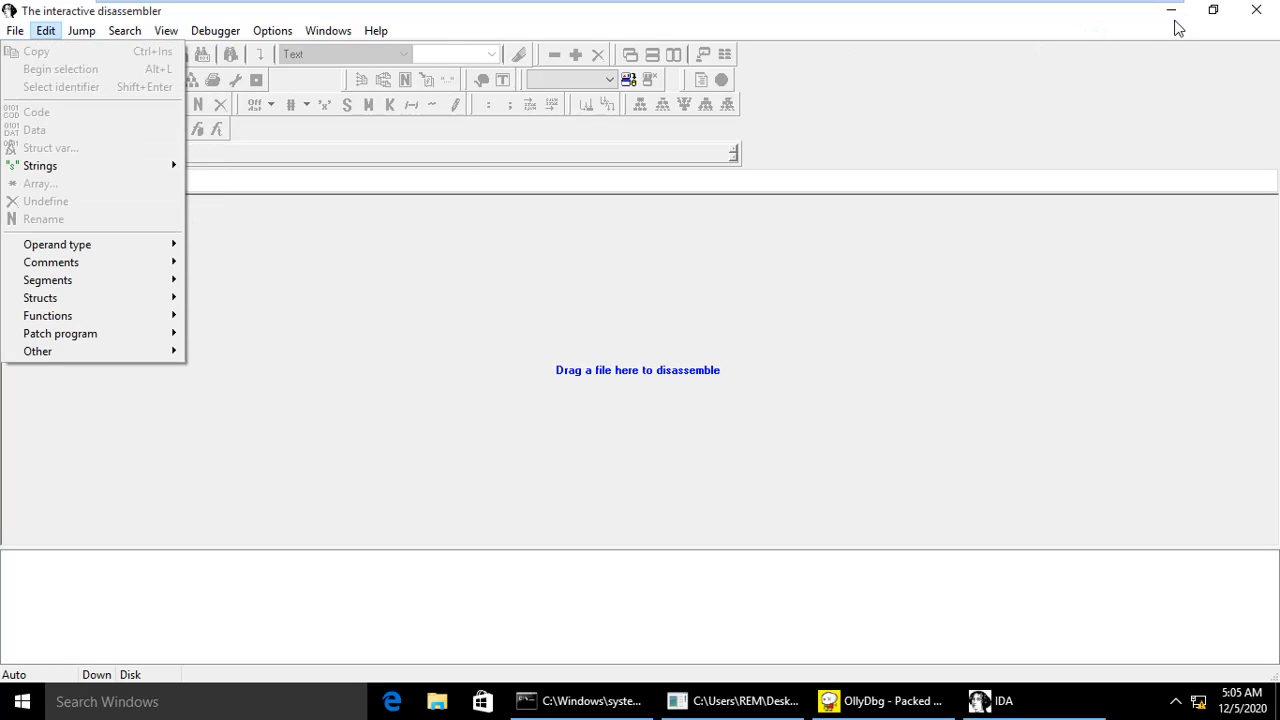
pyautogui.click(1172, 12)
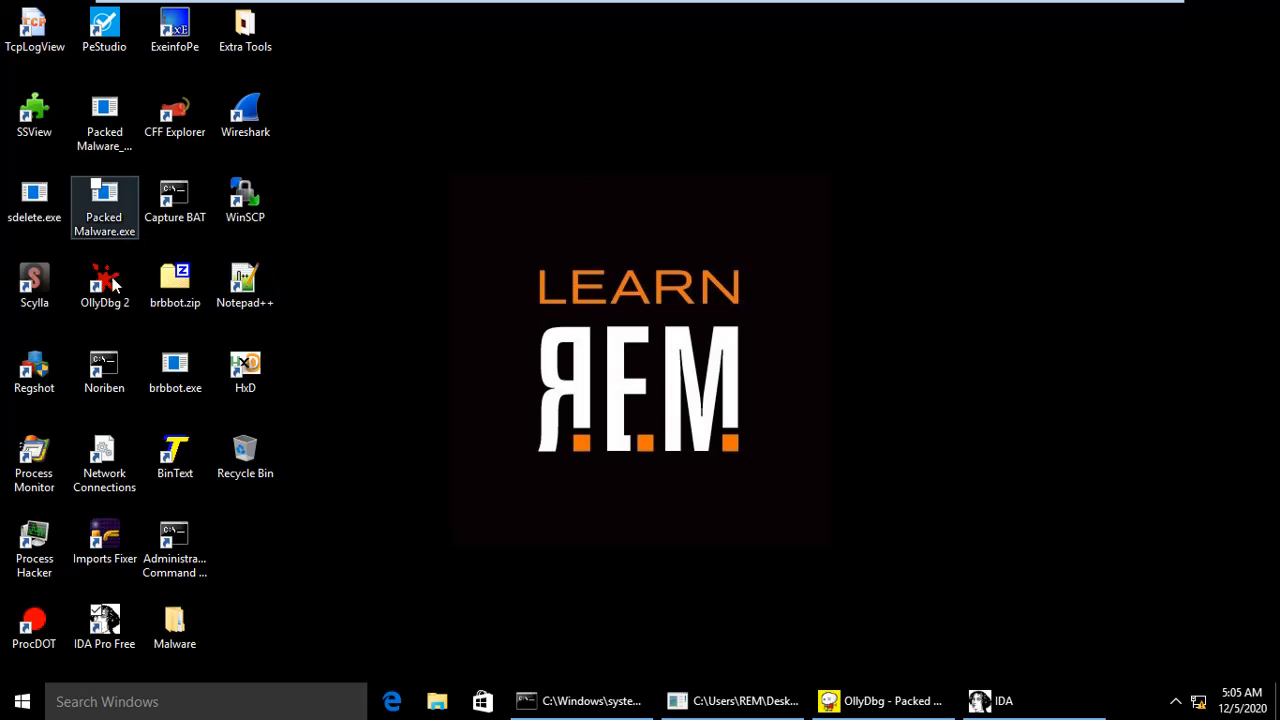
pyautogui.click(104, 628)
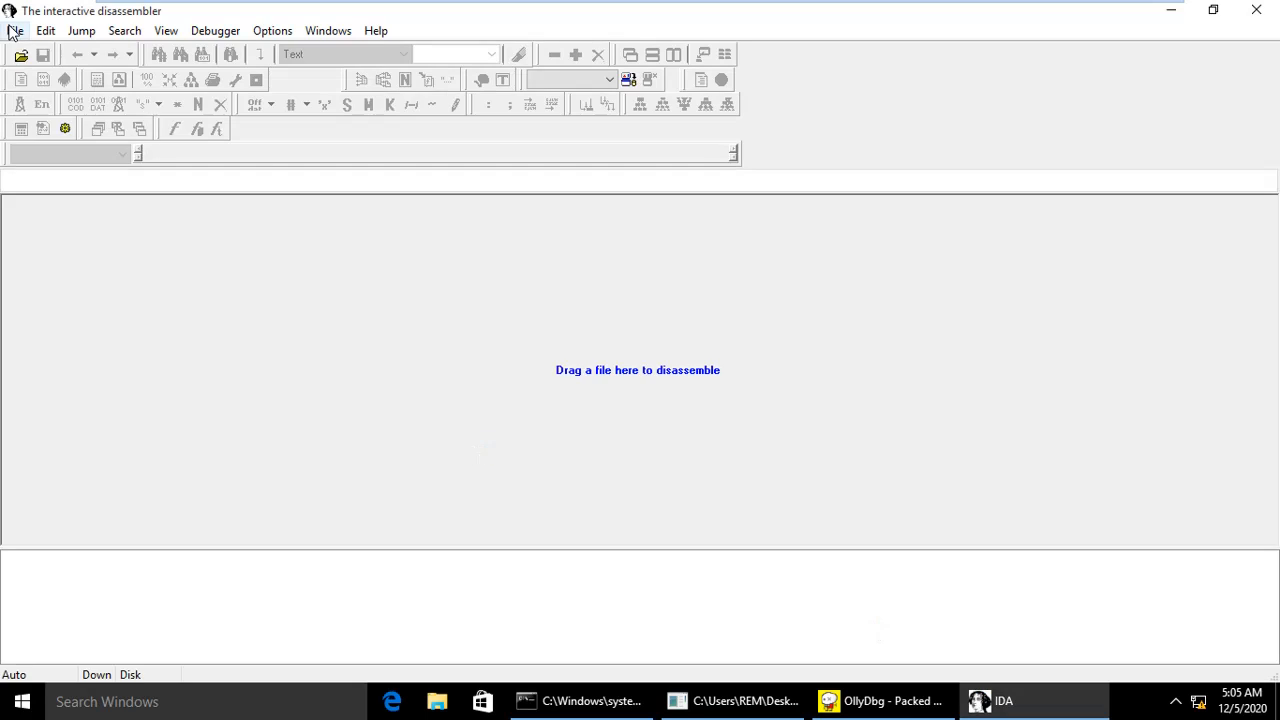
# Choose Packed Malware_dump.exe from the Desktop in IDA's file chooser for disassembly
pyautogui.click(16, 30)
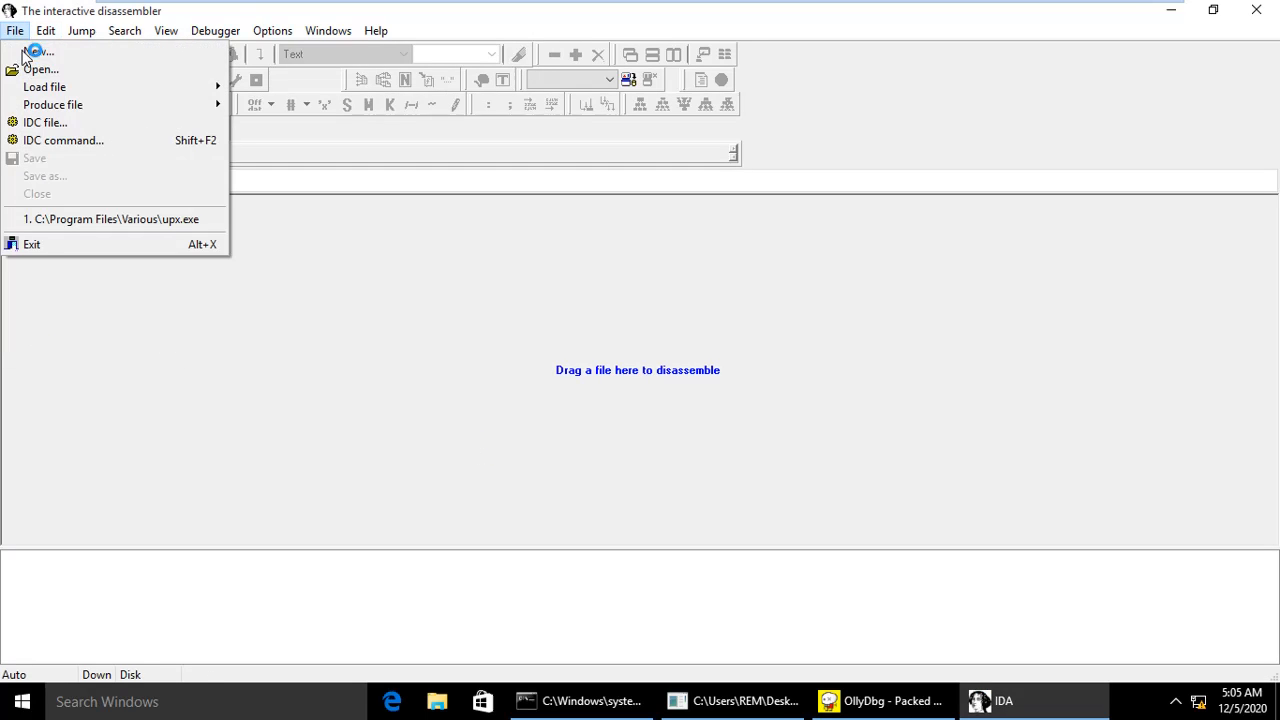
pyautogui.click(40, 68)
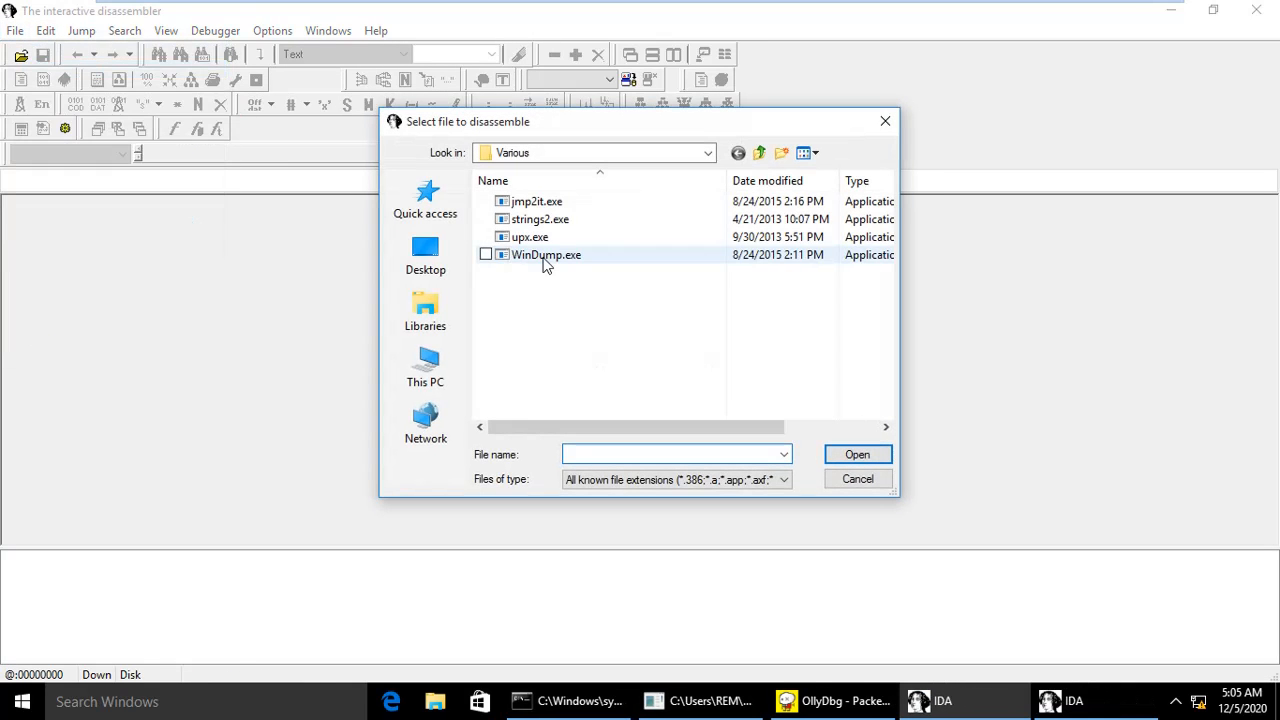
pyautogui.click(424, 256)
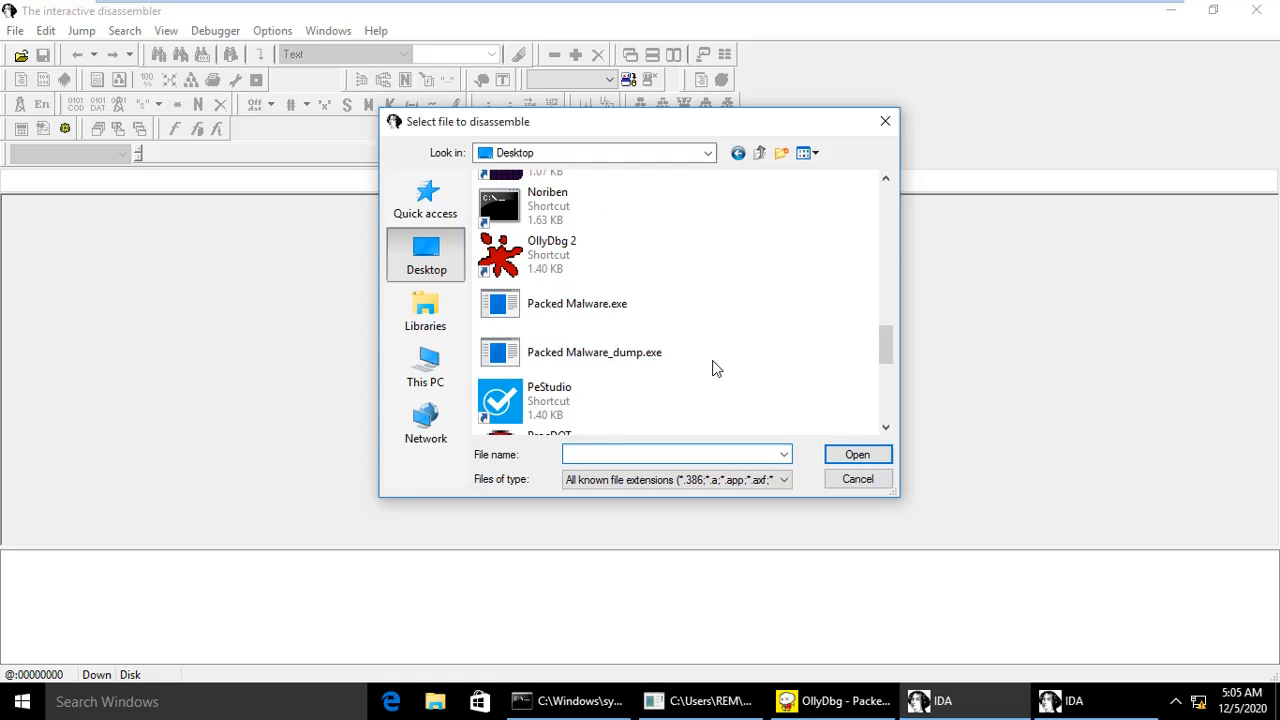
pyautogui.click(856, 478)
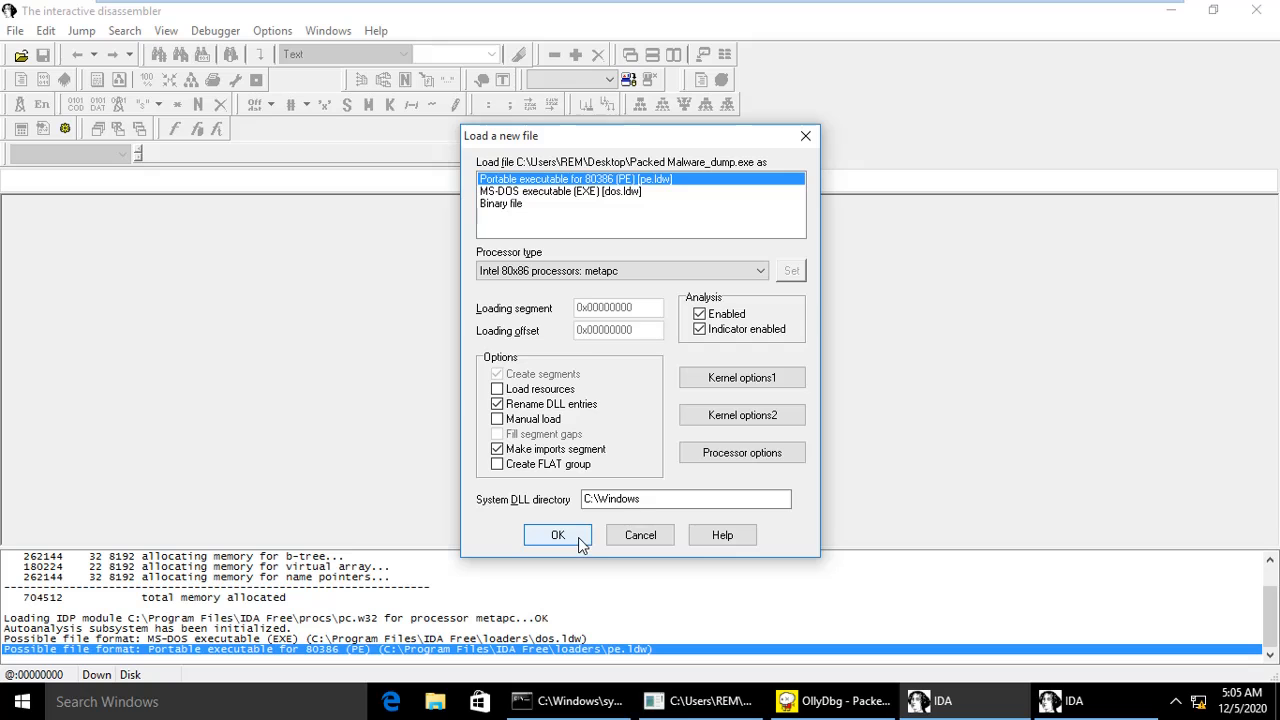
# Accept the PE load options, confirm address translation and the imports warning so _main disassembles
pyautogui.click(556, 536)
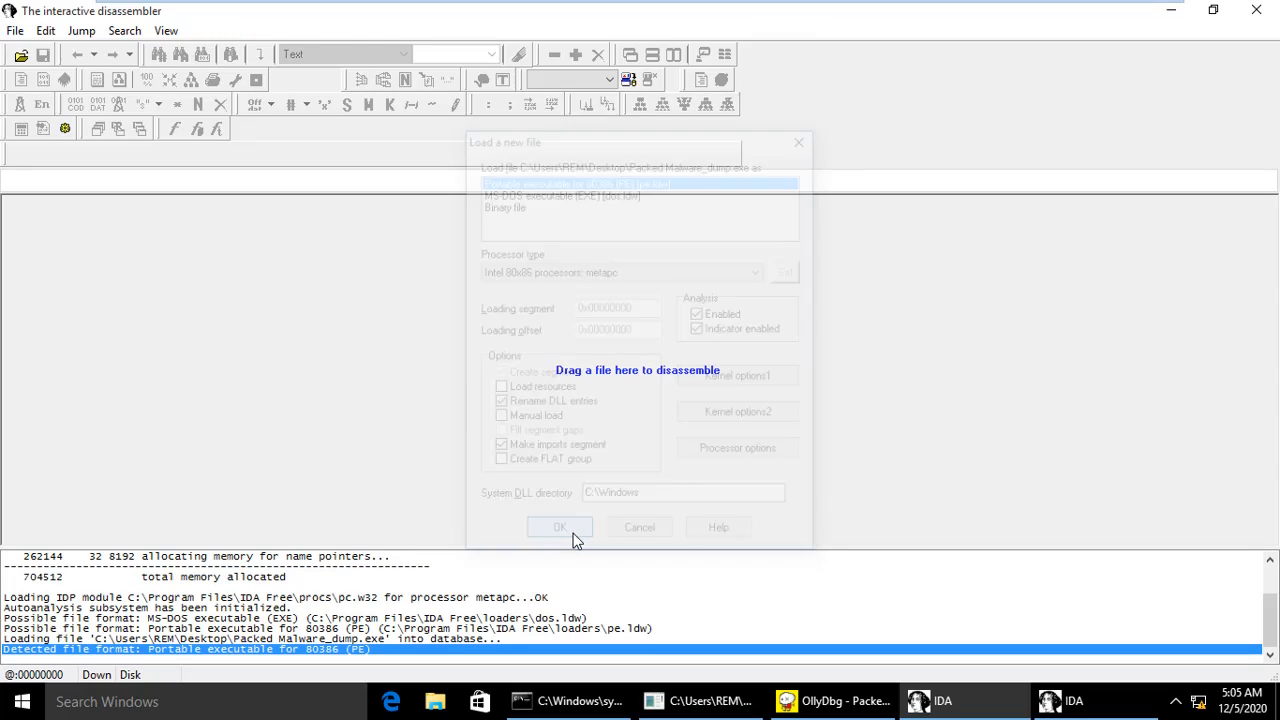
pyautogui.click(560, 528)
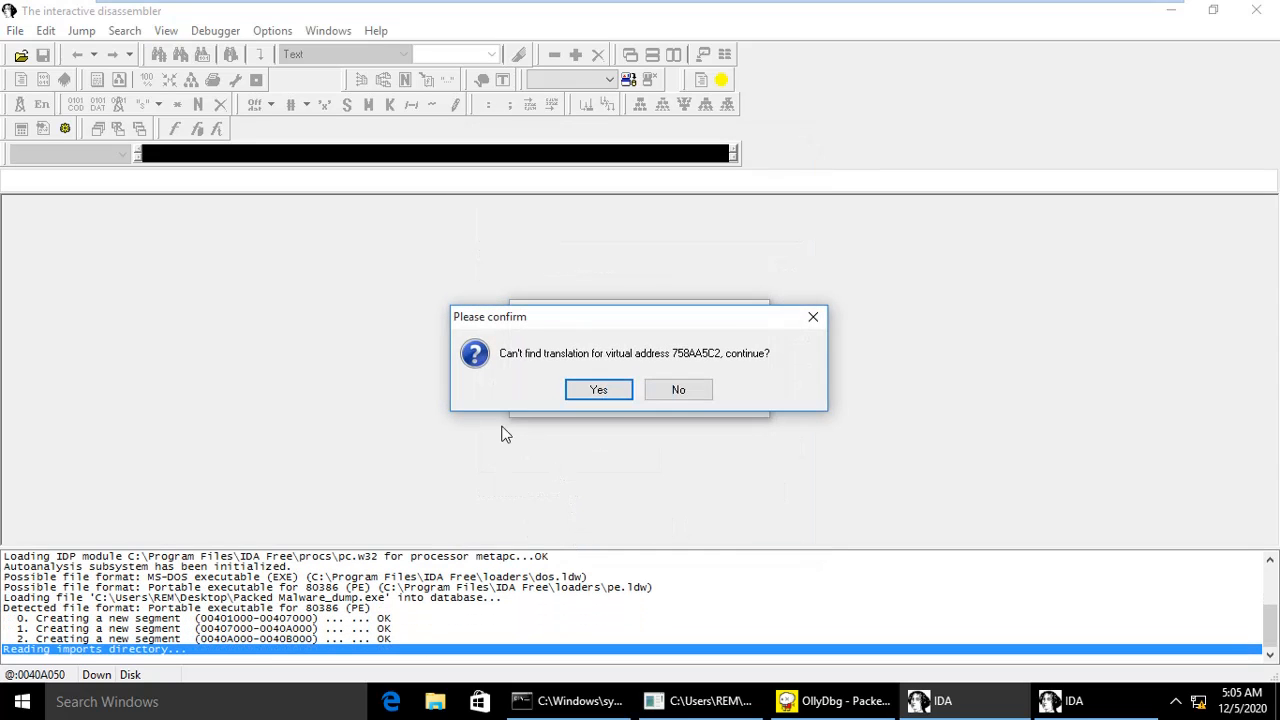
pyautogui.moveTo(510, 362)
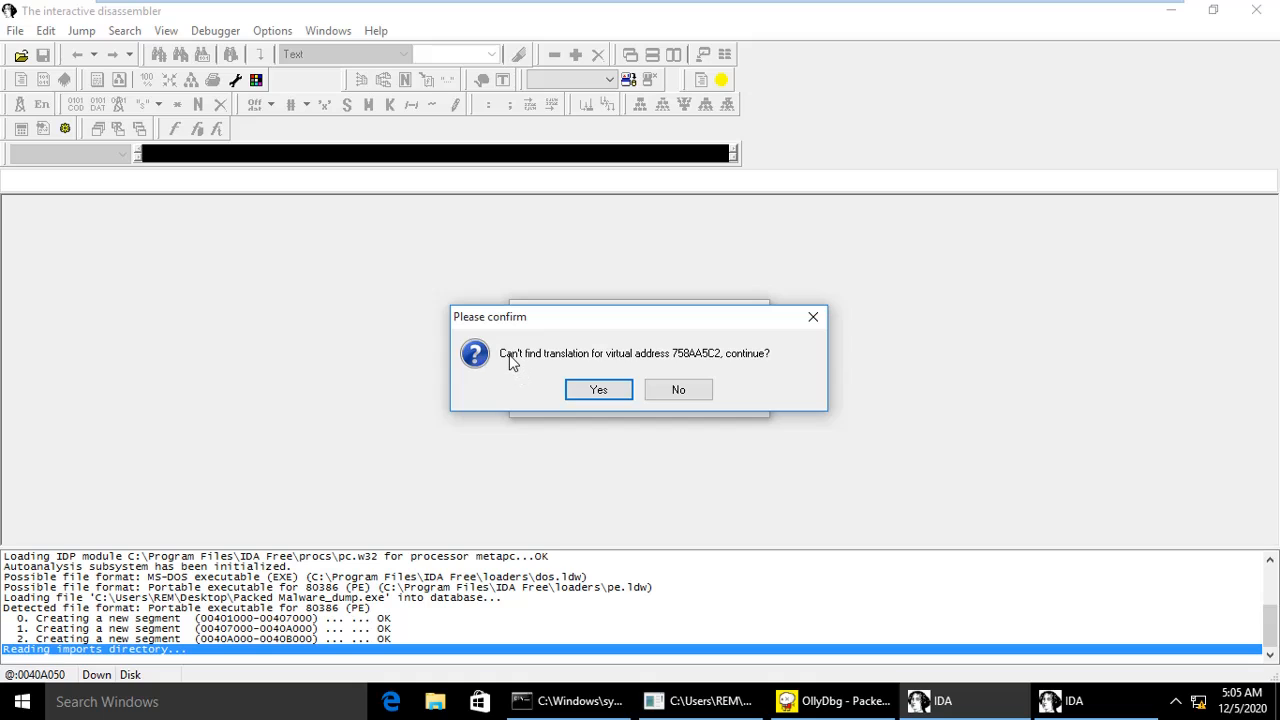
pyautogui.moveTo(512, 368)
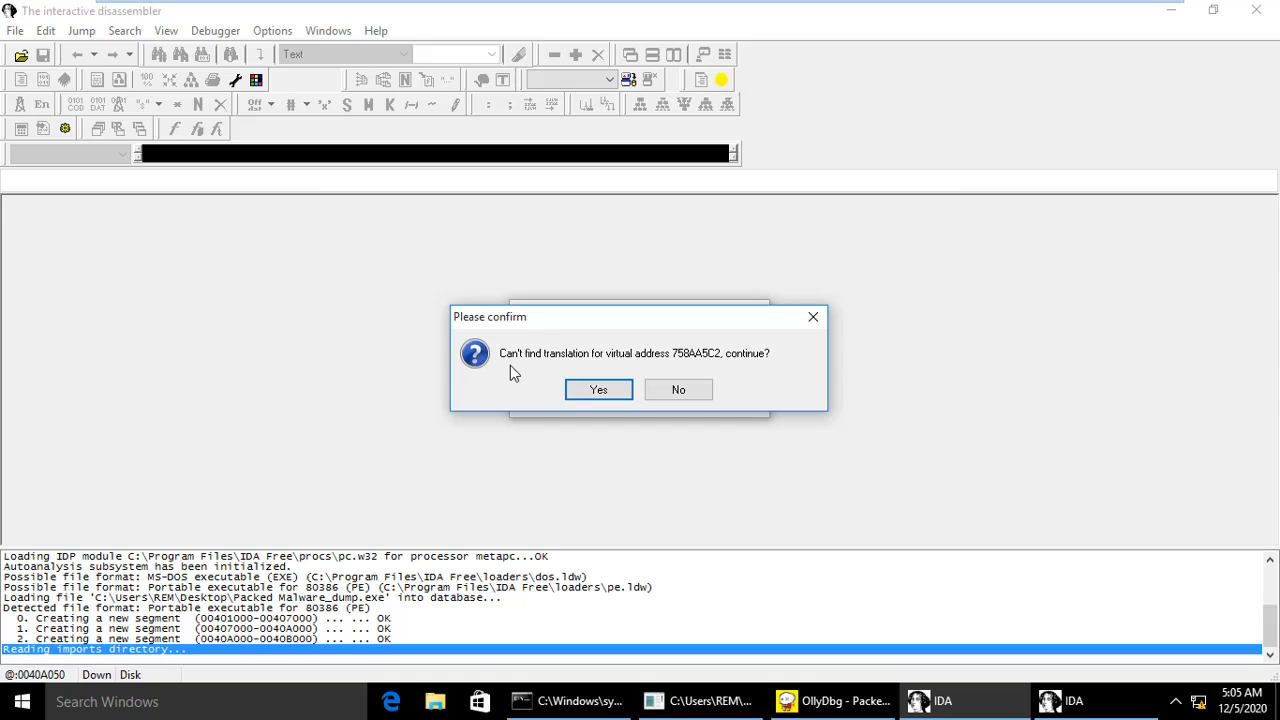
pyautogui.moveTo(608, 364)
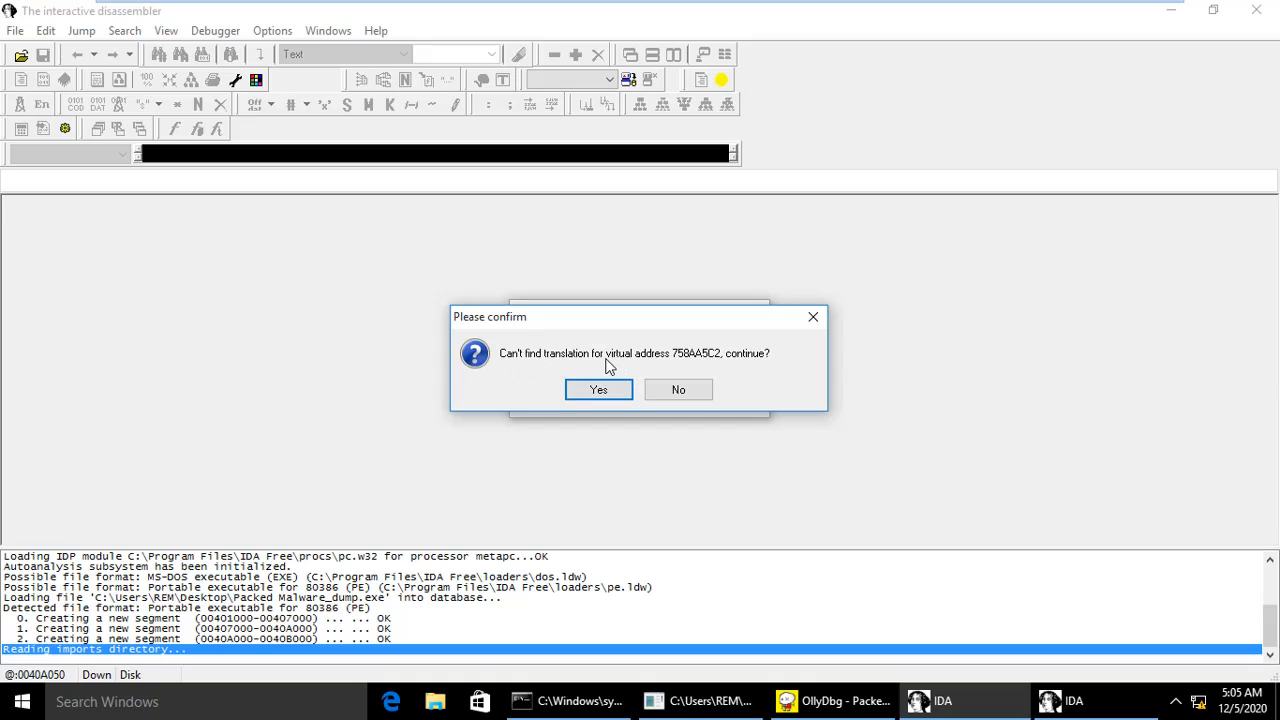
pyautogui.moveTo(718, 374)
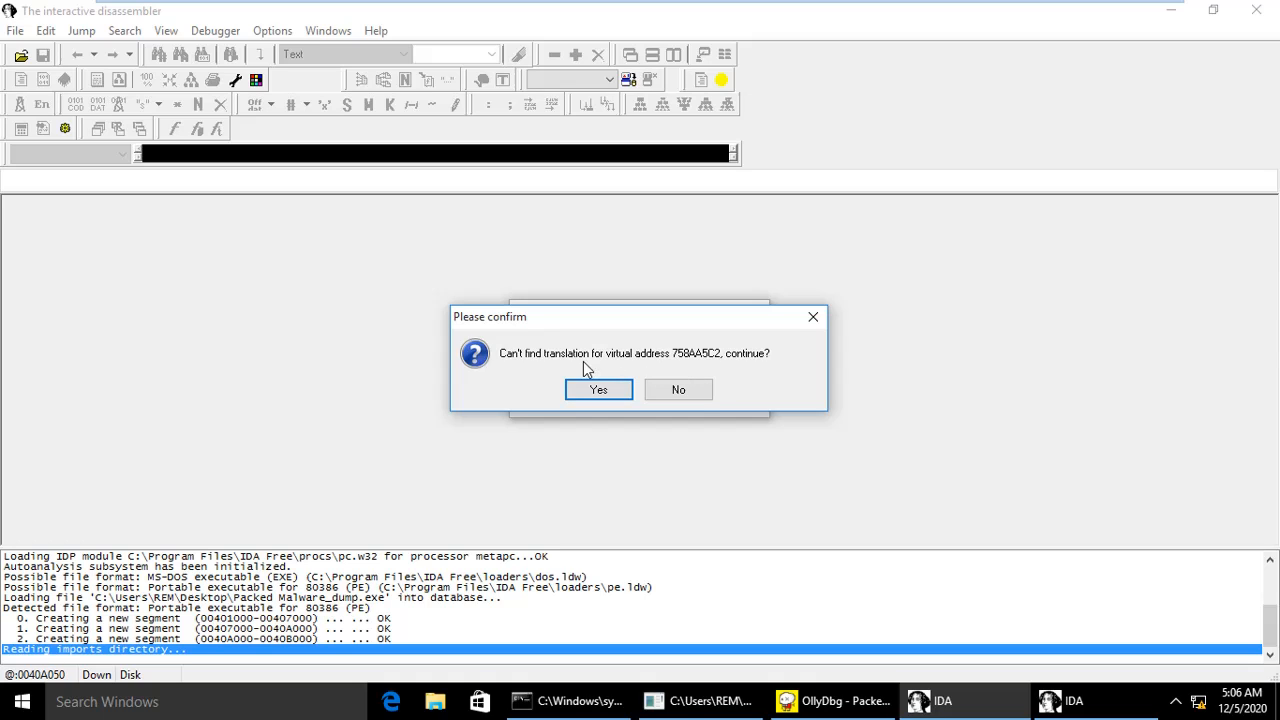
pyautogui.moveTo(524, 370)
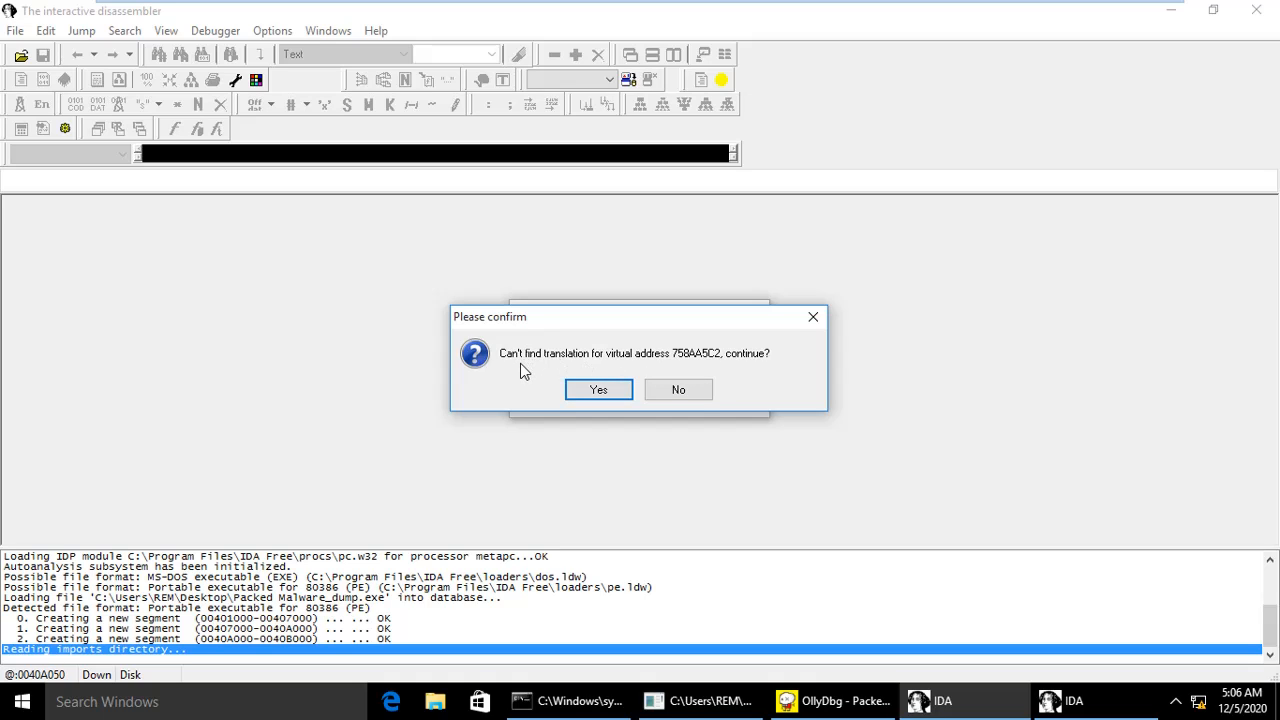
pyautogui.moveTo(532, 376)
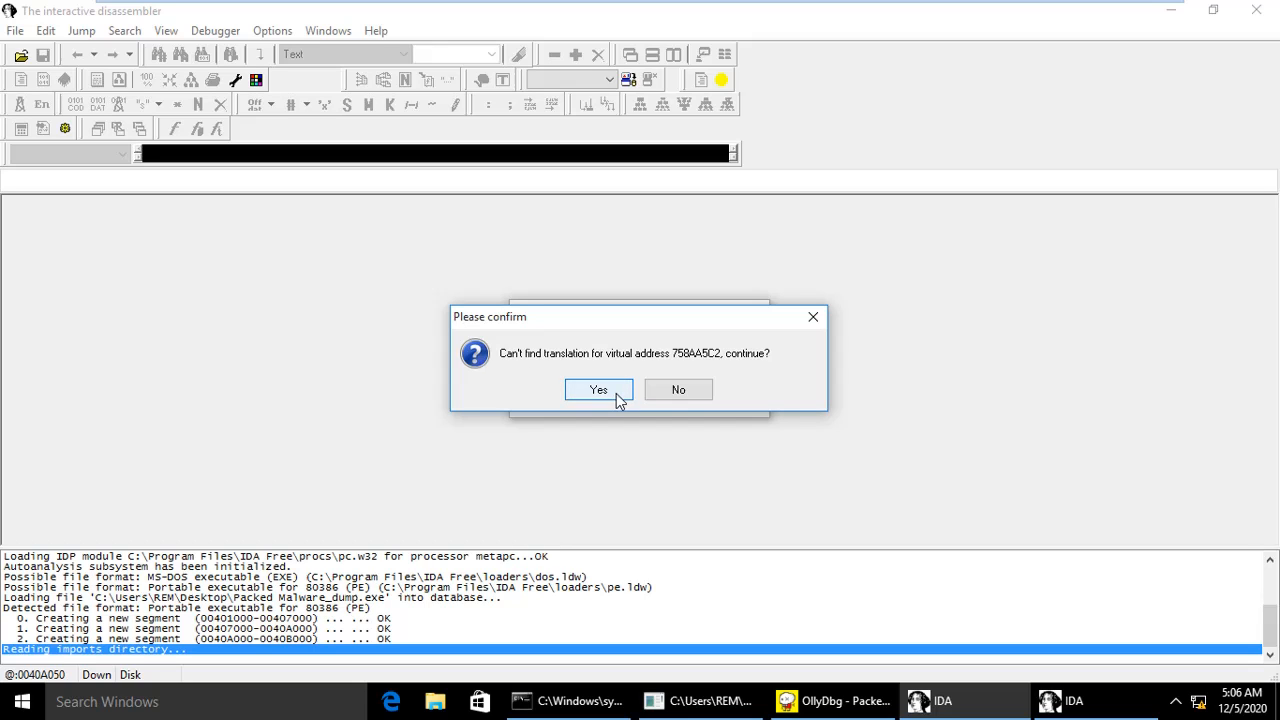
pyautogui.click(598, 388)
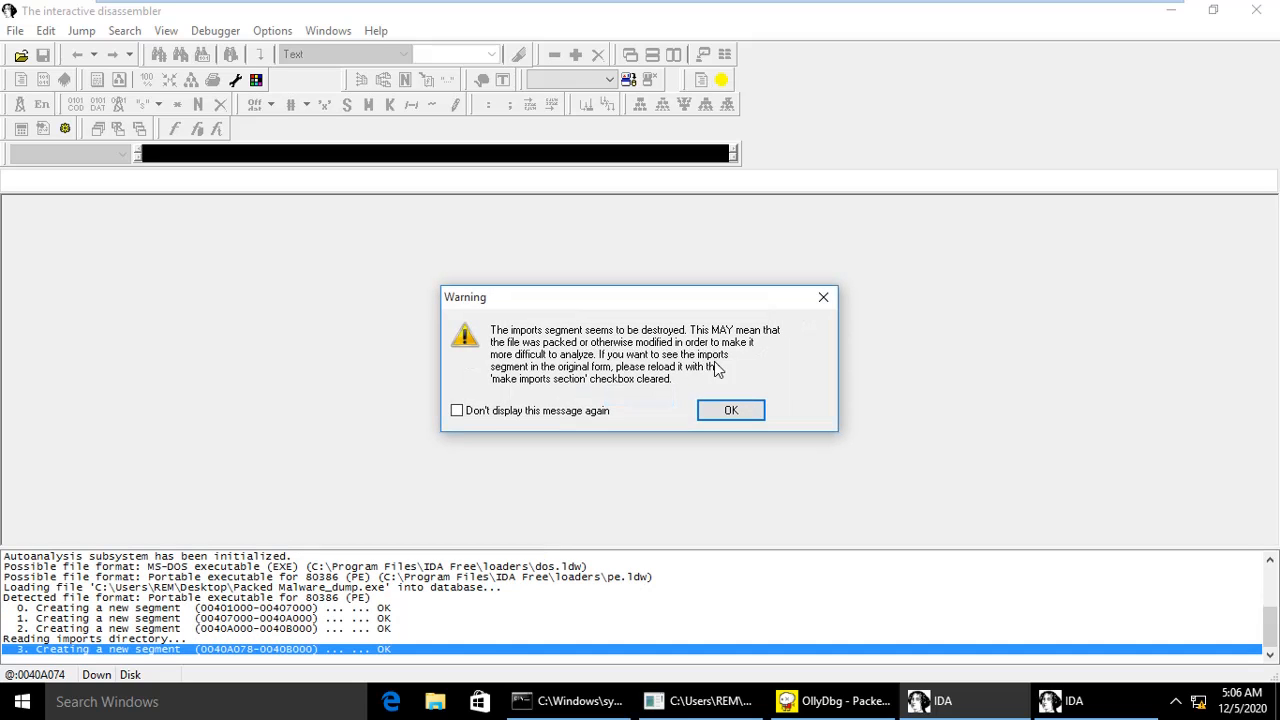
pyautogui.click(730, 410)
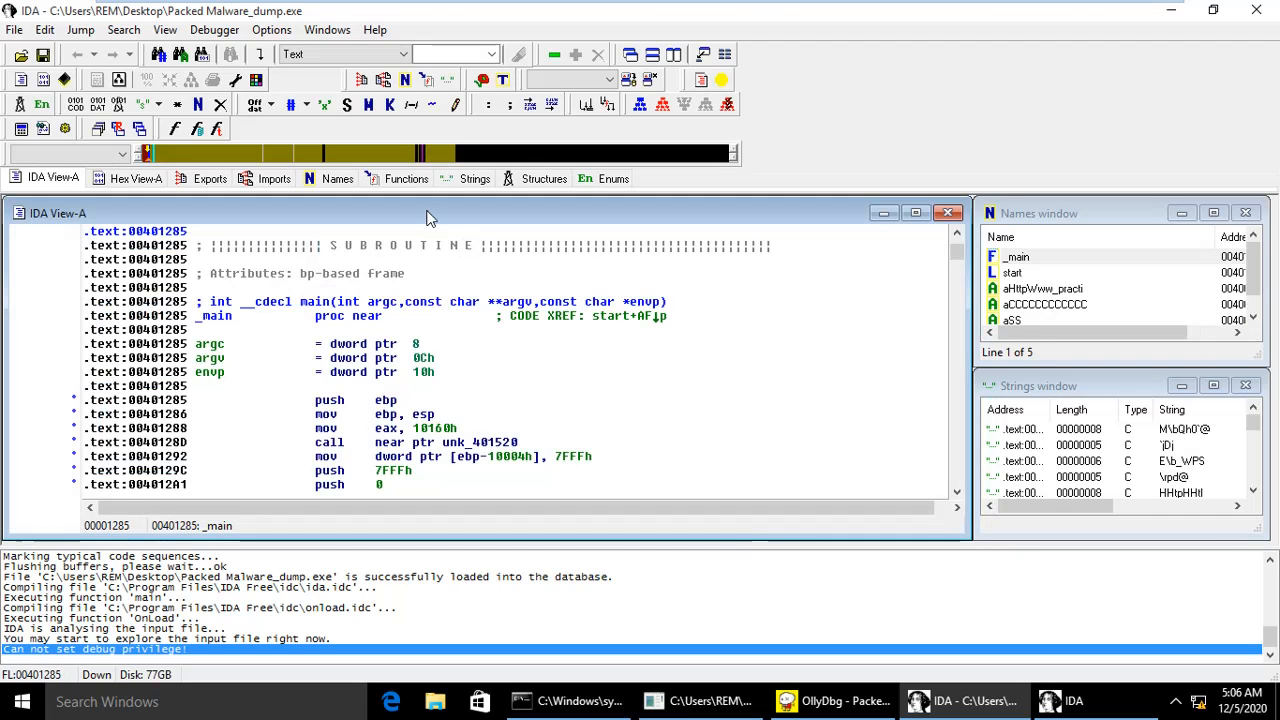
# Show the Functions window and scroll through the detected functions, including start
pyautogui.click(404, 178)
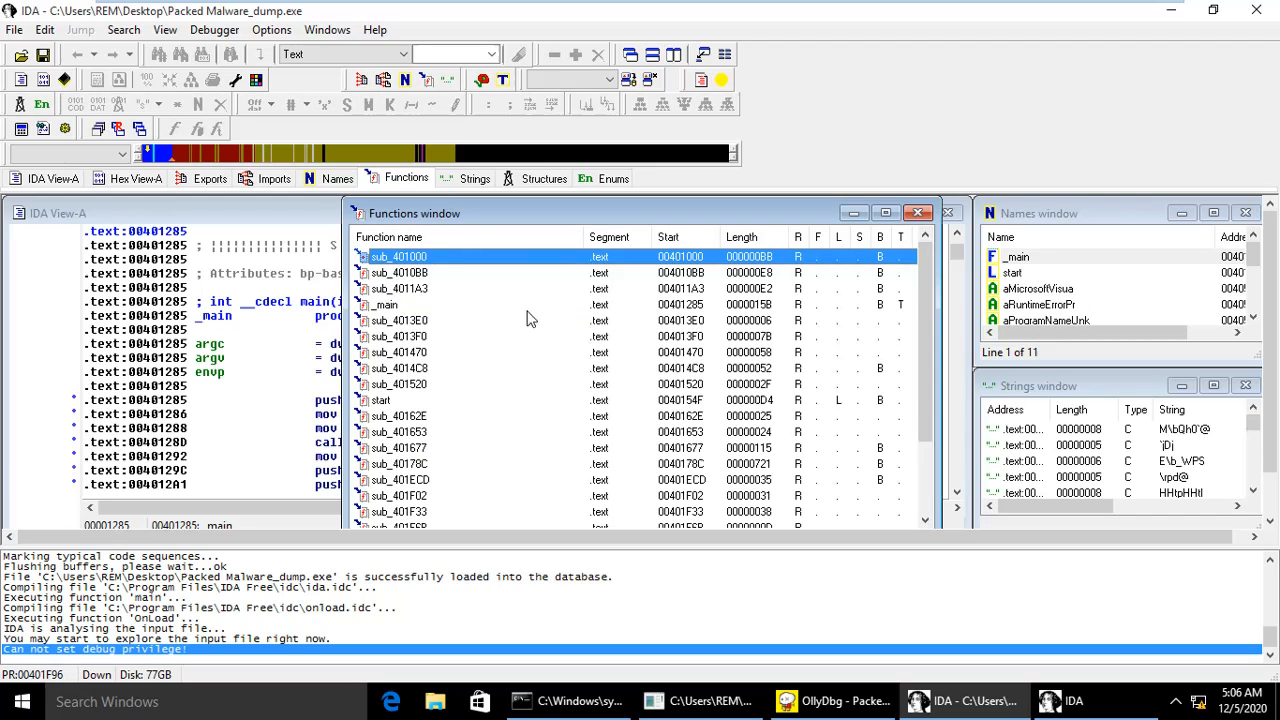
pyautogui.scroll(-3)
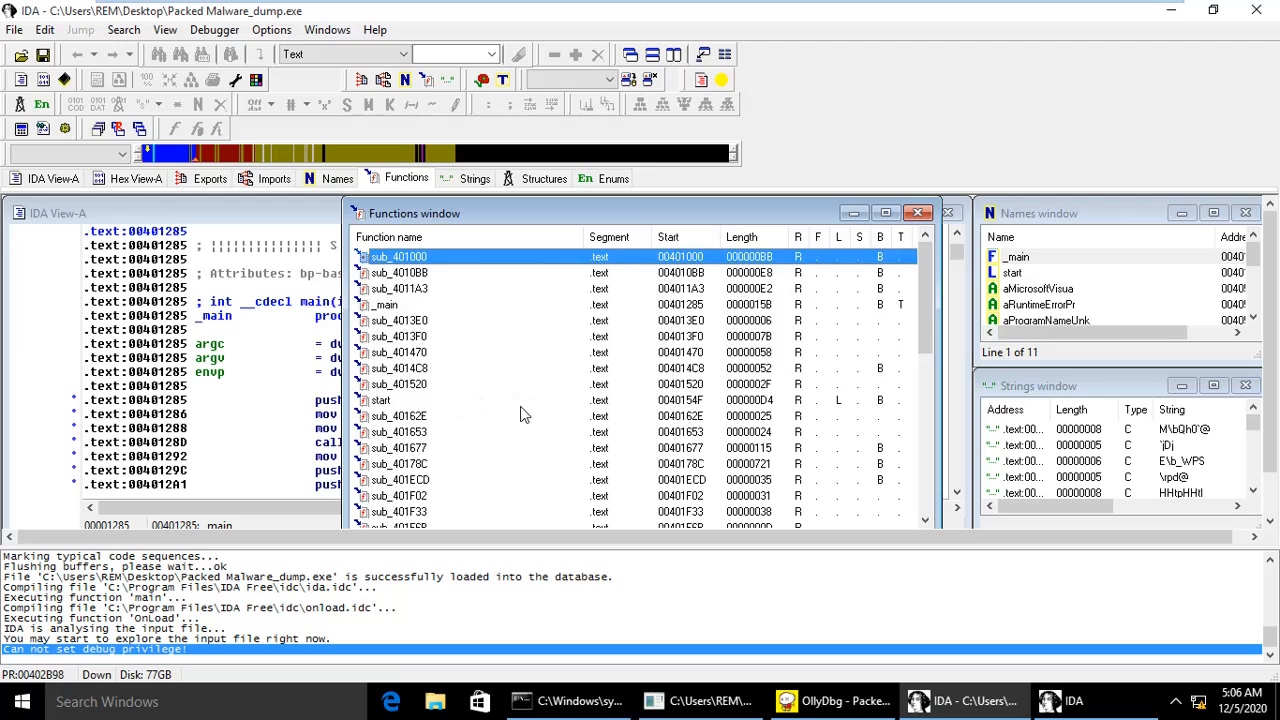
pyautogui.moveTo(692, 414)
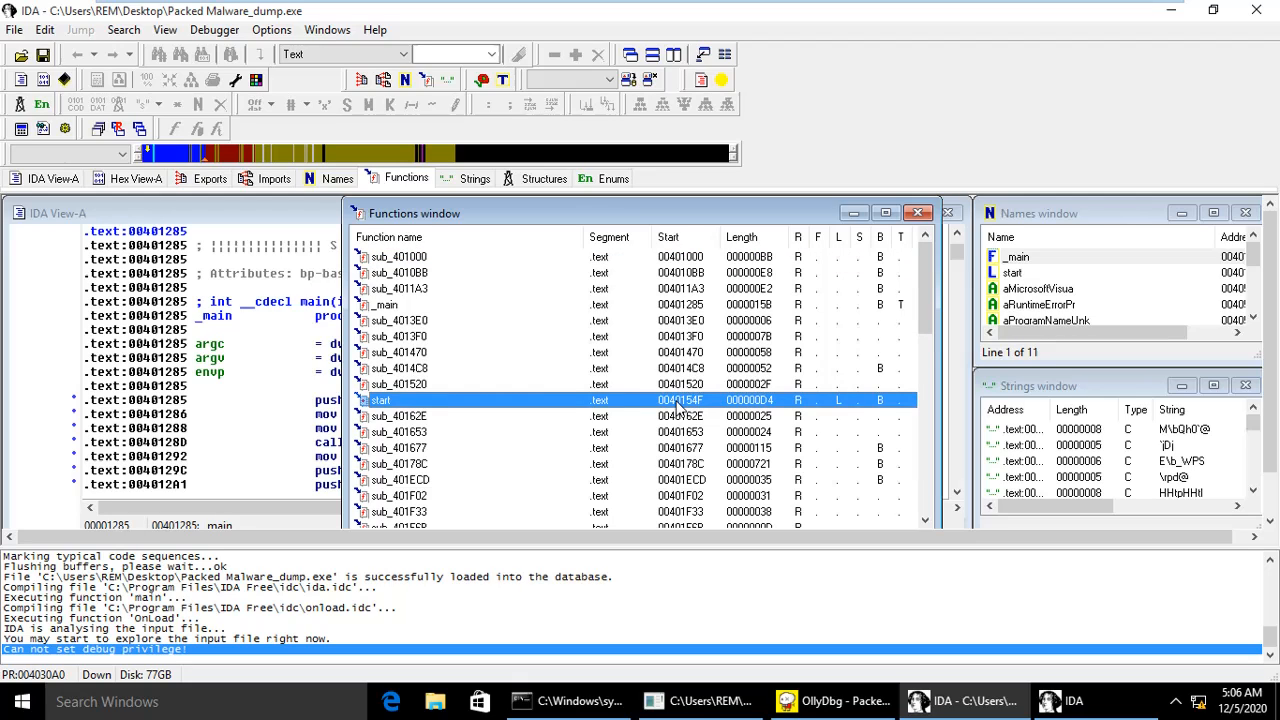
pyautogui.scroll(-3)
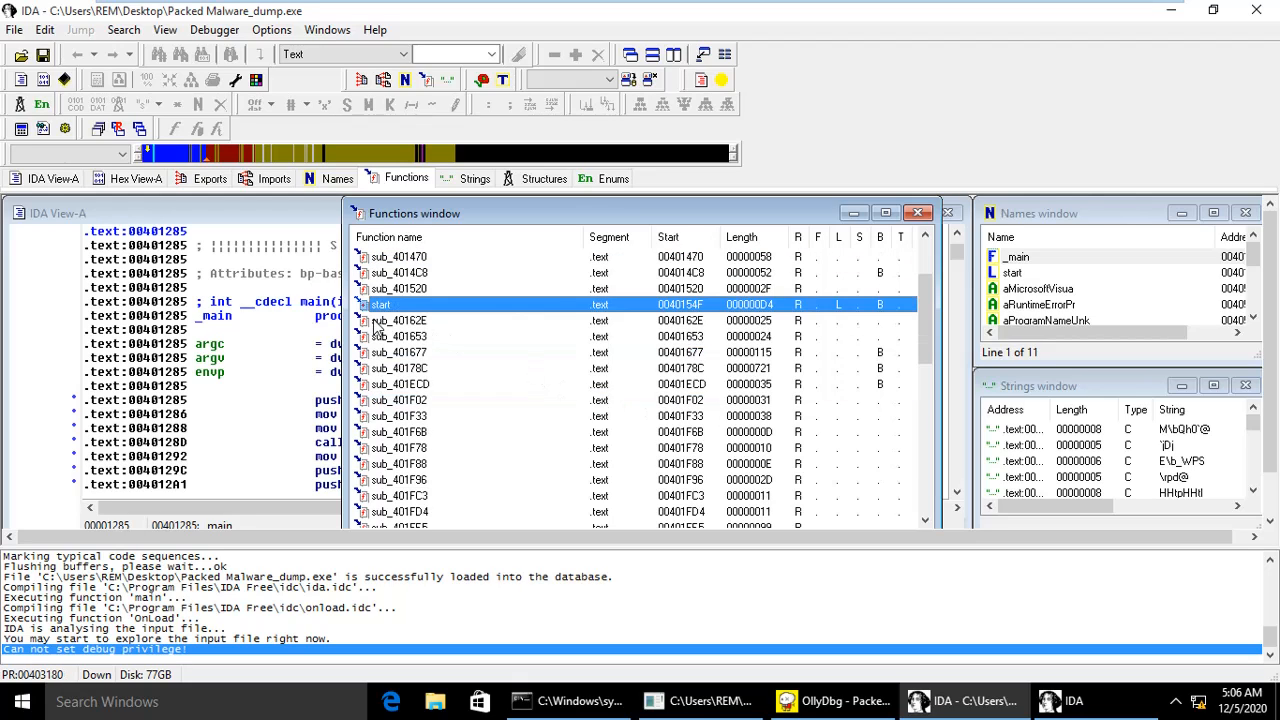
pyautogui.moveTo(586, 354)
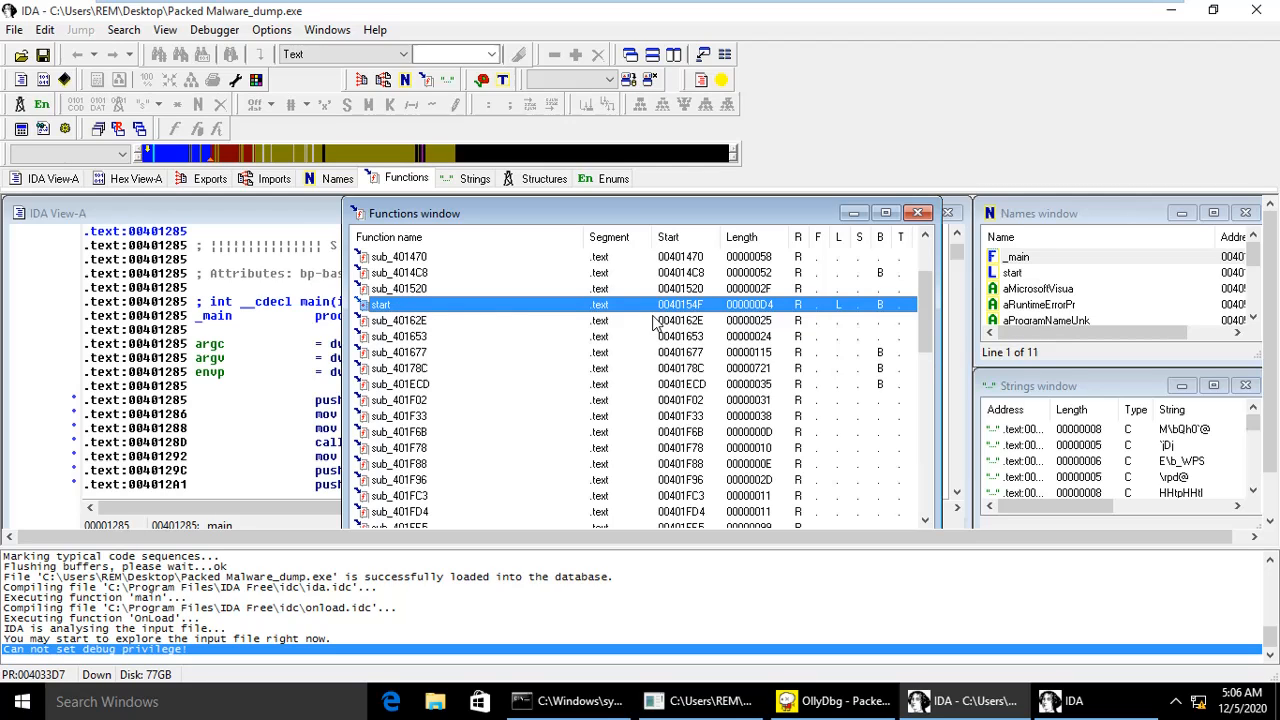
pyautogui.moveTo(680, 304)
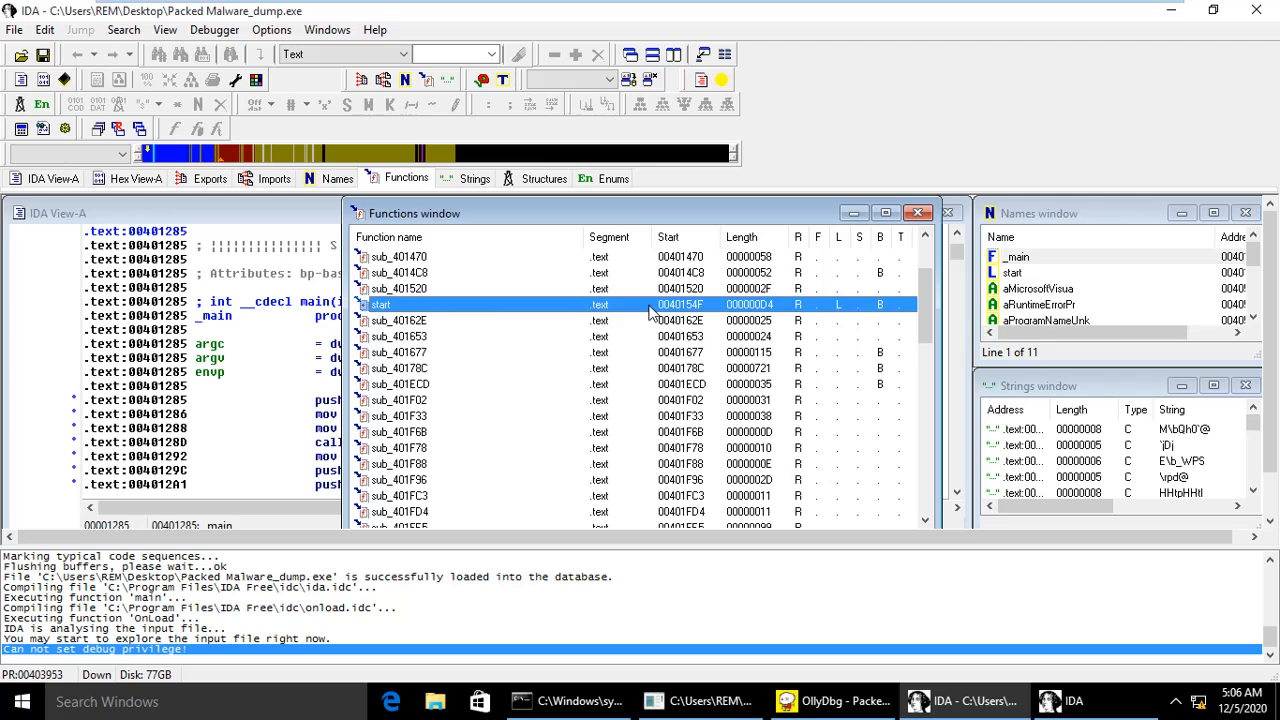
pyautogui.scroll(-3)
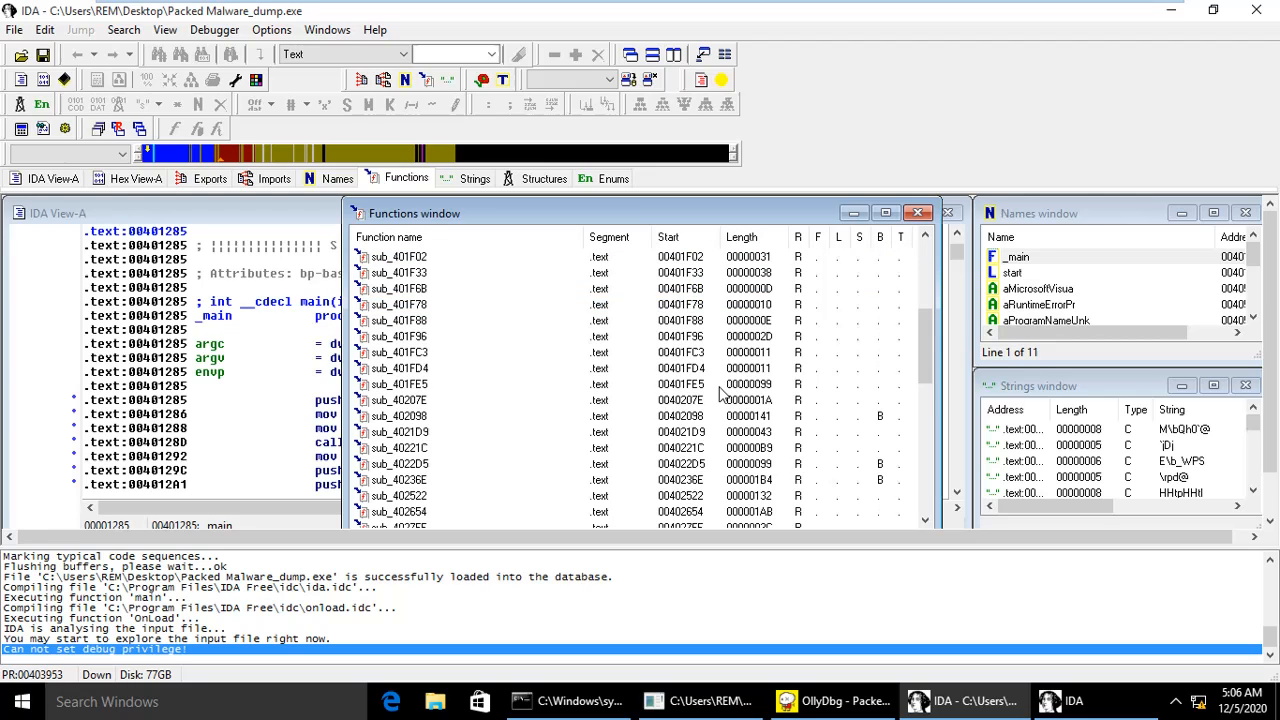
pyautogui.click(400, 400)
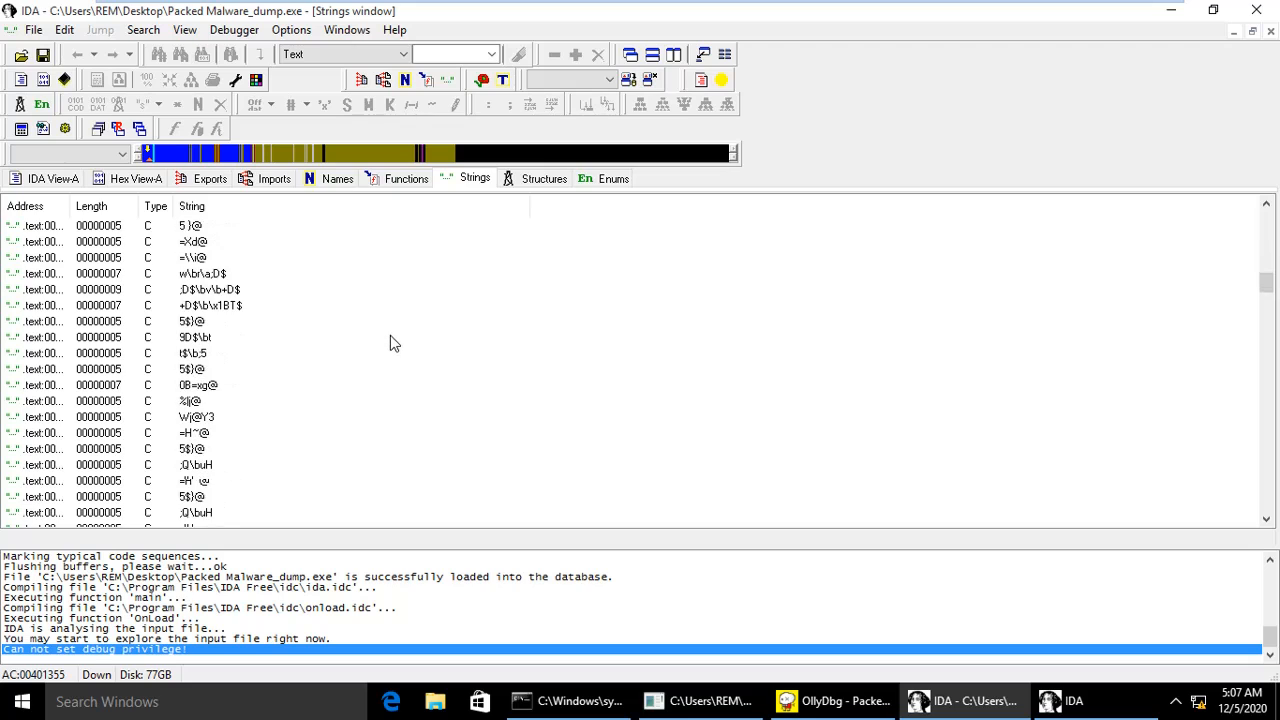
pyautogui.scroll(-3)
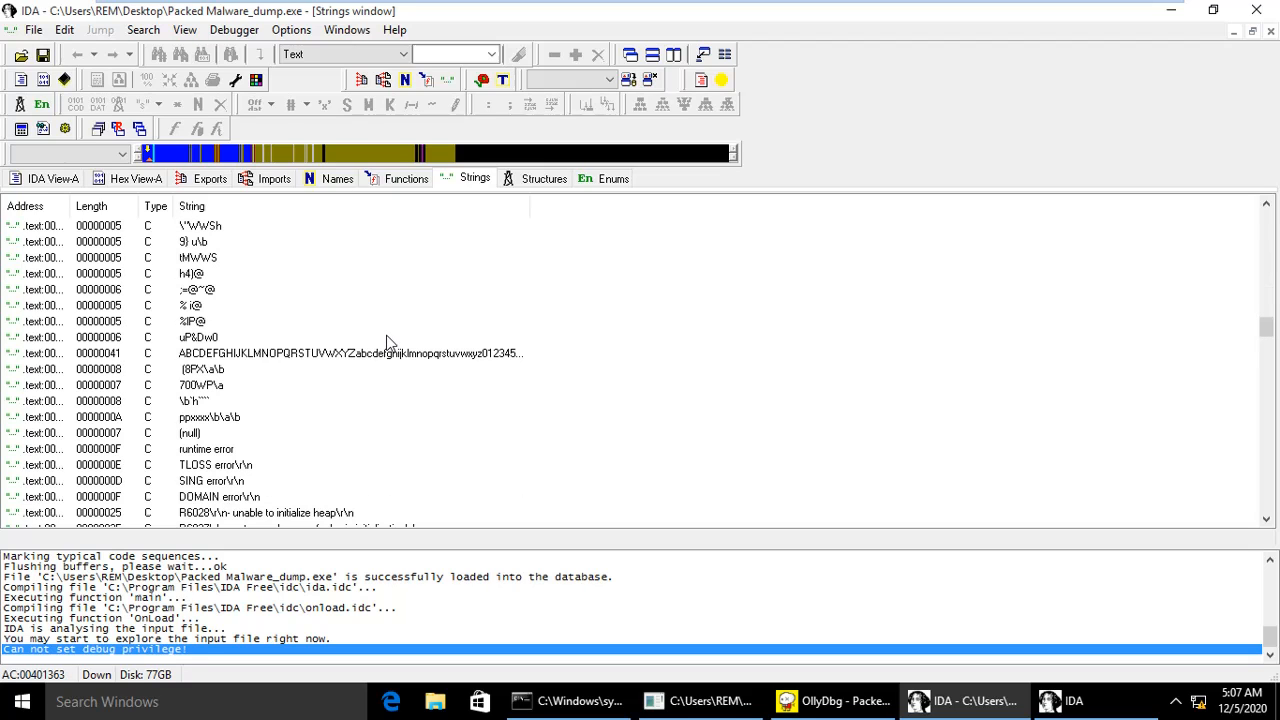
pyautogui.scroll(-3)
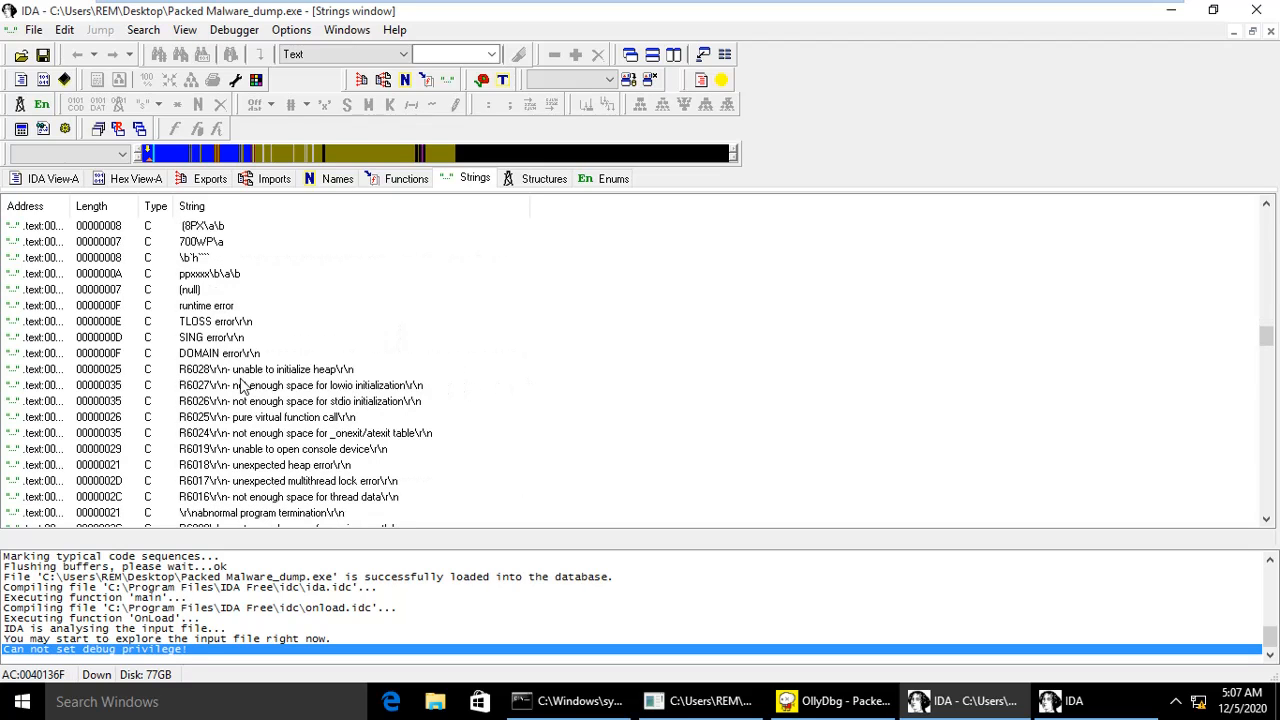
pyautogui.scroll(-3)
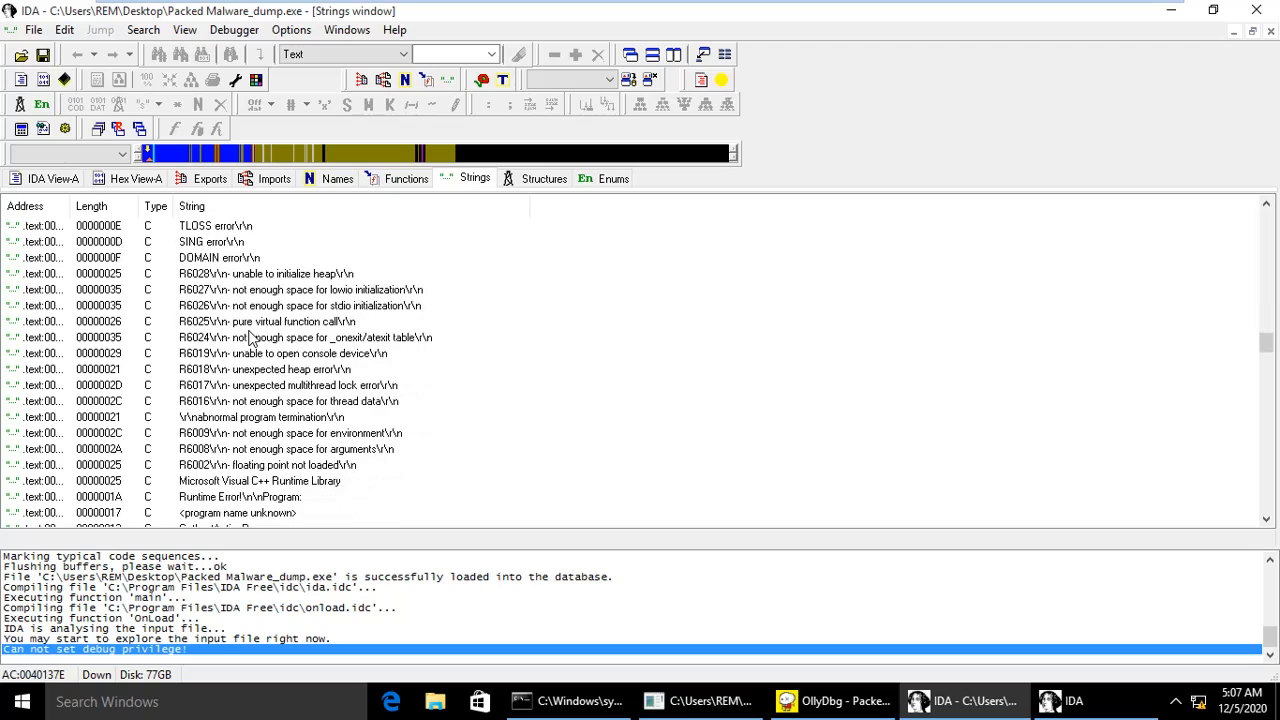
pyautogui.scroll(-3)
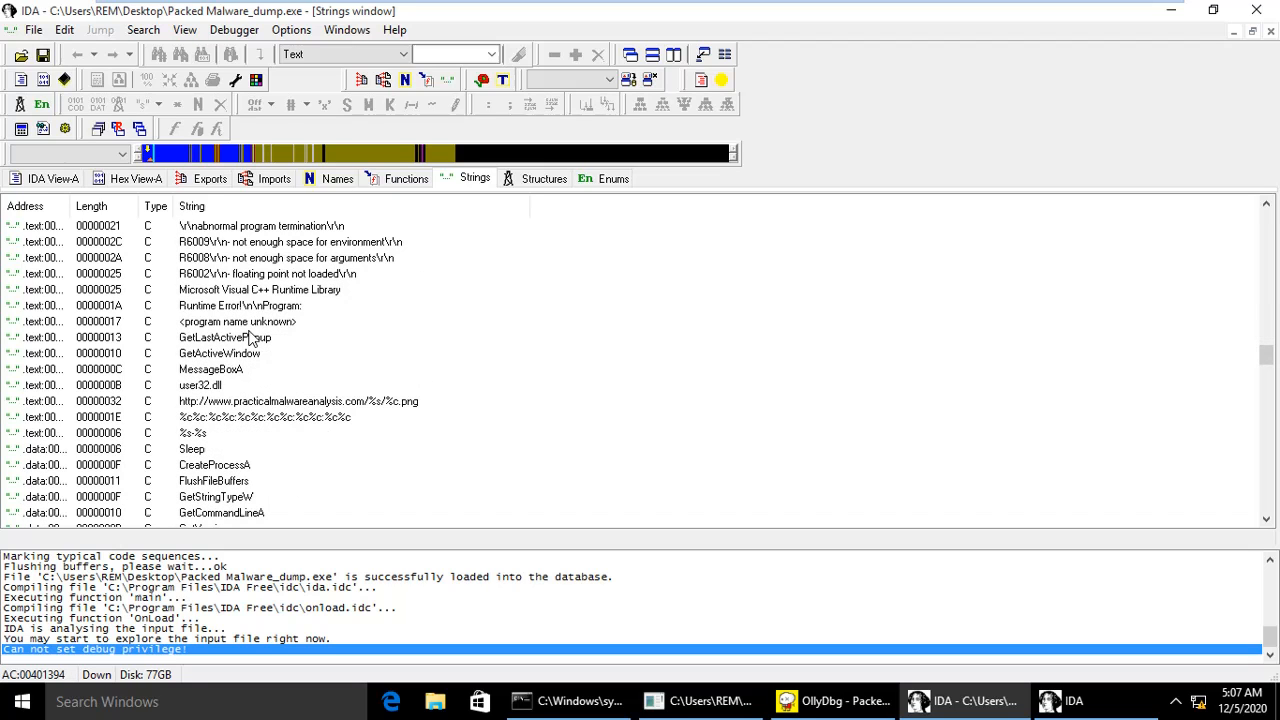
pyautogui.scroll(-3)
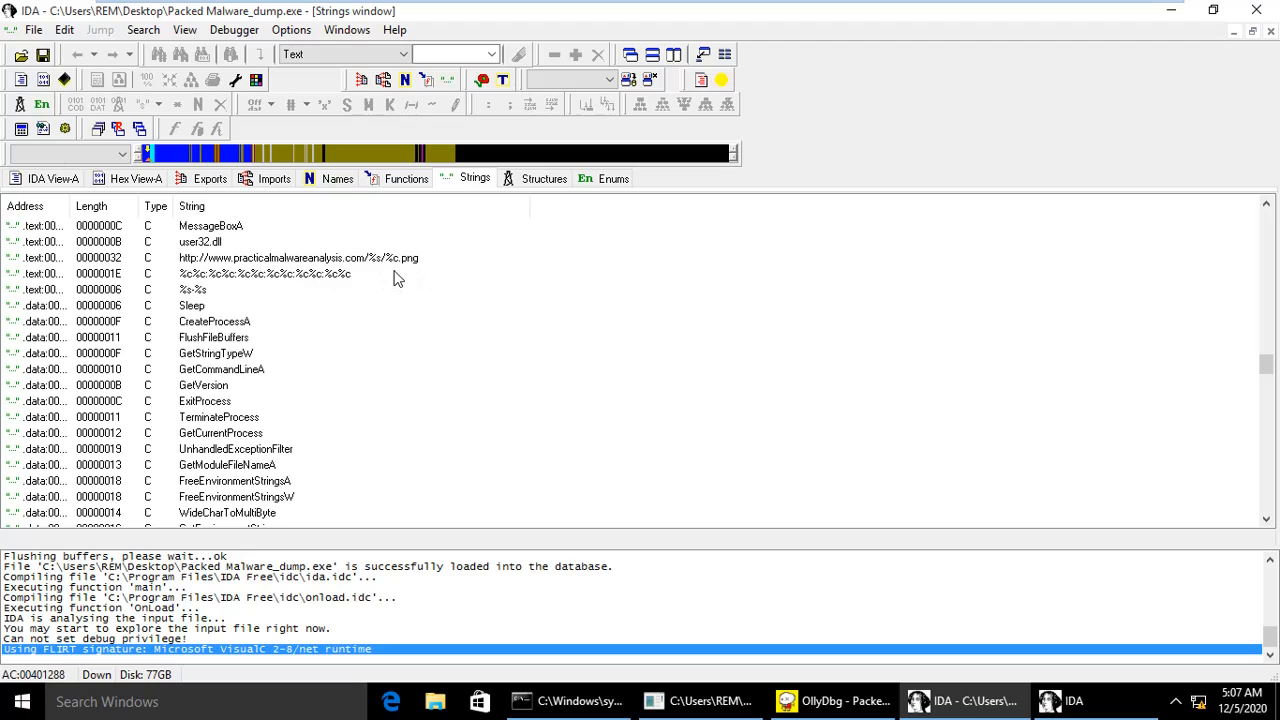
pyautogui.moveTo(404, 266)
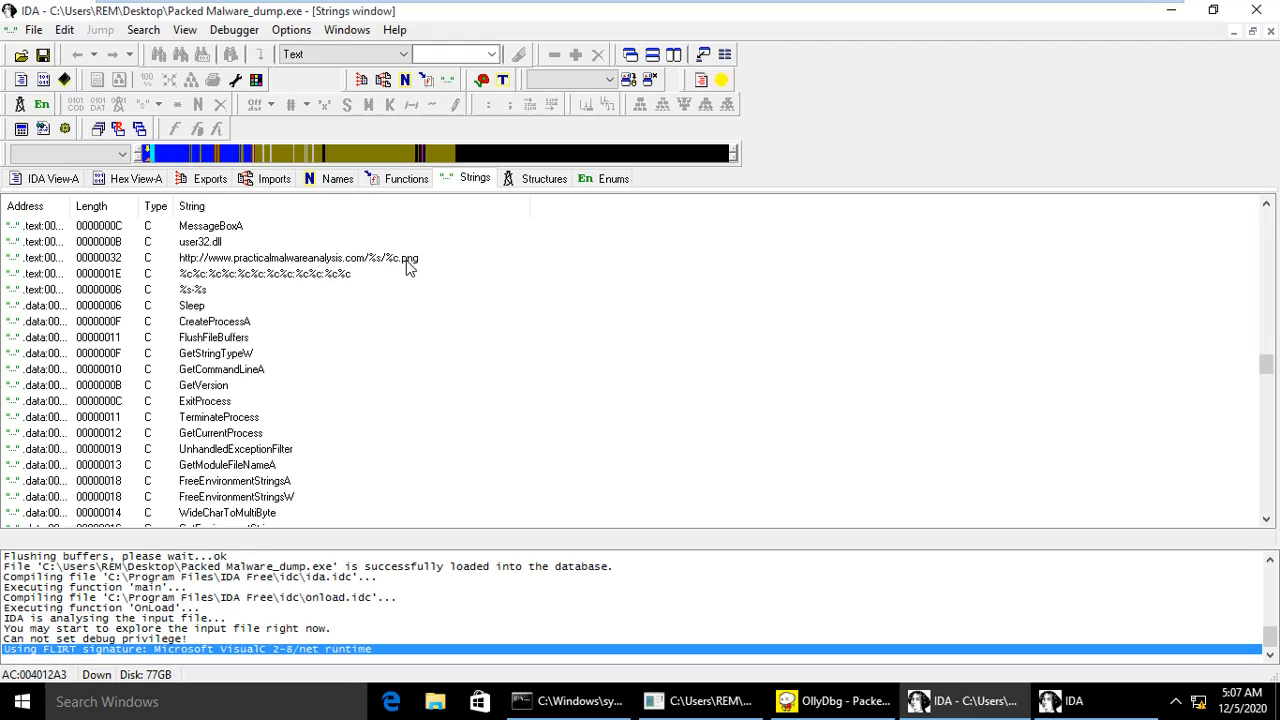
pyautogui.scroll(-3)
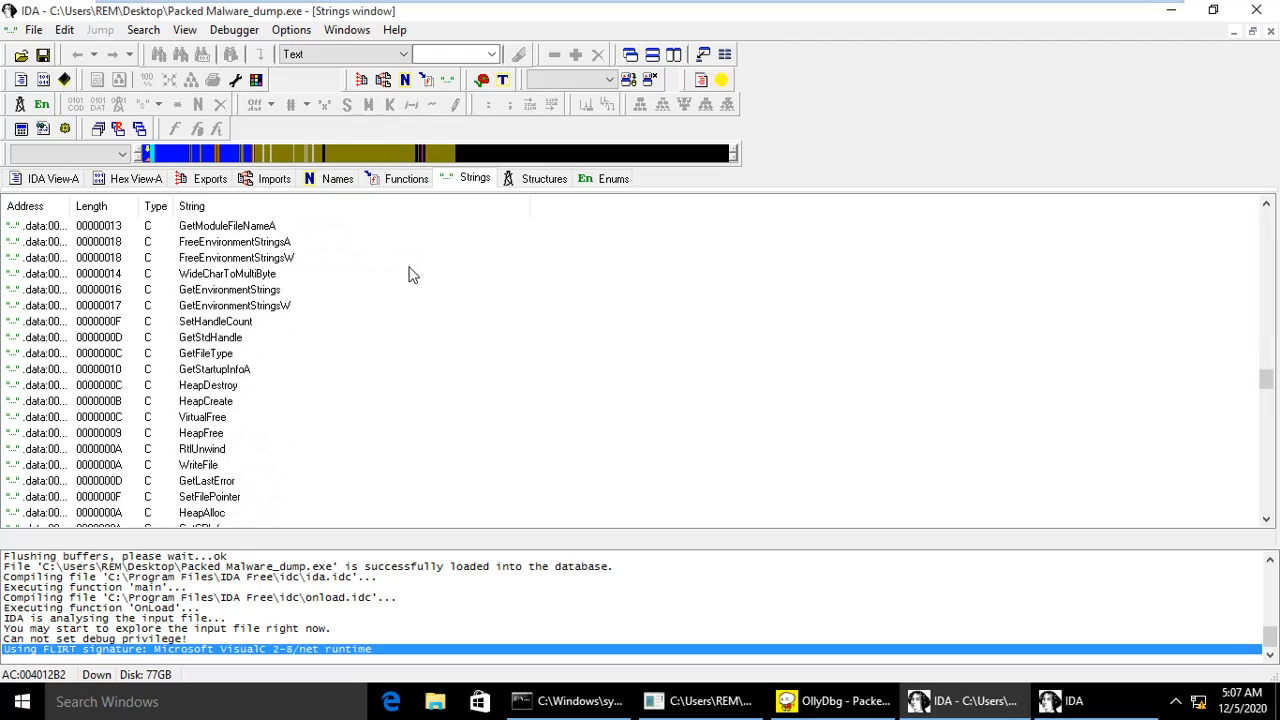
pyautogui.scroll(-3)
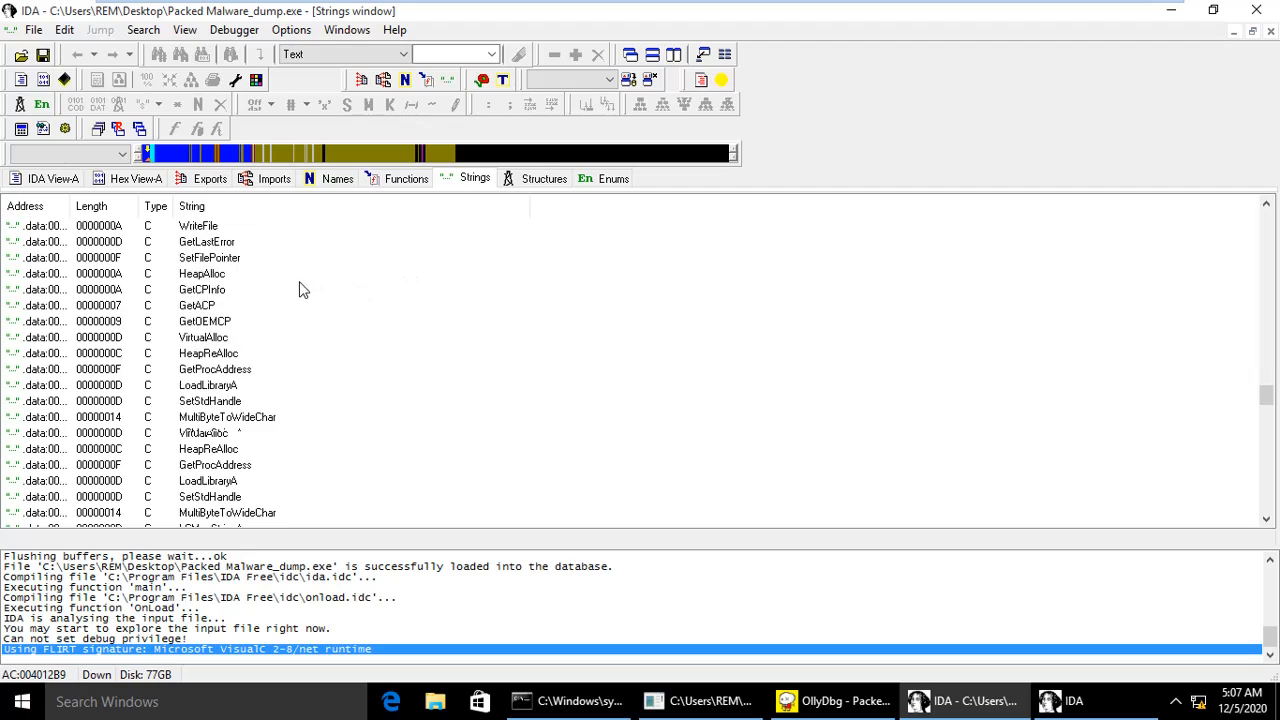
pyautogui.scroll(-3)
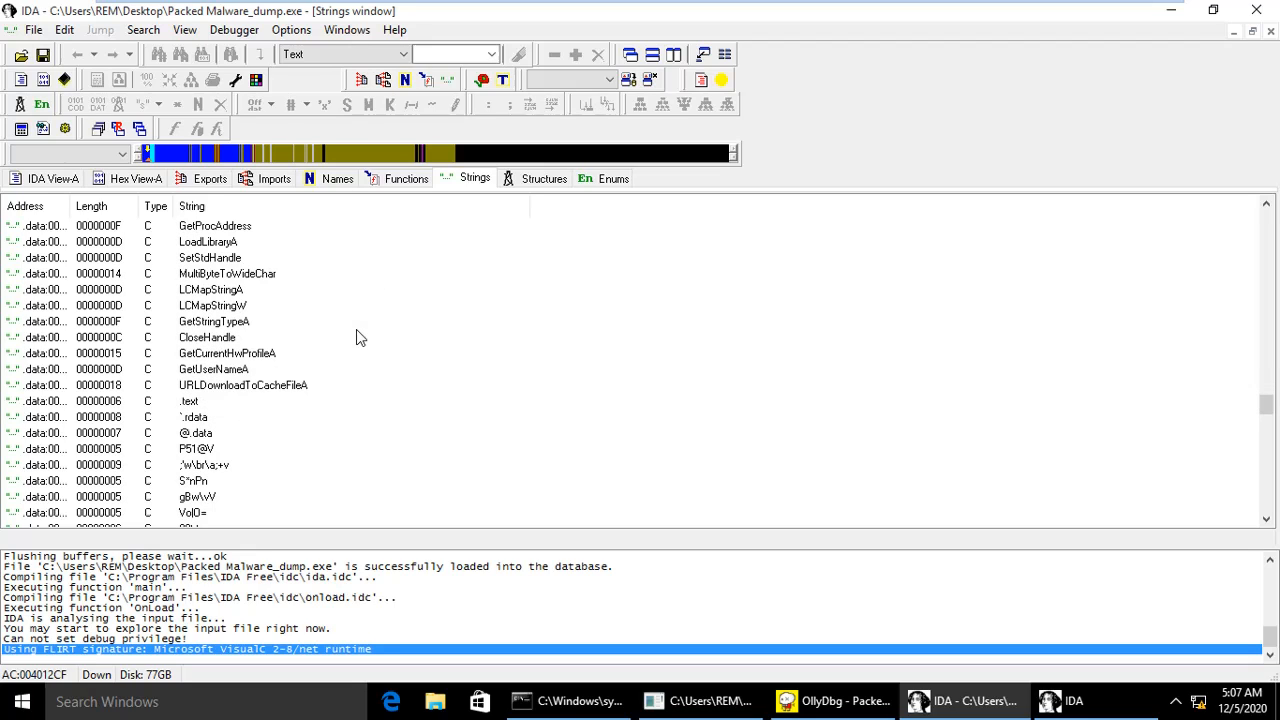
pyautogui.scroll(-3)
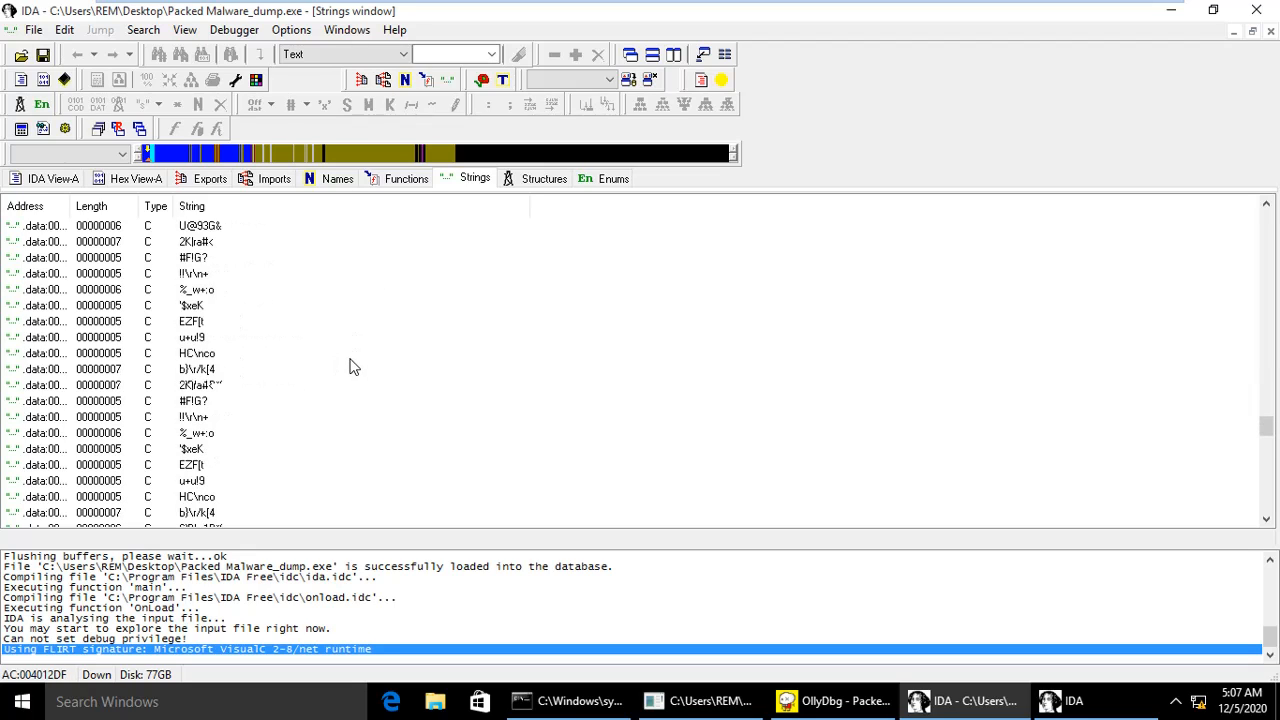
pyautogui.scroll(-3)
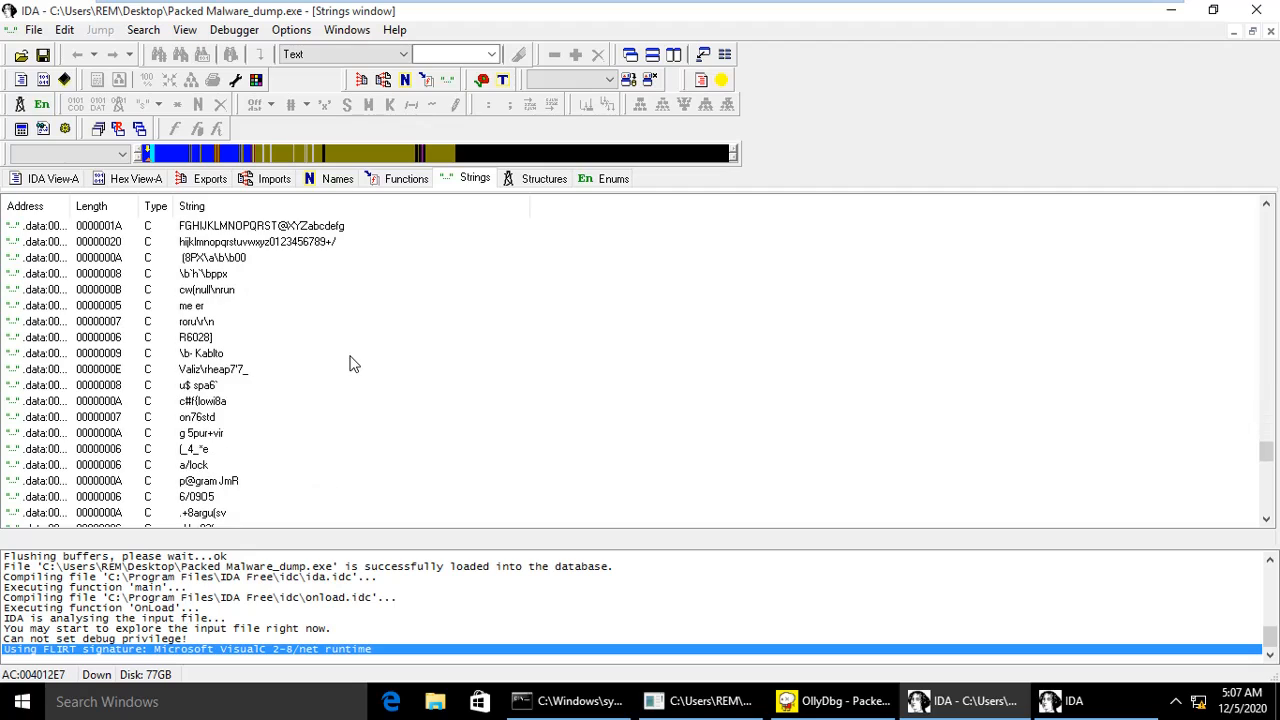
pyautogui.scroll(-3)
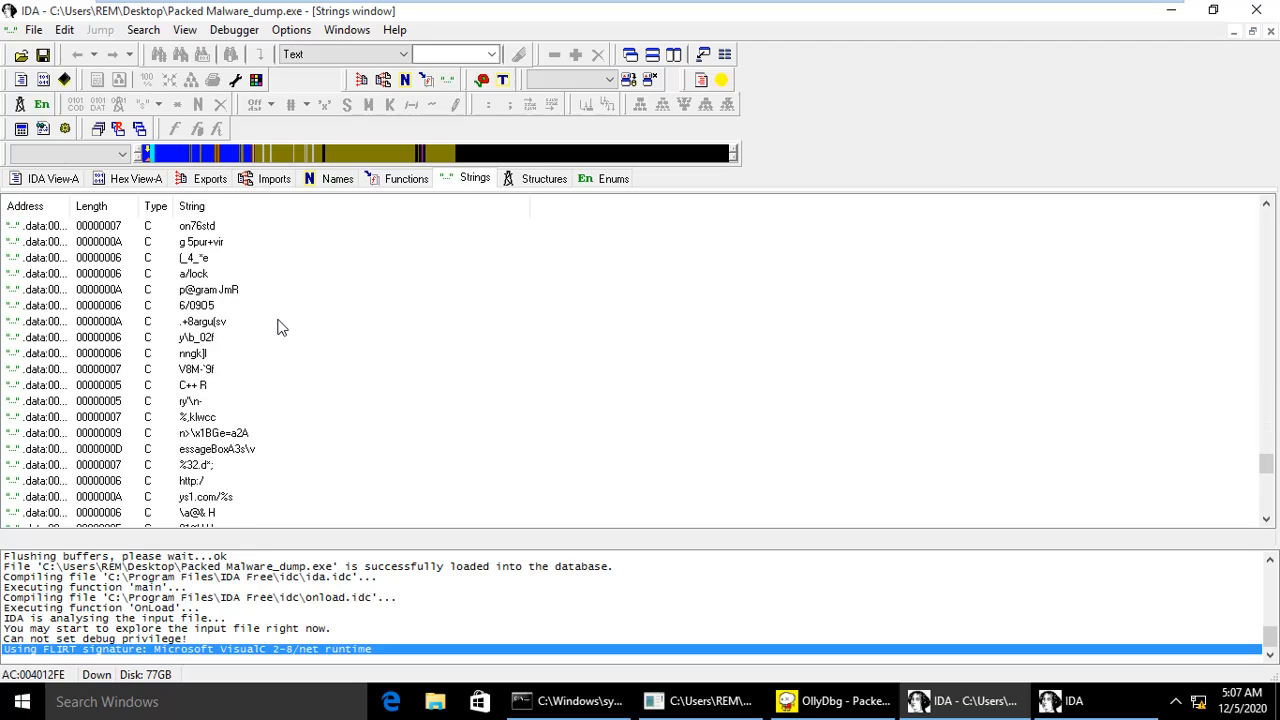
pyautogui.scroll(-3)
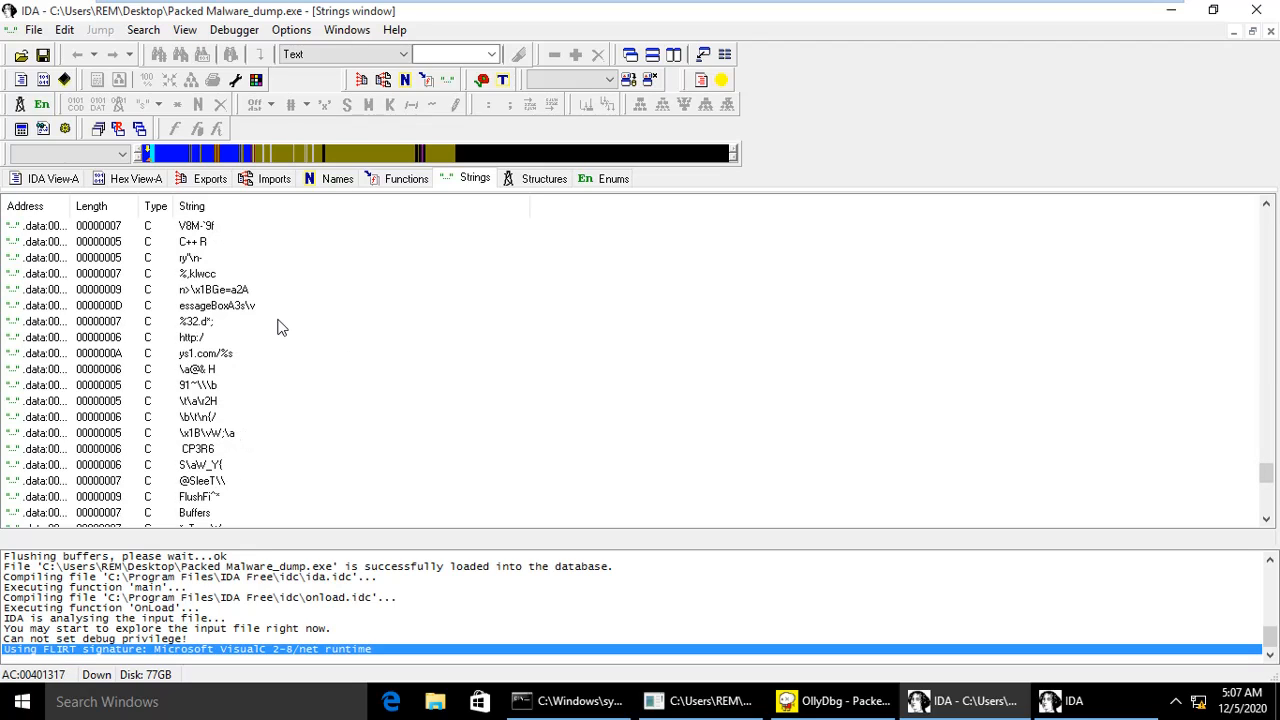
pyautogui.scroll(-3)
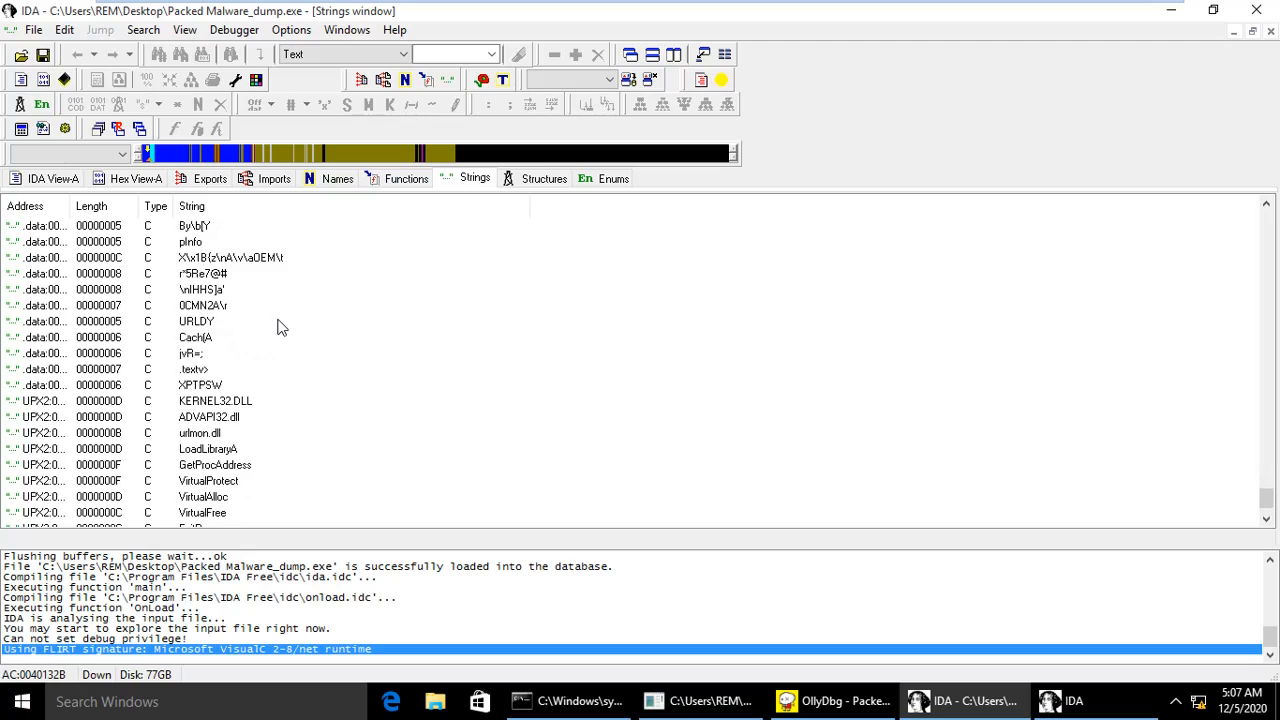
pyautogui.scroll(-3)
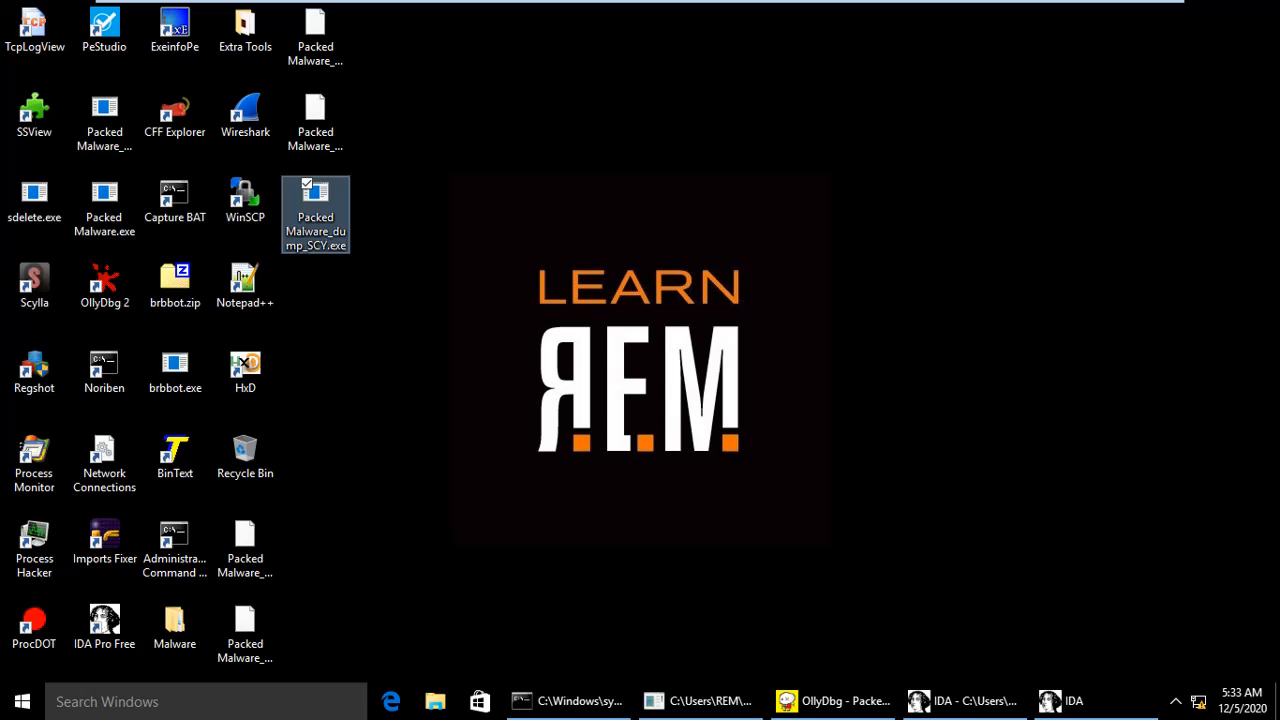
pyautogui.moveTo(504, 294)
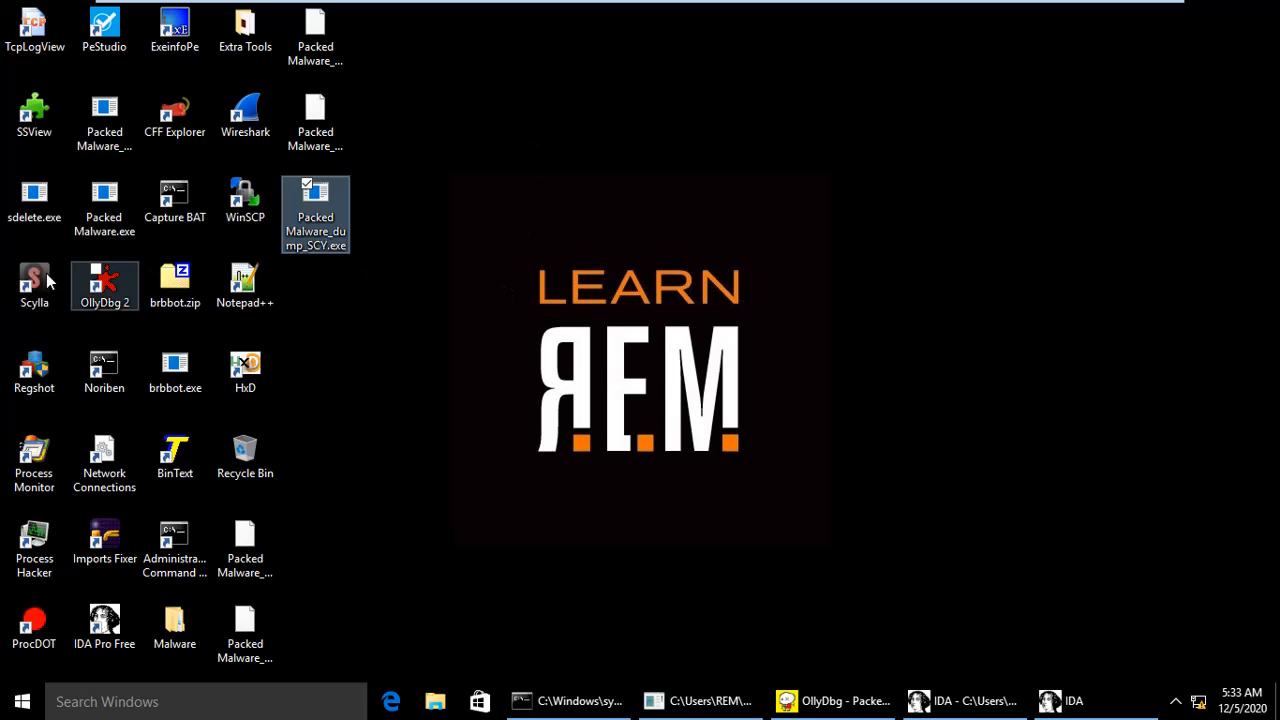
# Launch Scylla from the desktop and attach it to the Packed Malware.exe process (OEP 004093C0)
pyautogui.click(34, 284)
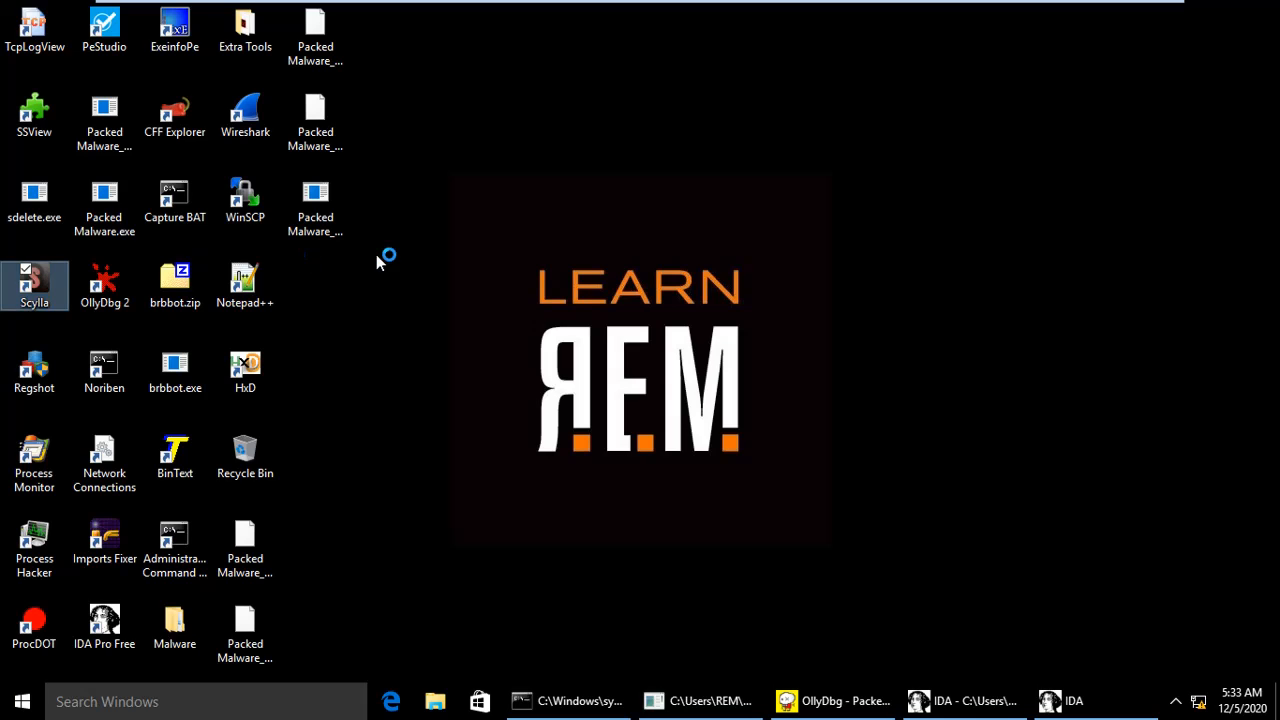
pyautogui.moveTo(388, 258)
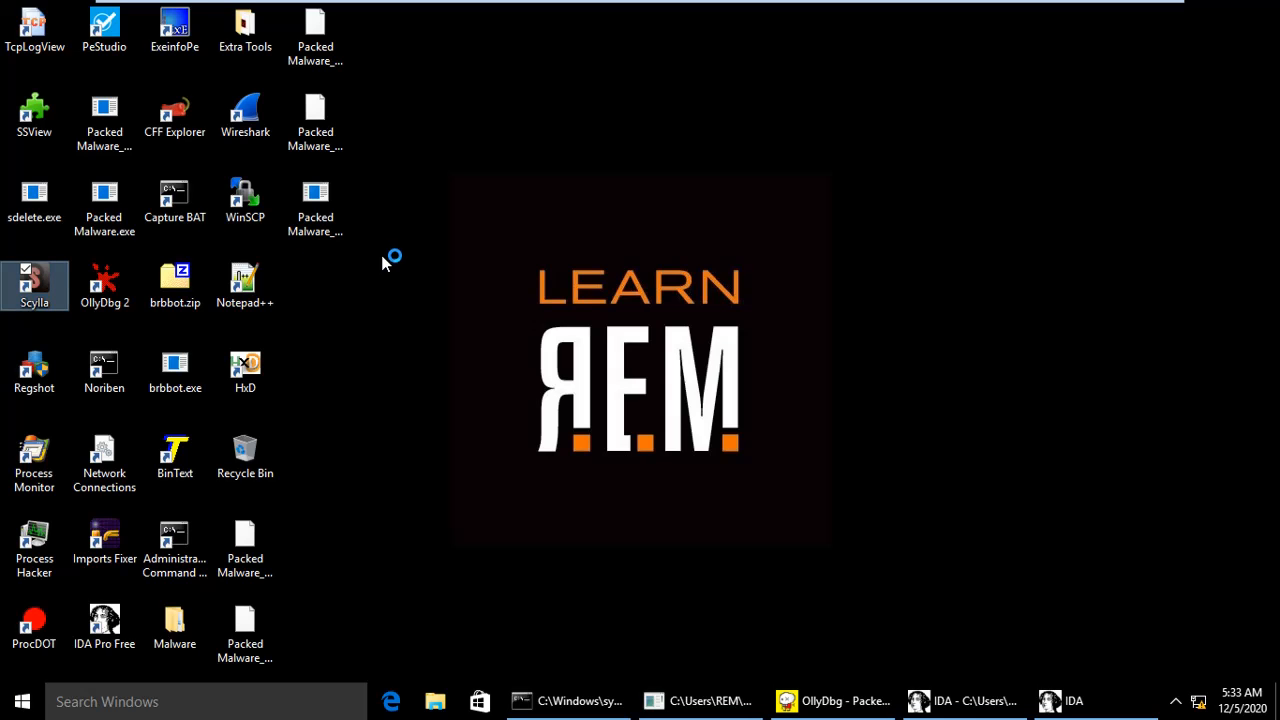
pyautogui.doubleClick(34, 284)
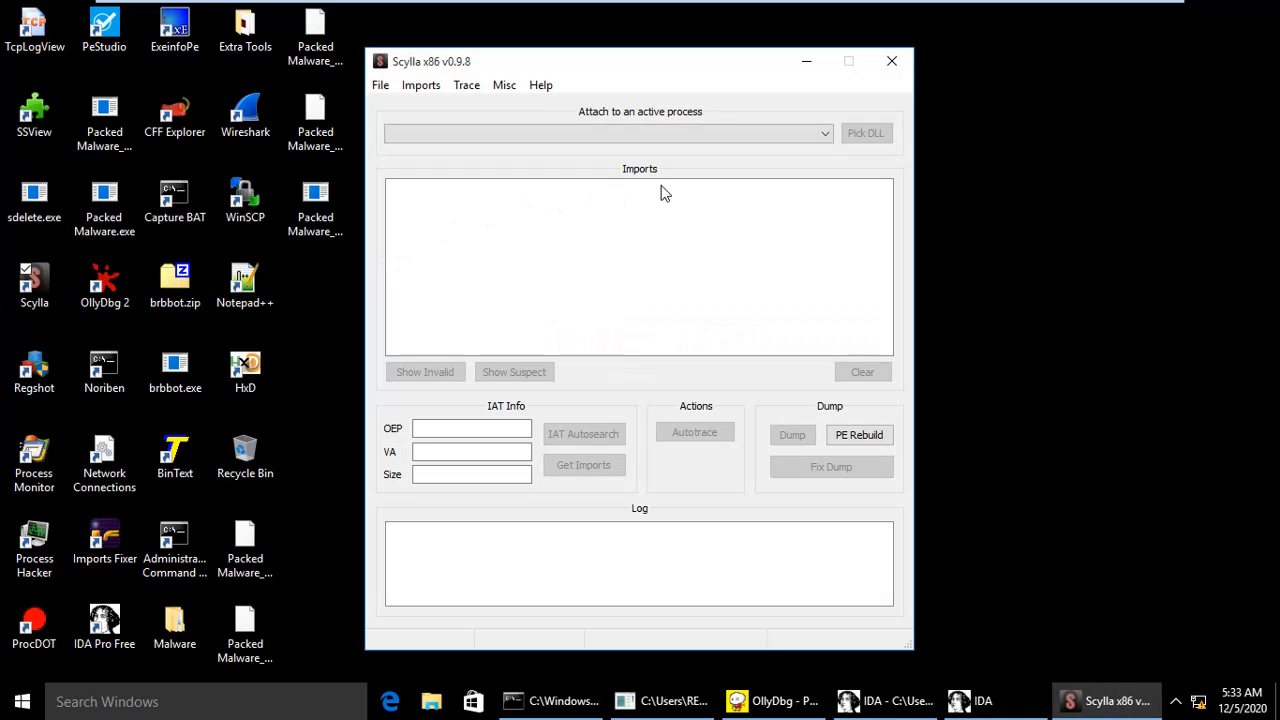
pyautogui.click(824, 132)
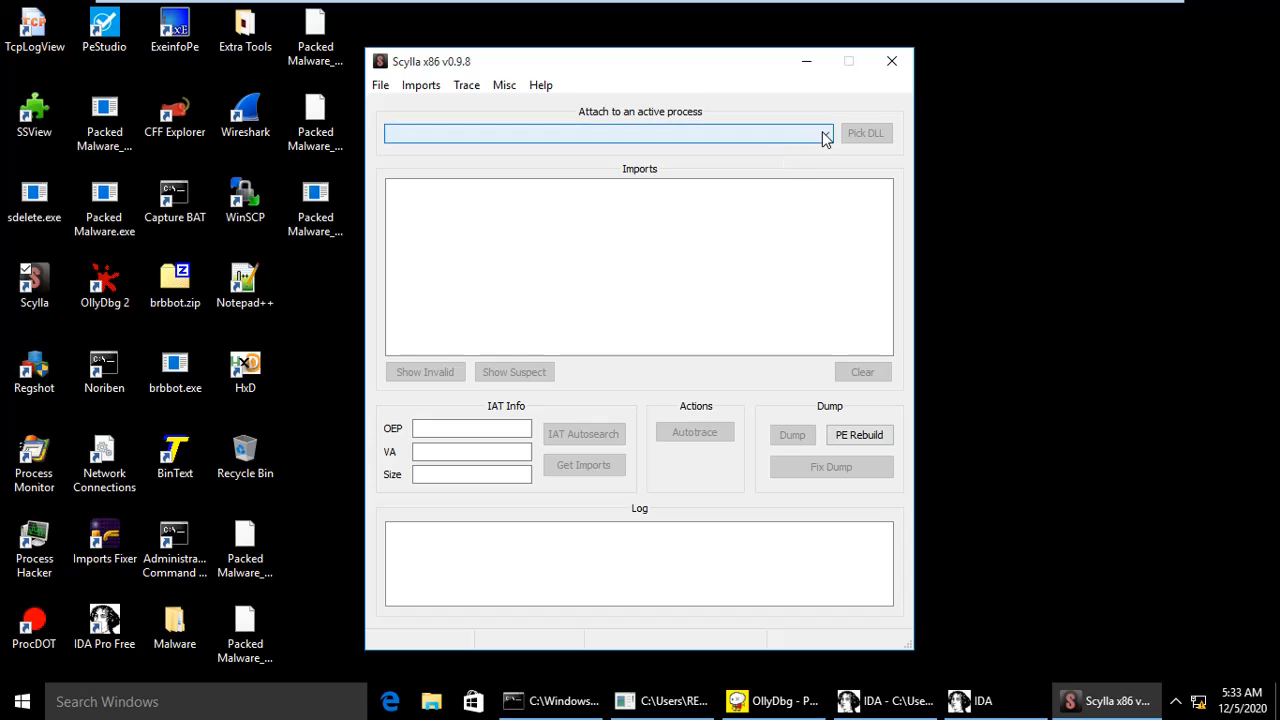
pyautogui.click(824, 132)
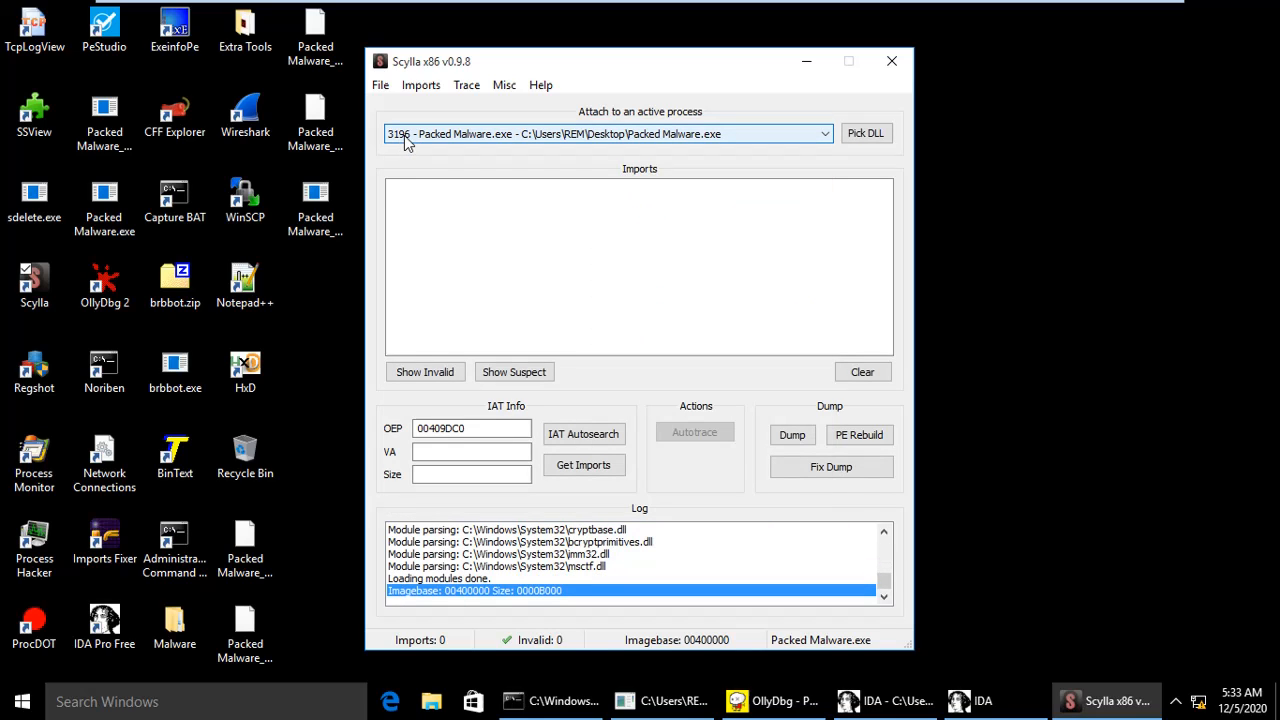
# Enter OEP 0040154F and run IAT Autosearch, accepting the table found at 00405000, size 000000BC
pyautogui.click(470, 428)
pyautogui.write('154')
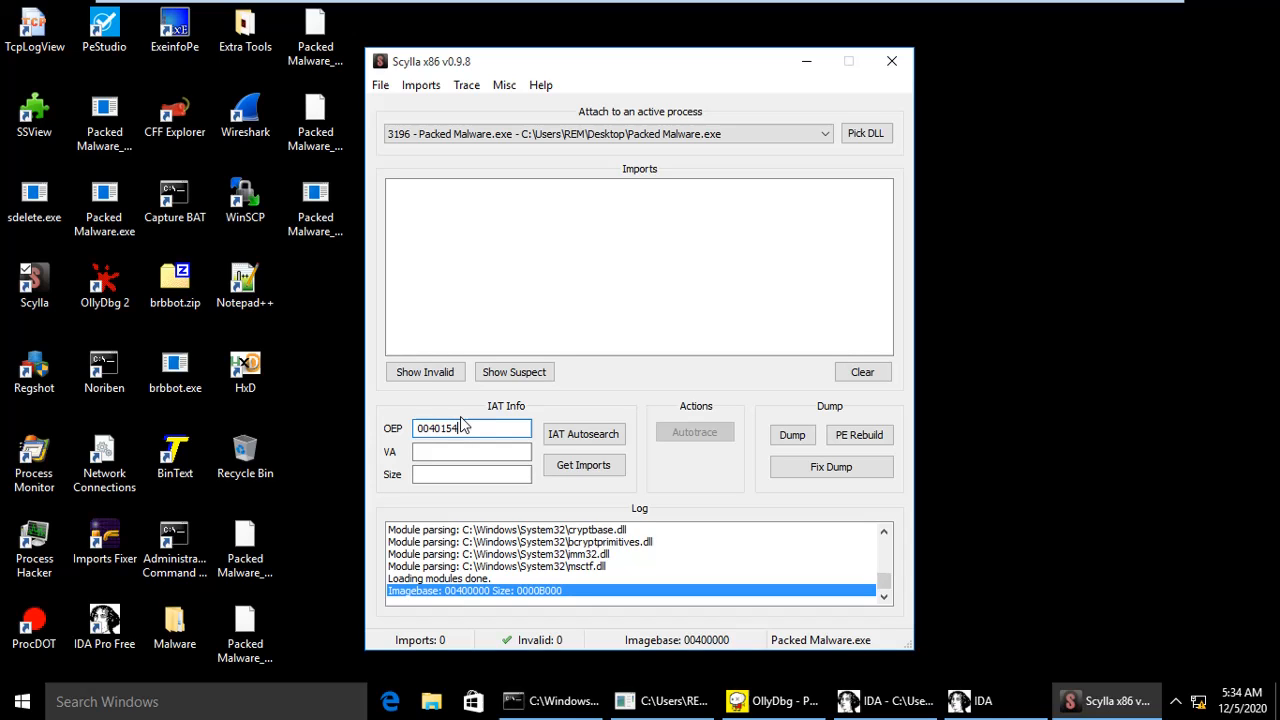
pyautogui.click(584, 432)
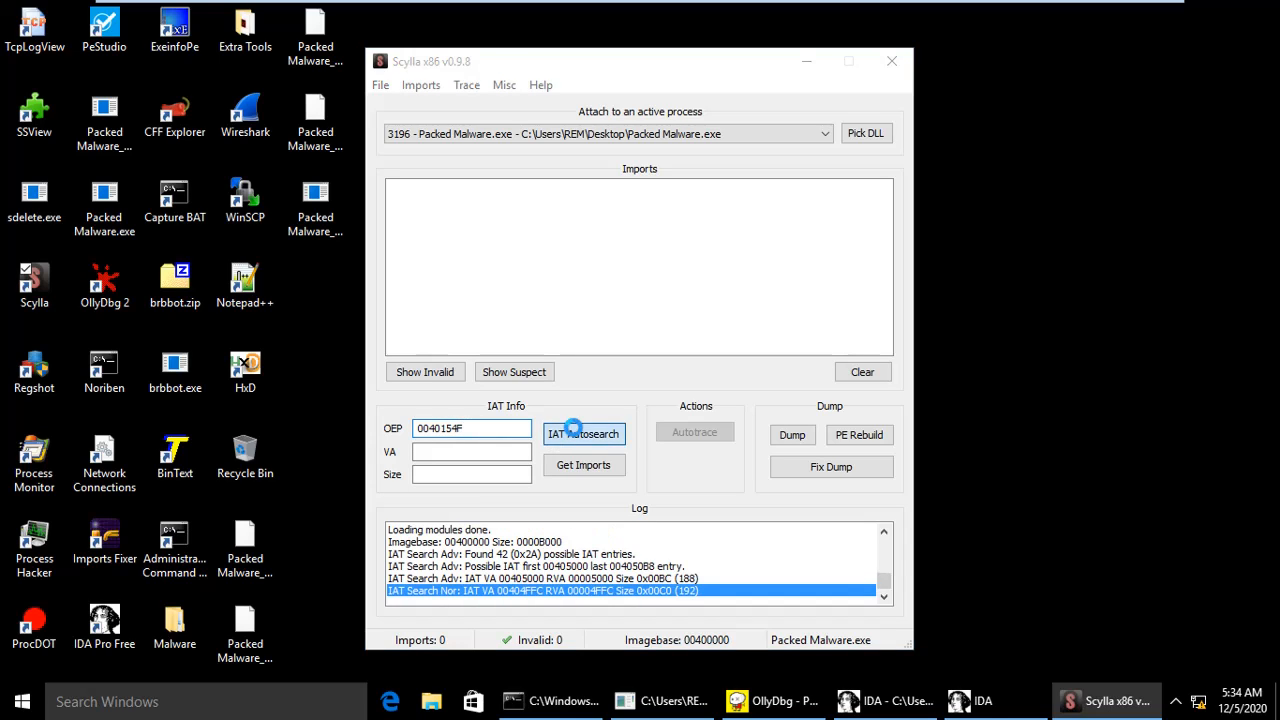
pyautogui.click(584, 432)
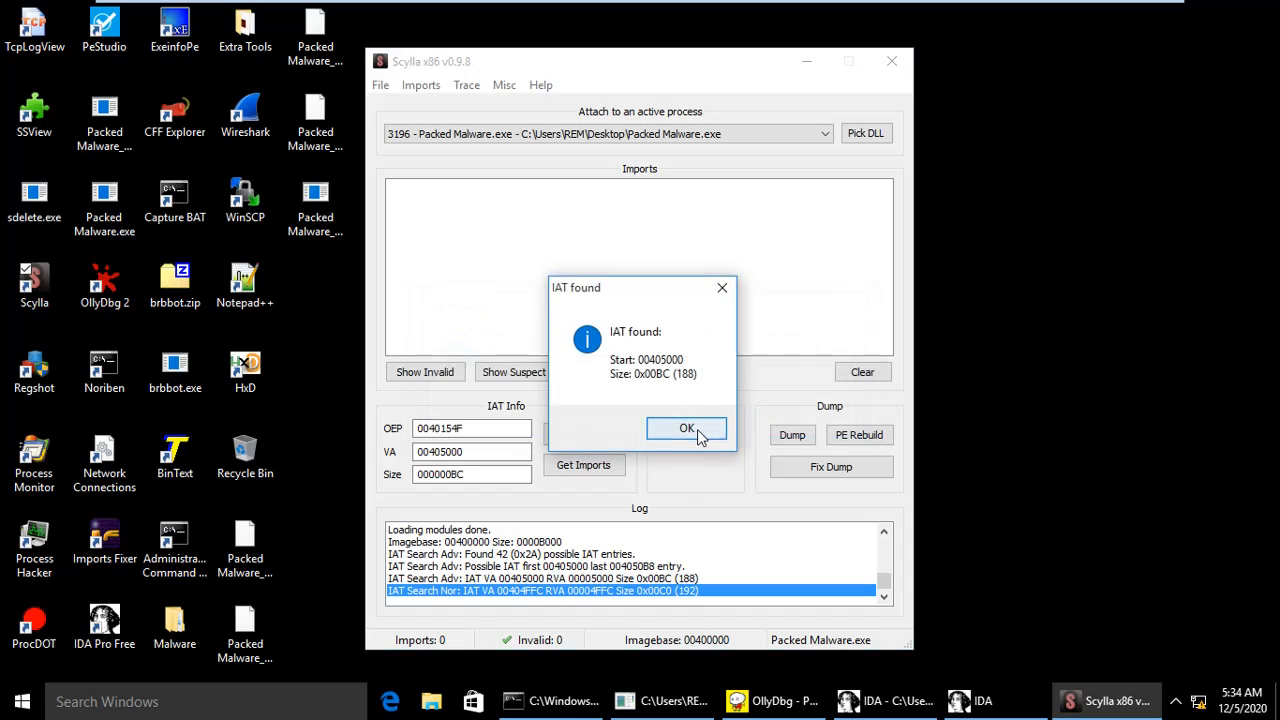
pyautogui.click(686, 428)
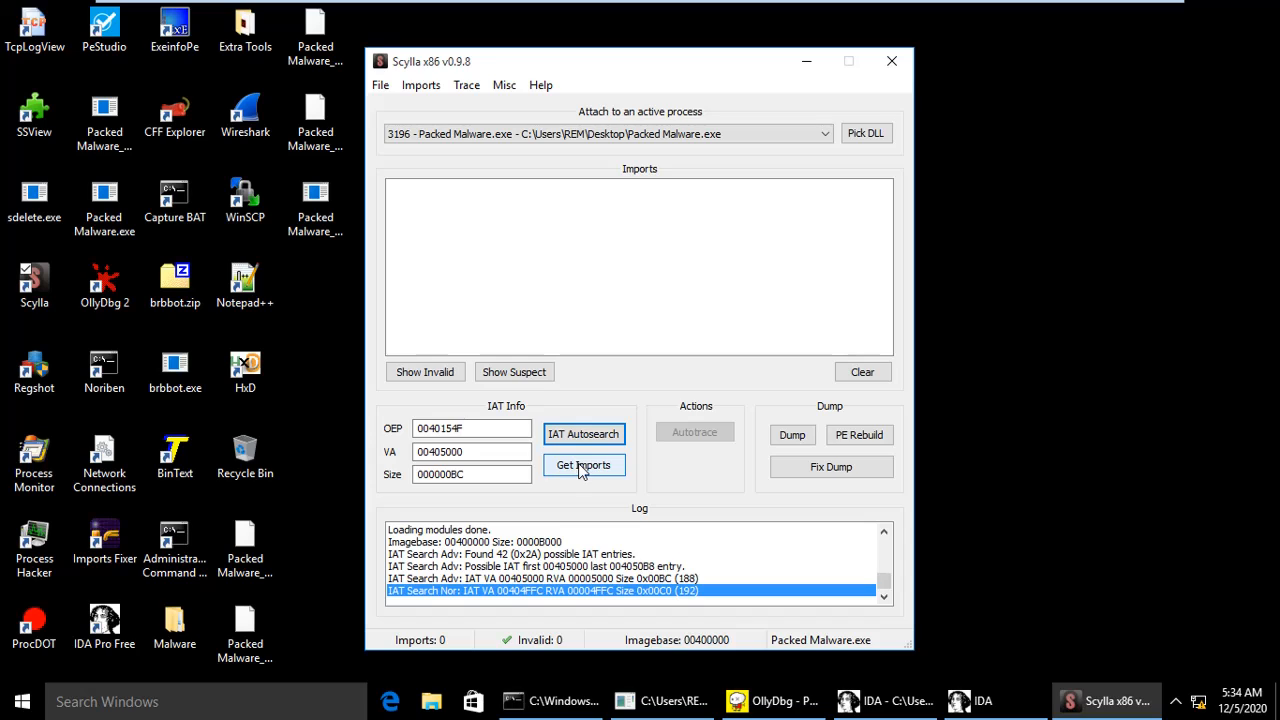
# Get the 45 imports and Fix Dump on Packed Malware_dump.exe, producing Packed Malware_dump_SCY.exe
pyautogui.click(584, 464)
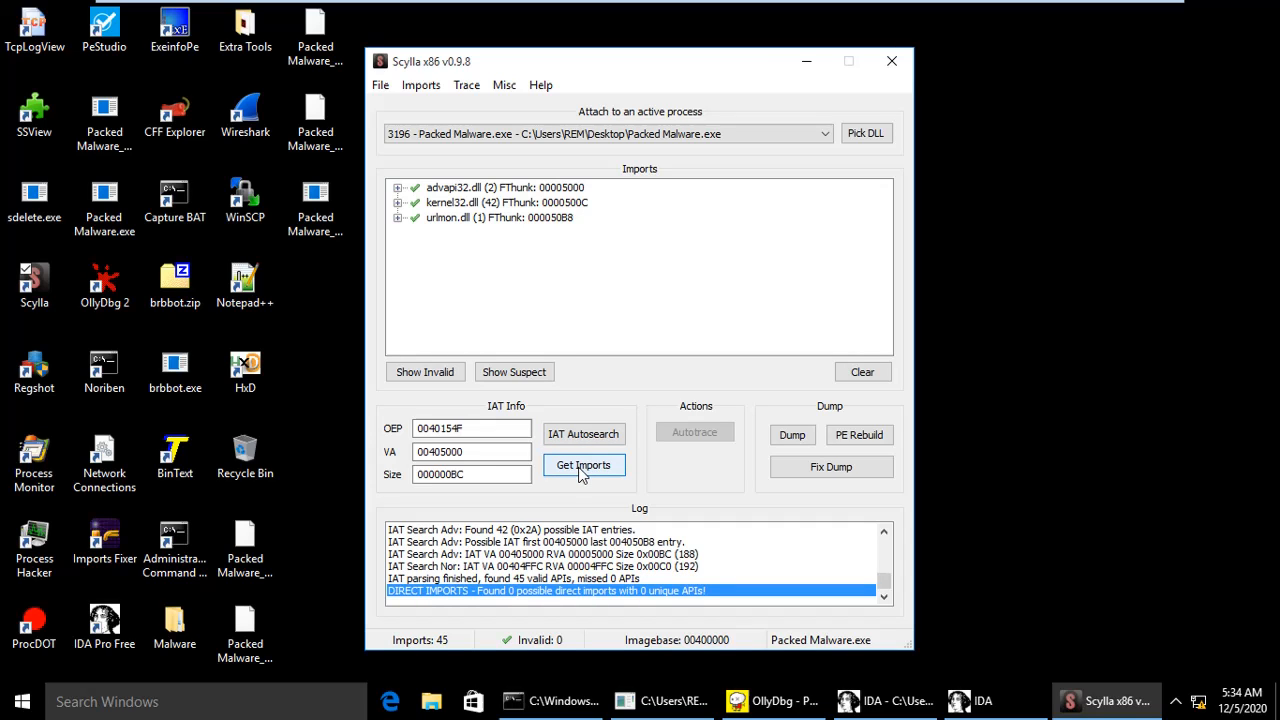
pyautogui.moveTo(628, 482)
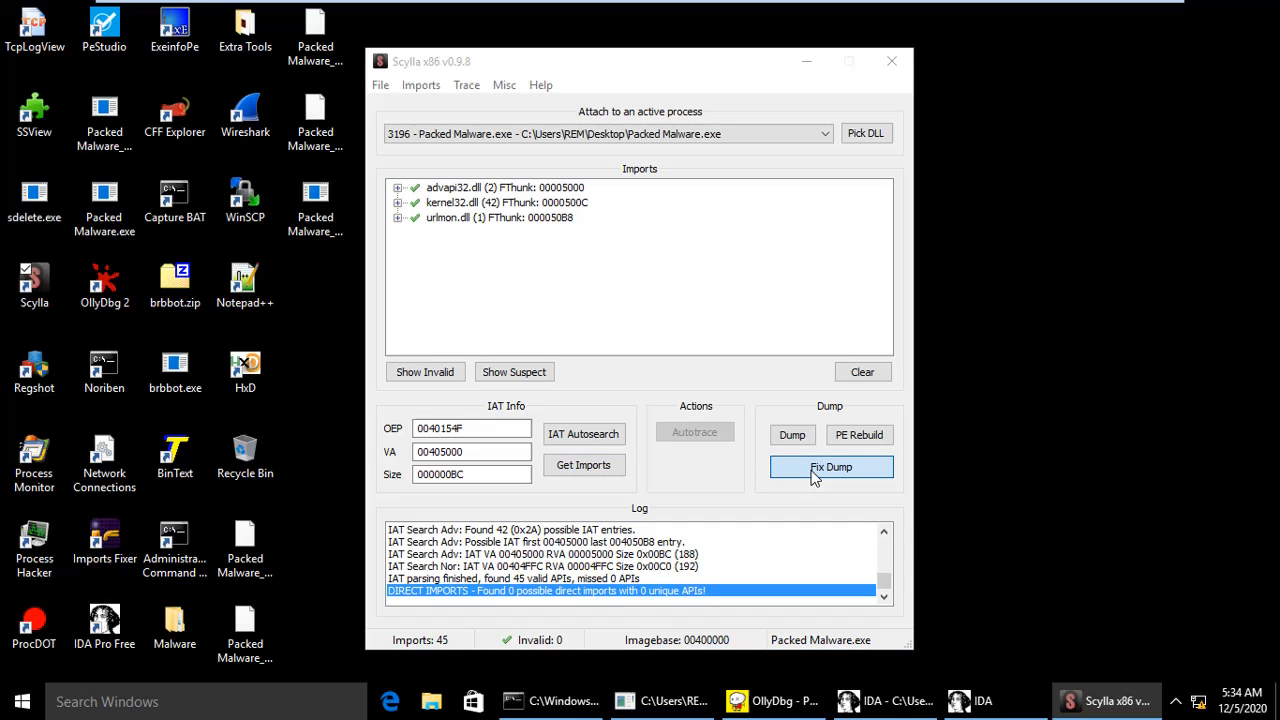
pyautogui.click(832, 468)
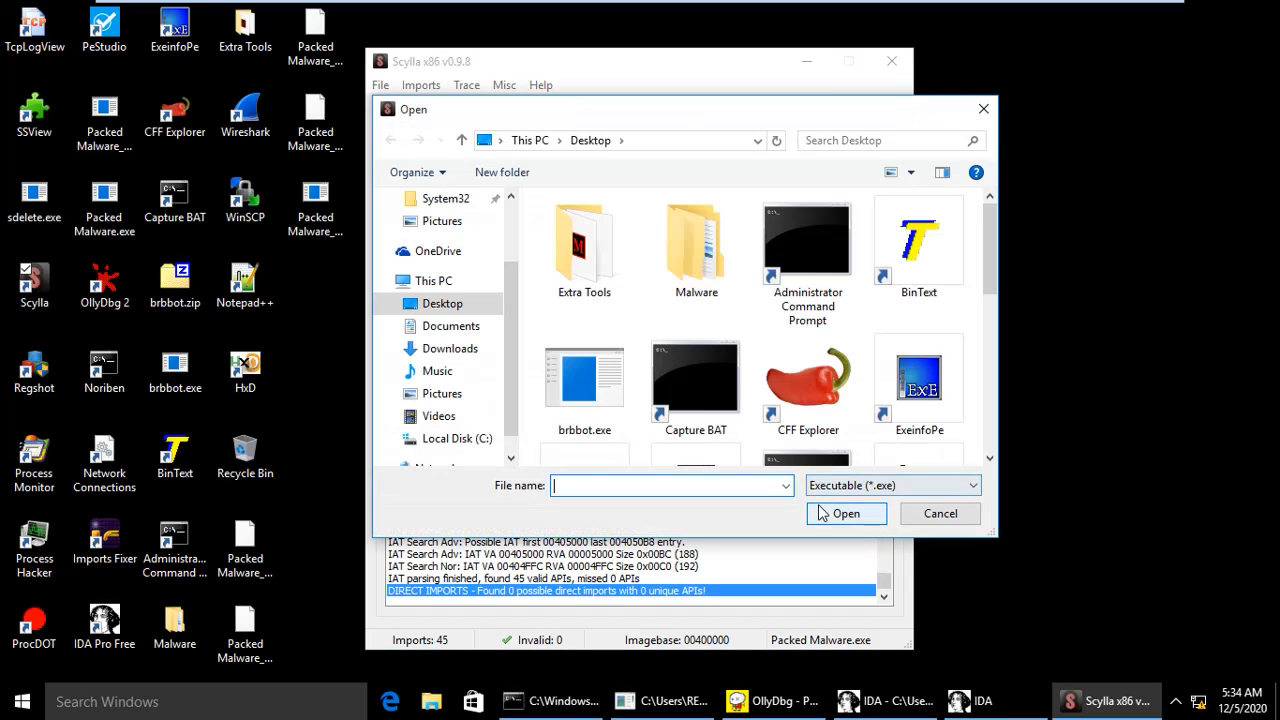
pyautogui.scroll(-3)
pyautogui.write('p')
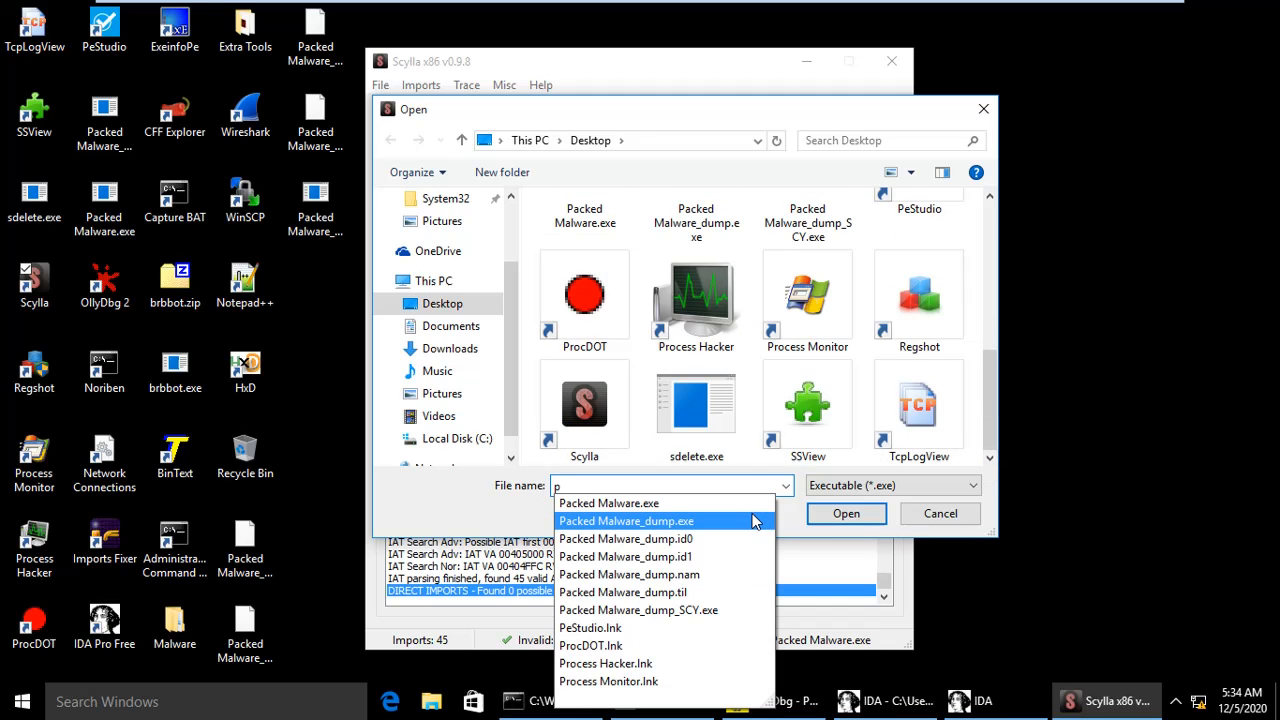
pyautogui.click(844, 512)
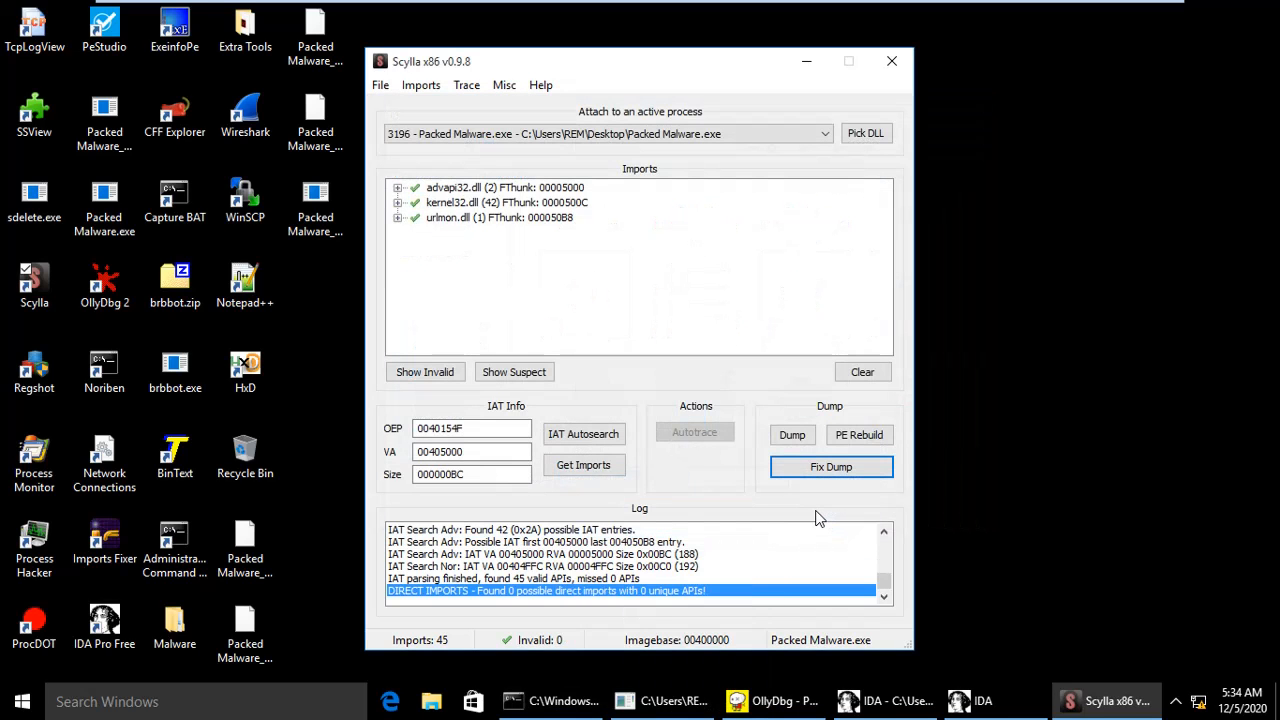
pyautogui.click(830, 468)
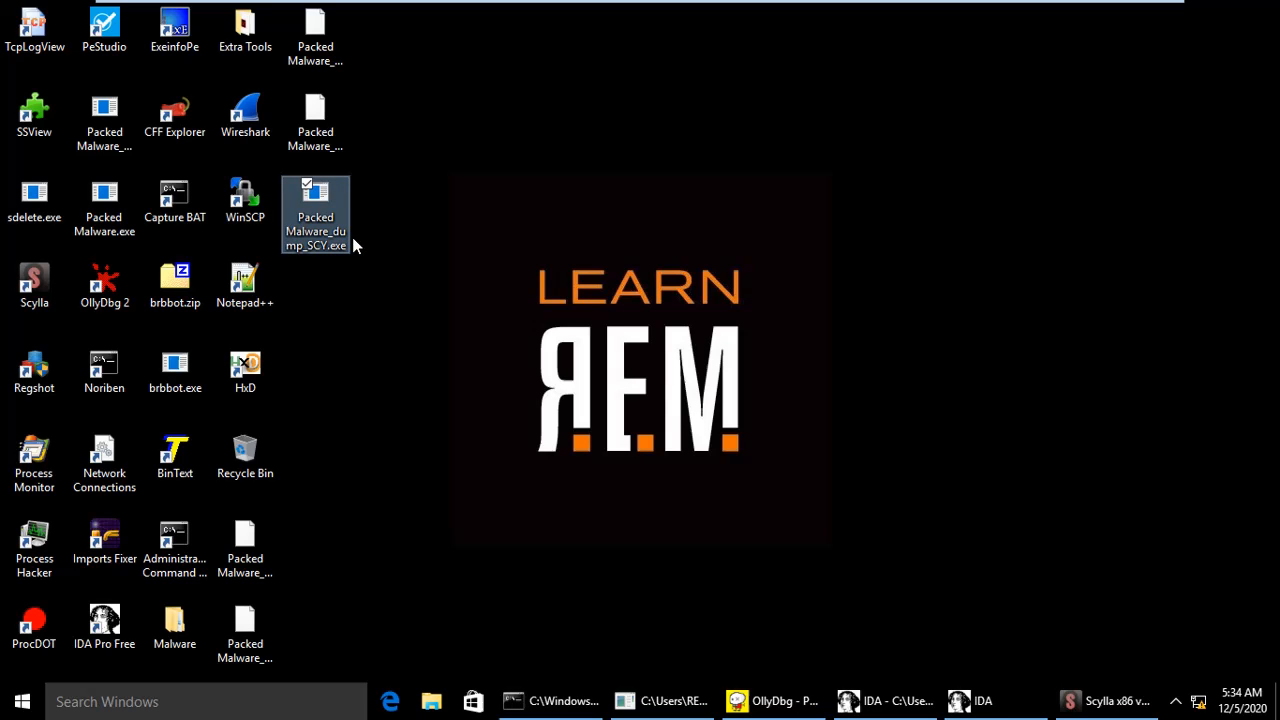
pyautogui.moveTo(490, 256)
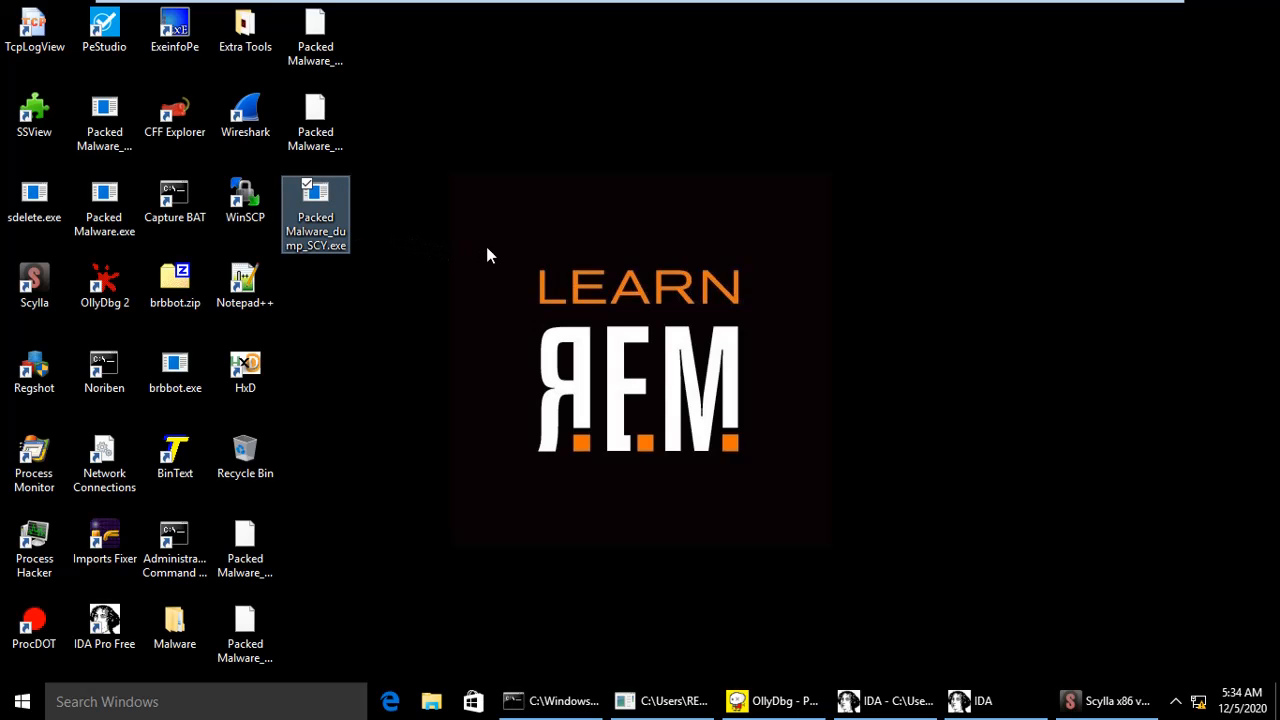
pyautogui.moveTo(696, 190)
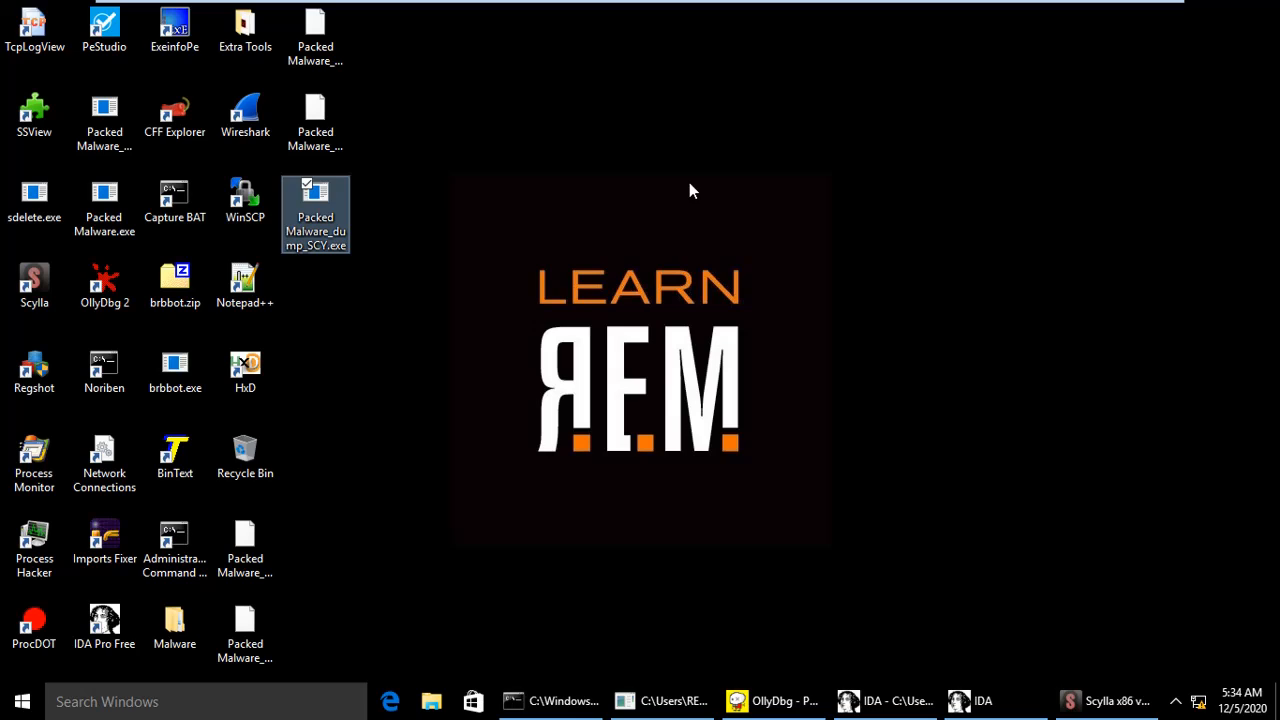